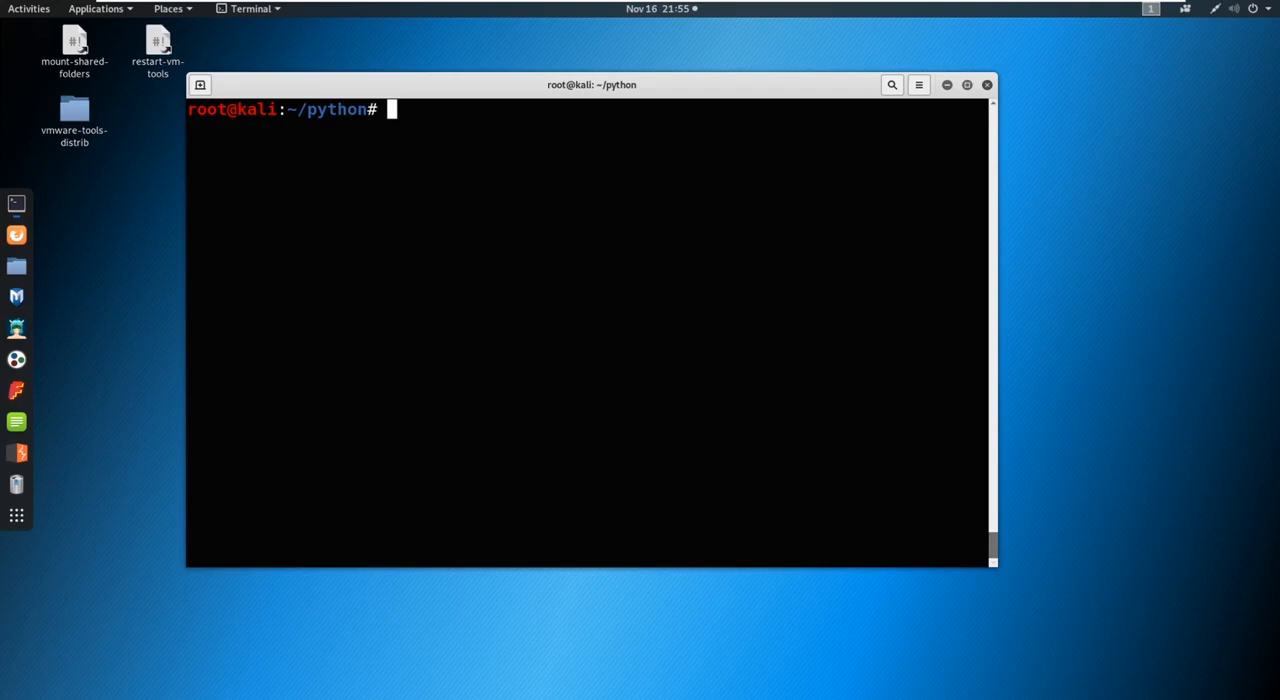
{"action": "mouse_move", "coordinate": [700, 201]}
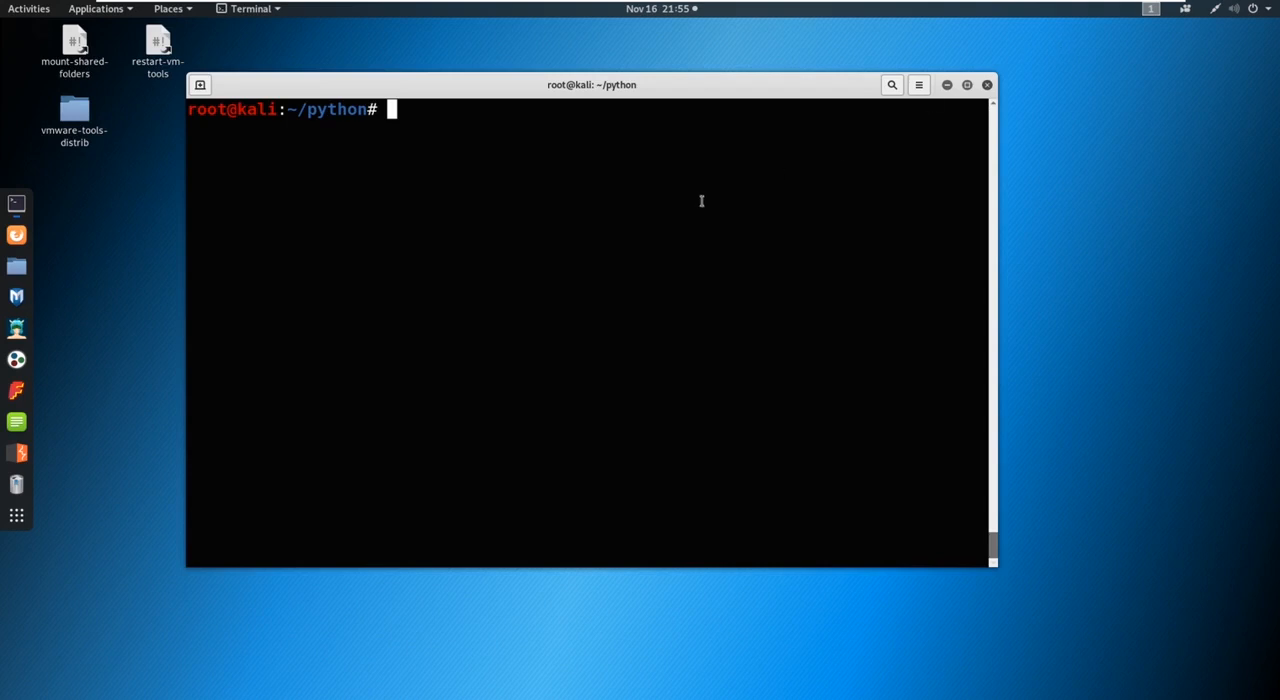
- Launch gedit on a new scanner.py file from the terminal
{"action": "type", "text": "gedit"}
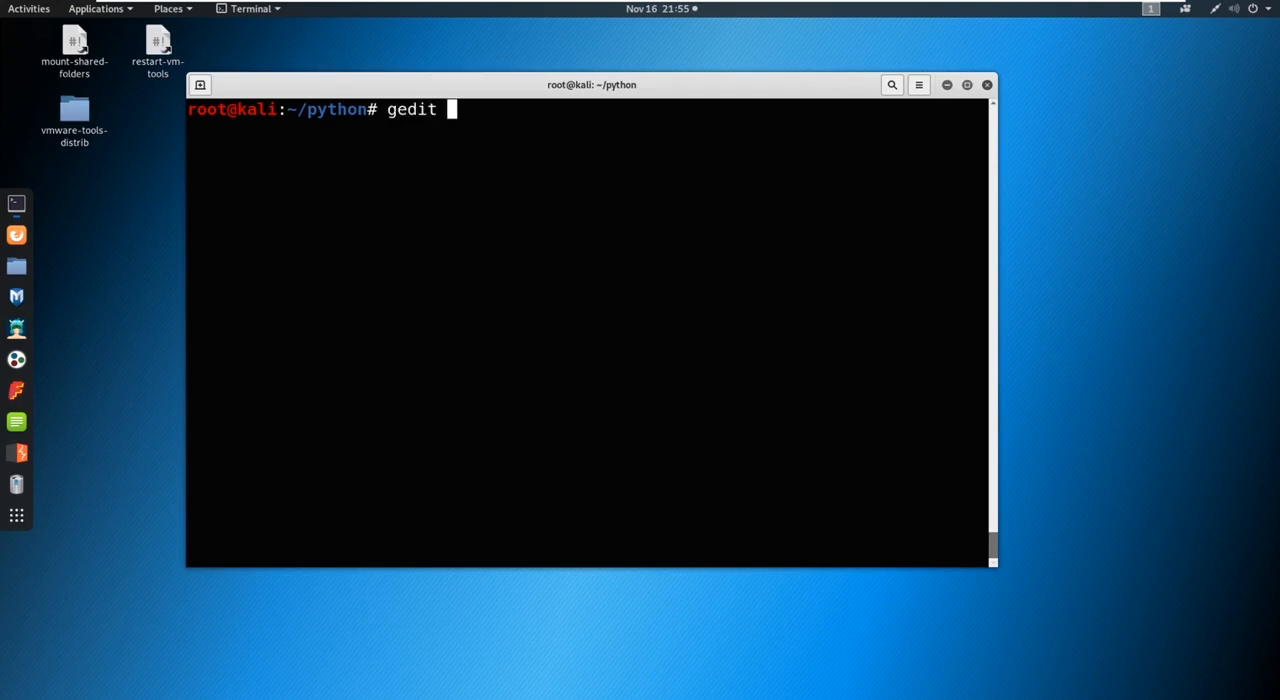
{"action": "type", "text": "scann"}
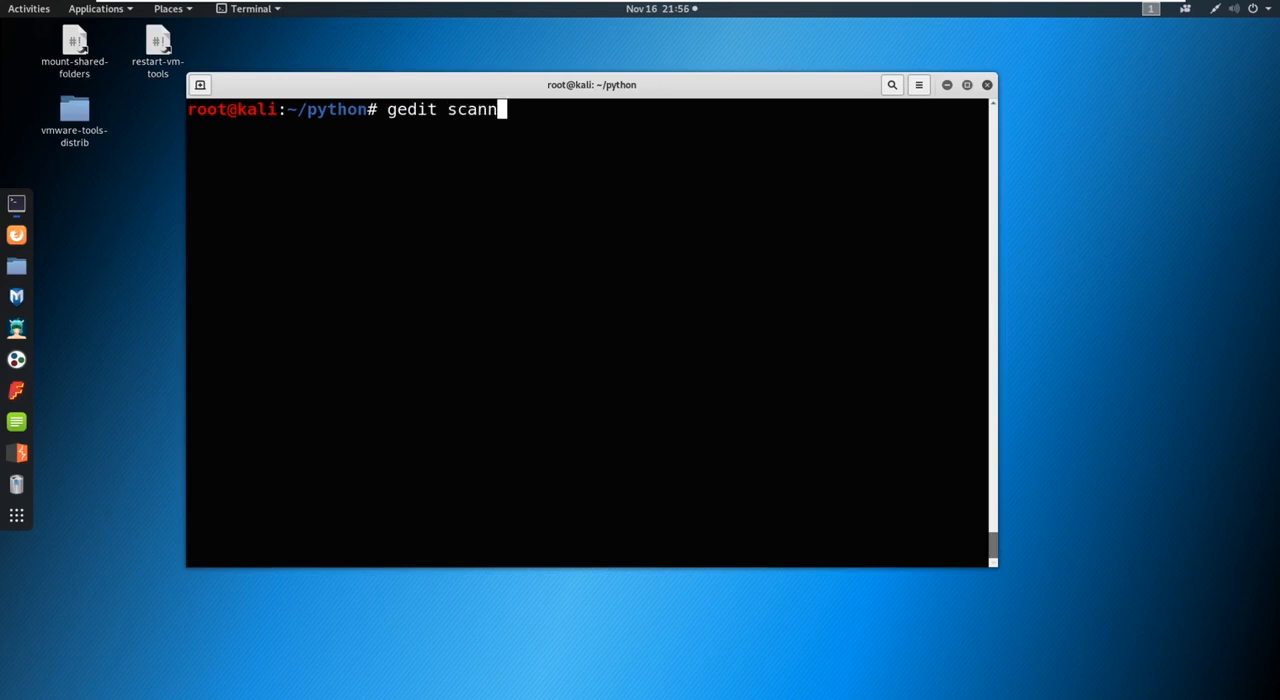
{"action": "type", "text": "er"}
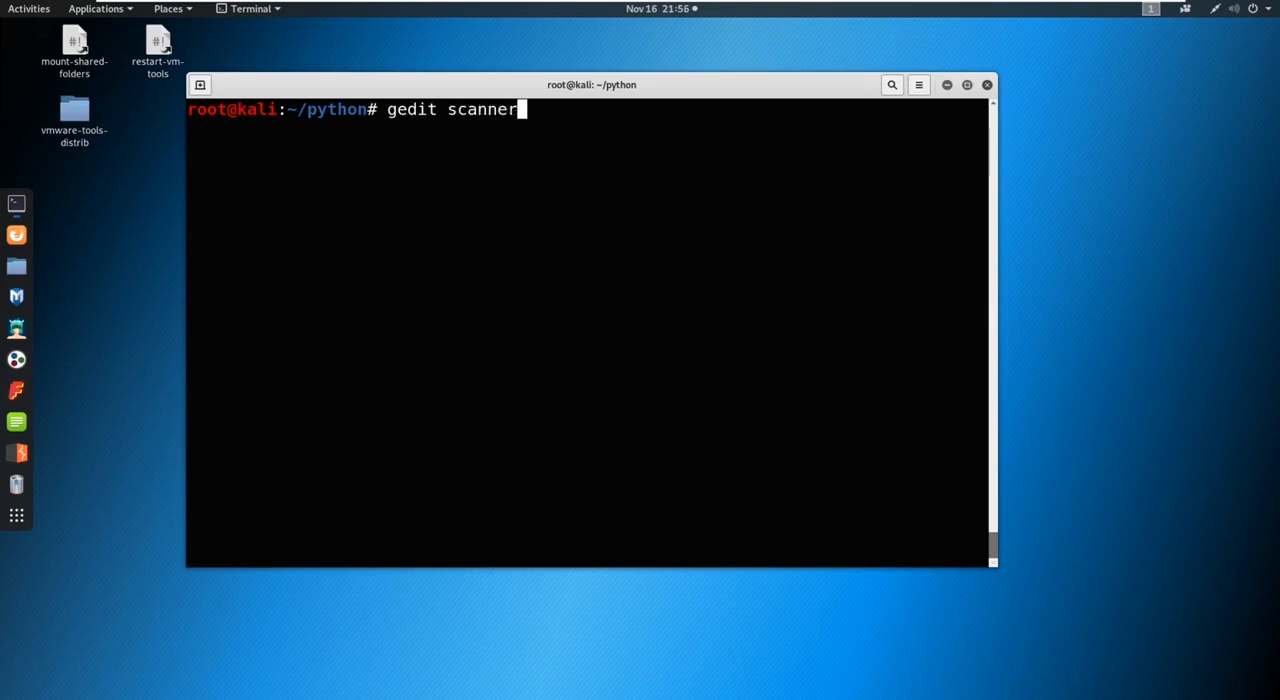
{"action": "type", "text": ".py"}
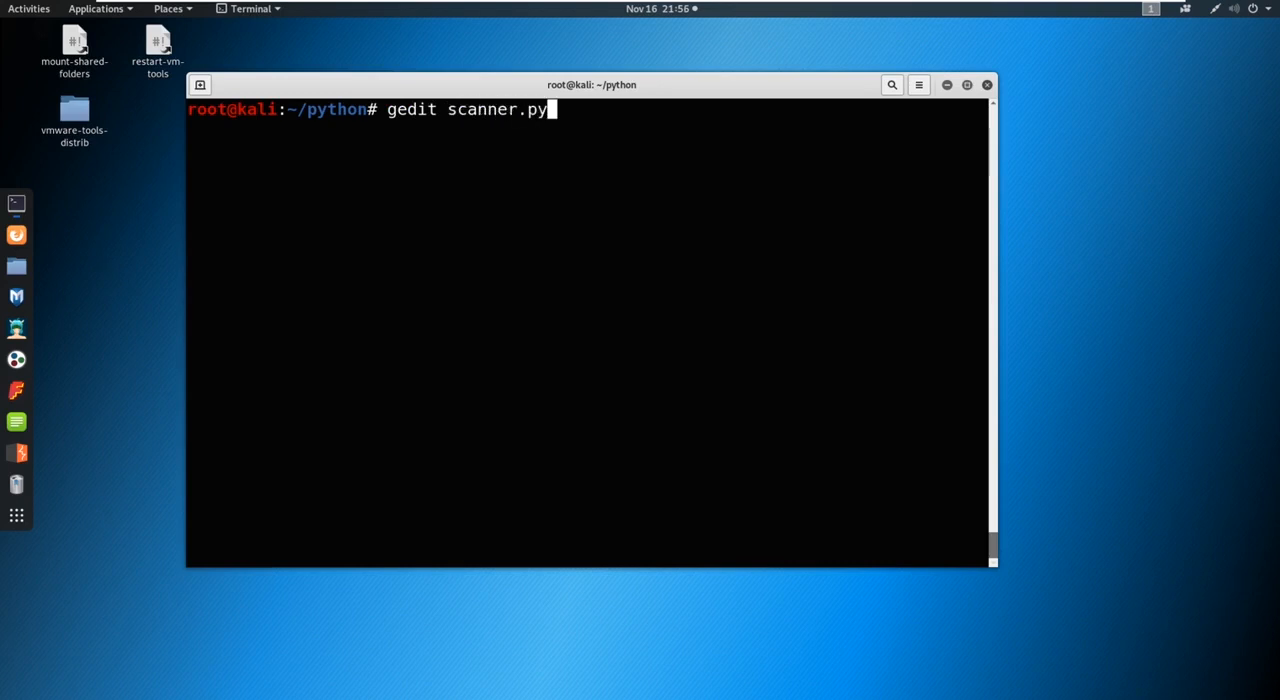
{"action": "key", "text": "Return"}
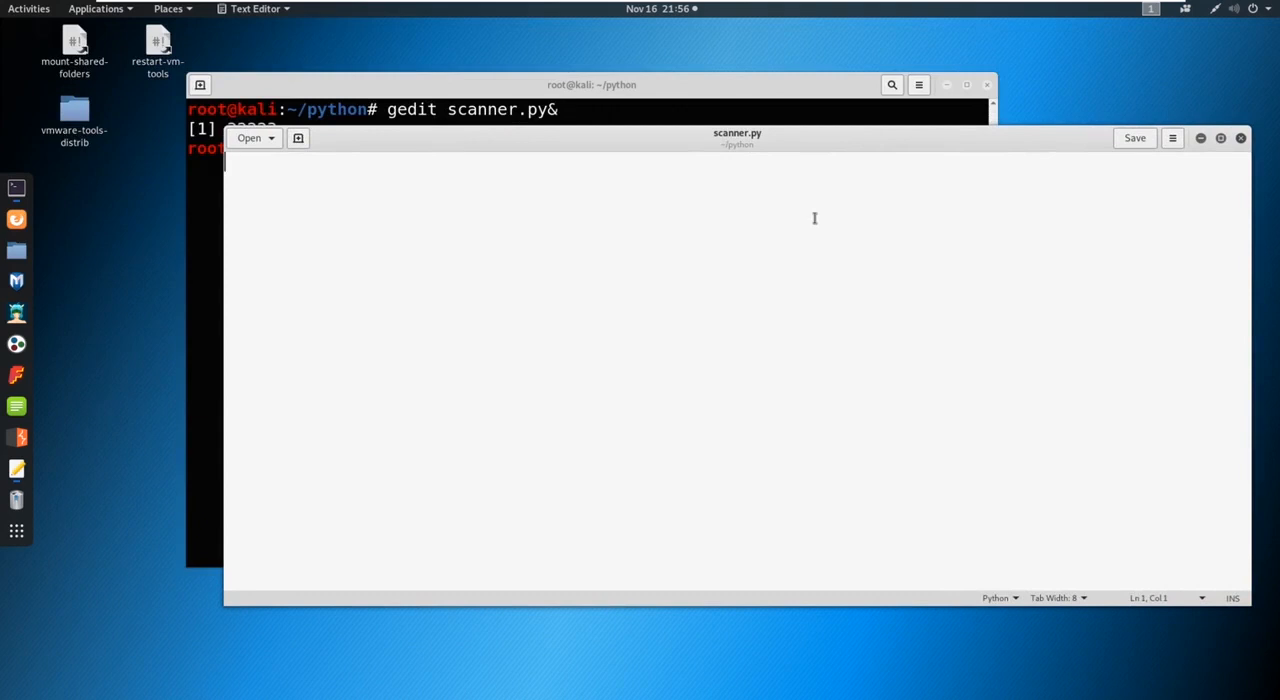
- Start scanner.py with the shebang line #!/bin/python
{"action": "type", "text": "#!/"}
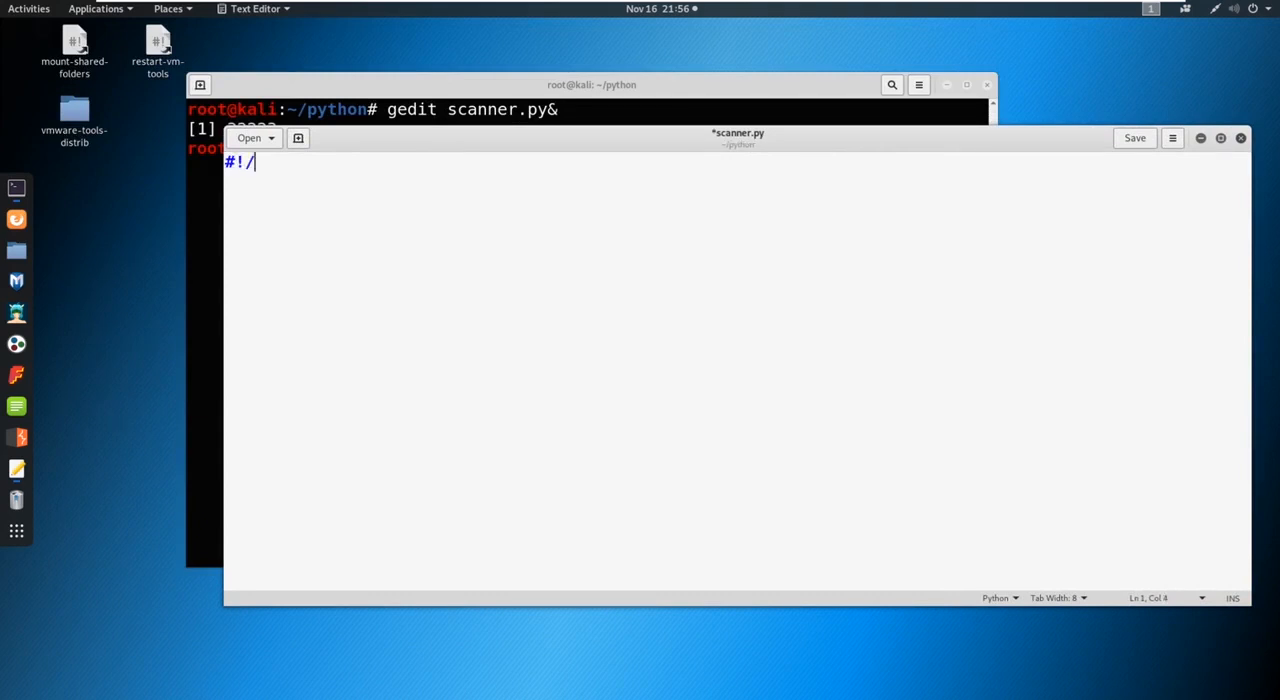
{"action": "type", "text": "bin/pyth"}
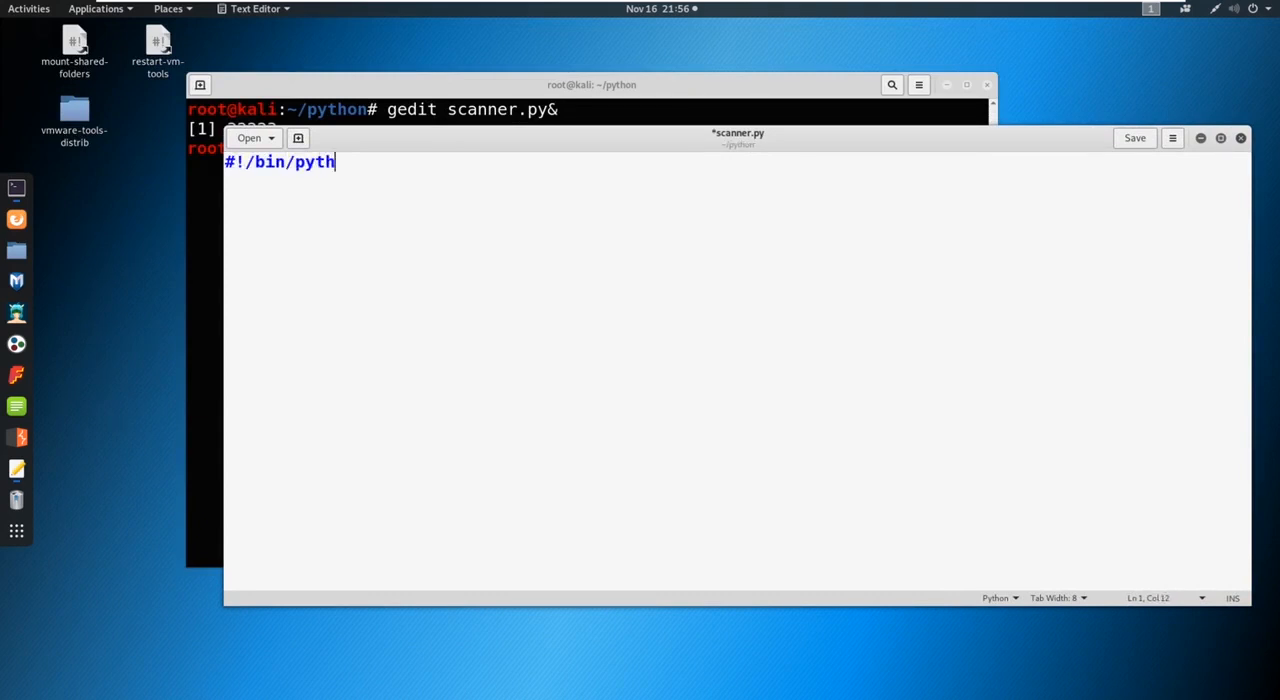
{"action": "type", "text": "on"}
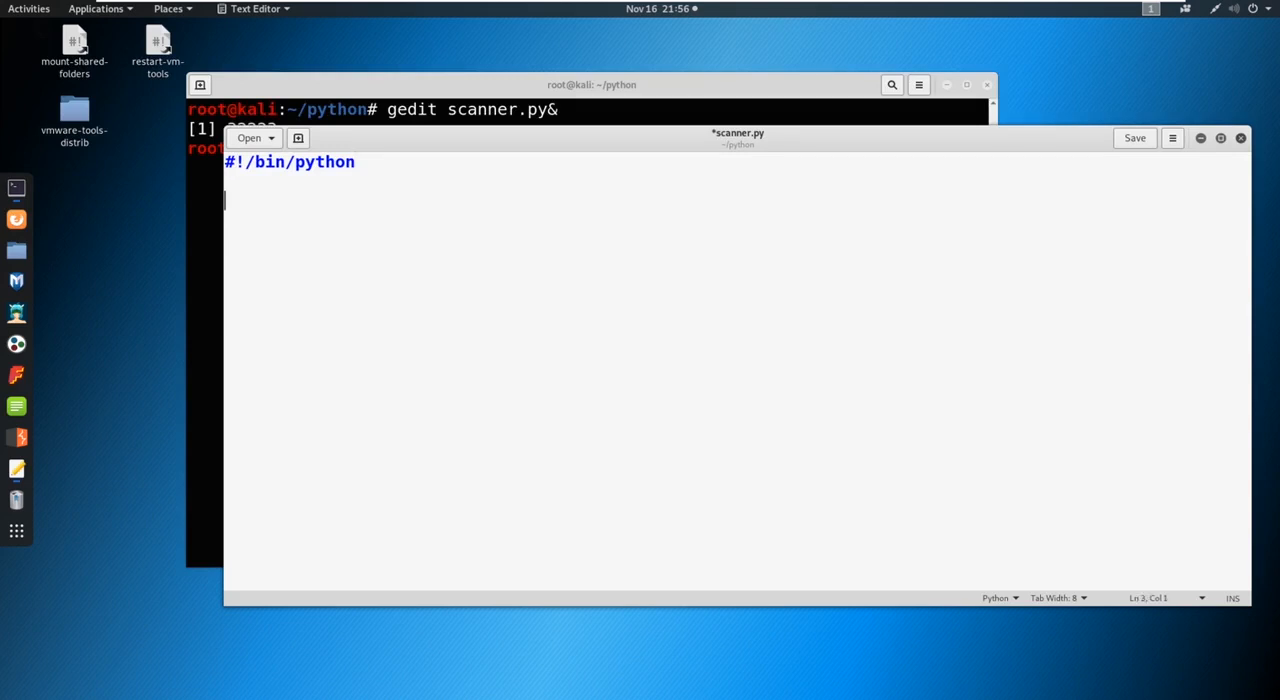
- Add the usage note python3 scanner.py <ip> a few lines below
{"action": "type", "text": "python3"}
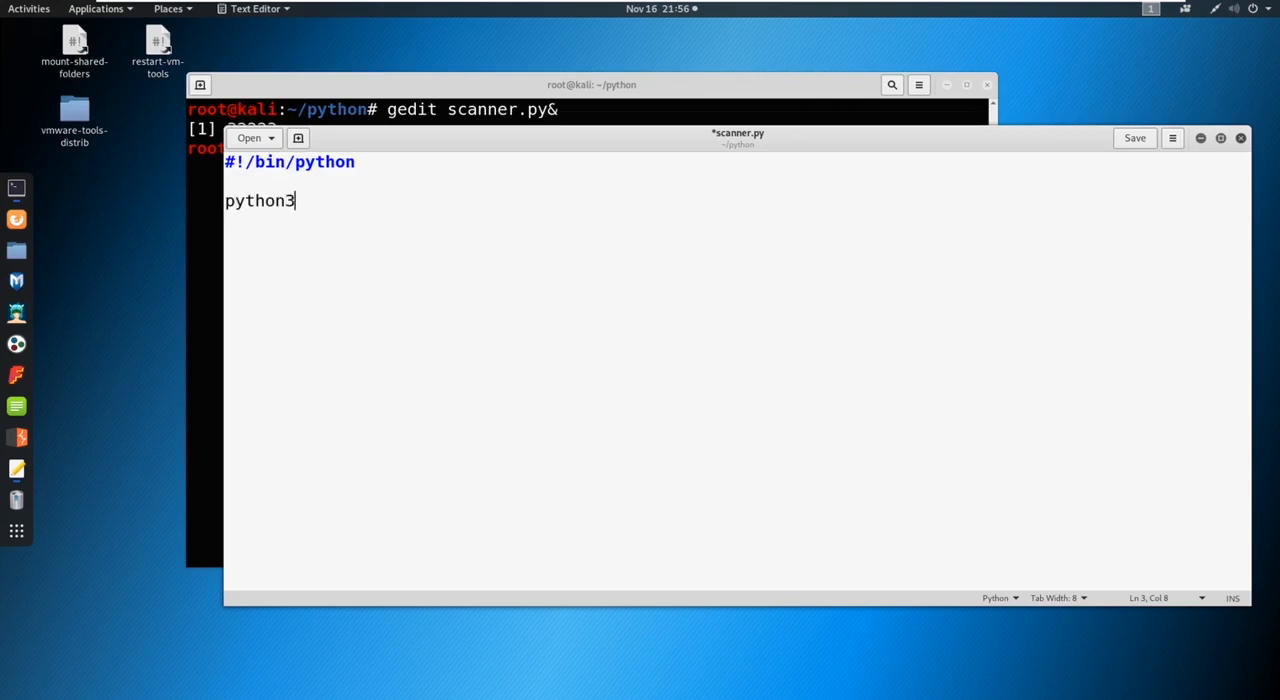
{"action": "type", "text": "scanne"}
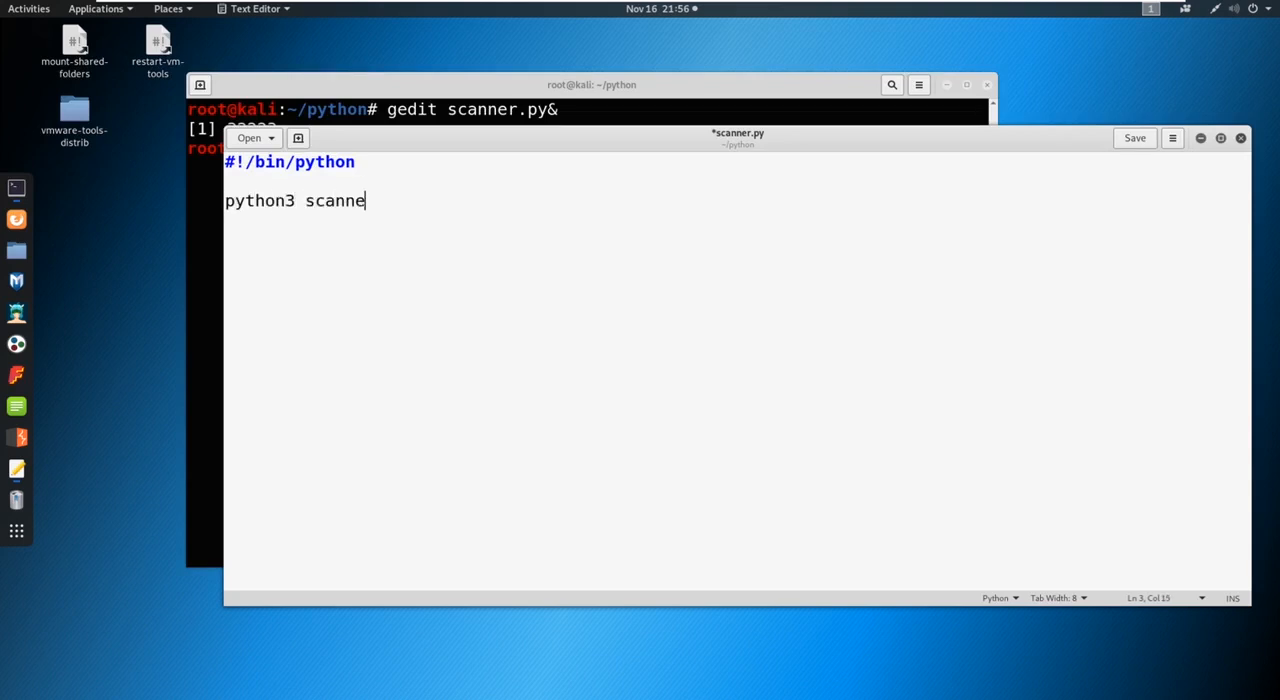
{"action": "type", "text": "r.py <"}
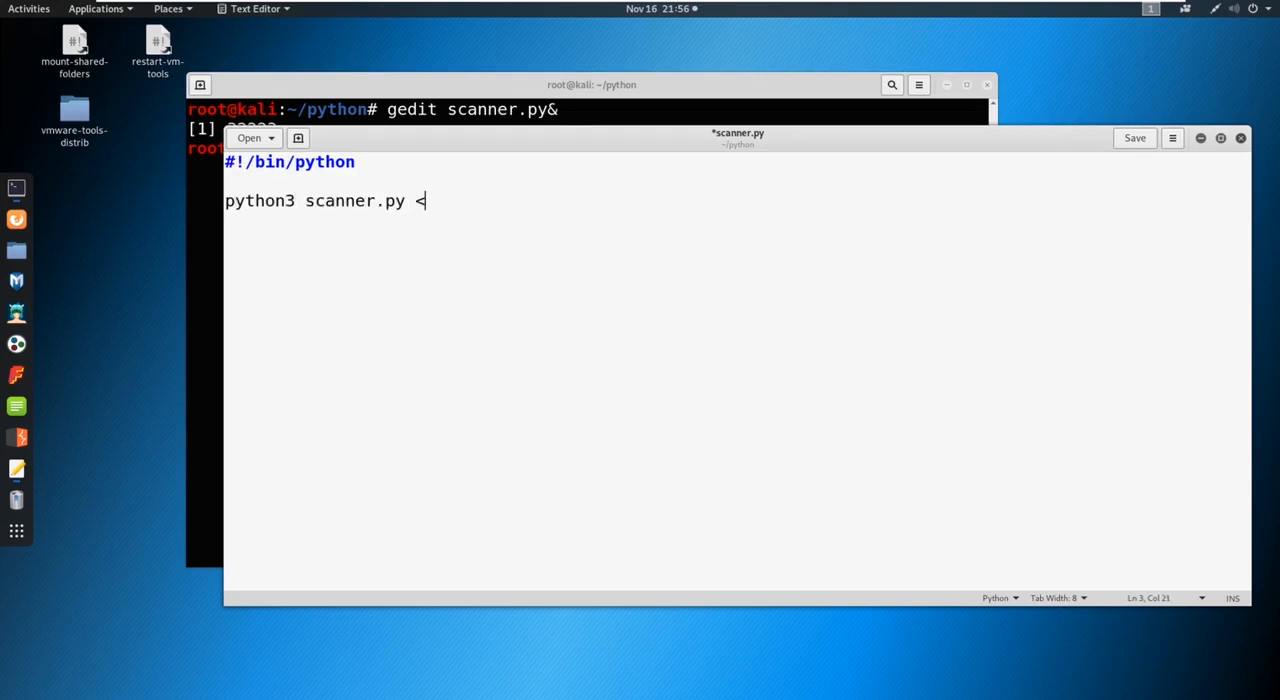
{"action": "type", "text": "ip>"}
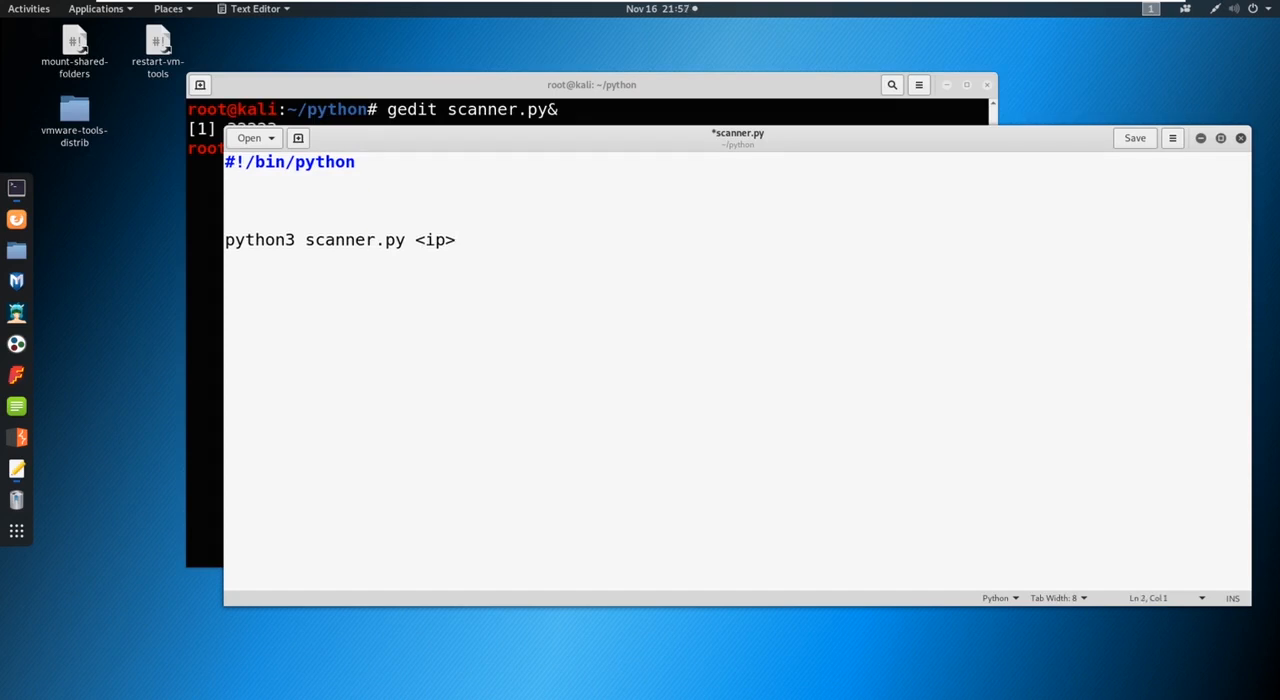
- Add import sys, import socket and from datetime import datetime under the shebang
{"action": "type", "text": "import sys"}
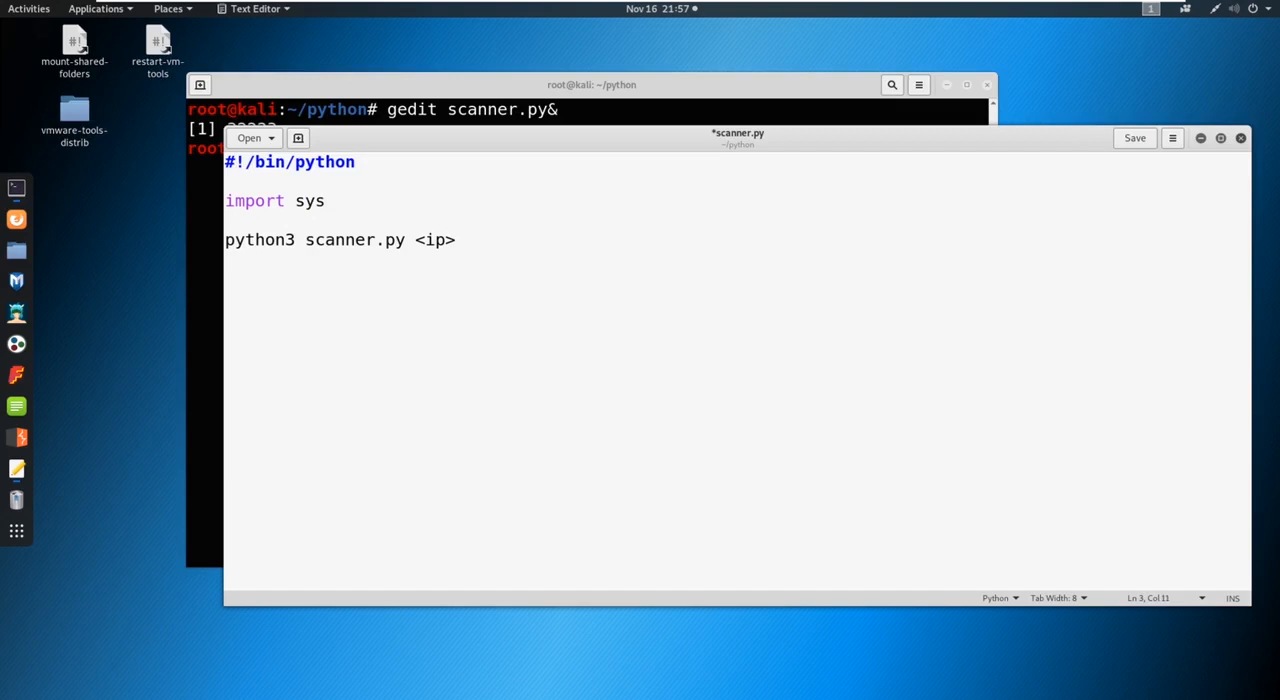
{"action": "type", "text": "import sock"}
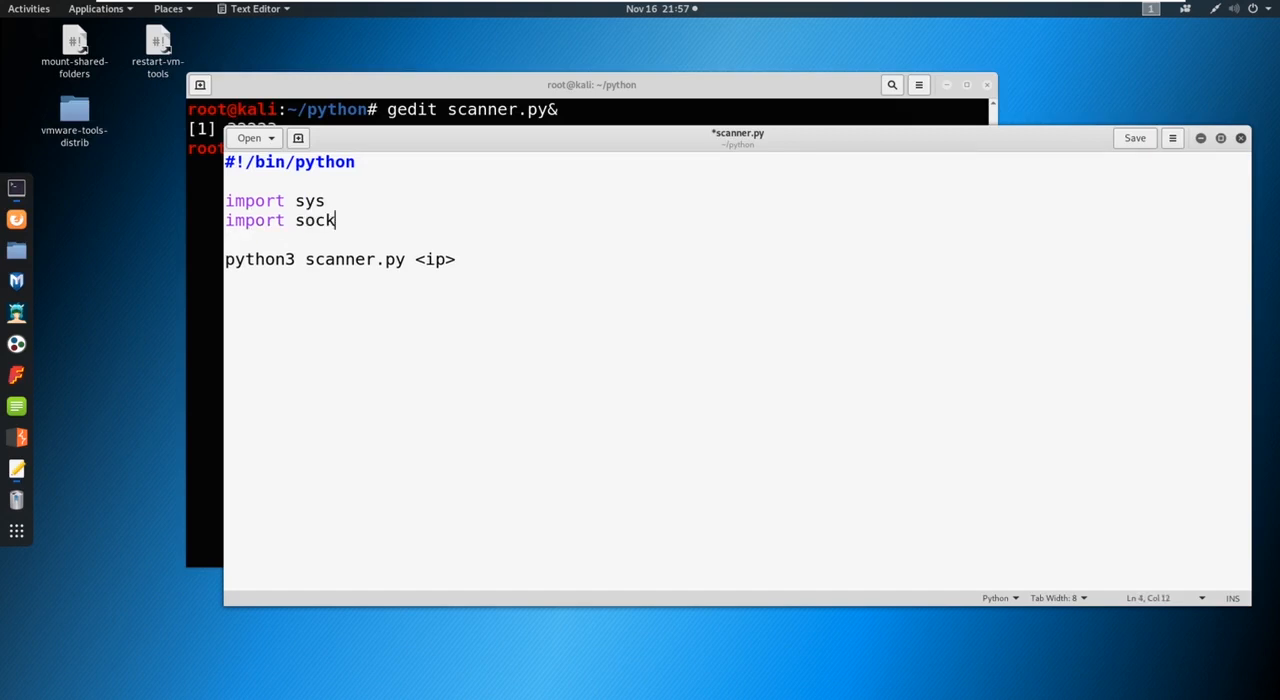
{"action": "type", "text": "et"}
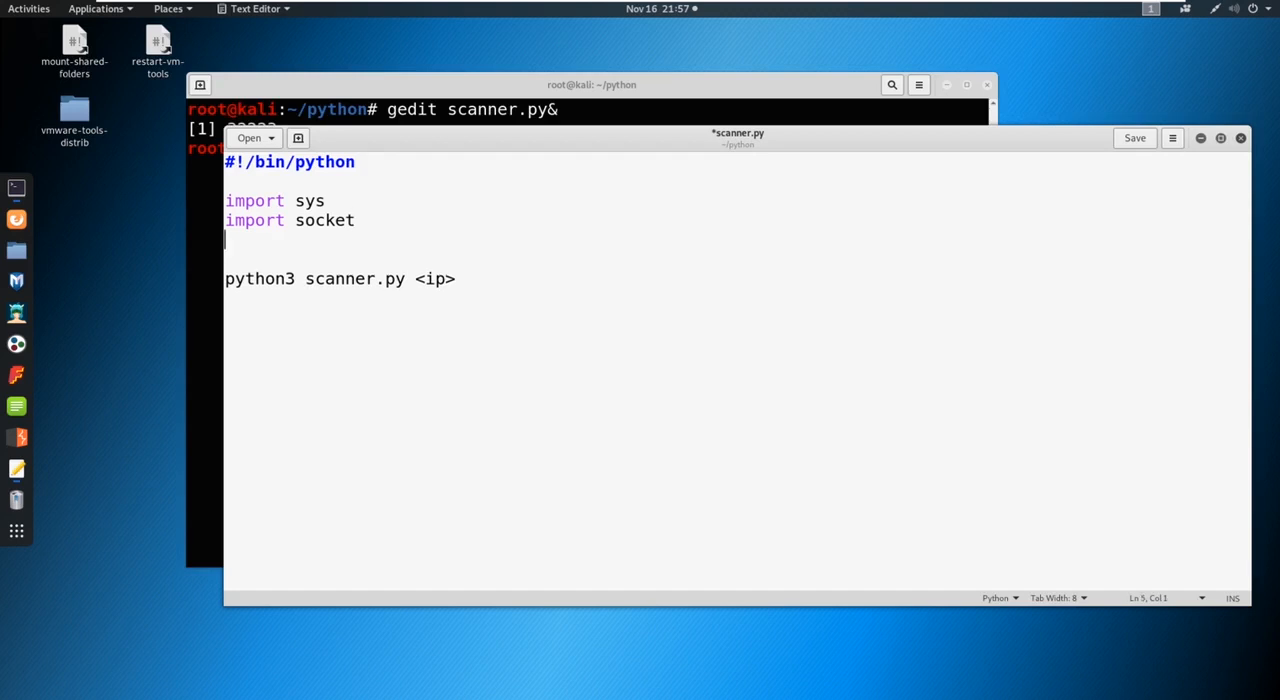
{"action": "type", "text": "from date"}
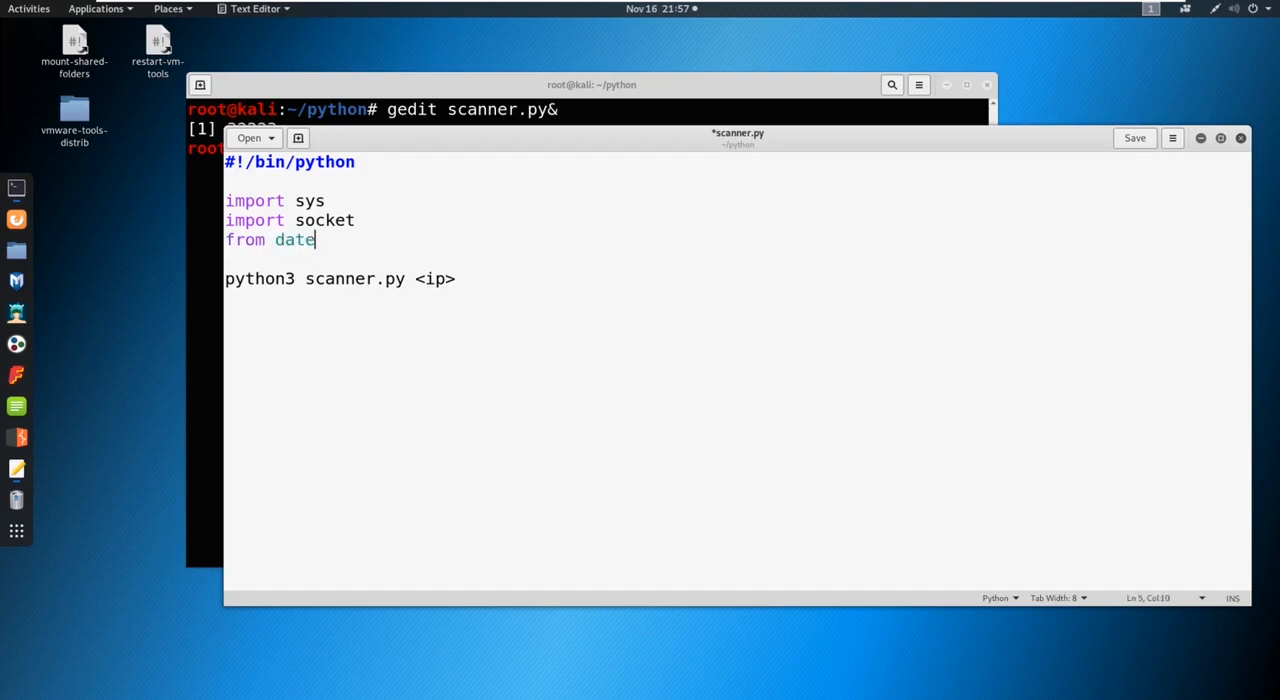
{"action": "type", "text": "time import"}
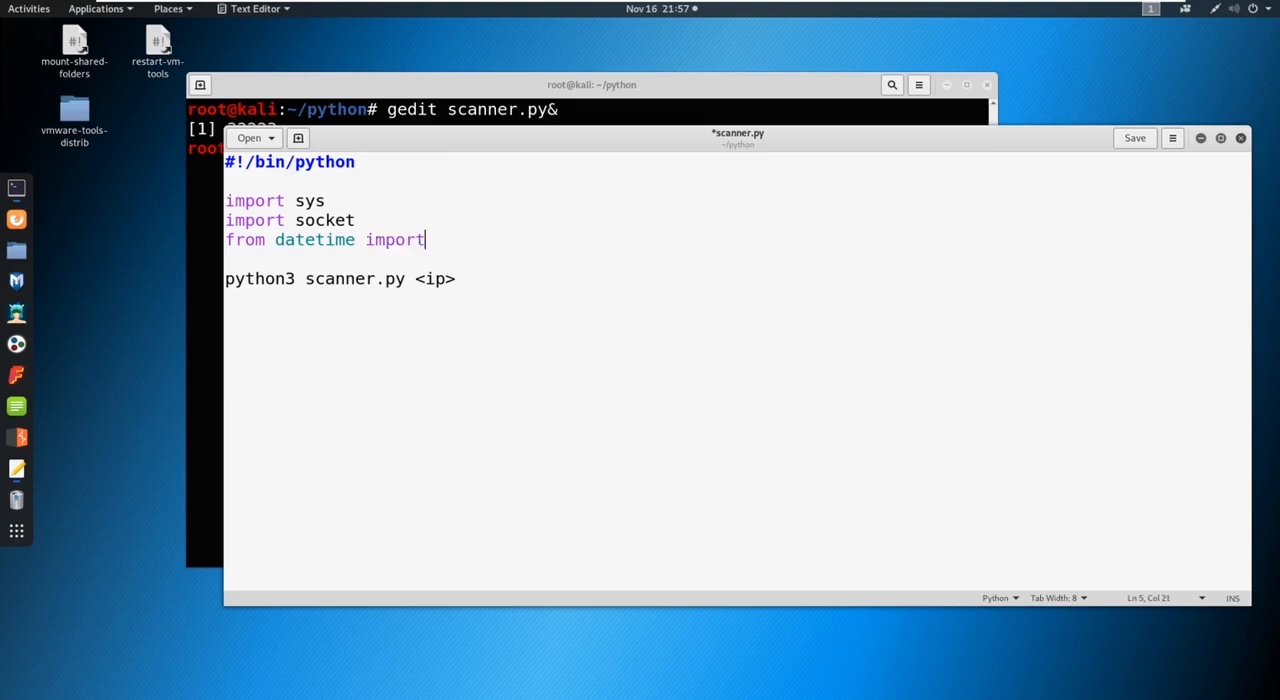
{"action": "type", "text": "dateti"}
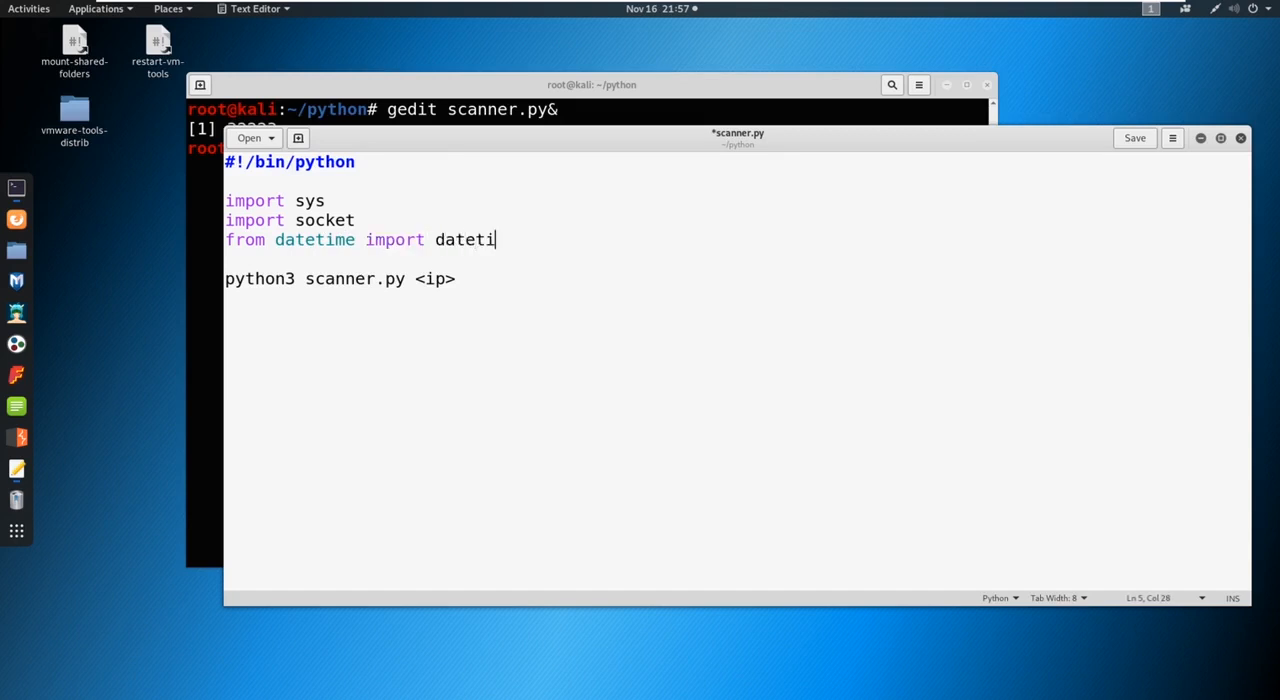
{"action": "type", "text": "me"}
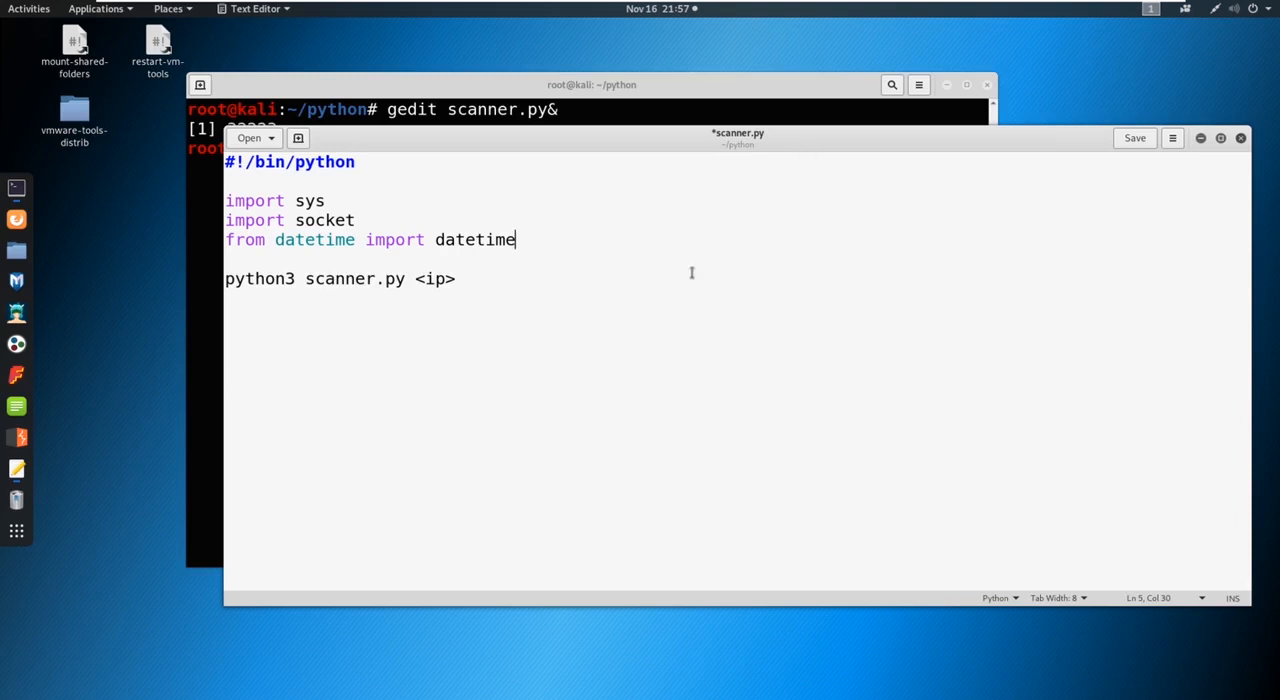
{"action": "double_click", "coordinate": [433, 278]}
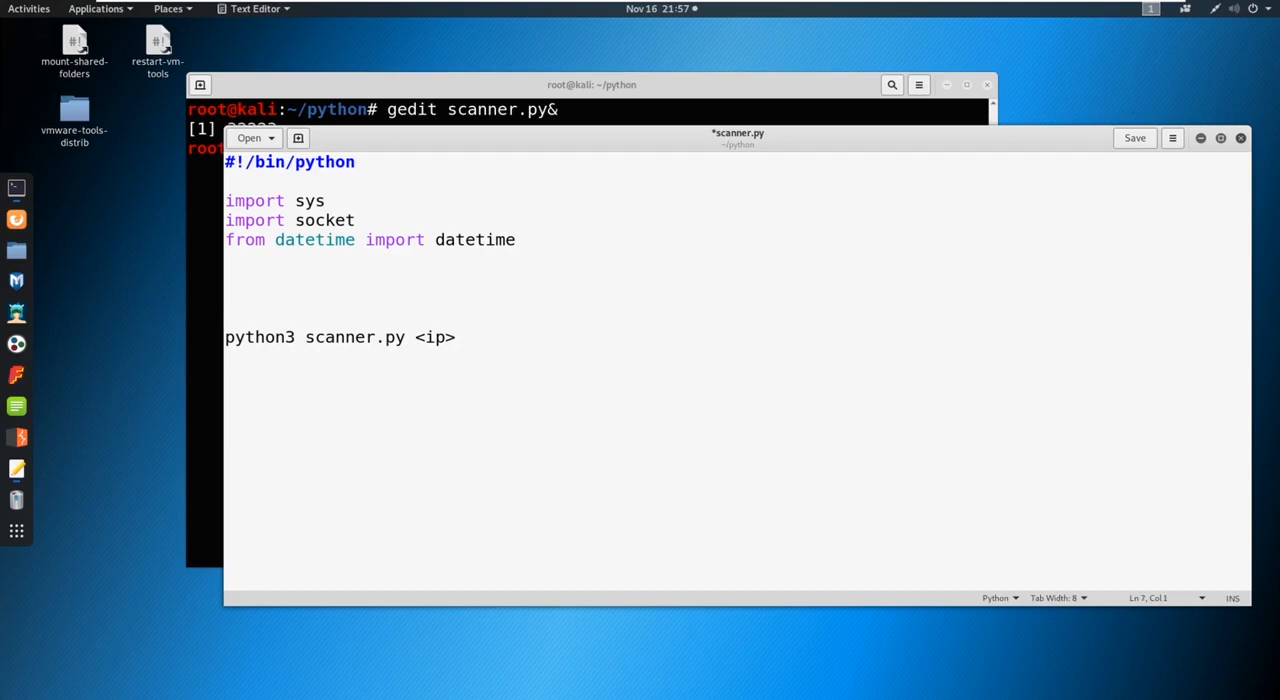
- Add a #Define our target comment and the condition if len(sys.argv) == 2
{"action": "type", "text": "#D"}
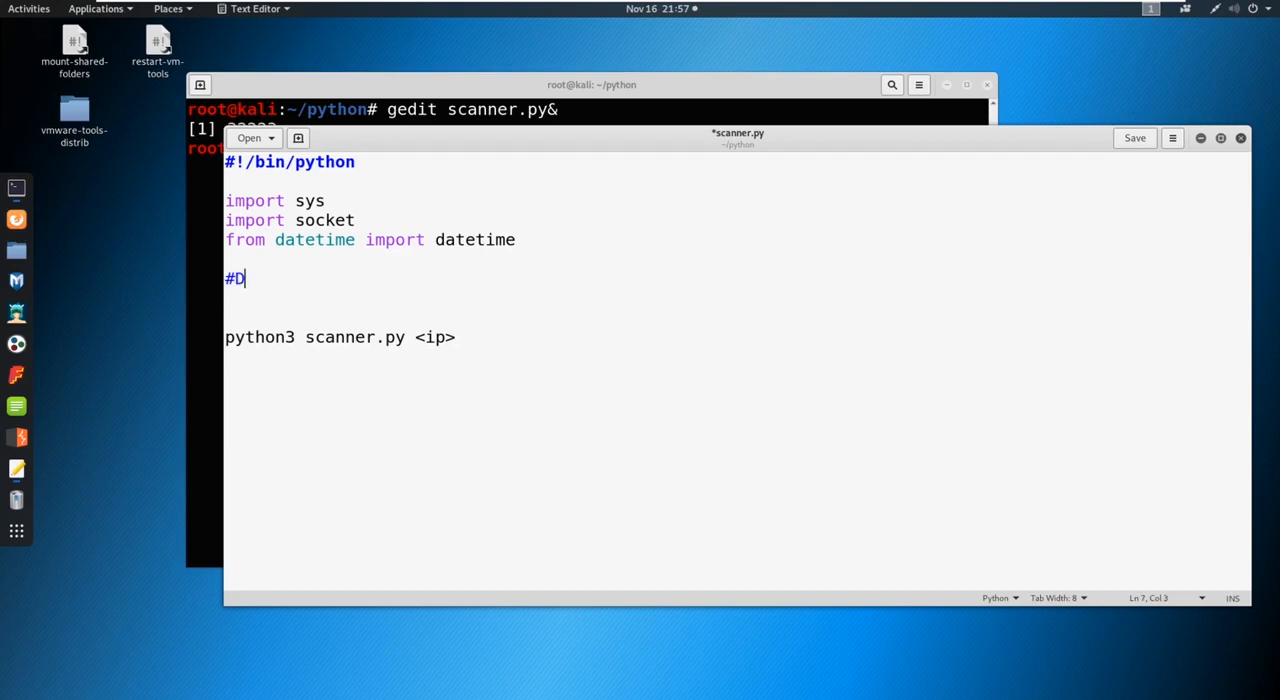
{"action": "type", "text": "efine ou"}
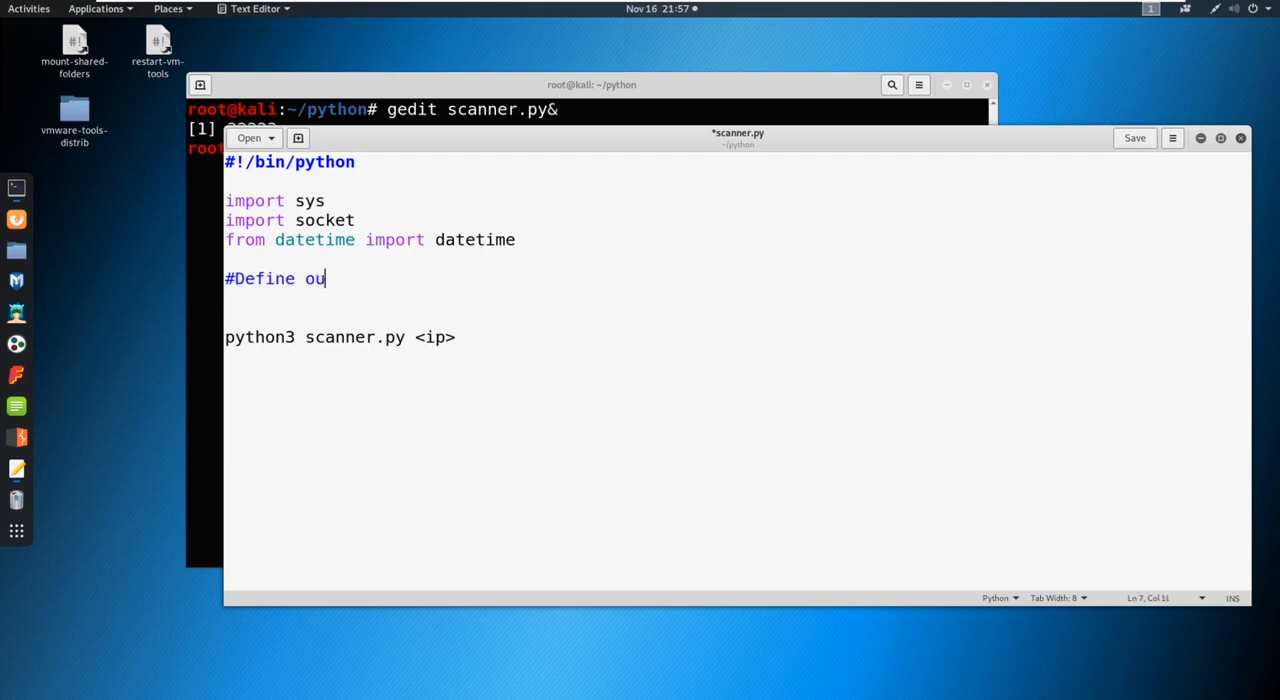
{"action": "type", "text": "r target"}
{"action": "left_click", "coordinate": [737, 298]}
{"action": "type", "text": "if"}
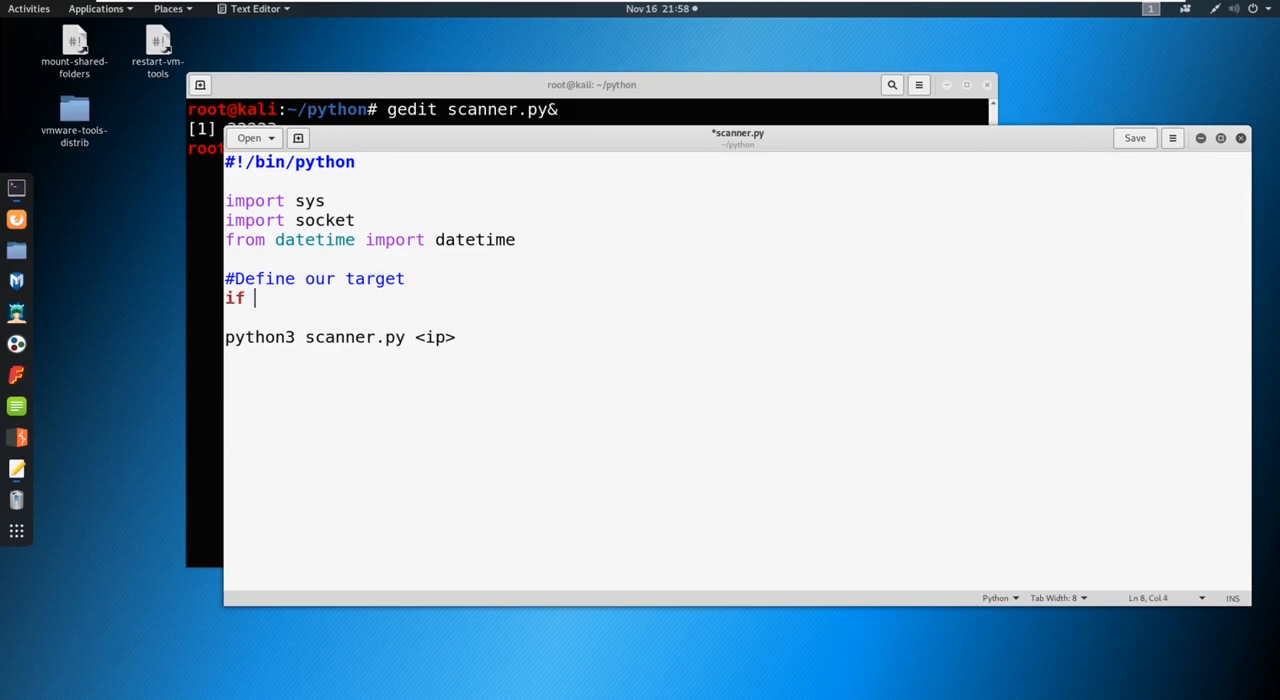
{"action": "type", "text": "len(s"}
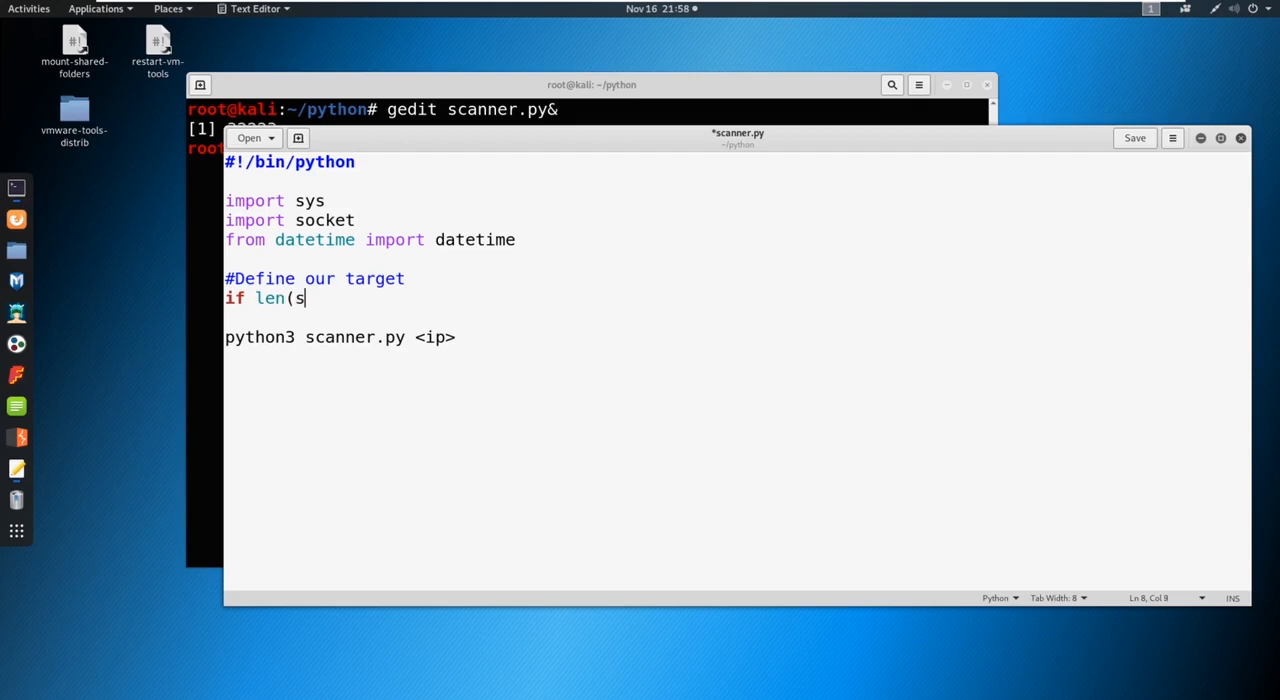
{"action": "type", "text": "ys.arg"}
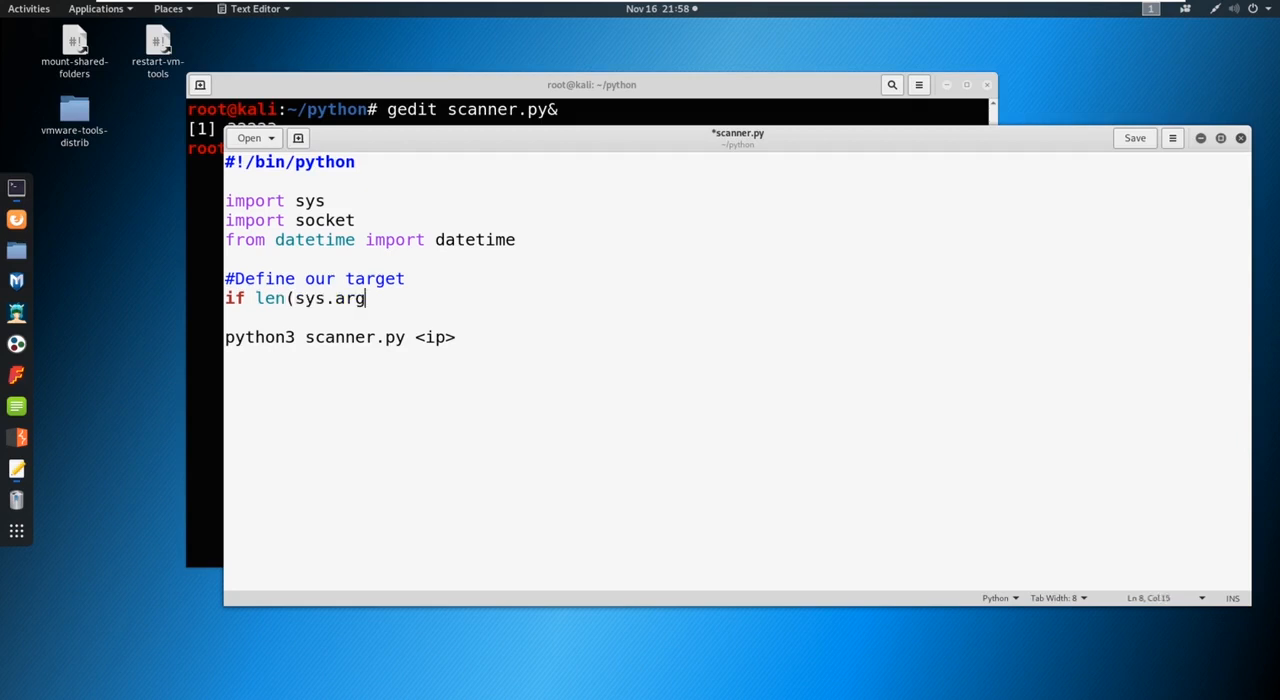
{"action": "type", "text": "v"}
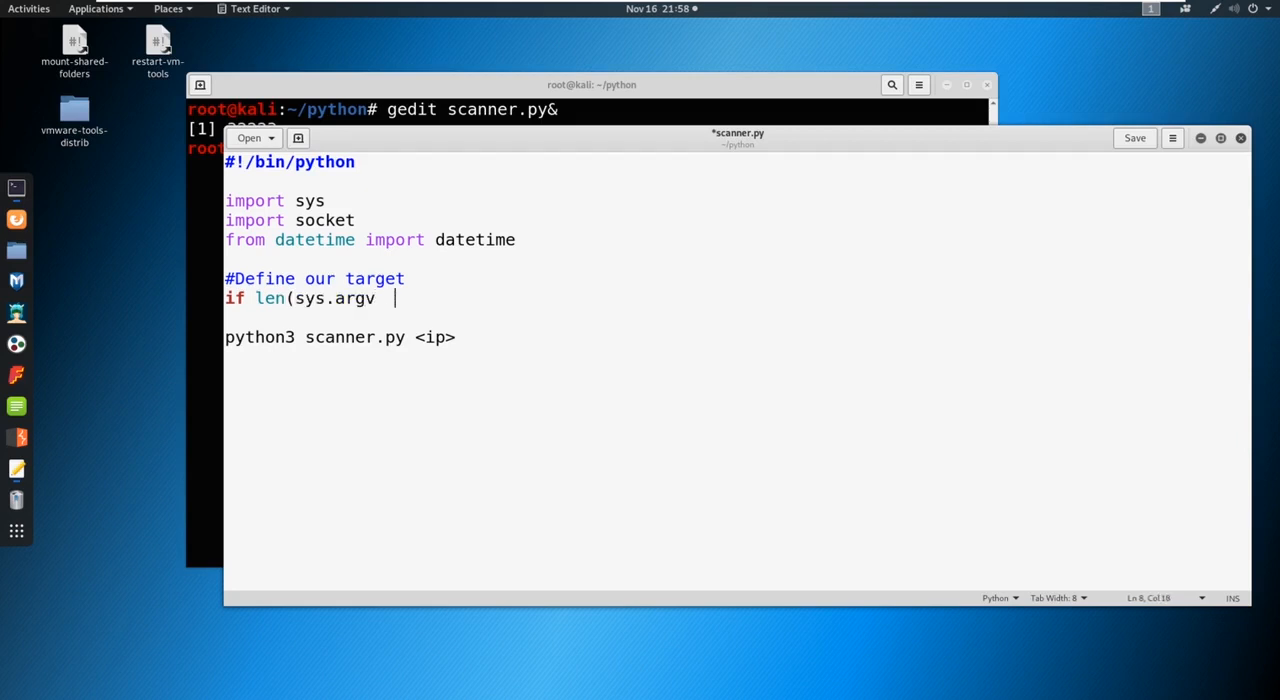
{"action": "key", "text": "BackSpace"}
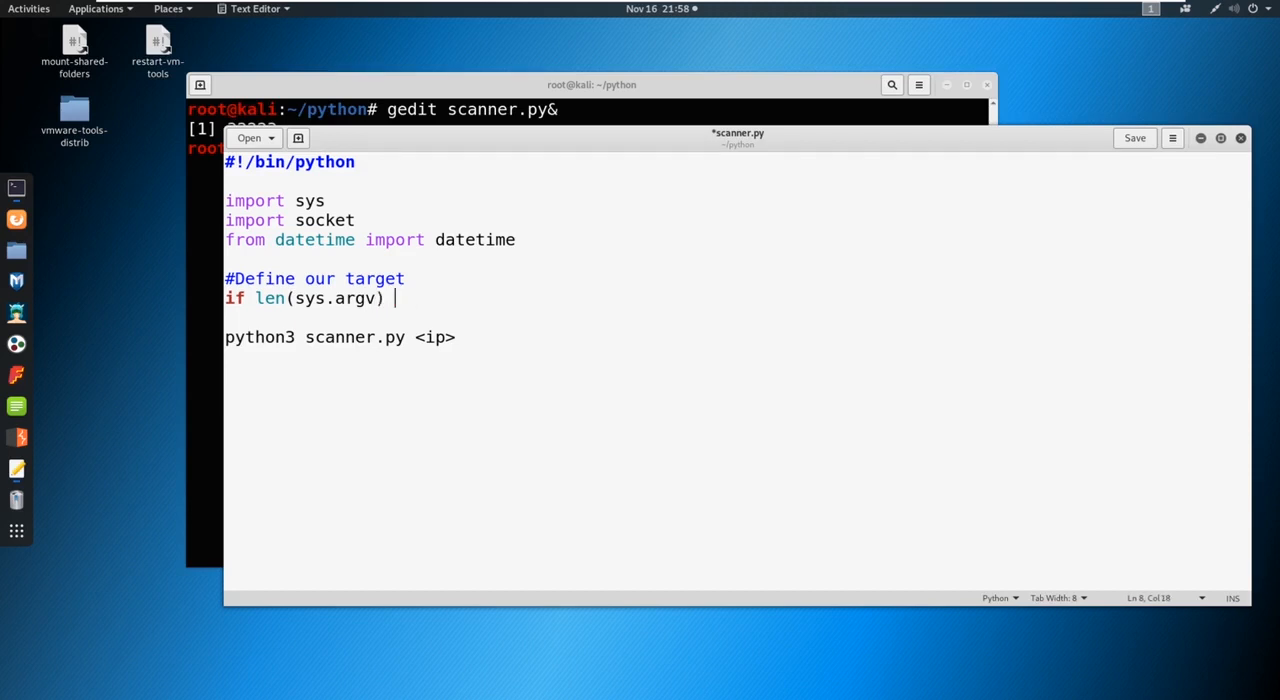
{"action": "type", "text": "== 2:"}
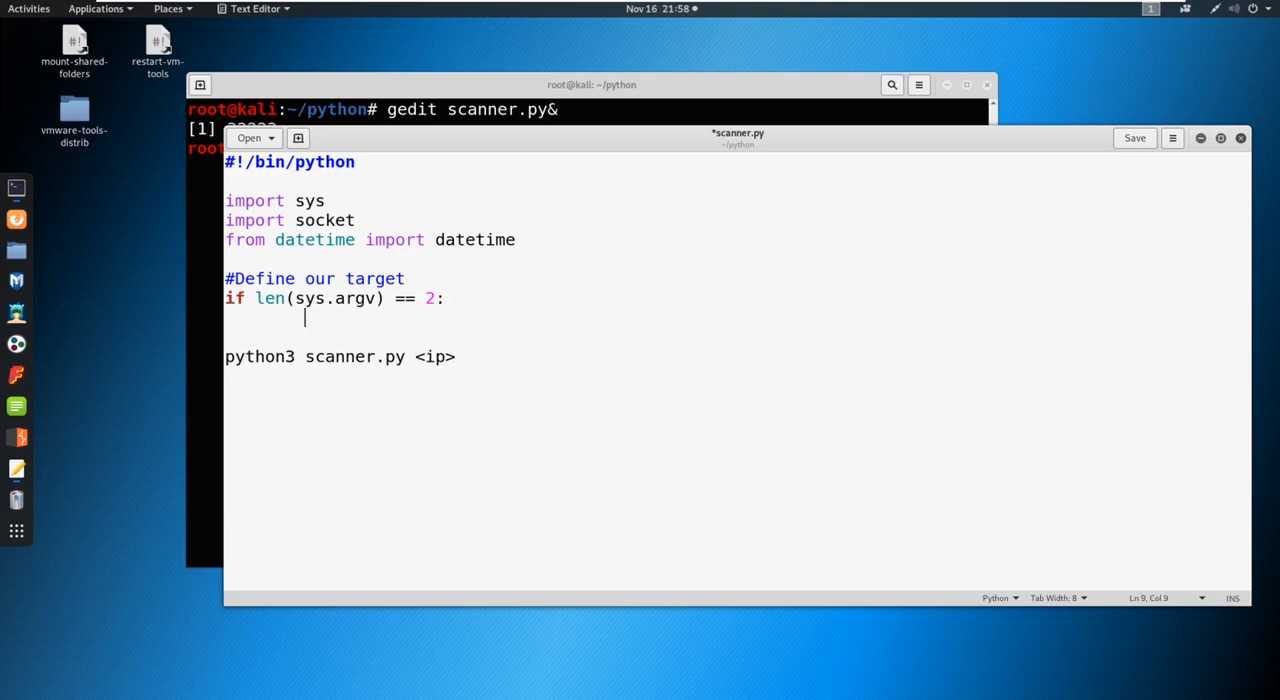
- Set target = socket.gethostbyname(sys.argv[1]) inside the if block
{"action": "type", "text": "target"}
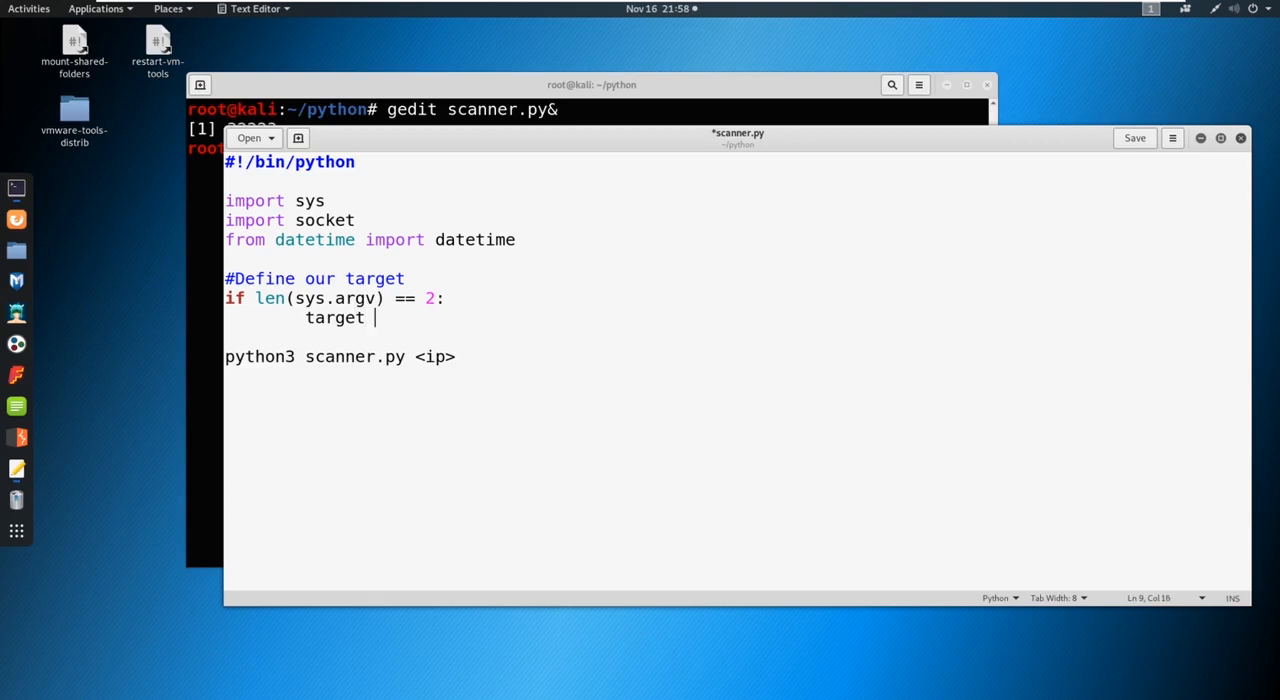
{"action": "type", "text": "= s"}
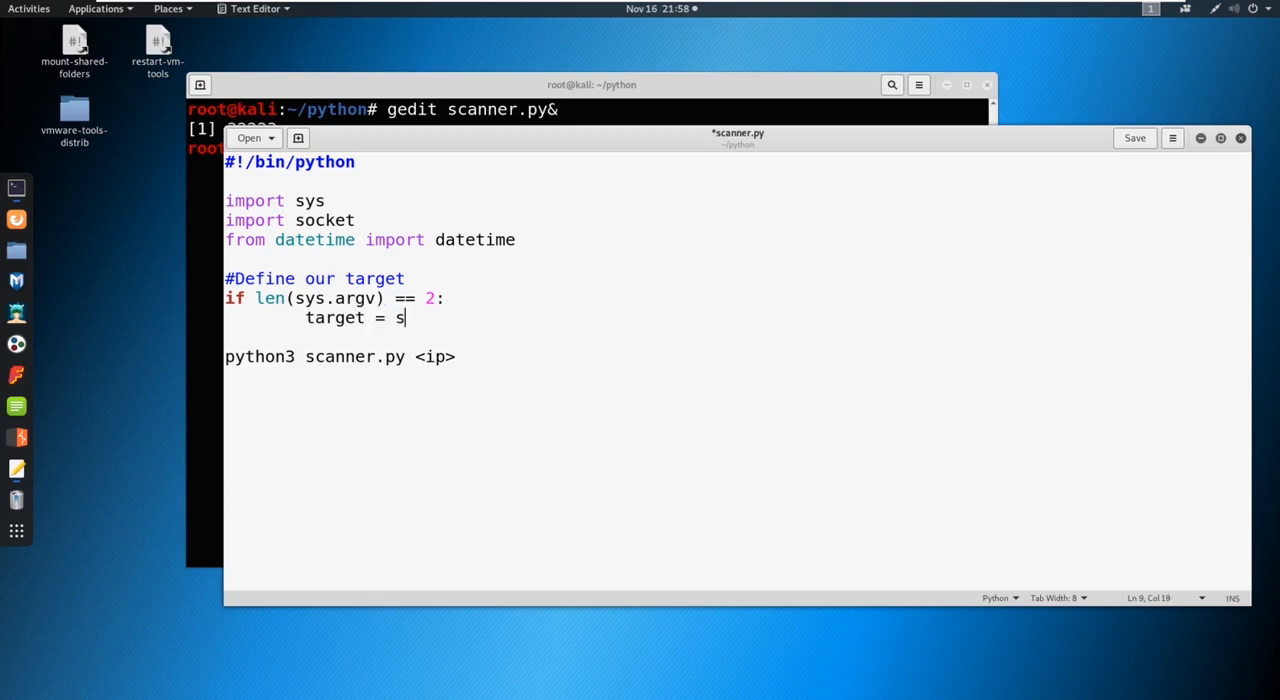
{"action": "type", "text": "ocket."}
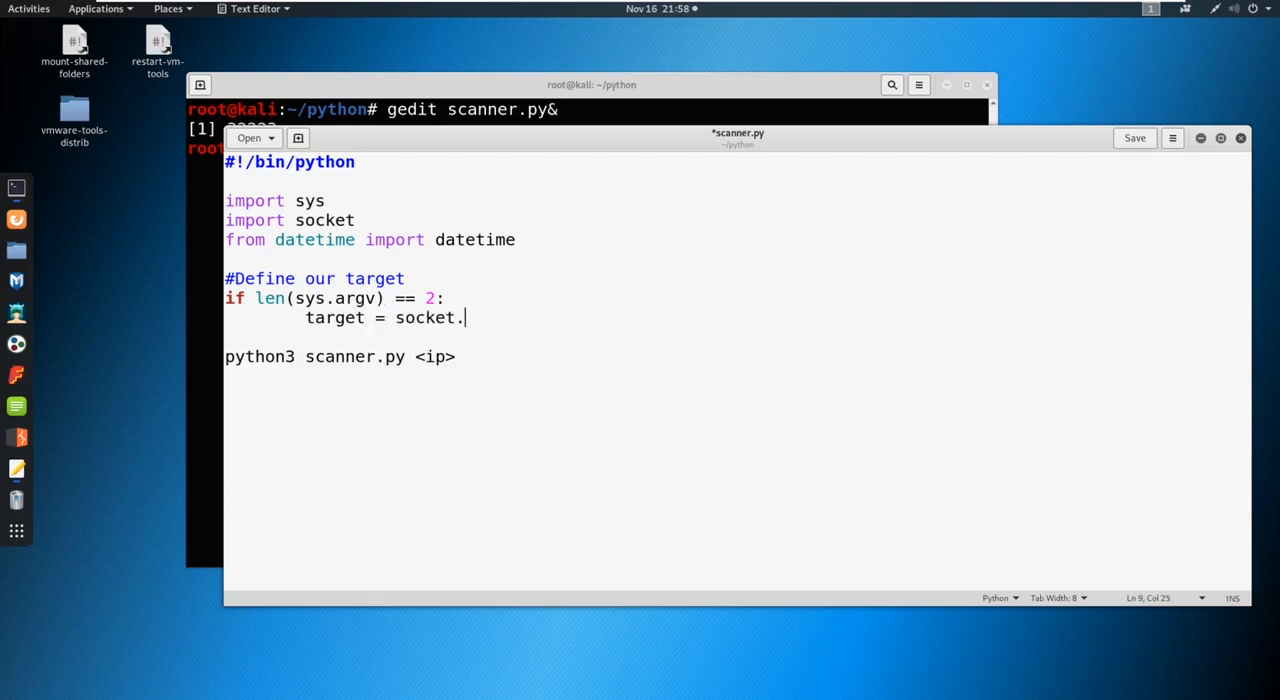
{"action": "type", "text": "gethostb"}
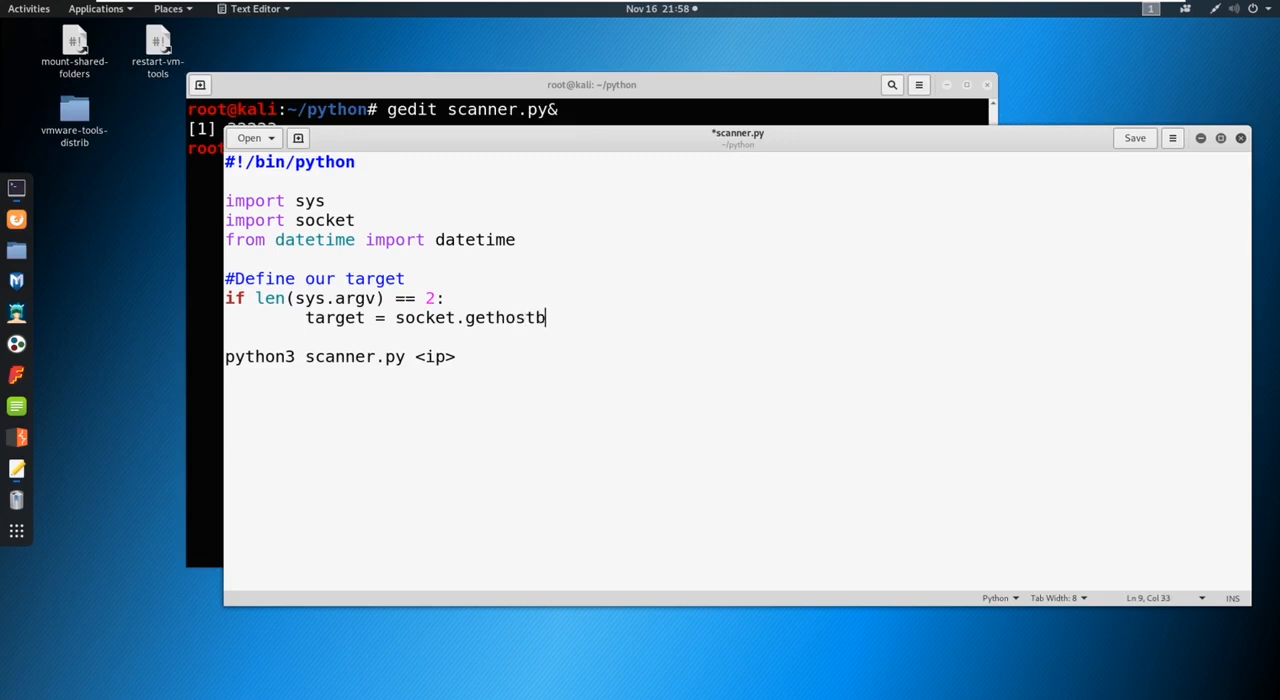
{"action": "type", "text": "yname("}
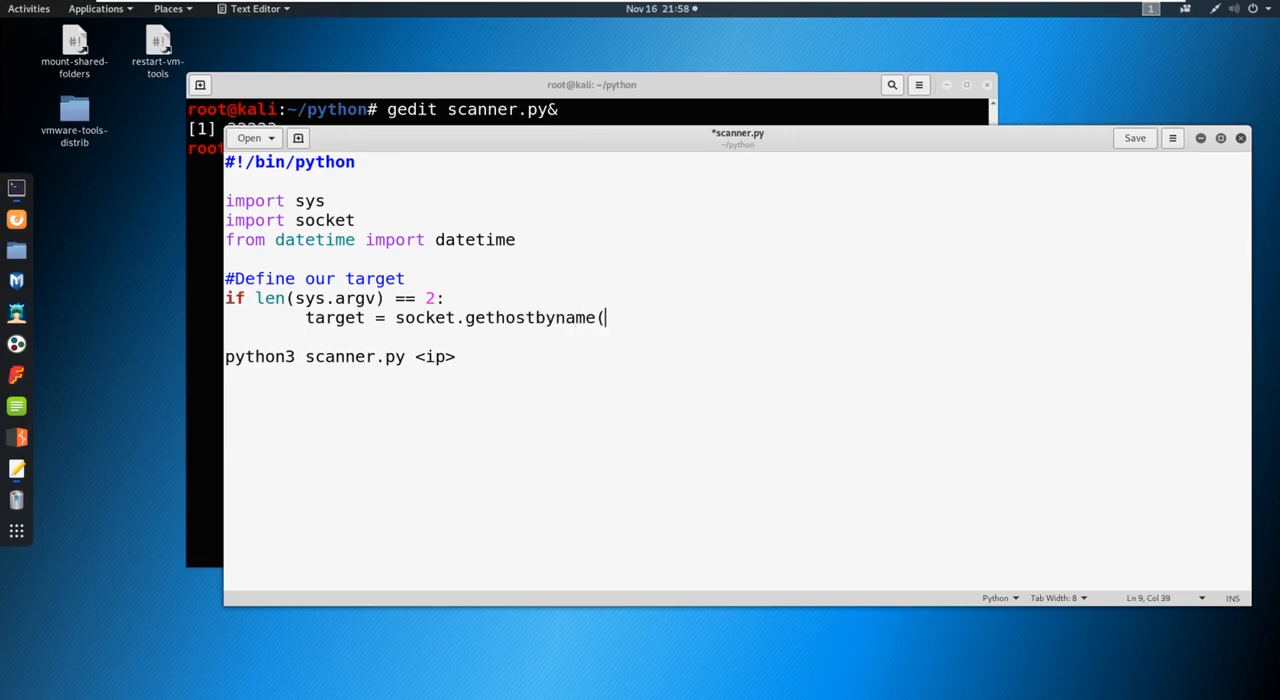
{"action": "type", "text": "sys.argv"}
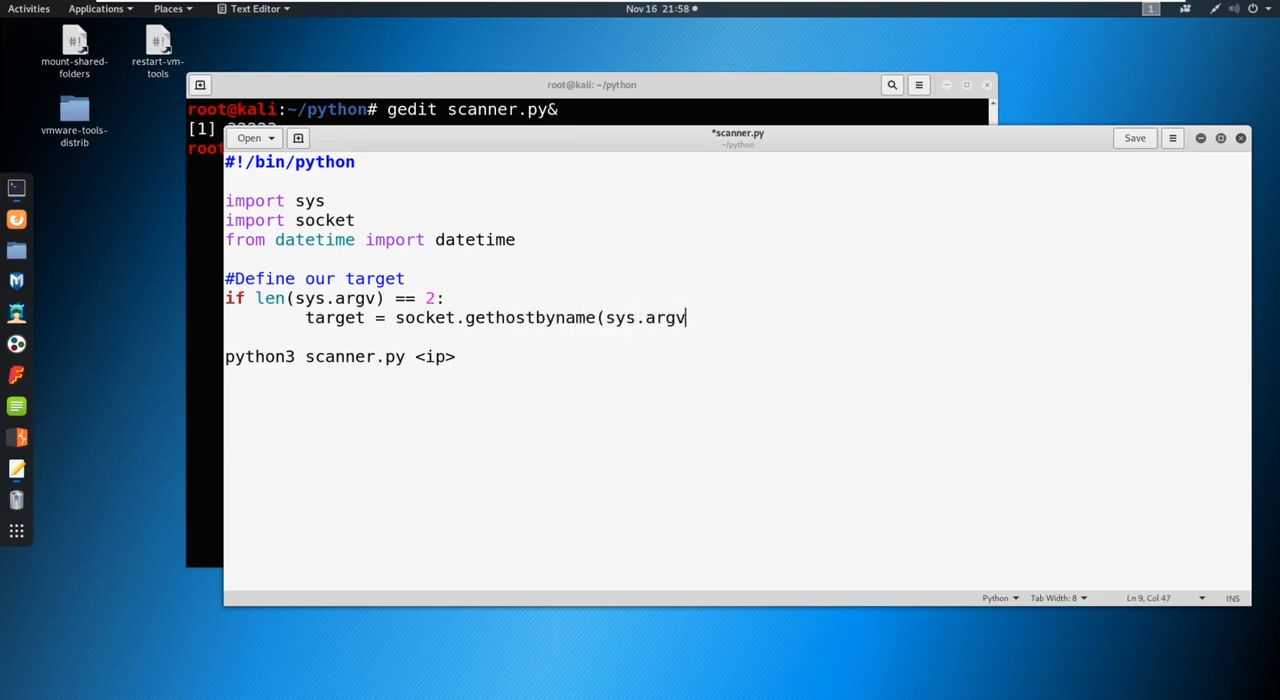
{"action": "type", "text": "[1])"}
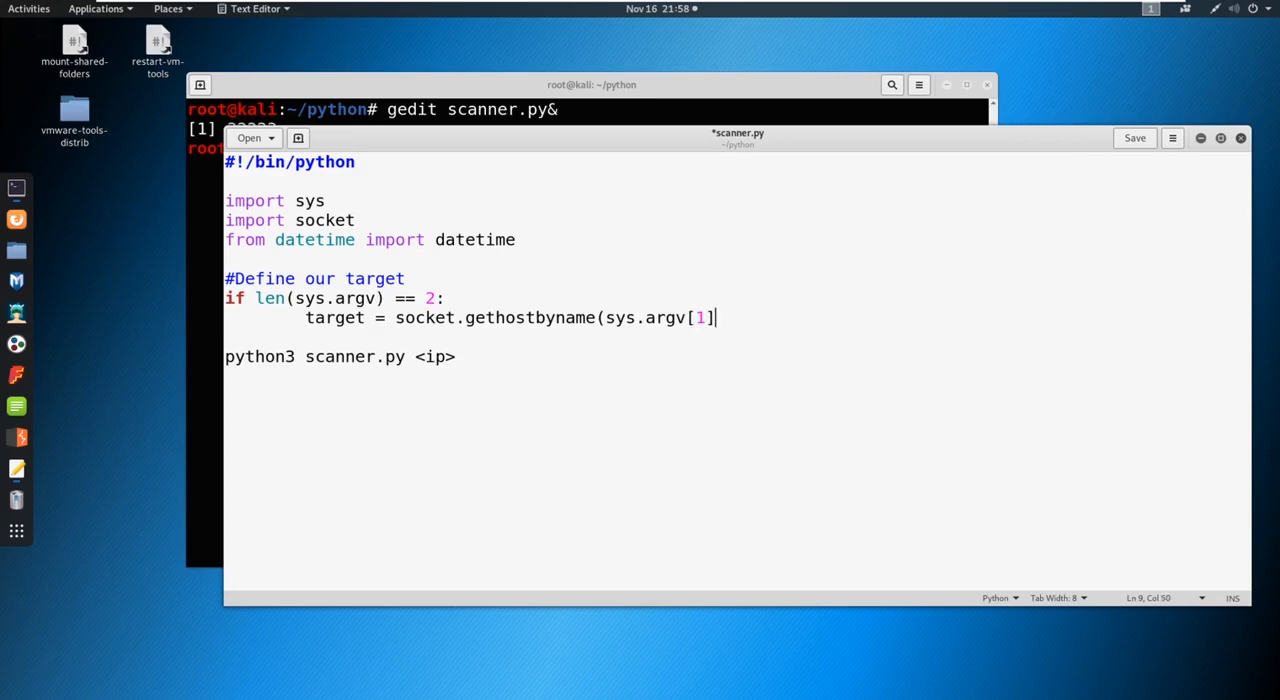
{"action": "type", "text": ")"}
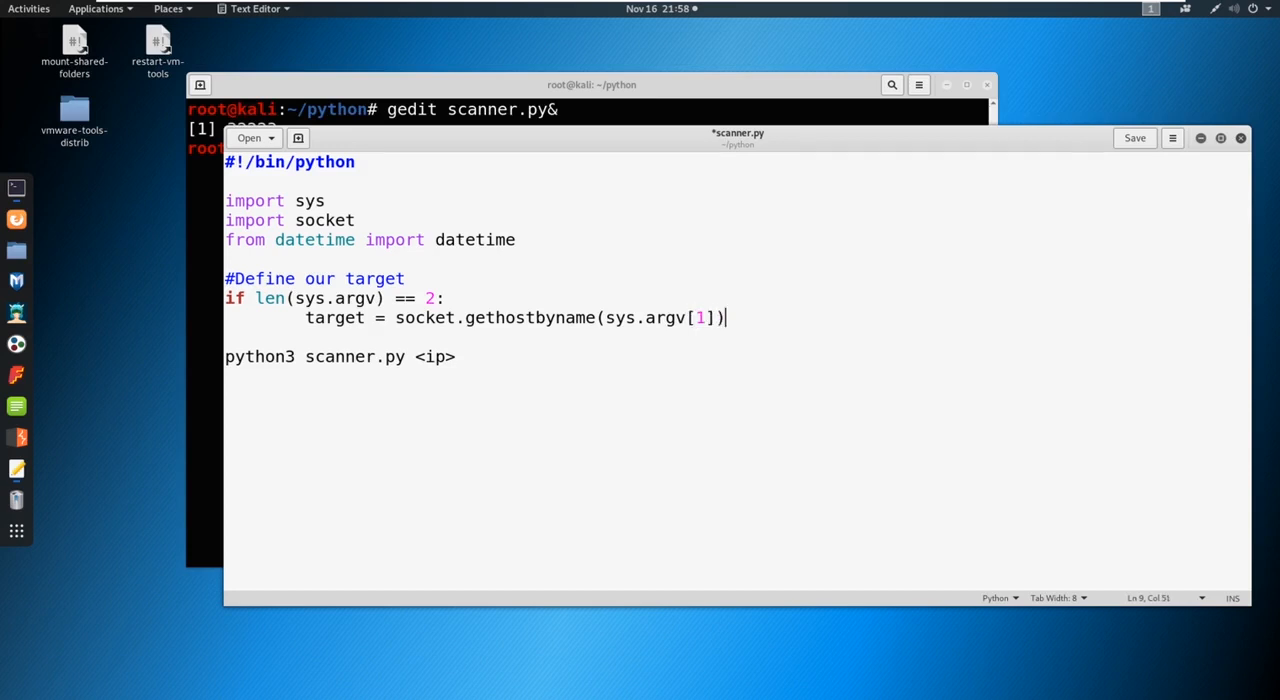
{"action": "type", "text": "$1"}
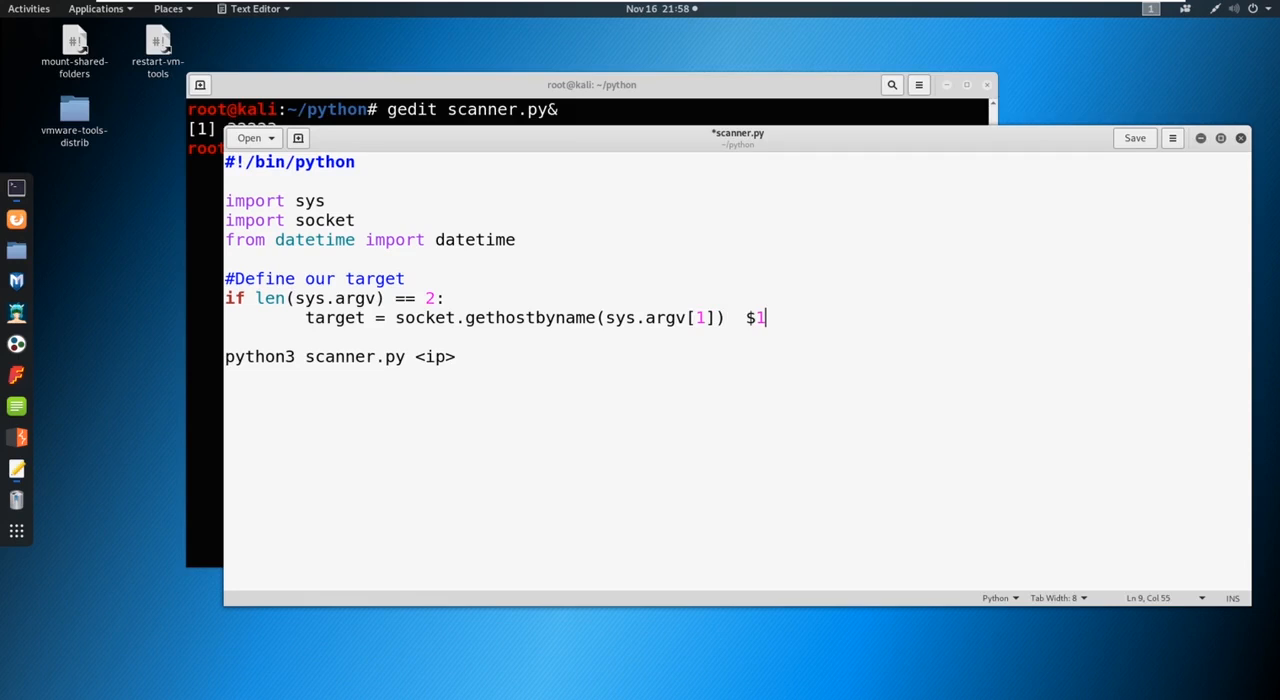
{"action": "key", "text": "BackSpace"}
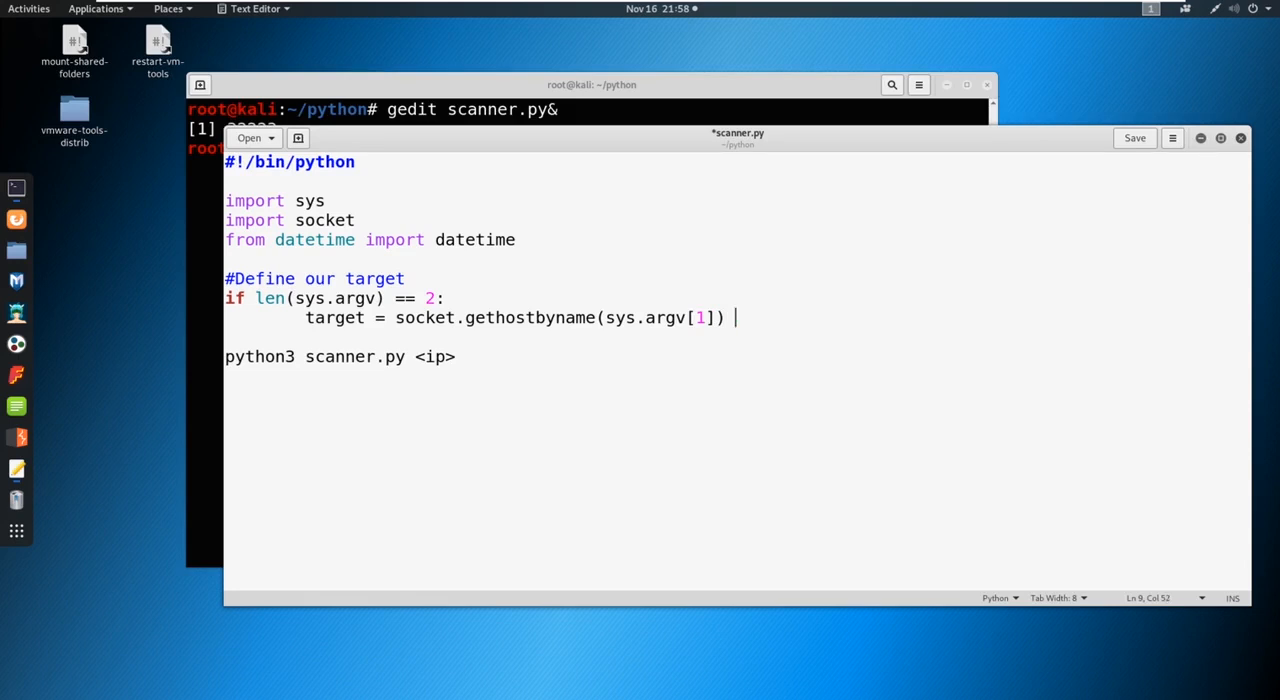
- Comment the target line #Translate hostname to IPv4 and tidy the line below
{"action": "type", "text": "#T"}
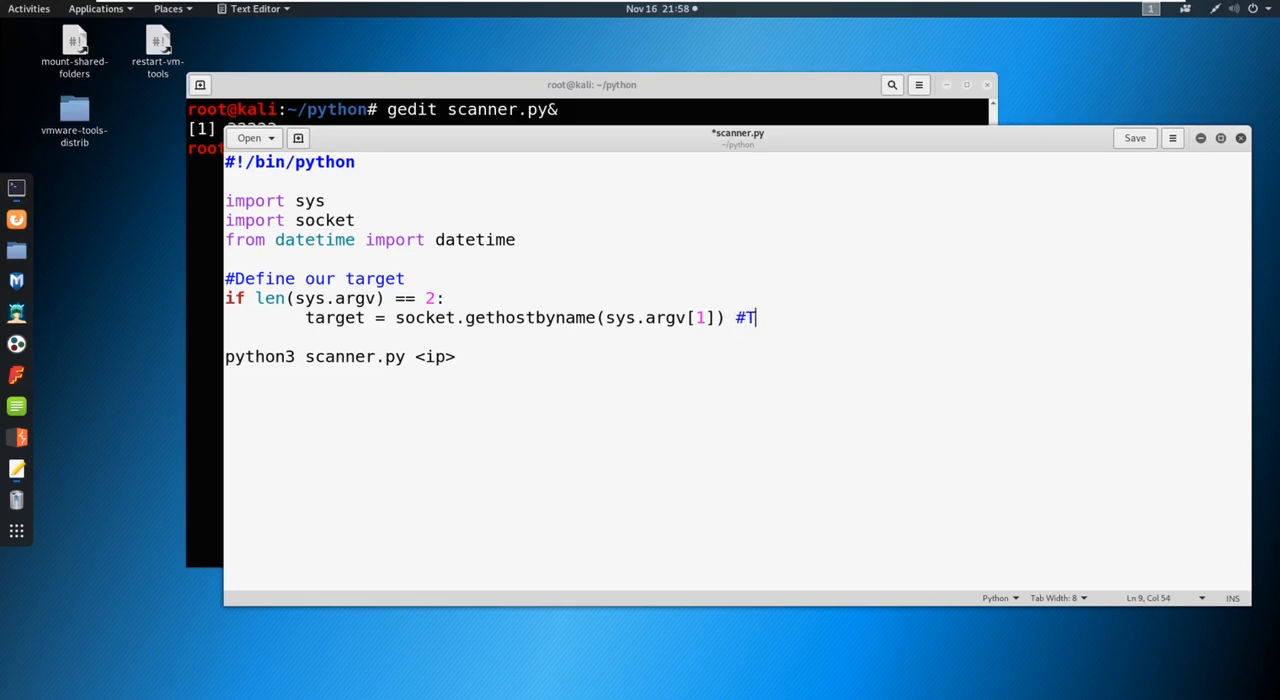
{"action": "type", "text": "ranslate hos"}
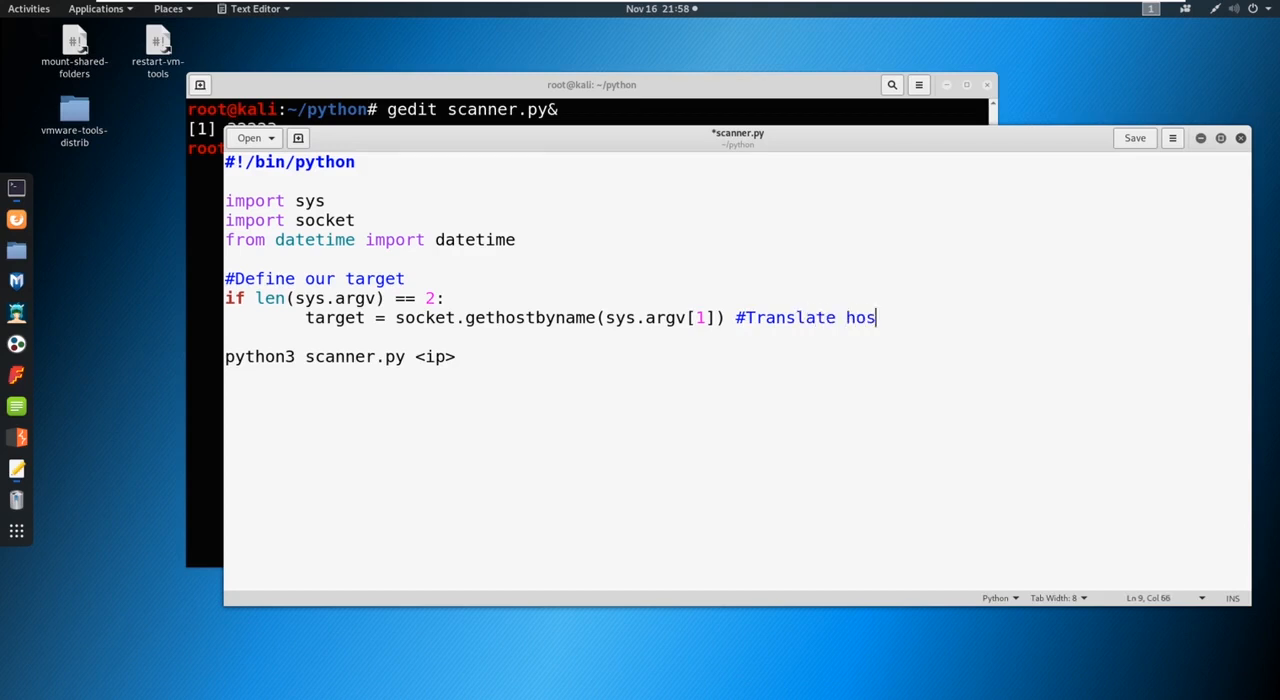
{"action": "type", "text": "tname to"}
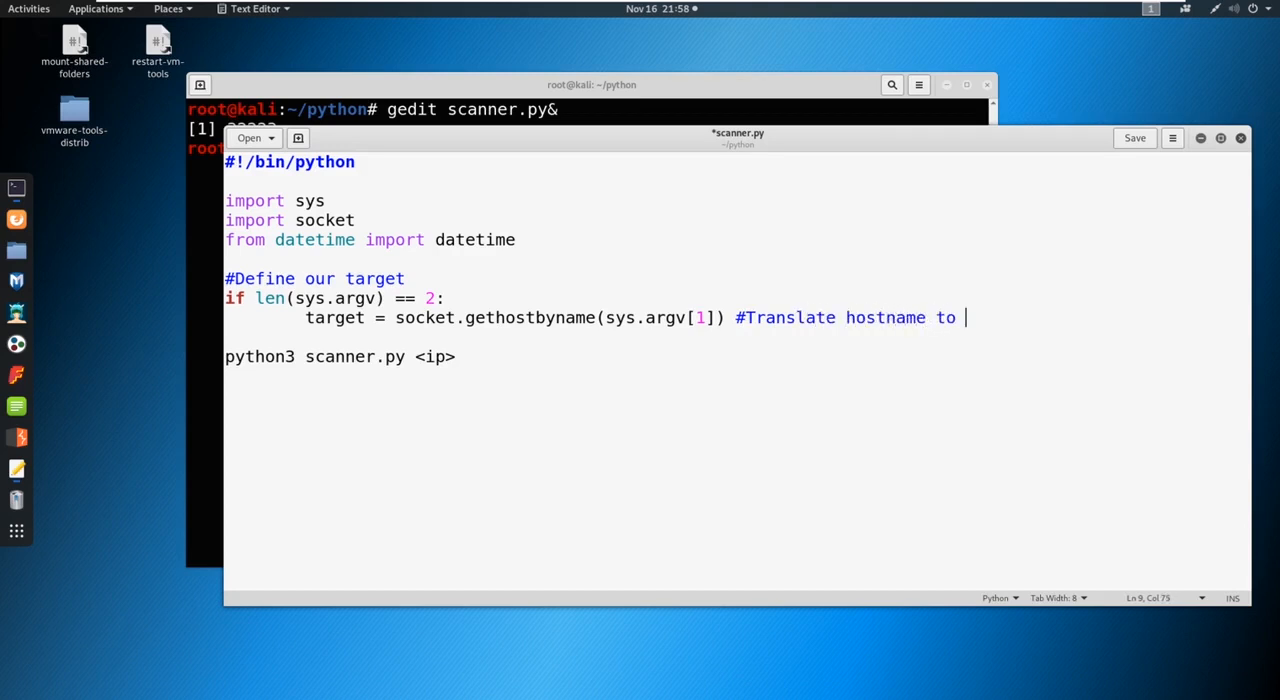
{"action": "type", "text": "IPv4"}
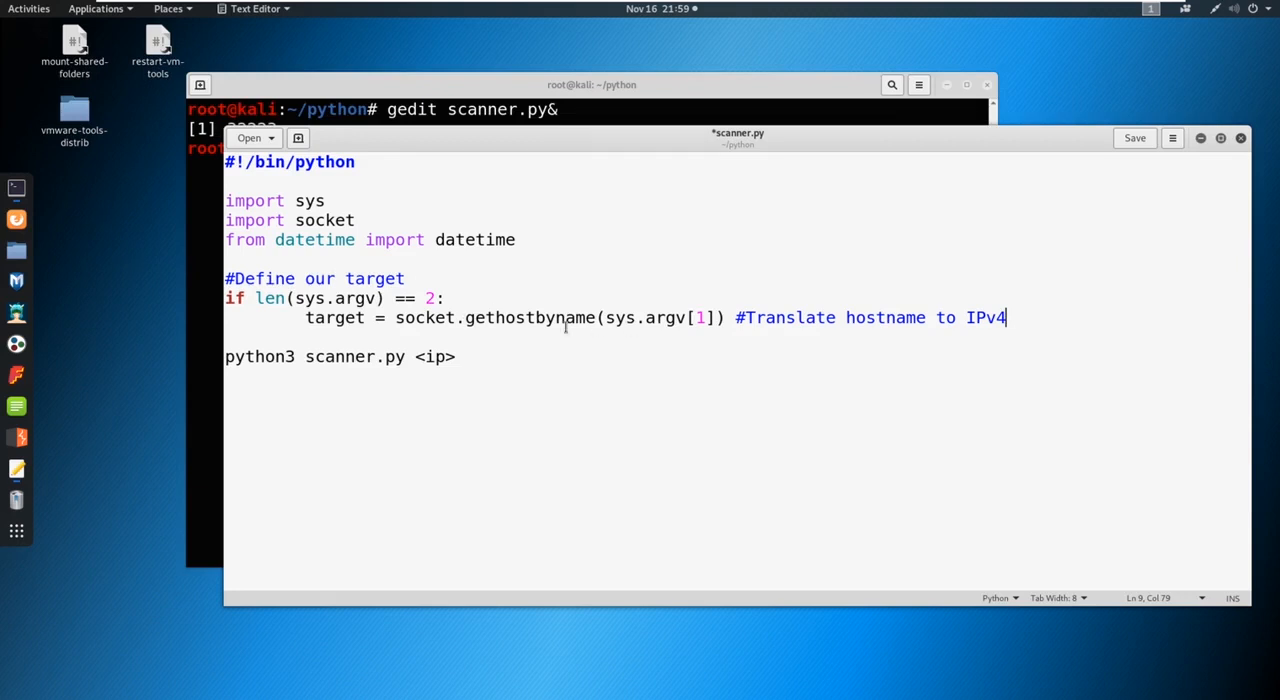
{"action": "double_click", "coordinate": [436, 356]}
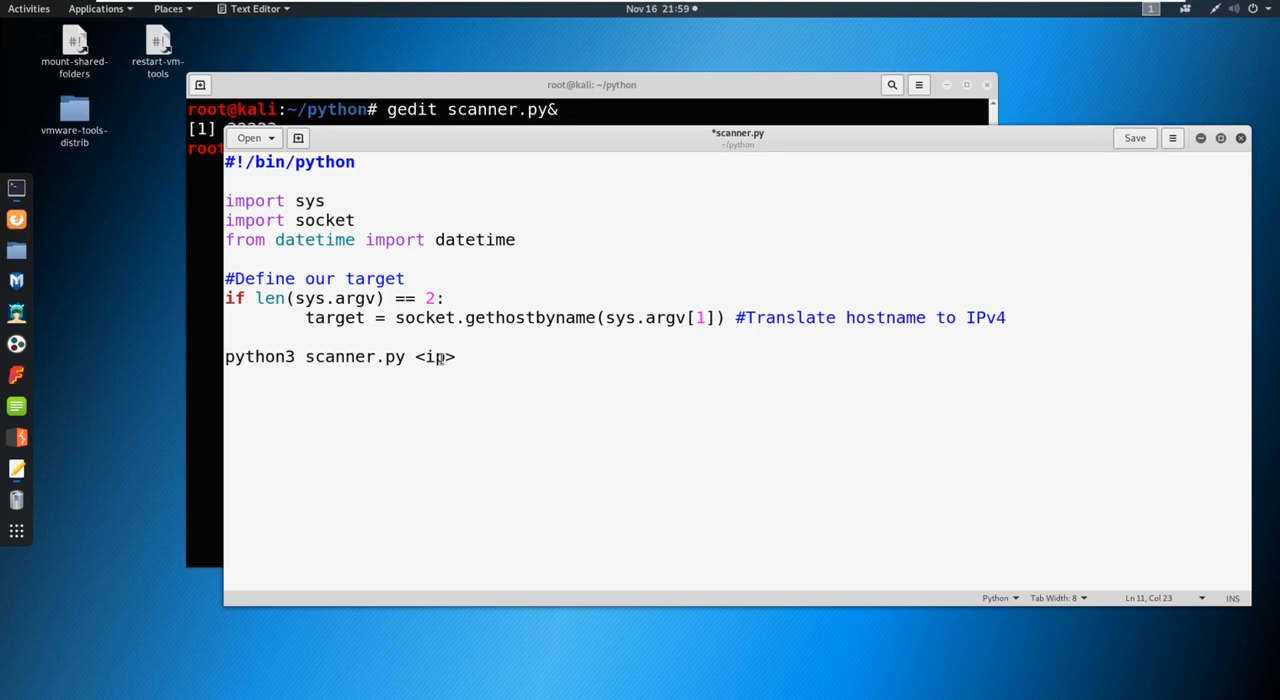
{"action": "key", "text": "BackSpace"}
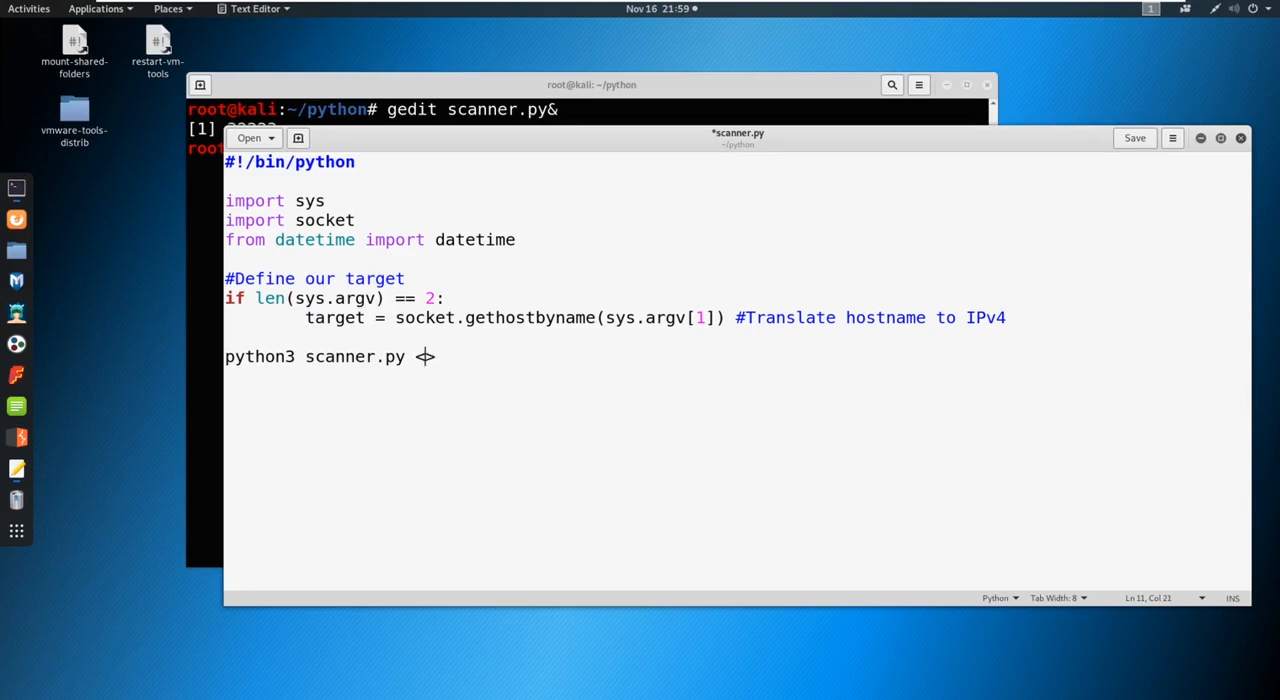
{"action": "type", "text": "<pn"}
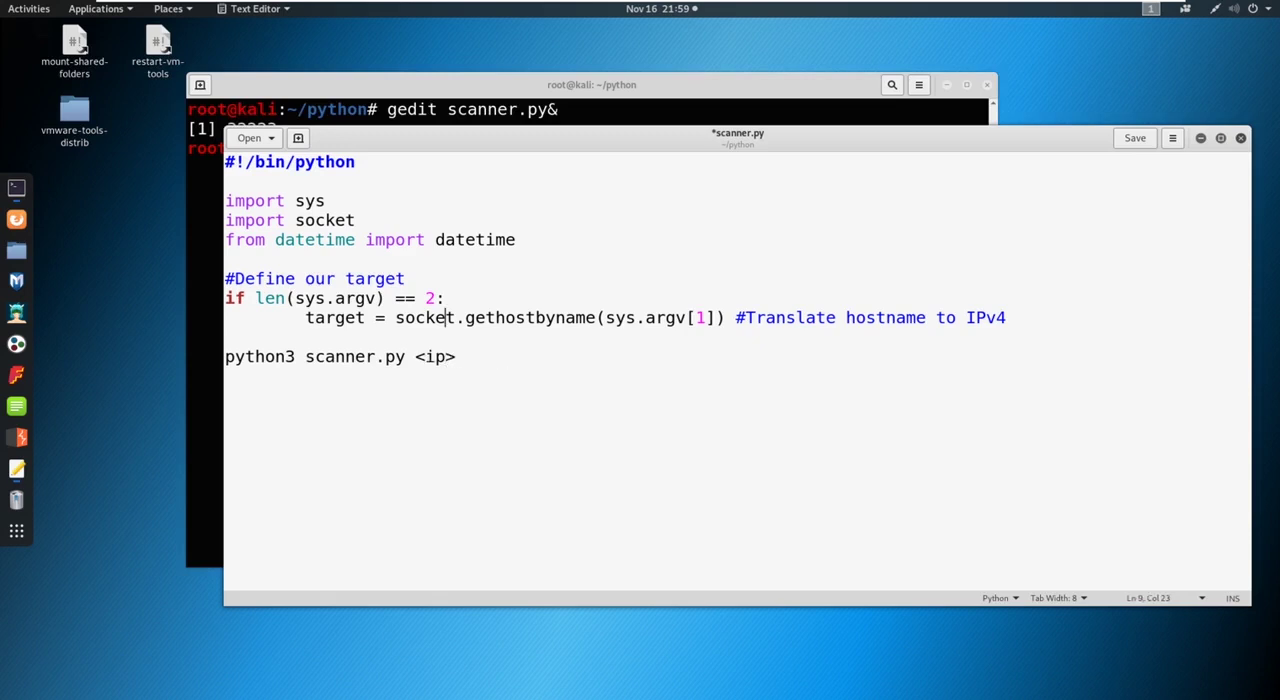
{"action": "mouse_move", "coordinate": [655, 212]}
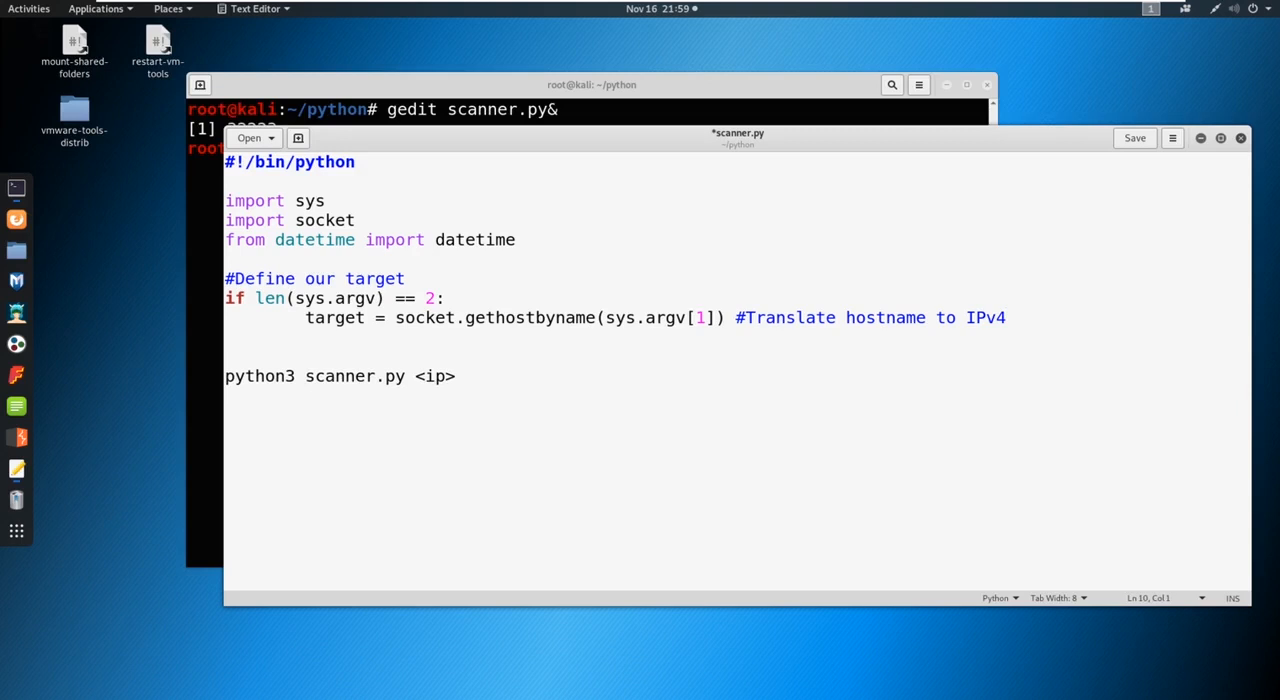
- Add an else branch printing "Invalid amount of arguments."
{"action": "type", "text": "else"}
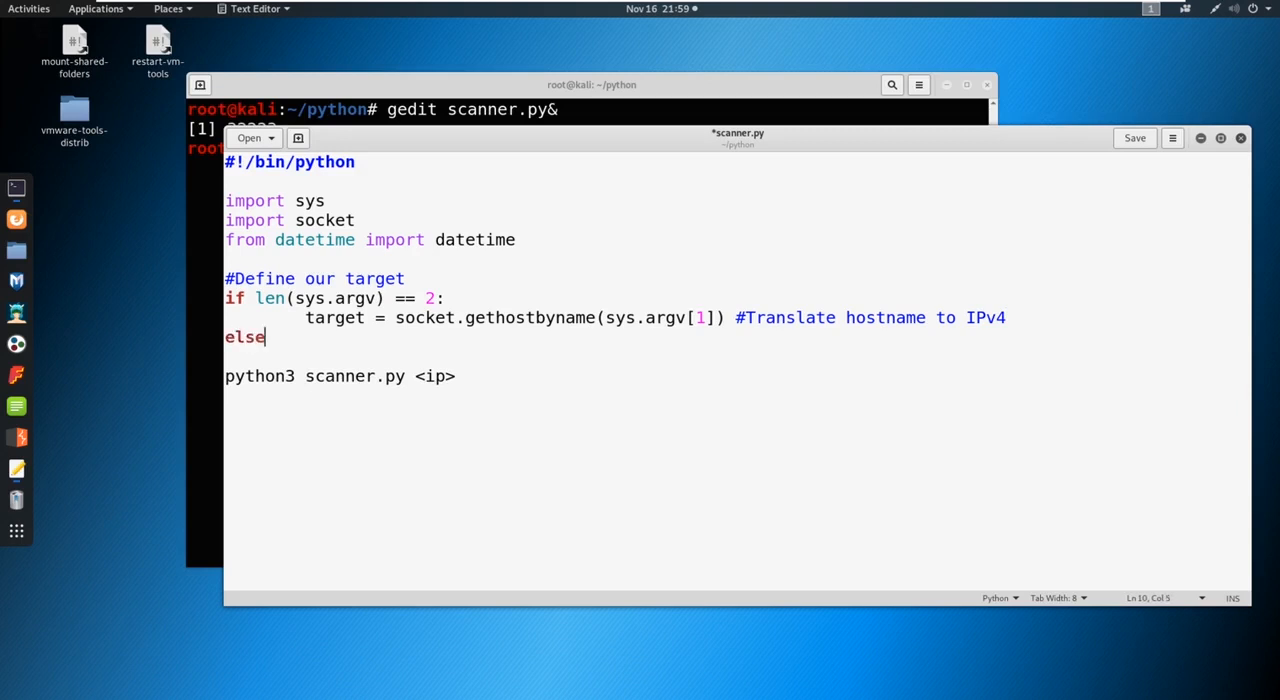
{"action": "type", "text": ":"}
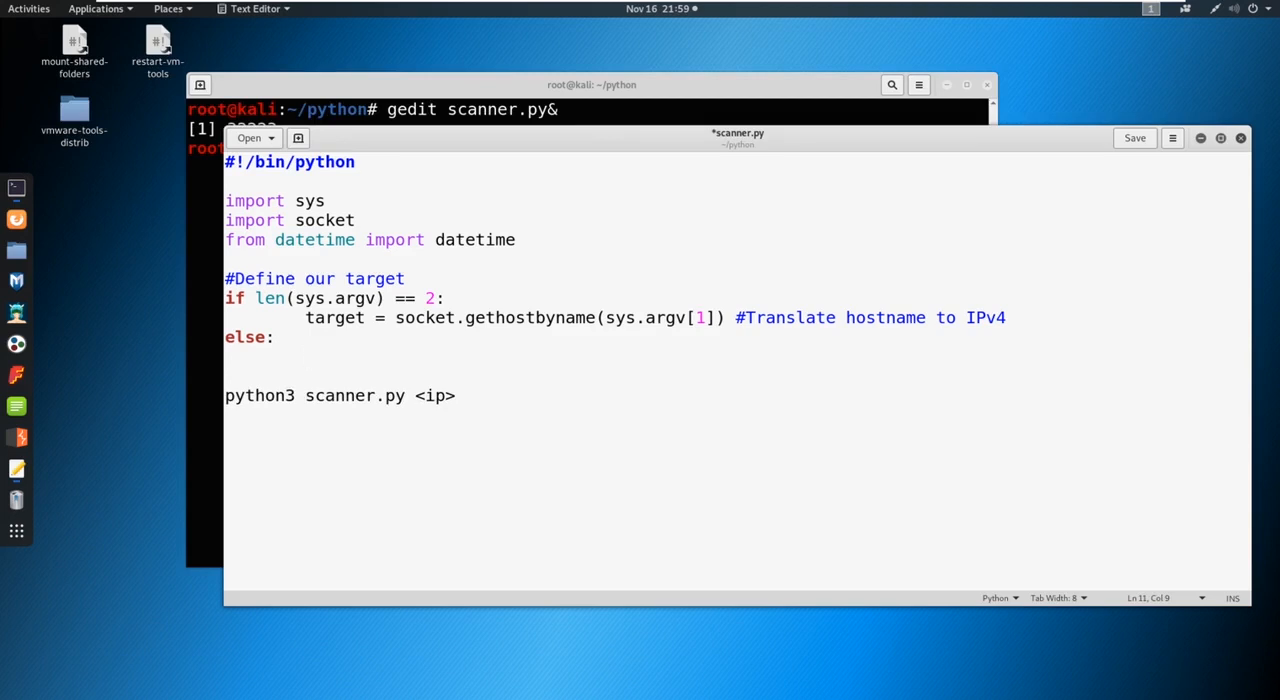
{"action": "type", "text": "print("}
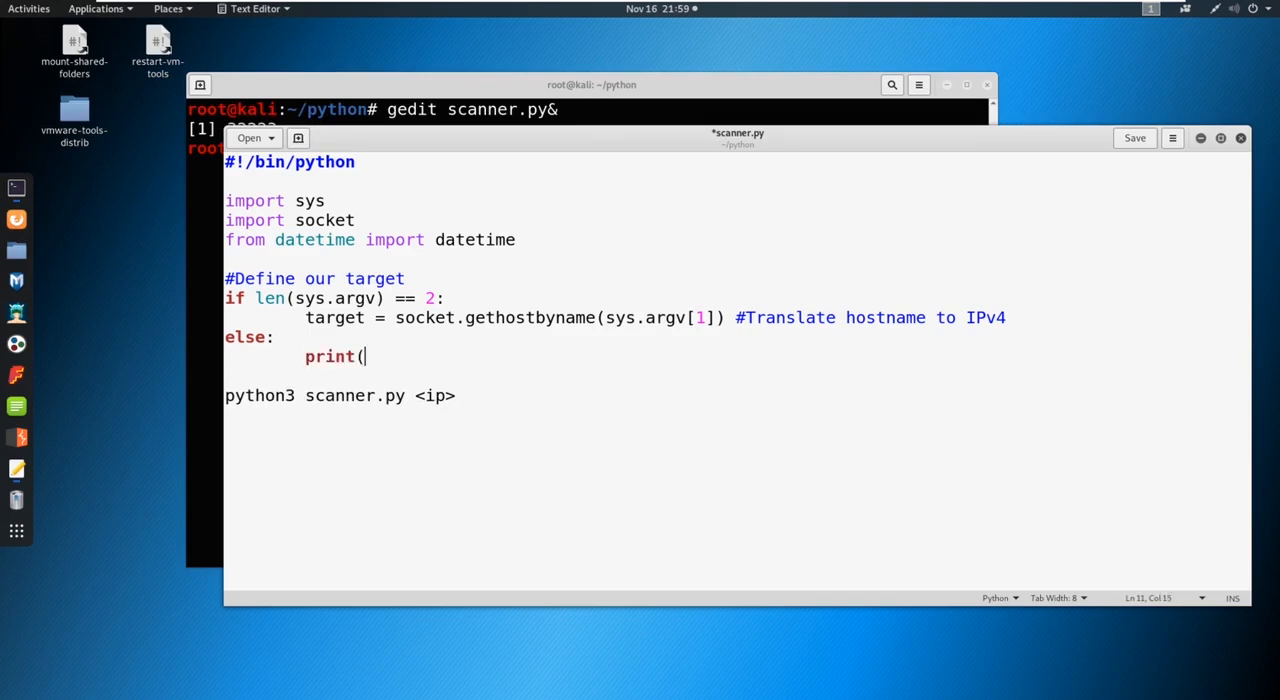
{"action": "type", "text": "\"Invali"}
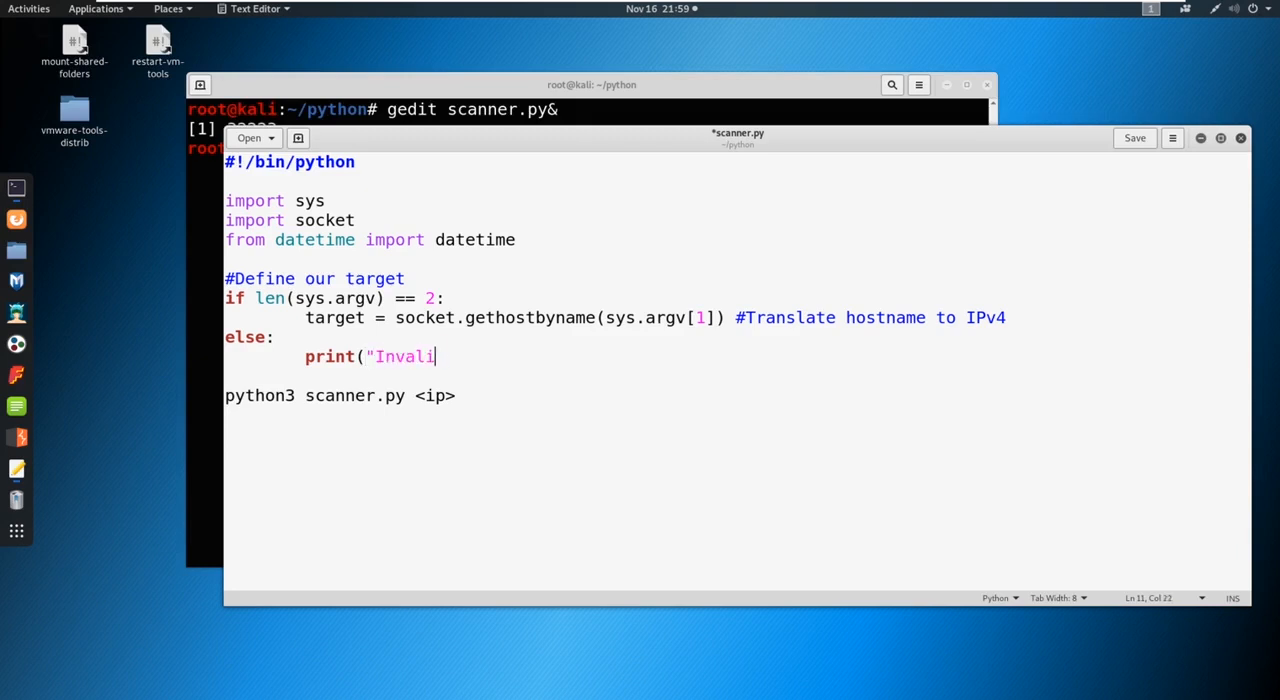
{"action": "type", "text": "d amount of a"}
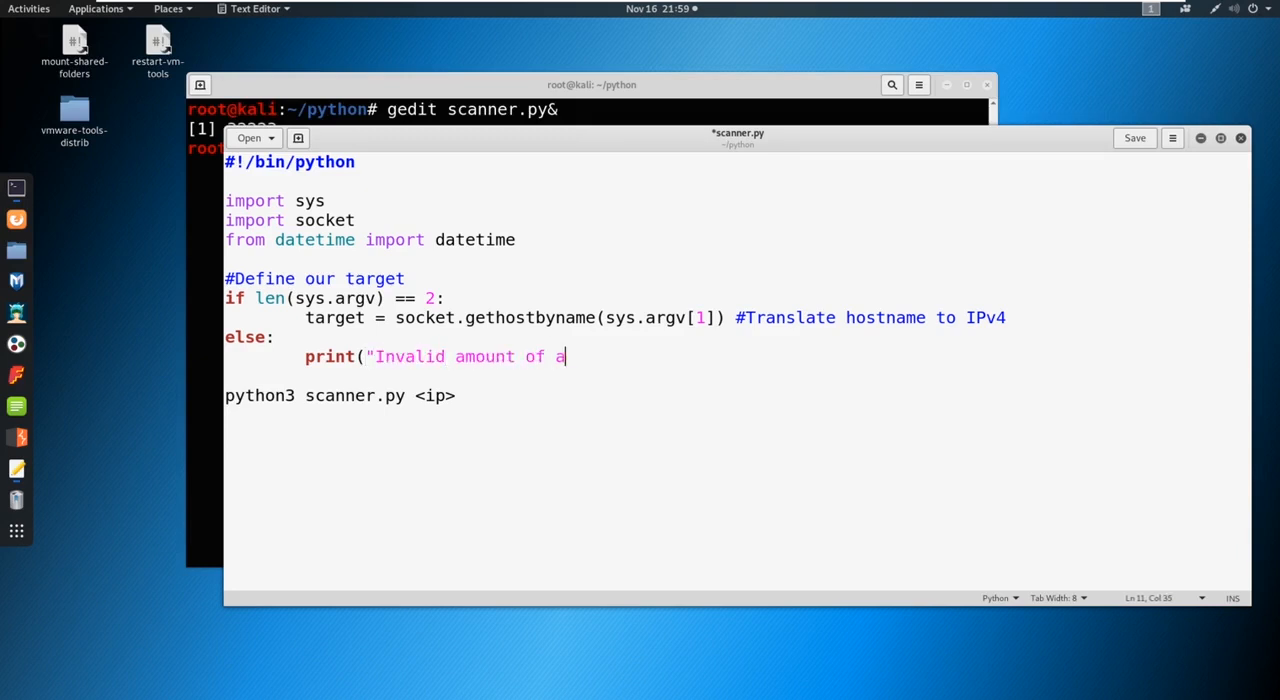
{"action": "type", "text": "rguments."}
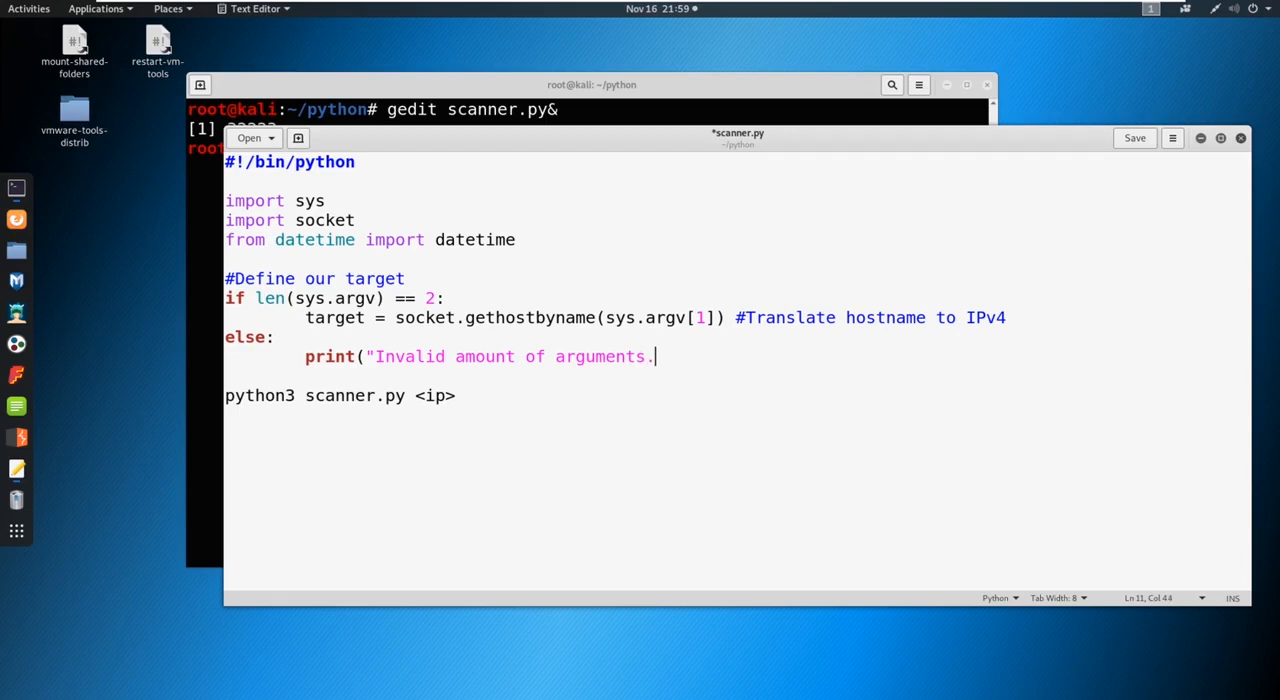
{"action": "type", "text": "\")"}
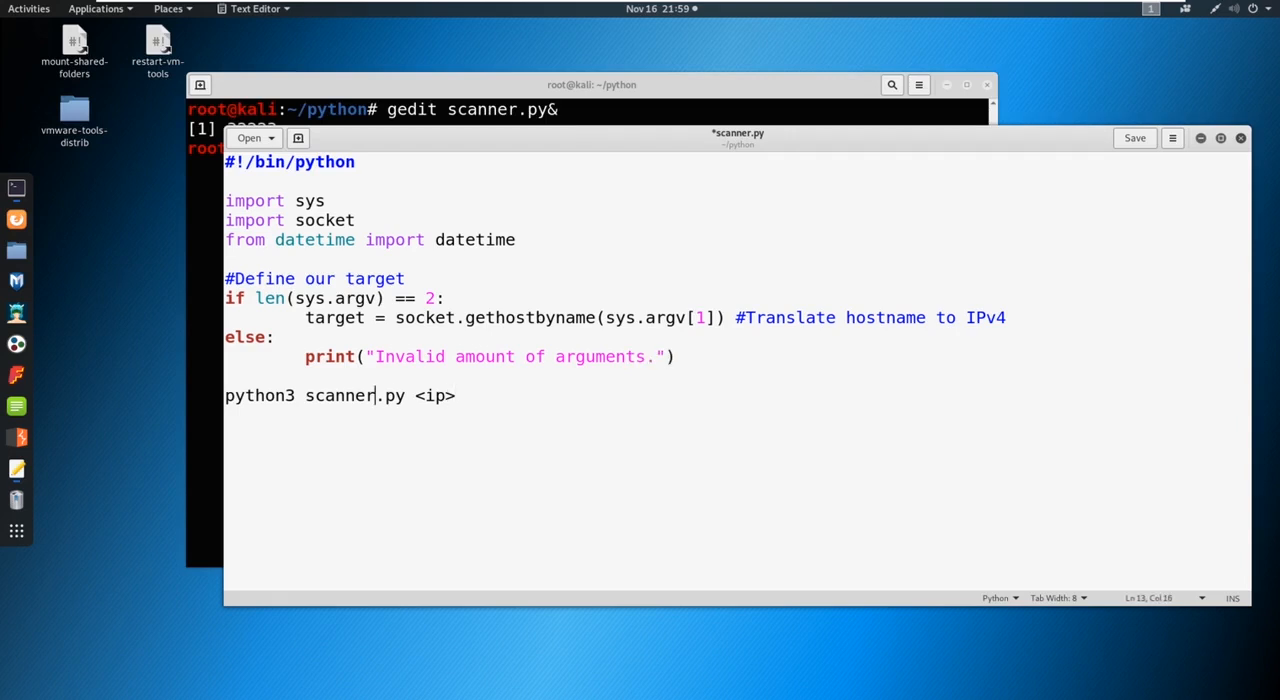
- Wrap the usage line as print("Syntax: python3 scanner.py <ip>") in the else block
{"action": "key", "text": "BackSpace"}
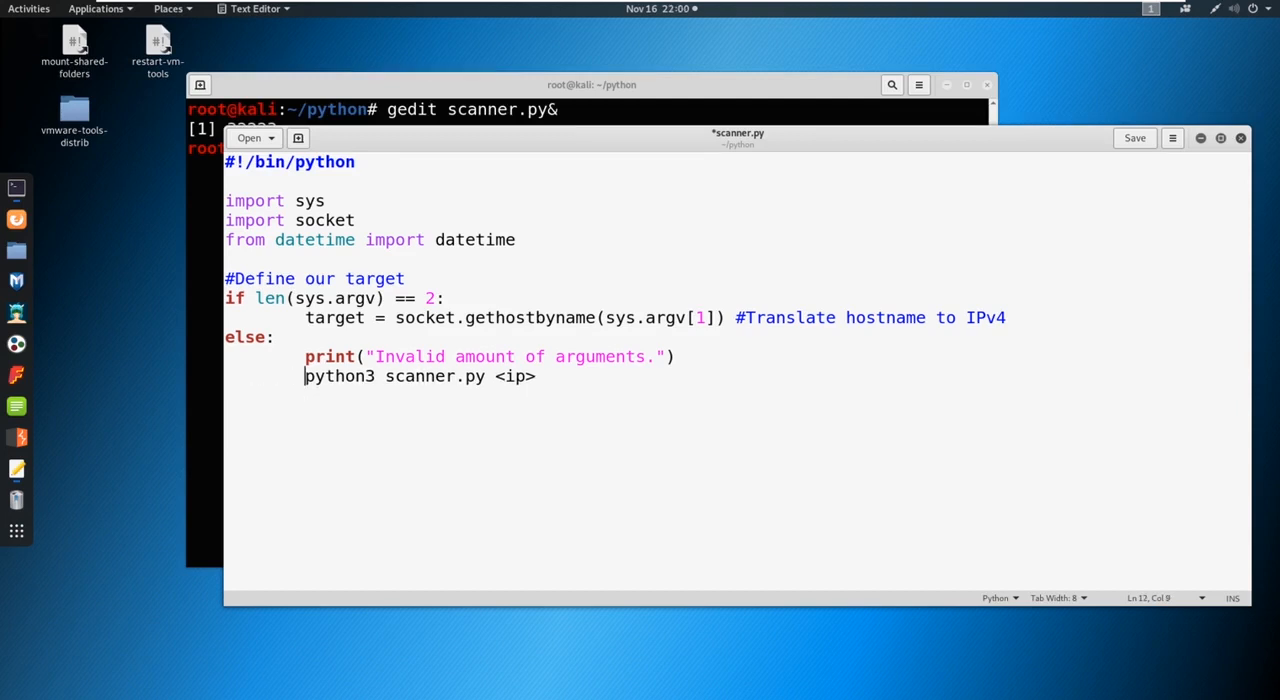
{"action": "type", "text": "print("}
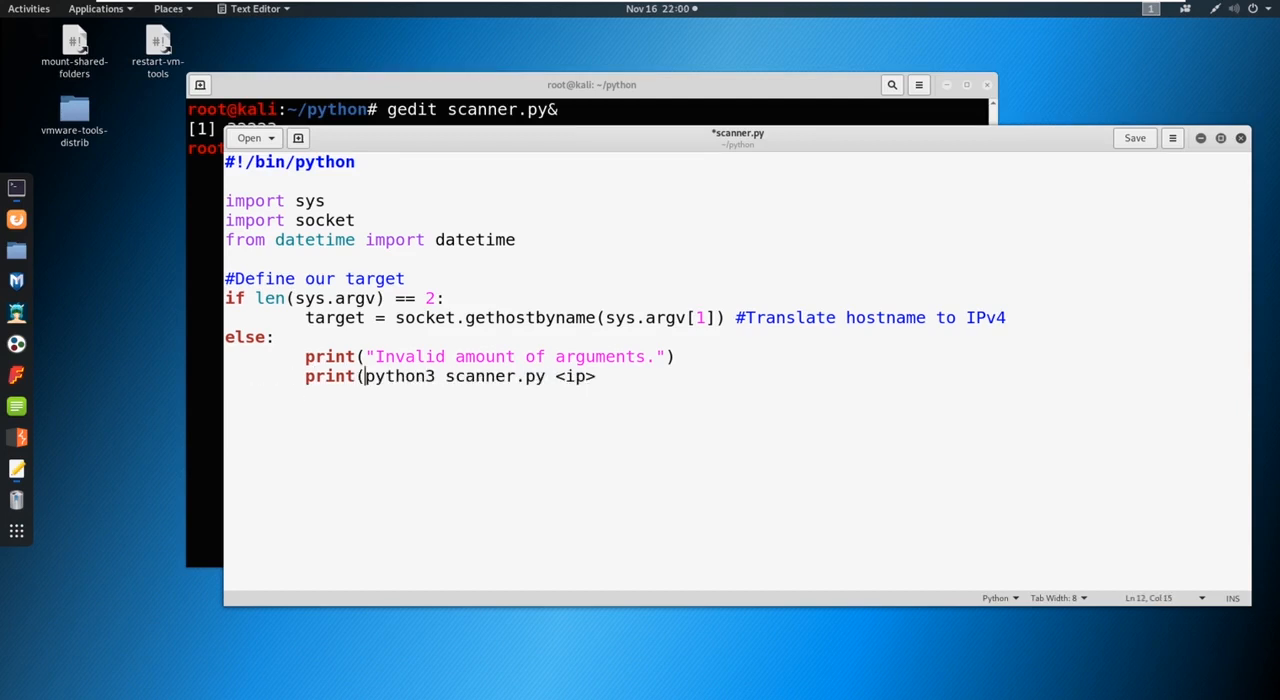
{"action": "type", "text": "Syntax:"}
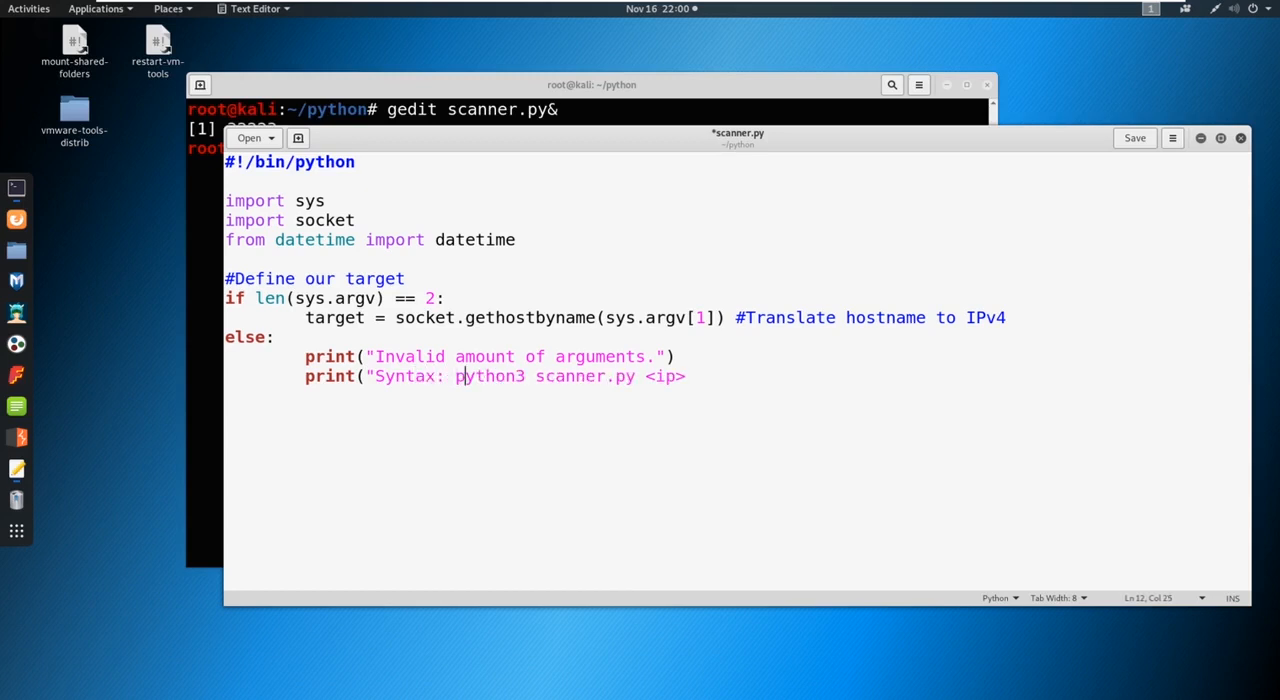
{"action": "left_click", "coordinate": [687, 376]}
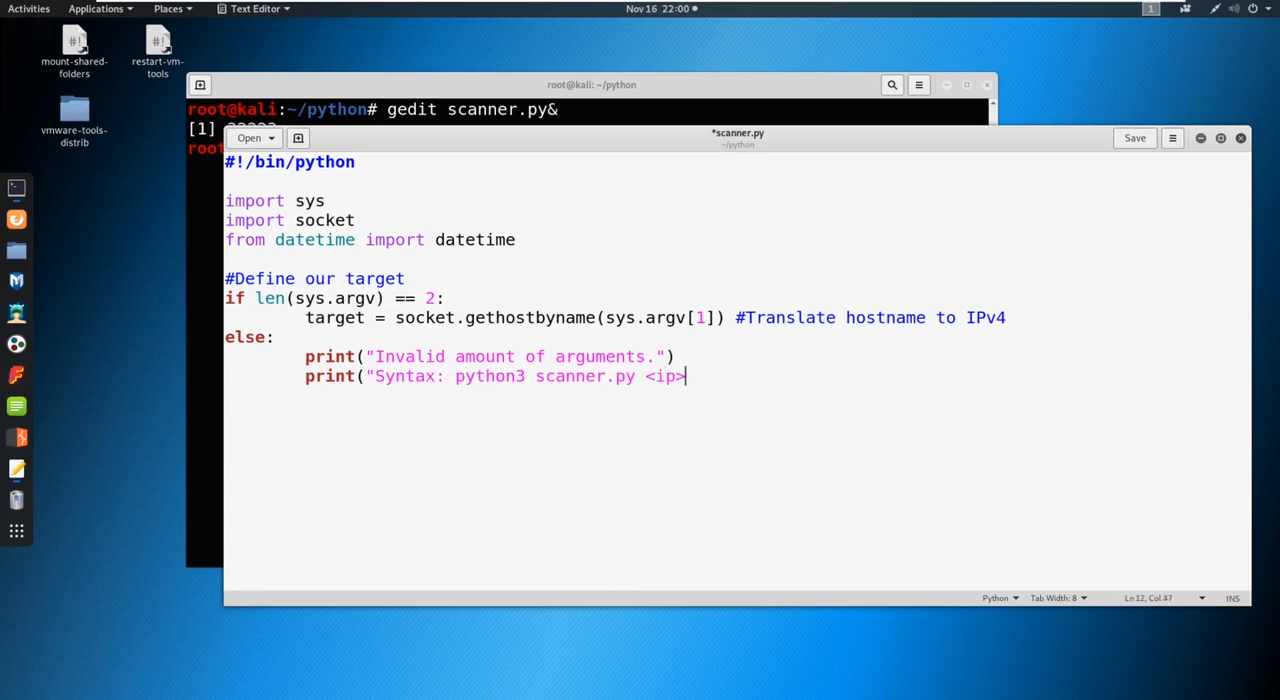
{"action": "type", "text": "\")"}
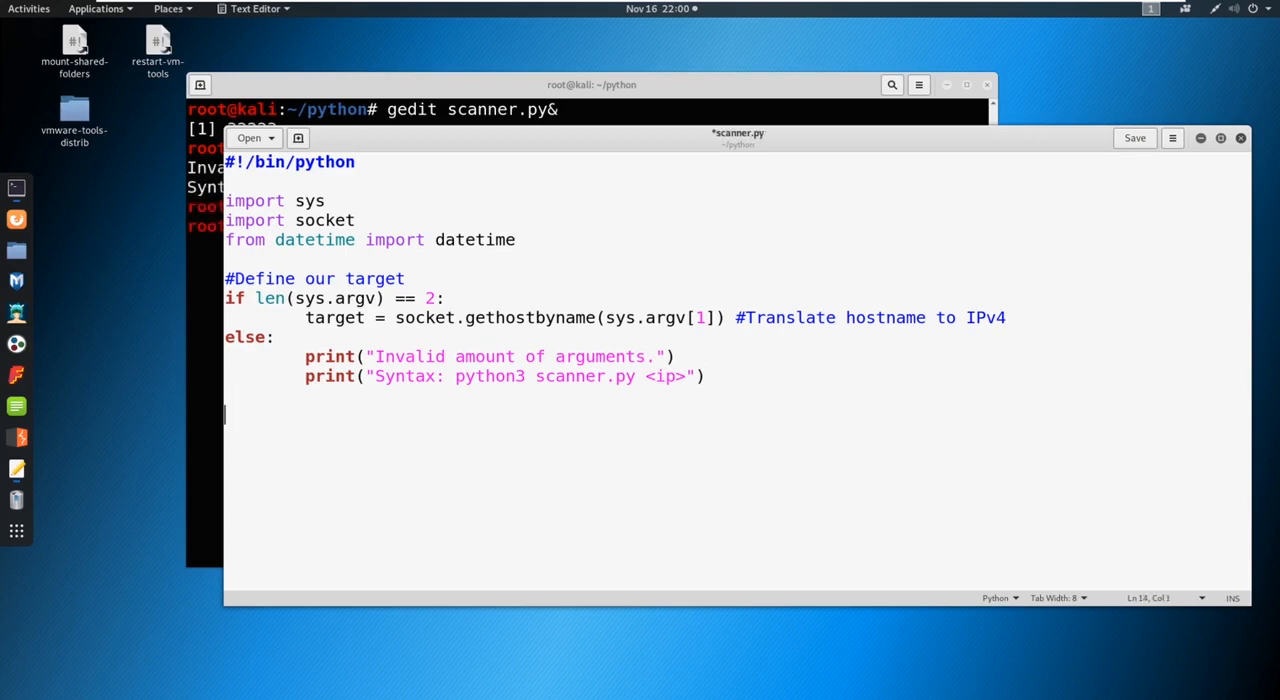
- Add a #Add a pretty banner comment and a print of a dashed line
{"action": "type", "text": "#Add"}
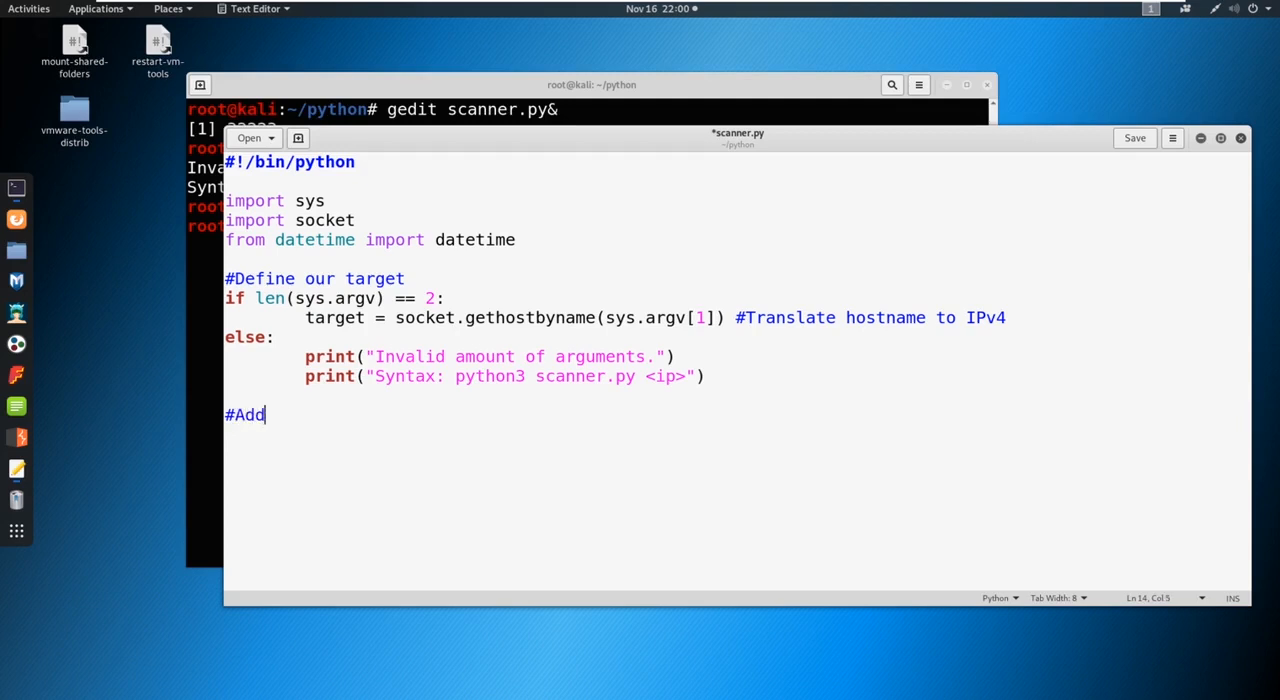
{"action": "type", "text": "a pre"}
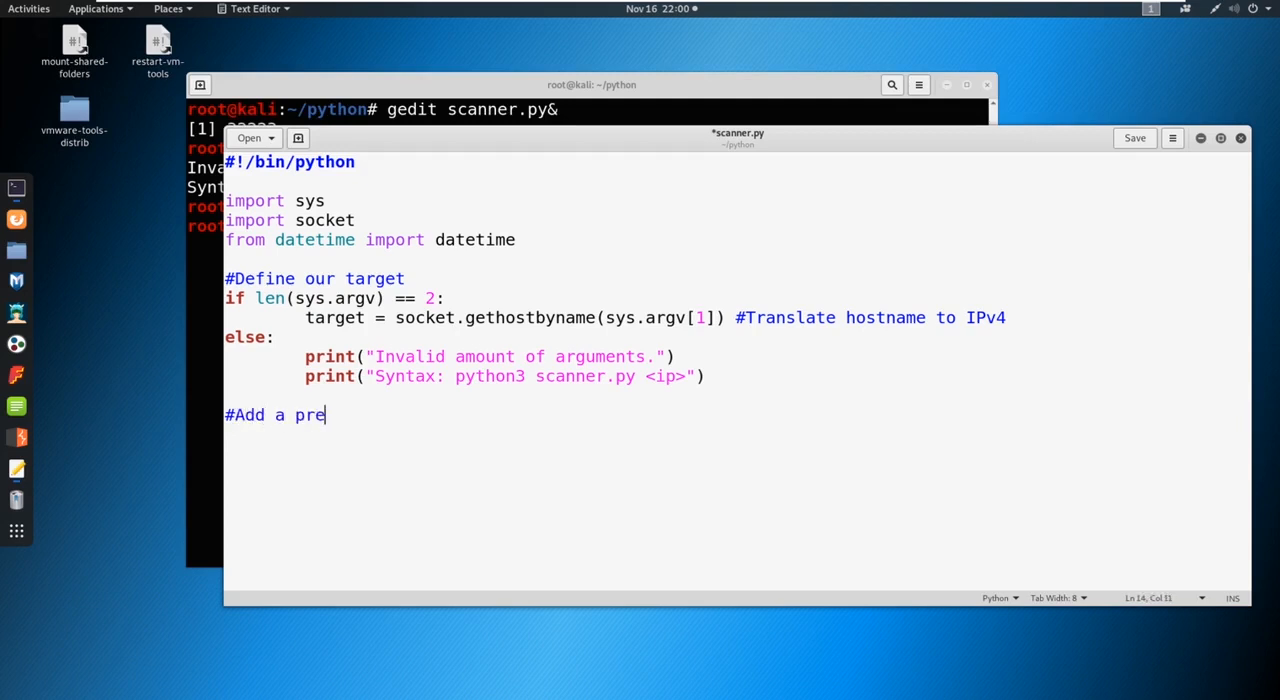
{"action": "type", "text": "tty banner"}
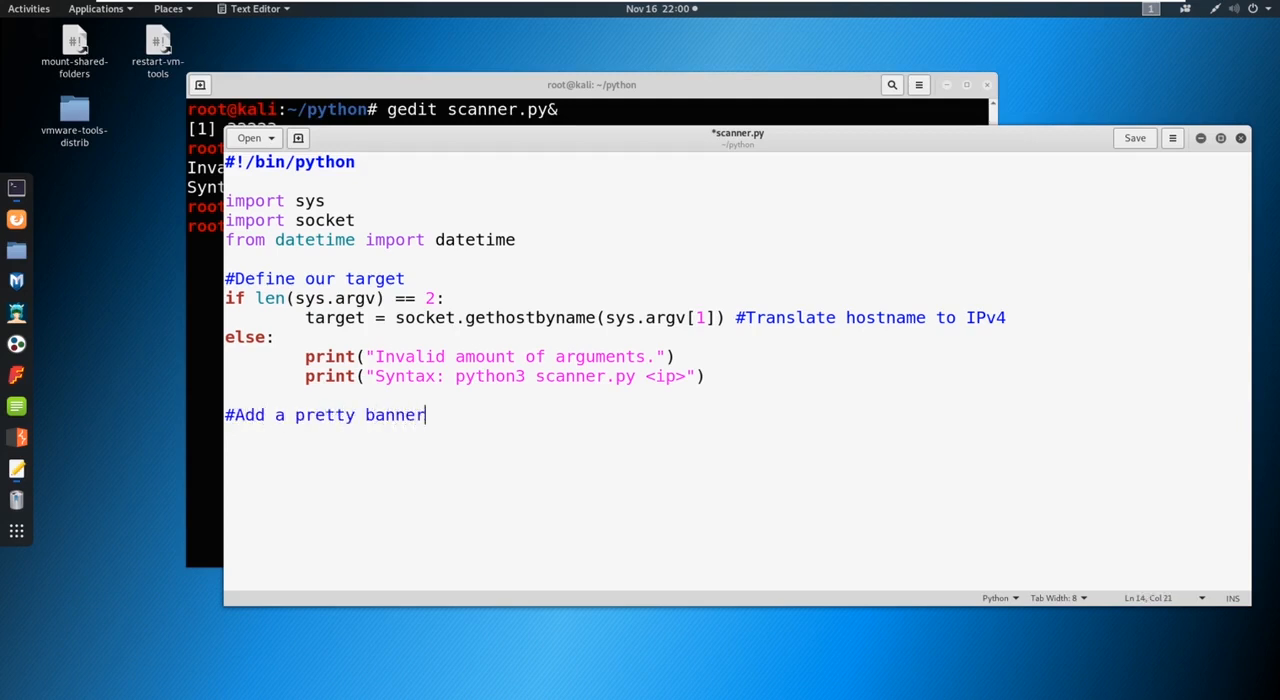
{"action": "type", "text": "pr"}
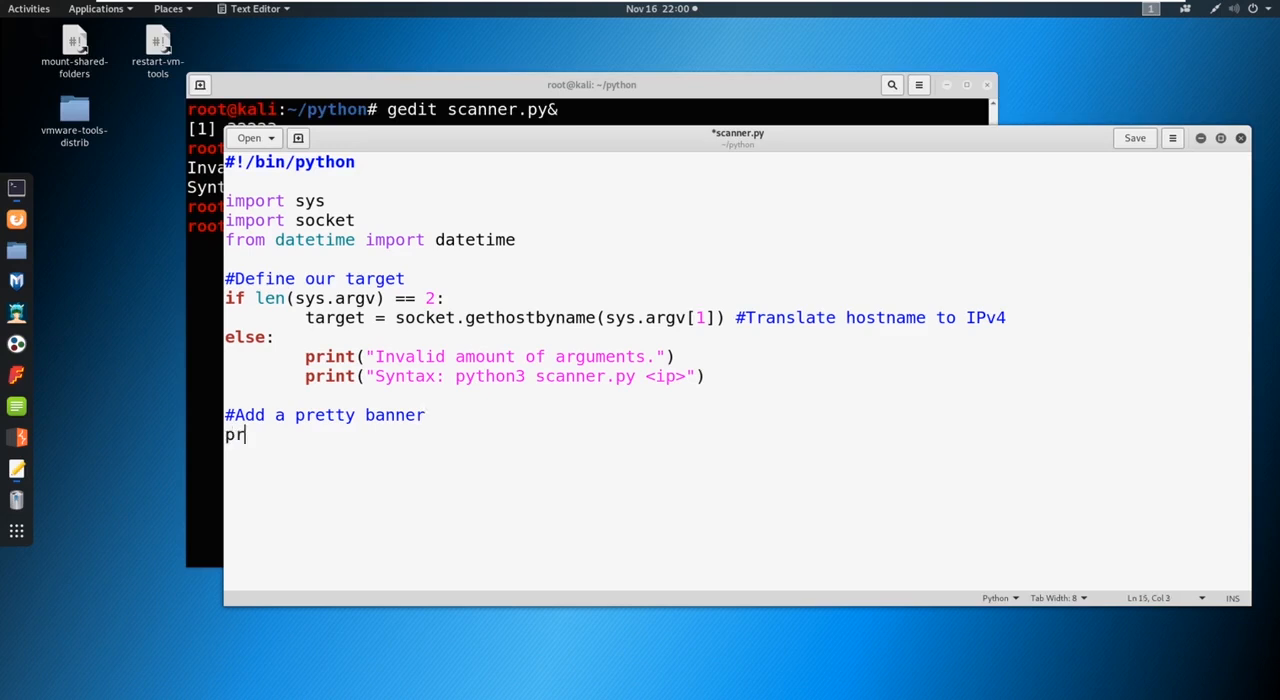
{"action": "type", "text": "int(\""}
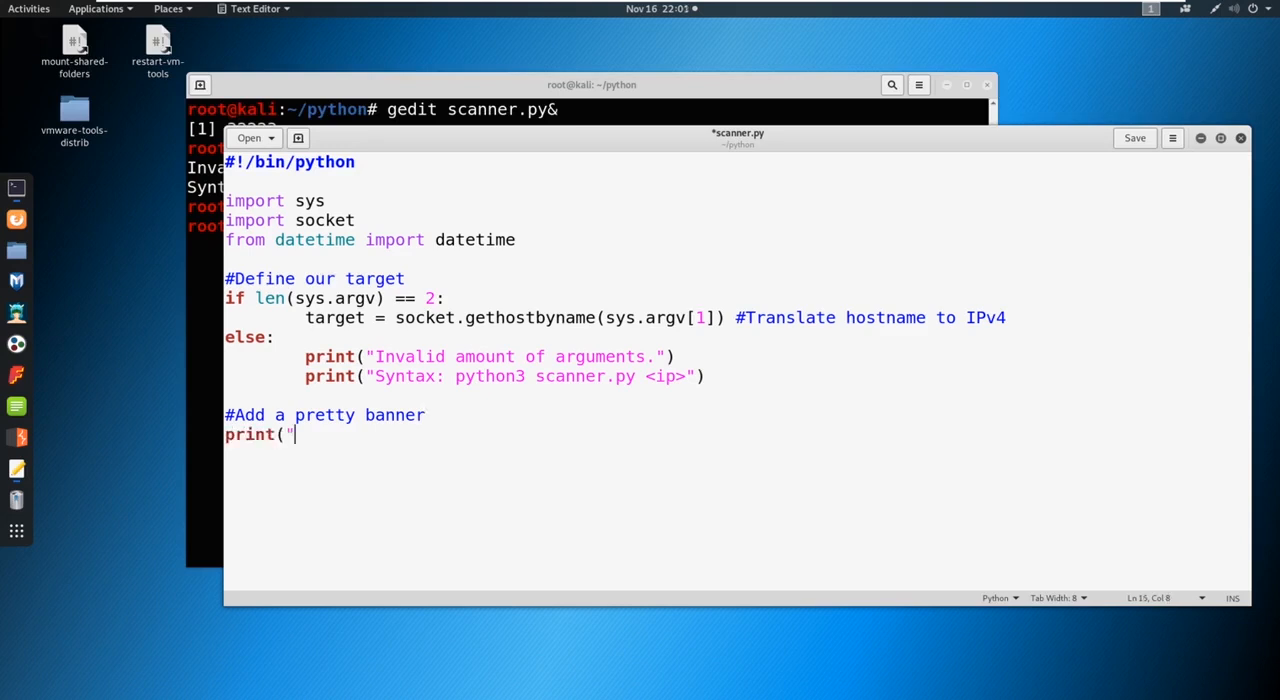
{"action": "type", "text": "-\" * 50"}
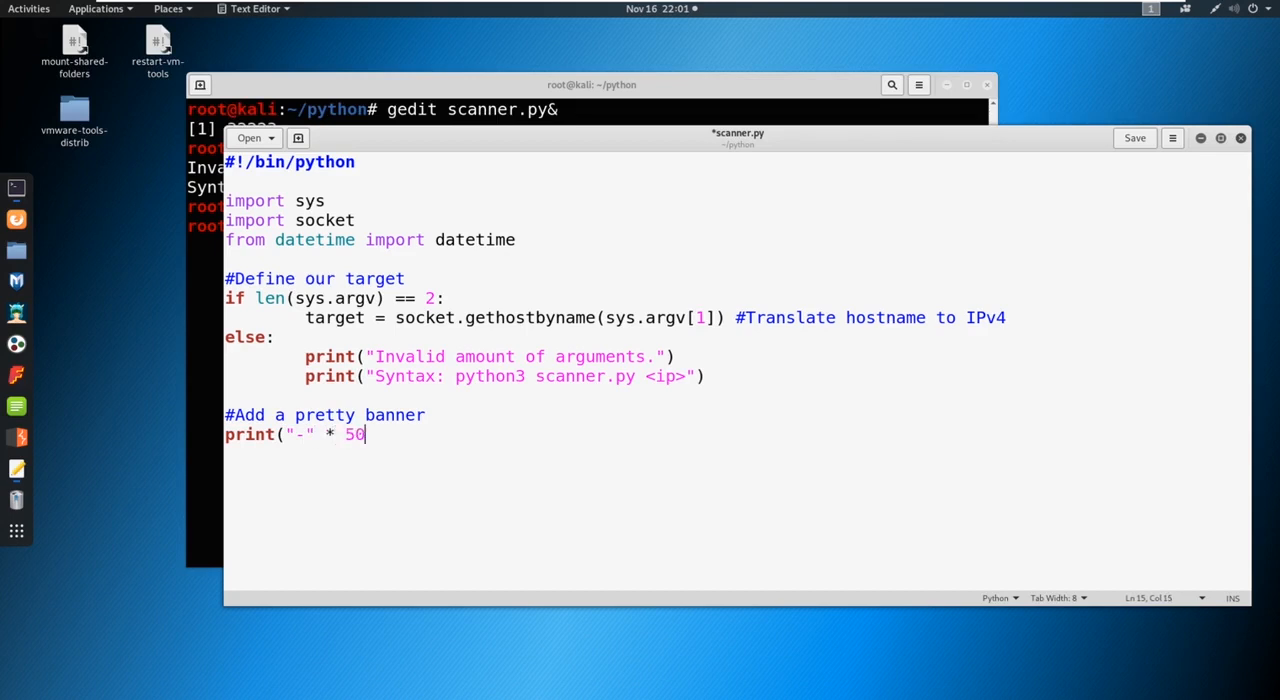
{"action": "type", "text": ")"}
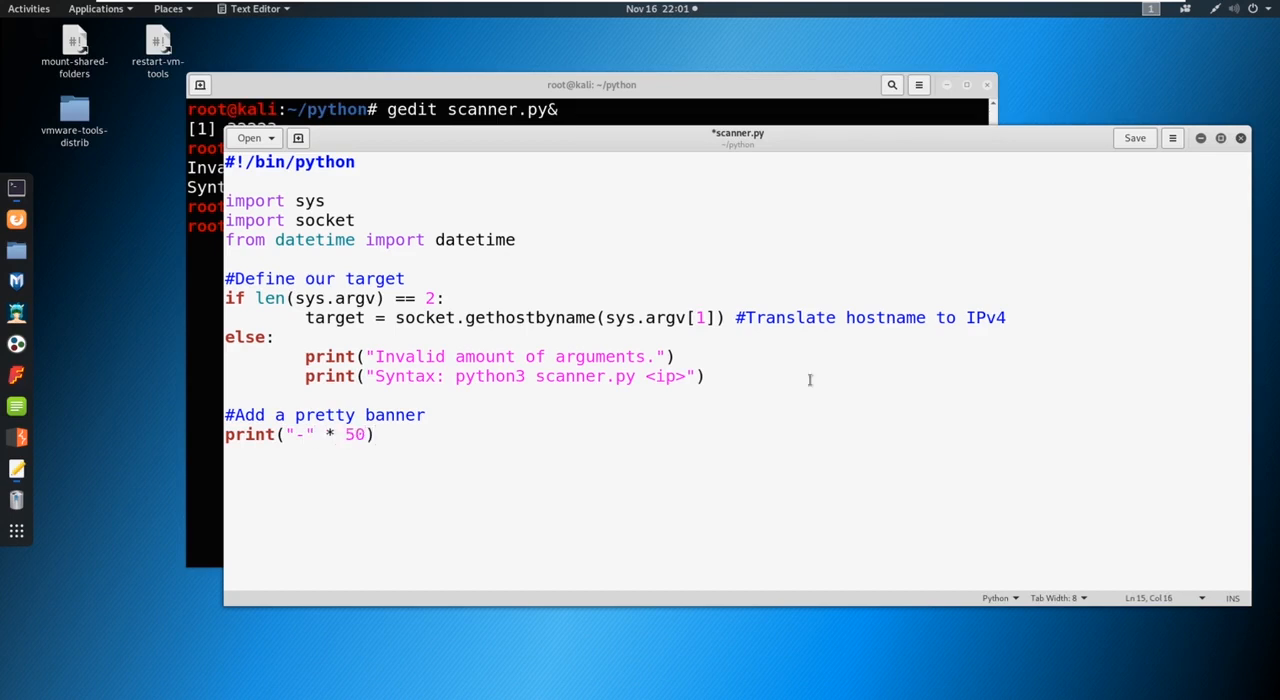
{"action": "triple_click", "coordinate": [300, 434]}
{"action": "type", "text": "print"}
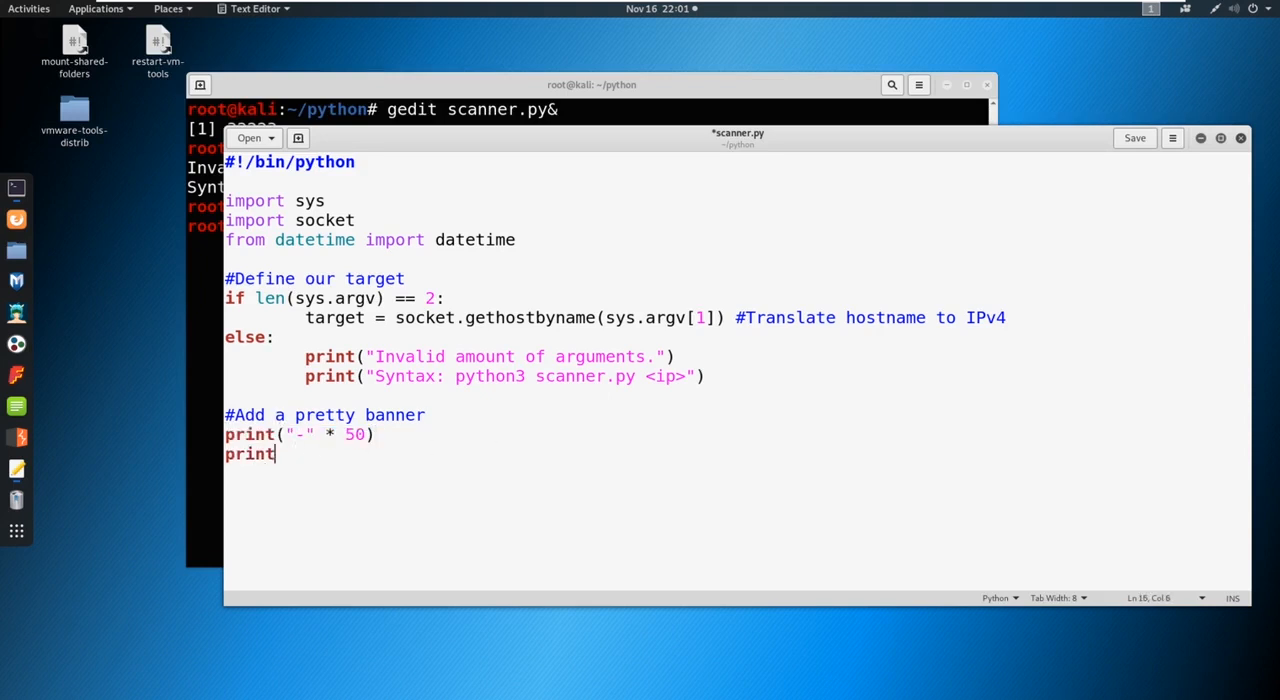
- Print "Scanning target "+target and the datetime.now() start time, then save scanner.py
{"action": "type", "text": "(\"Scann"}
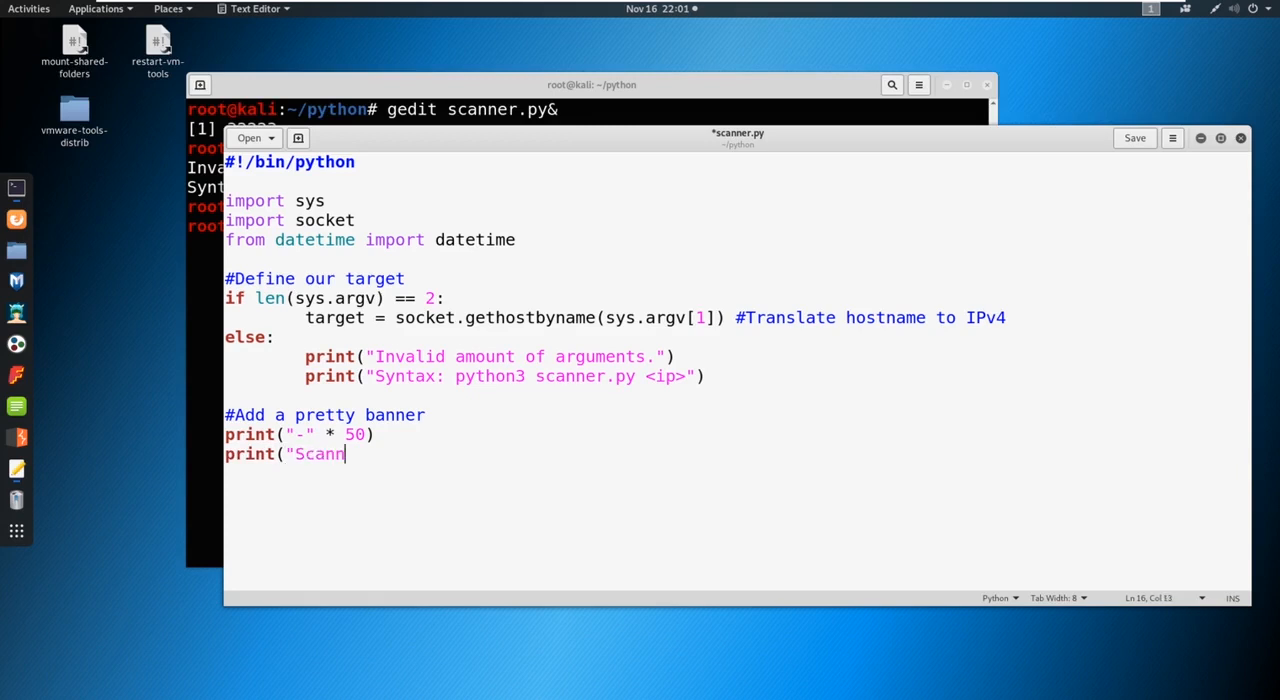
{"action": "type", "text": "ing target"}
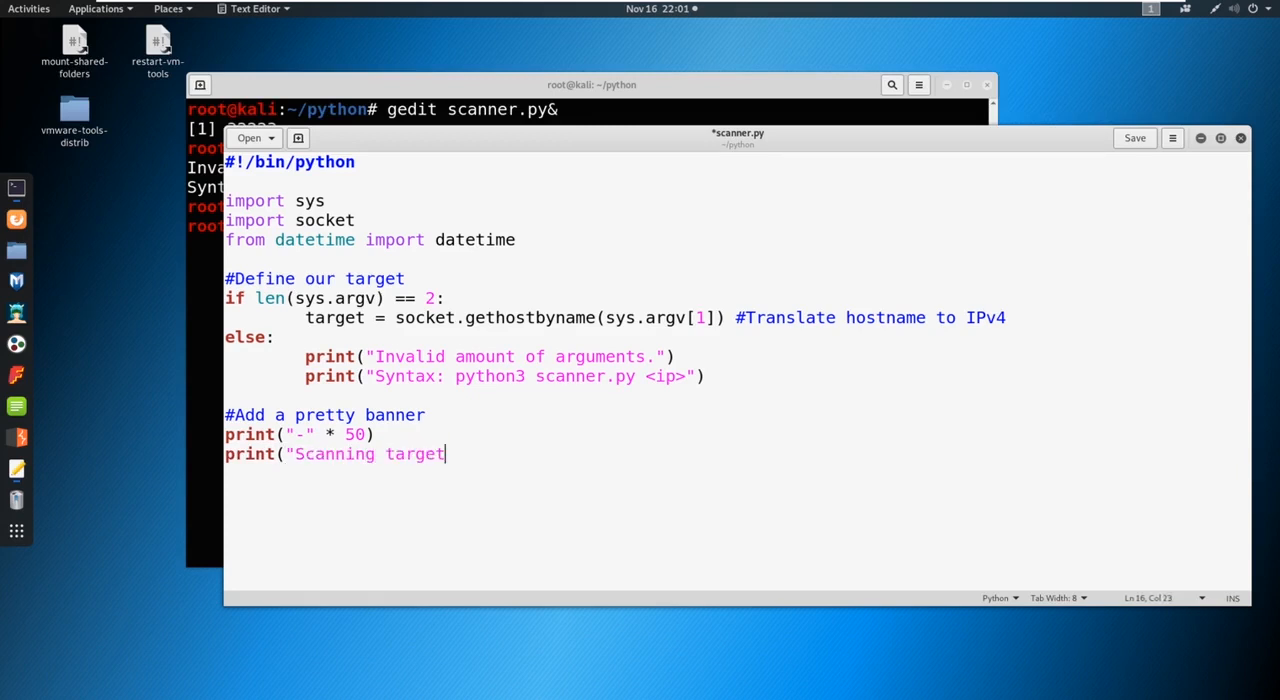
{"action": "type", "text": "\"+t"}
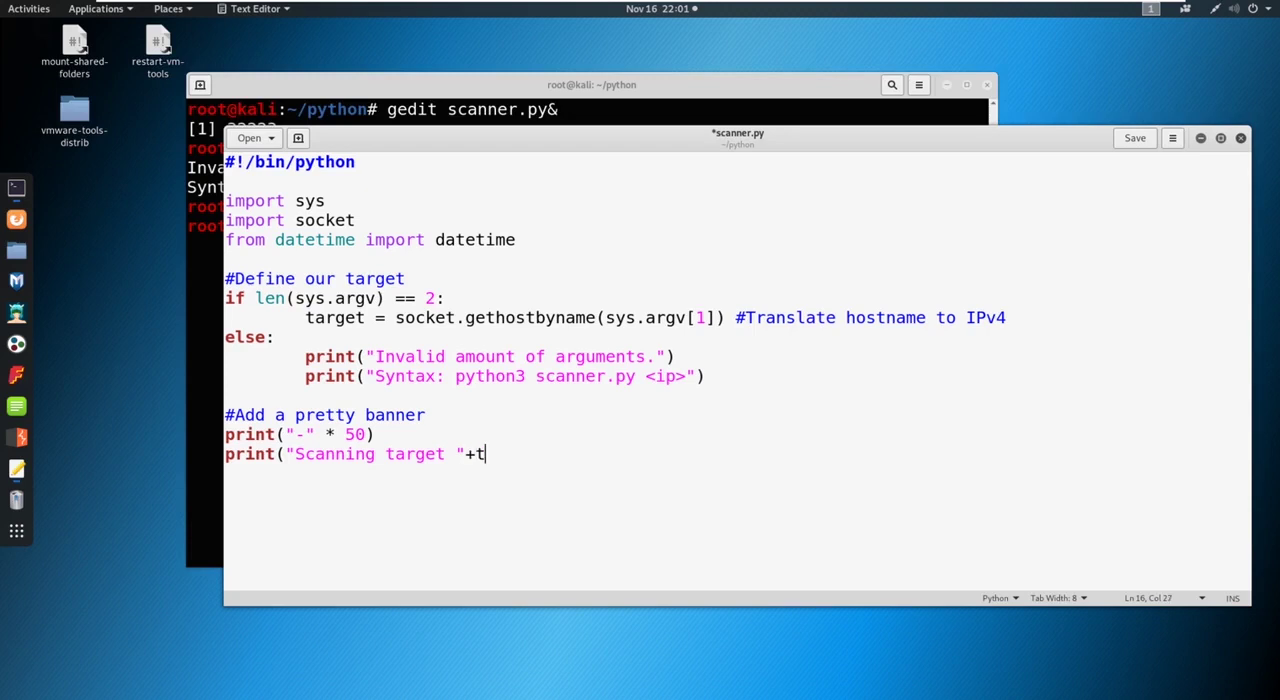
{"action": "type", "text": "arget)"}
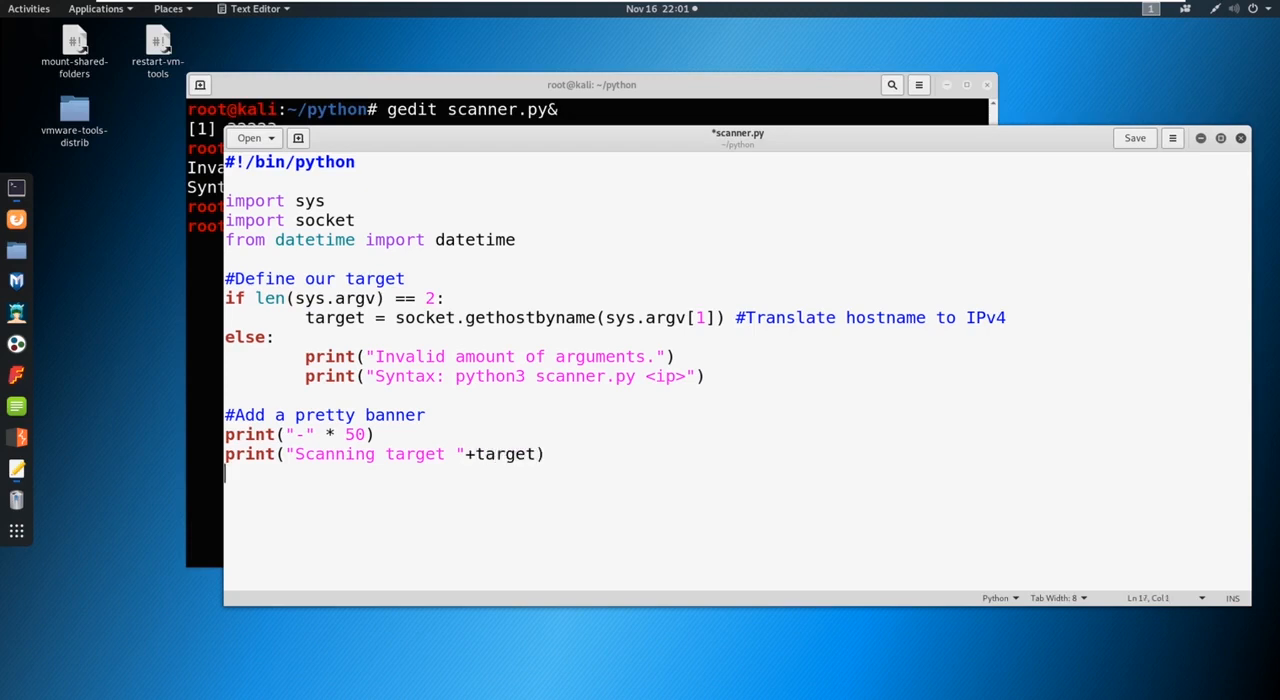
{"action": "type", "text": "print("}
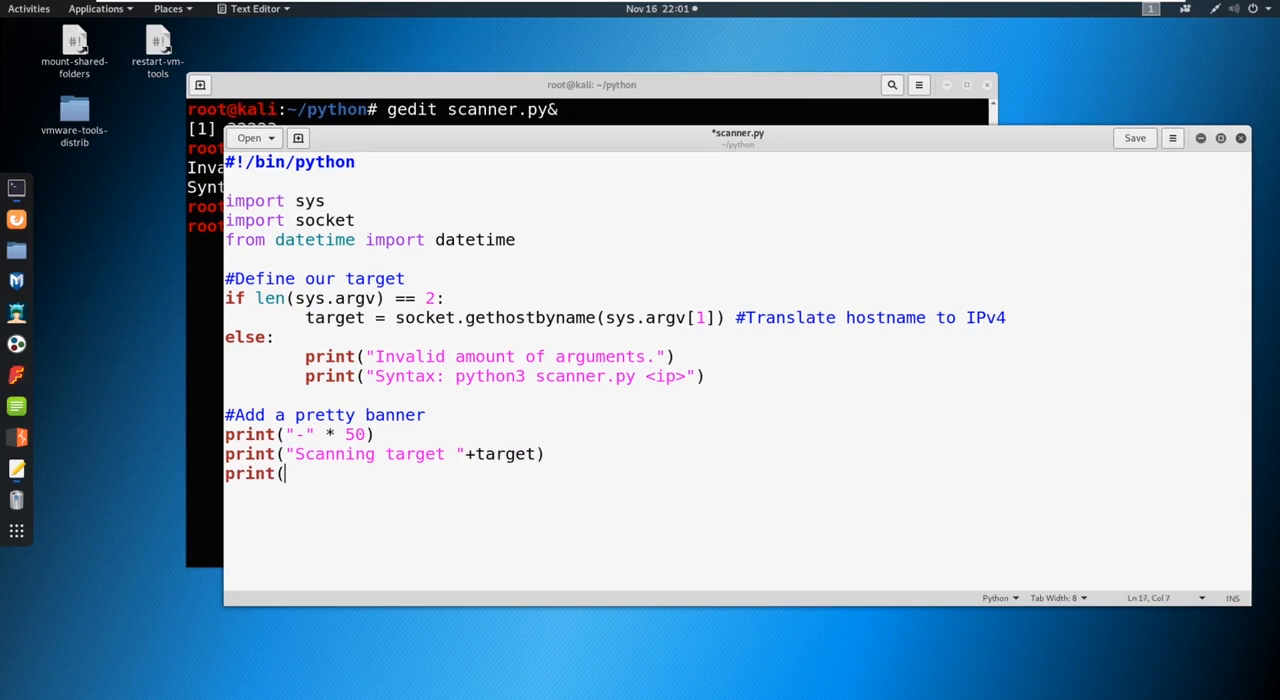
{"action": "type", "text": "\"Time star"}
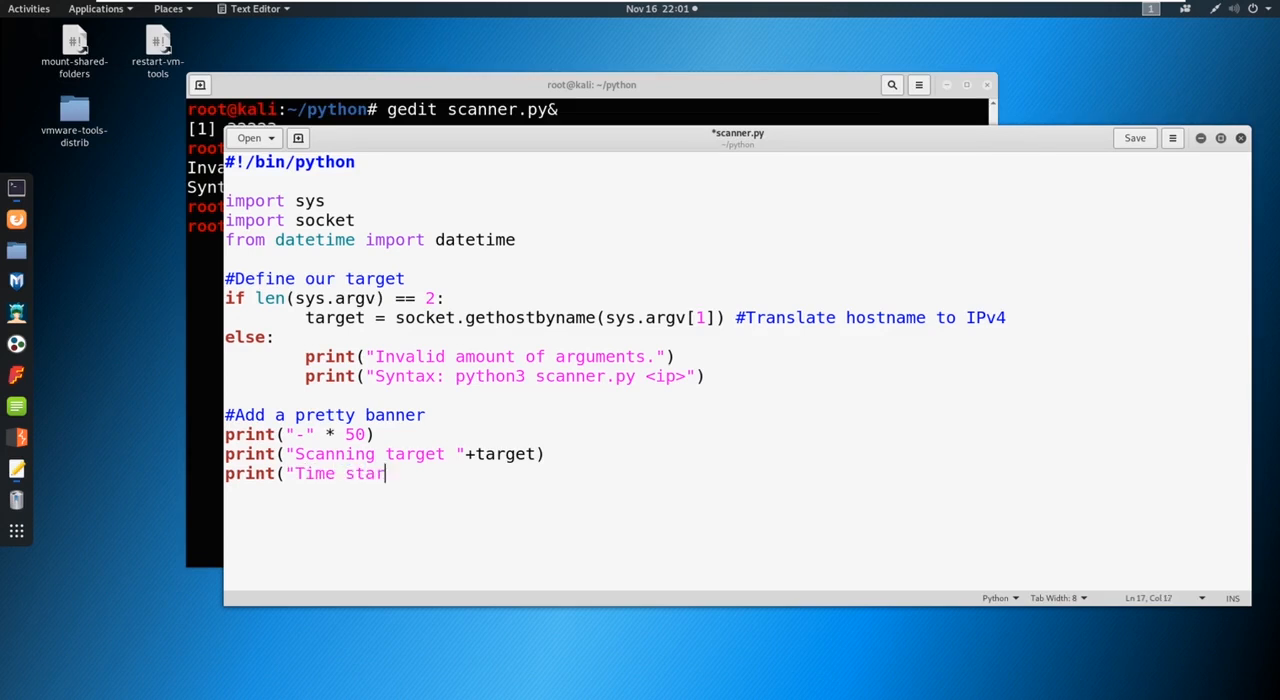
{"action": "type", "text": "ted: \"+st"}
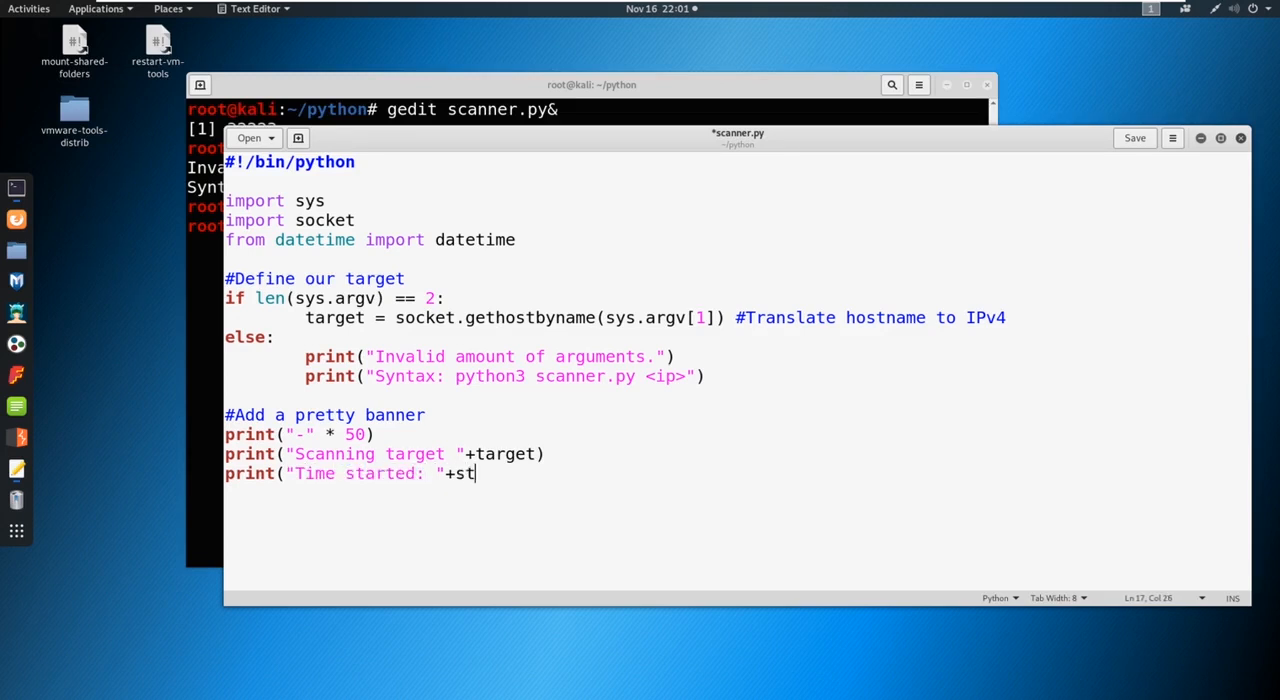
{"action": "type", "text": "r("}
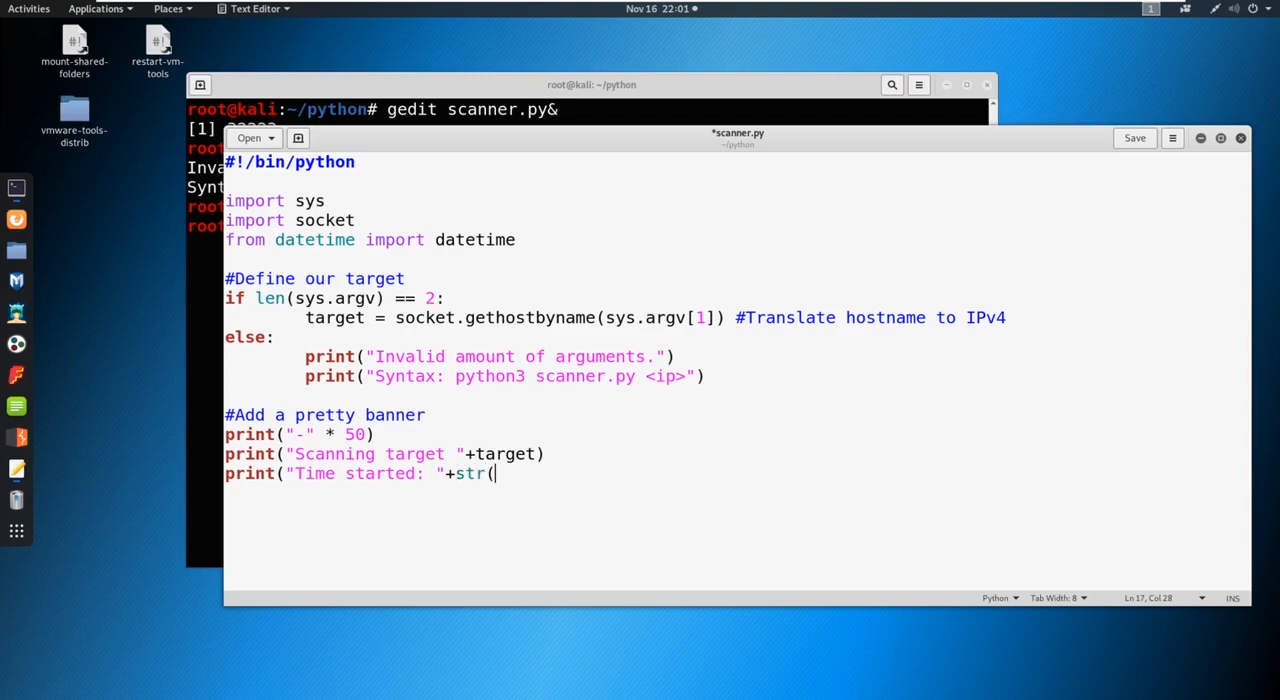
{"action": "type", "text": "datetime."}
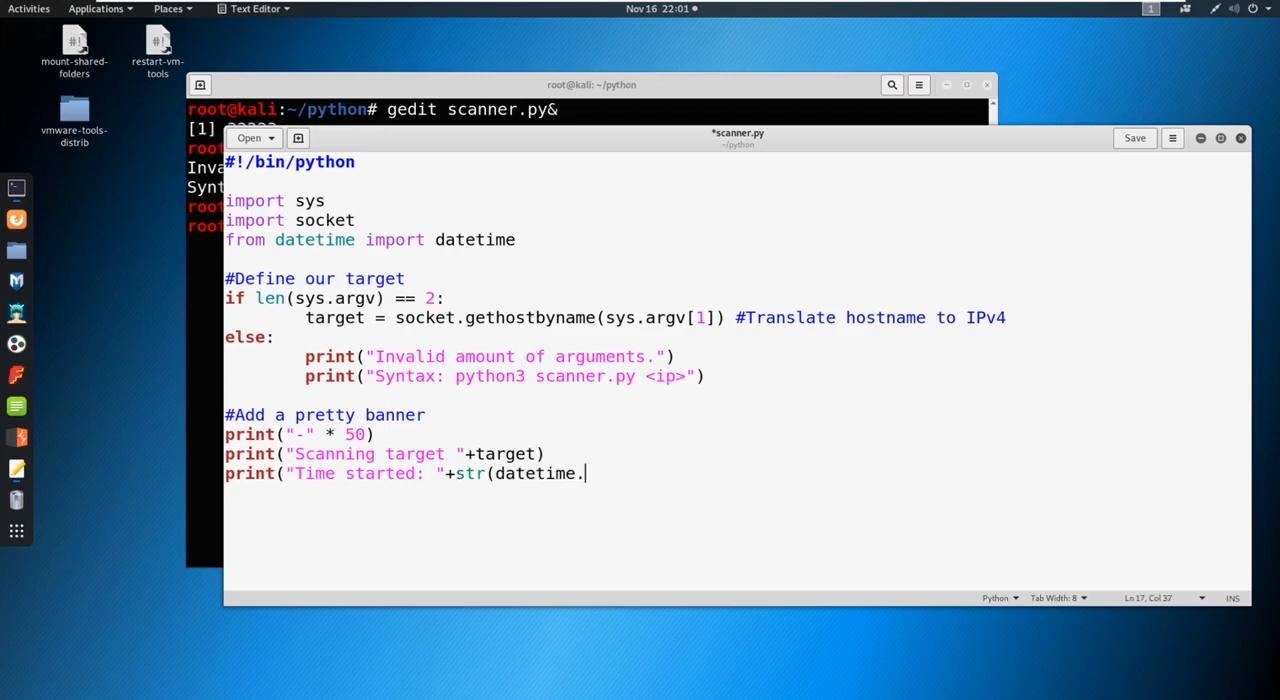
{"action": "type", "text": "now())"}
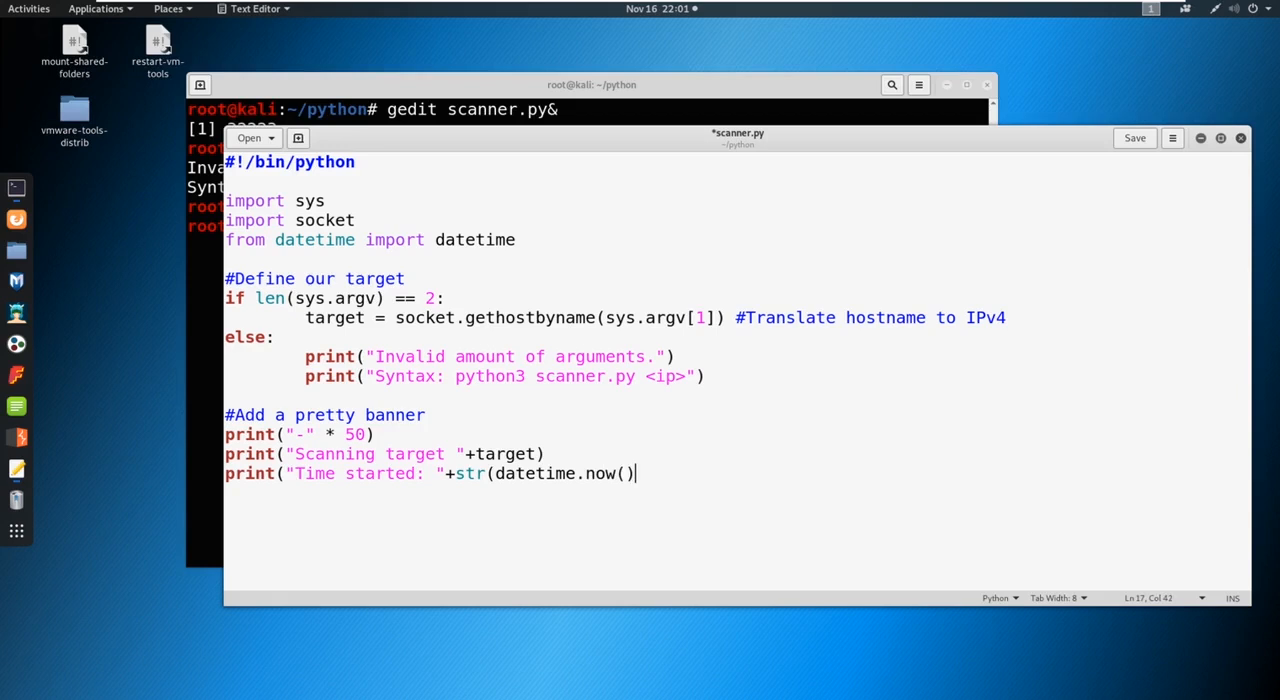
{"action": "type", "text": "))"}
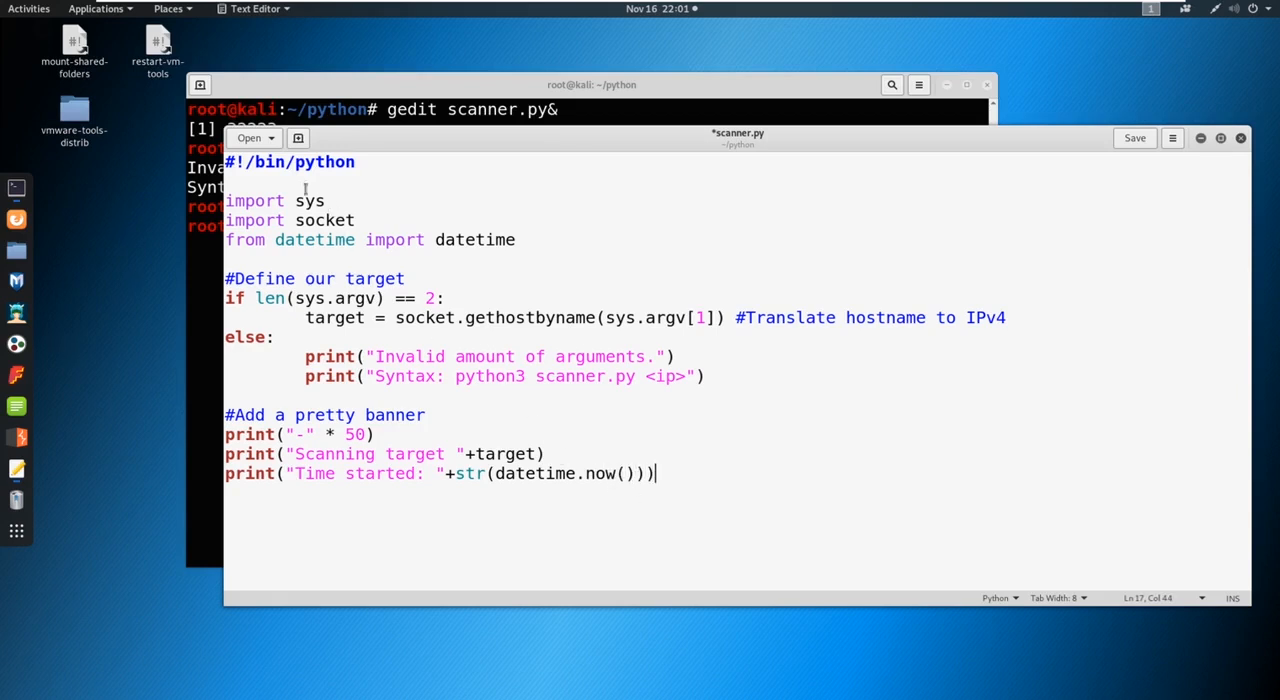
{"action": "double_click", "coordinate": [314, 220]}
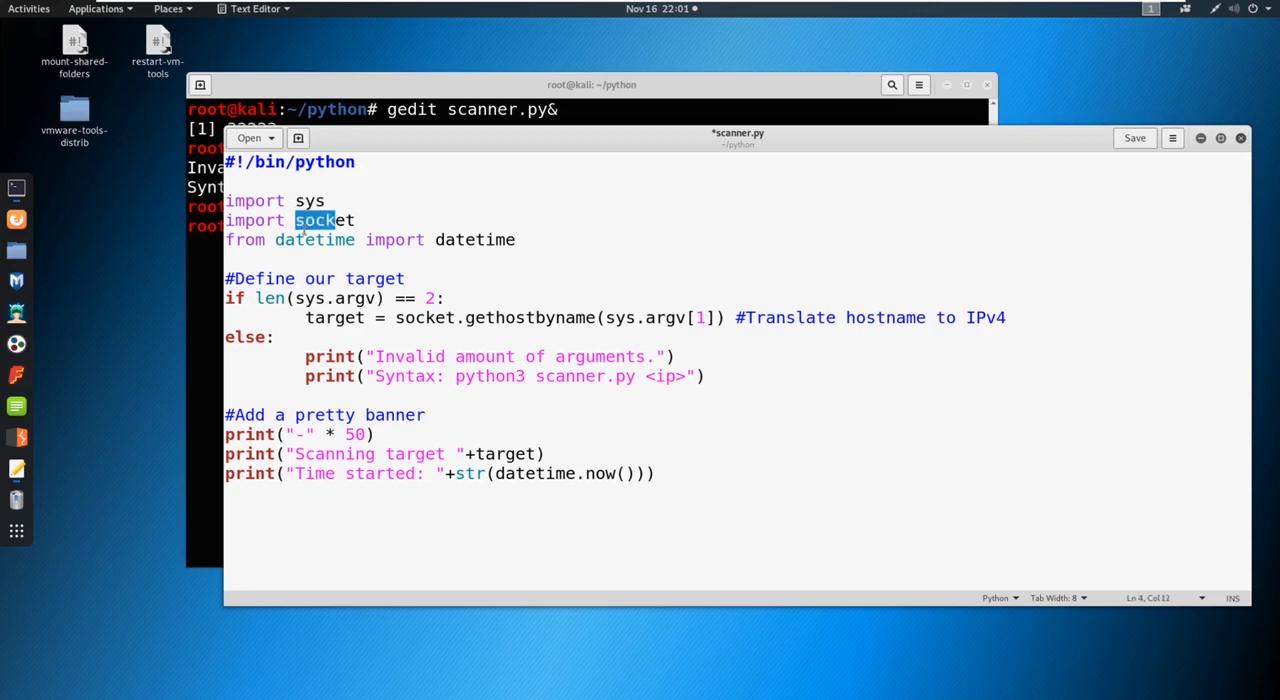
{"action": "left_click", "coordinate": [667, 473]}
{"action": "type", "text": "print(\"-\" * 50)"}
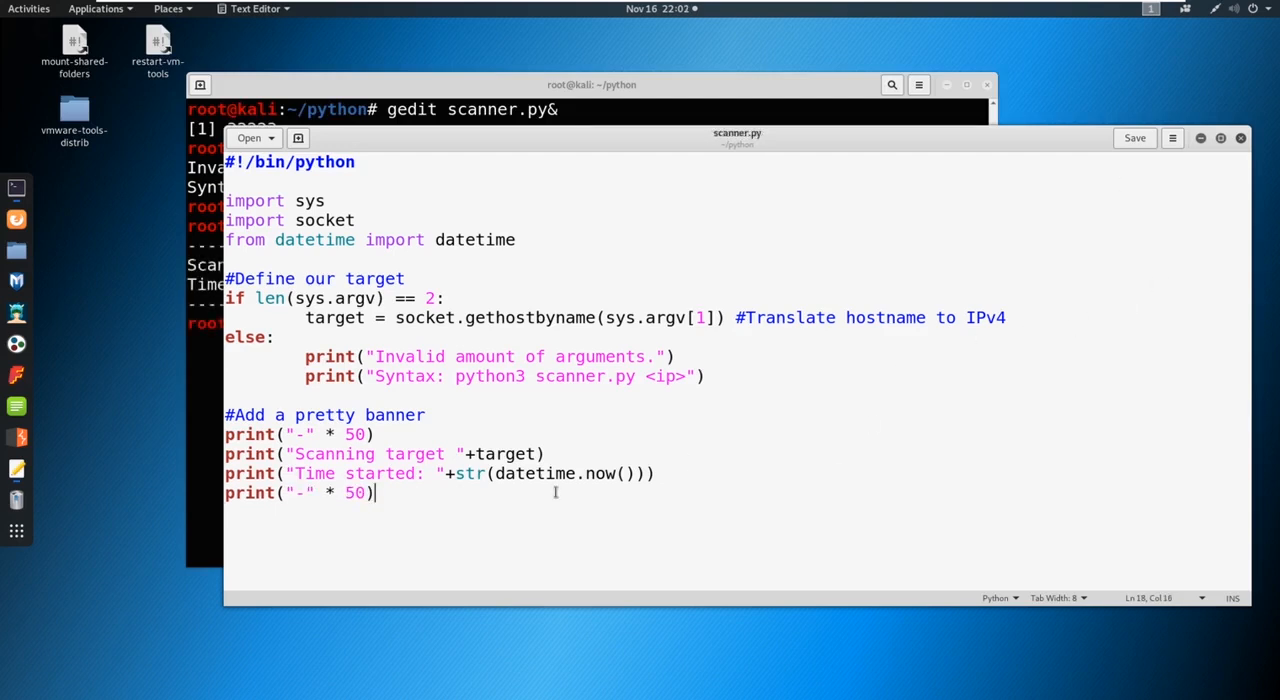
- Open a try block with for port in range(1,65535):
{"action": "key", "text": "Return"}
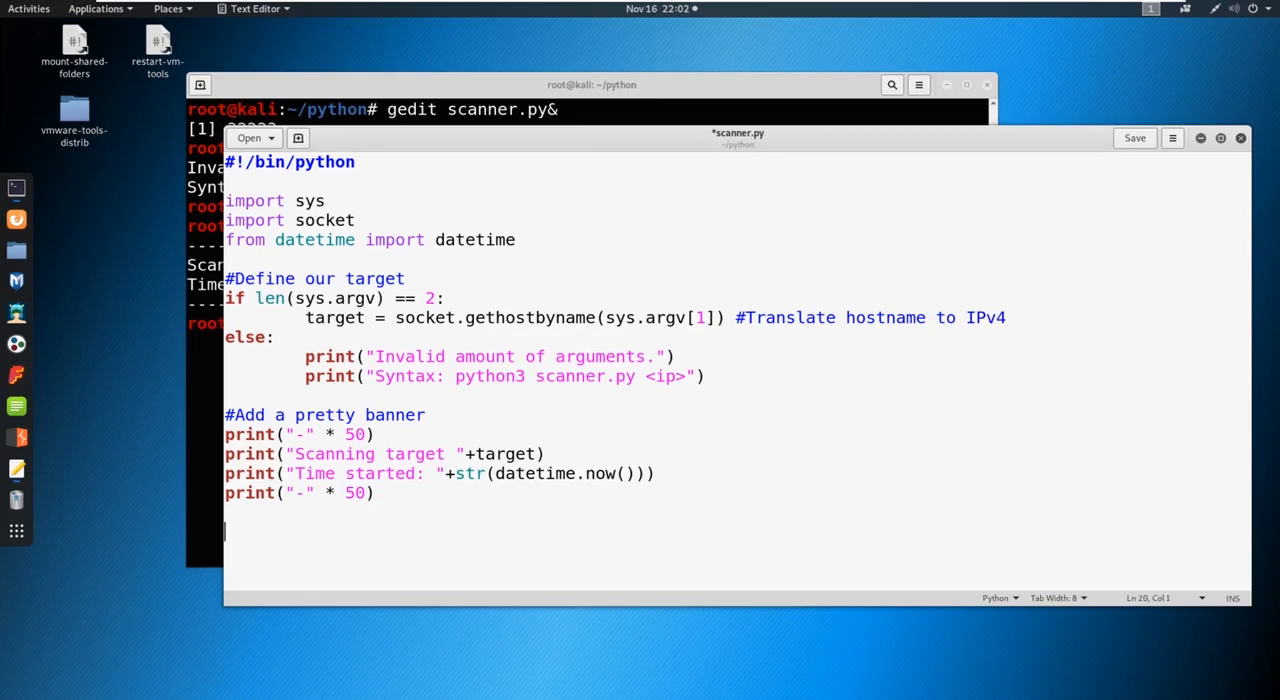
{"action": "type", "text": "tr"}
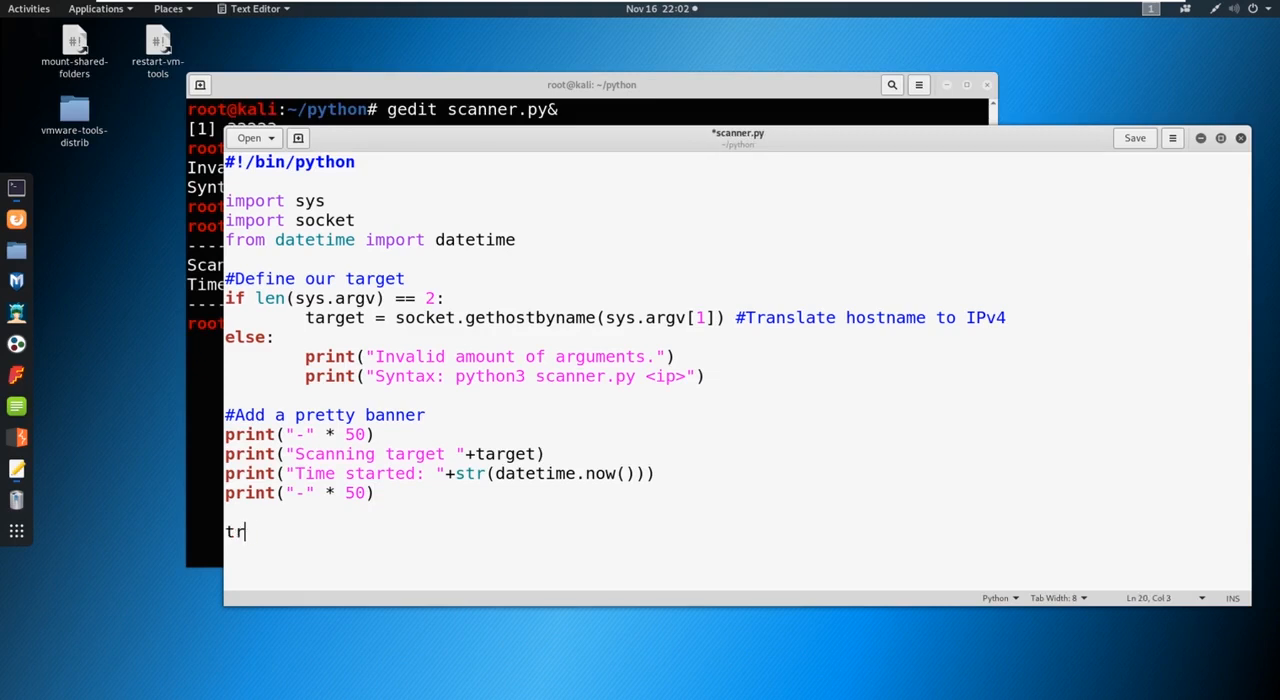
{"action": "type", "text": "y:"}
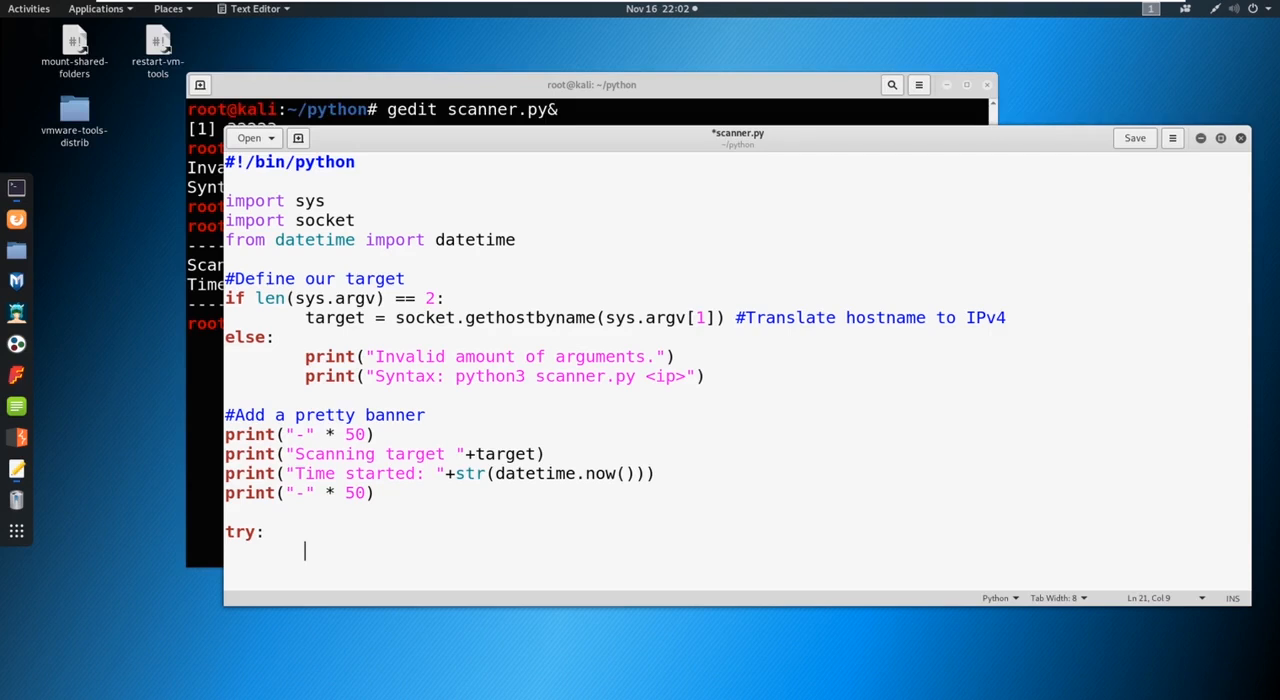
{"action": "type", "text": "for"}
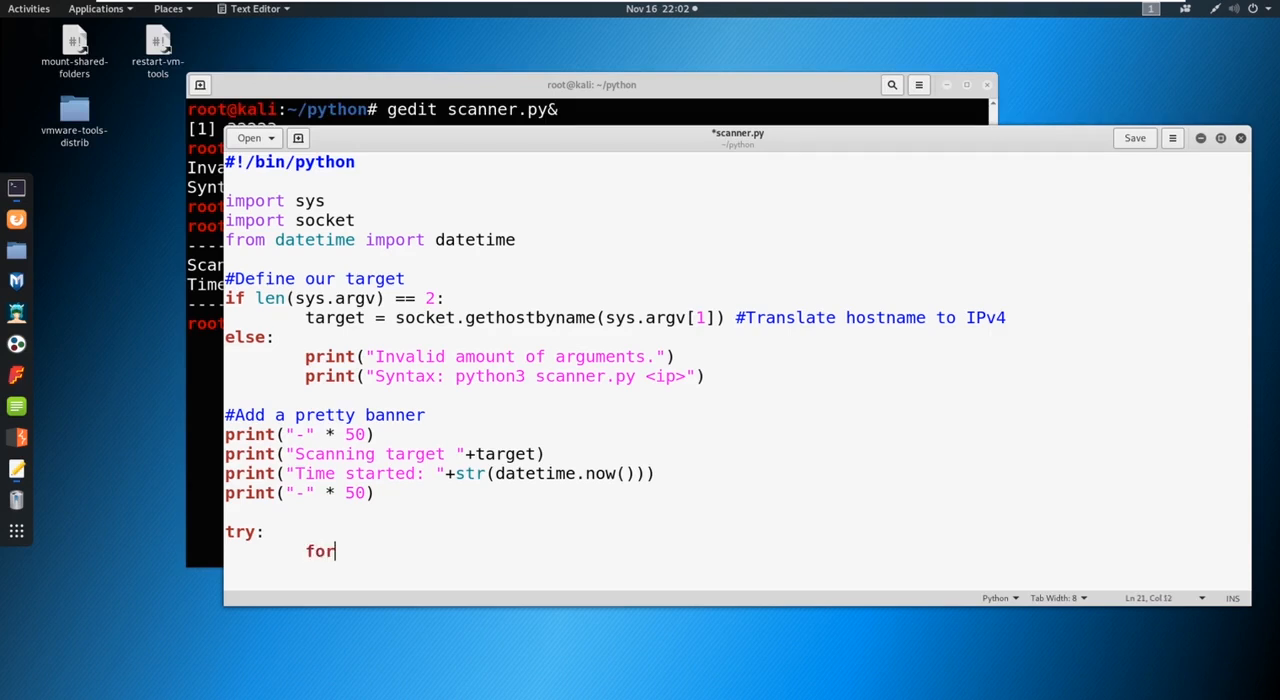
{"action": "type", "text": "port in rang"}
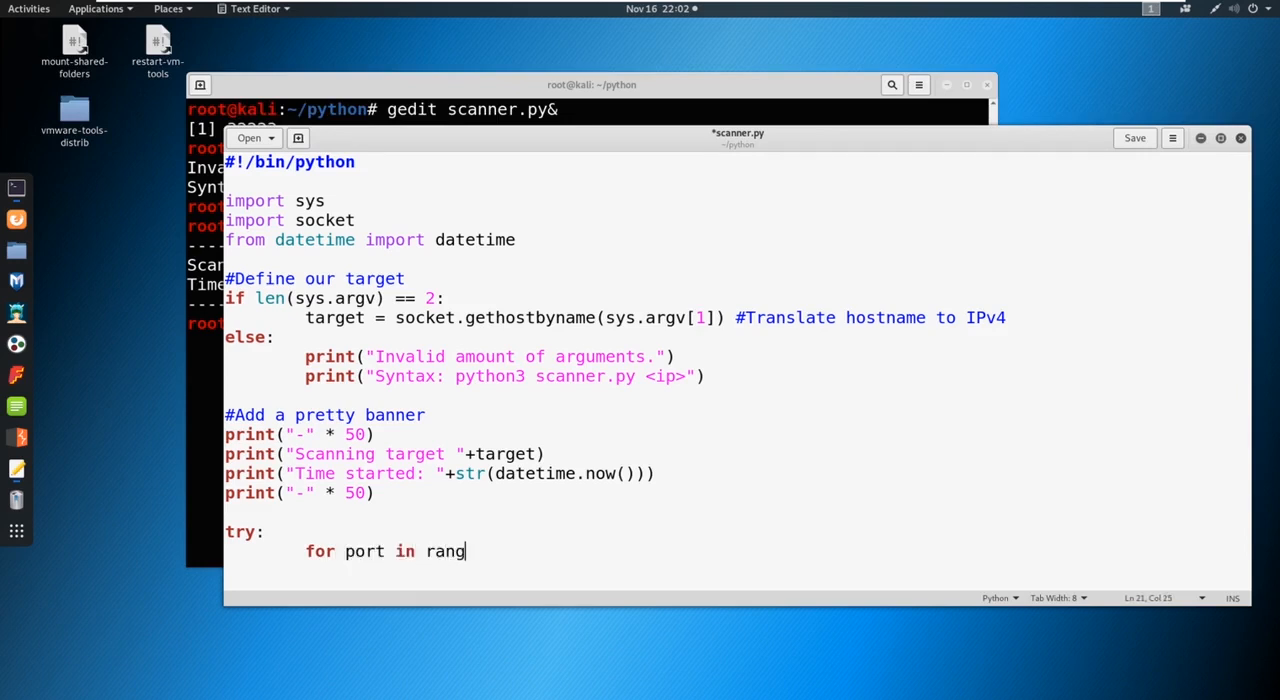
{"action": "type", "text": "e("}
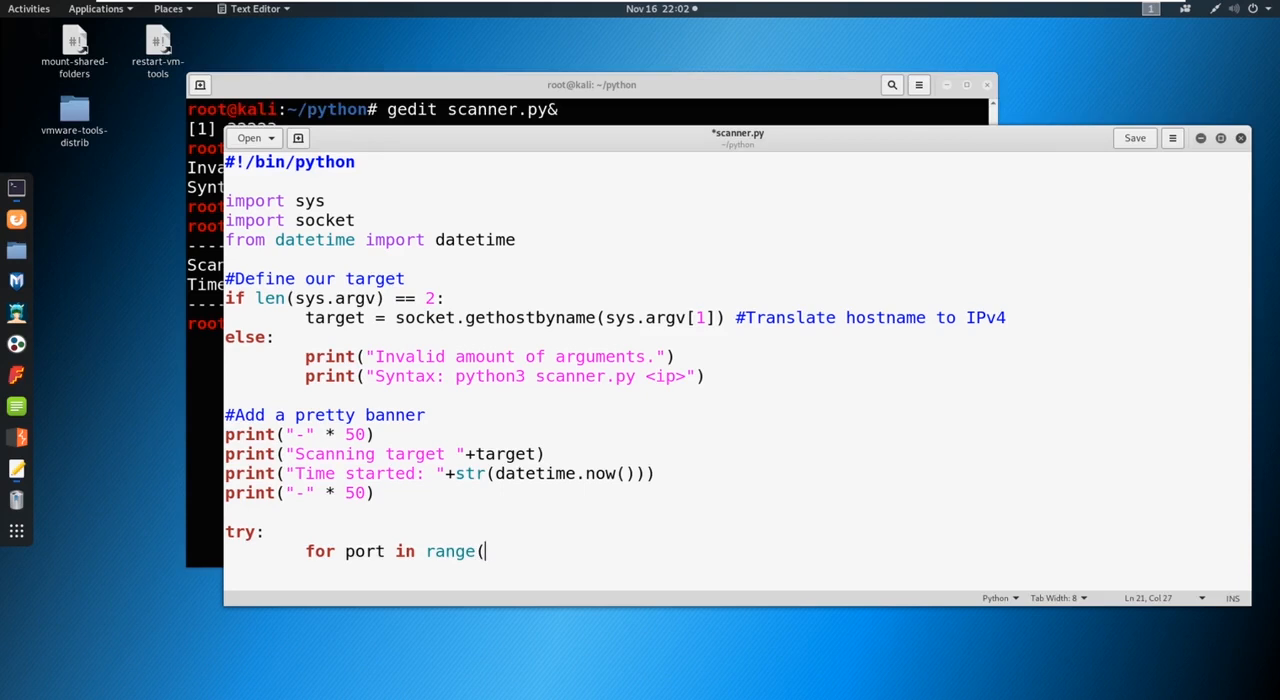
{"action": "type", "text": "1"}
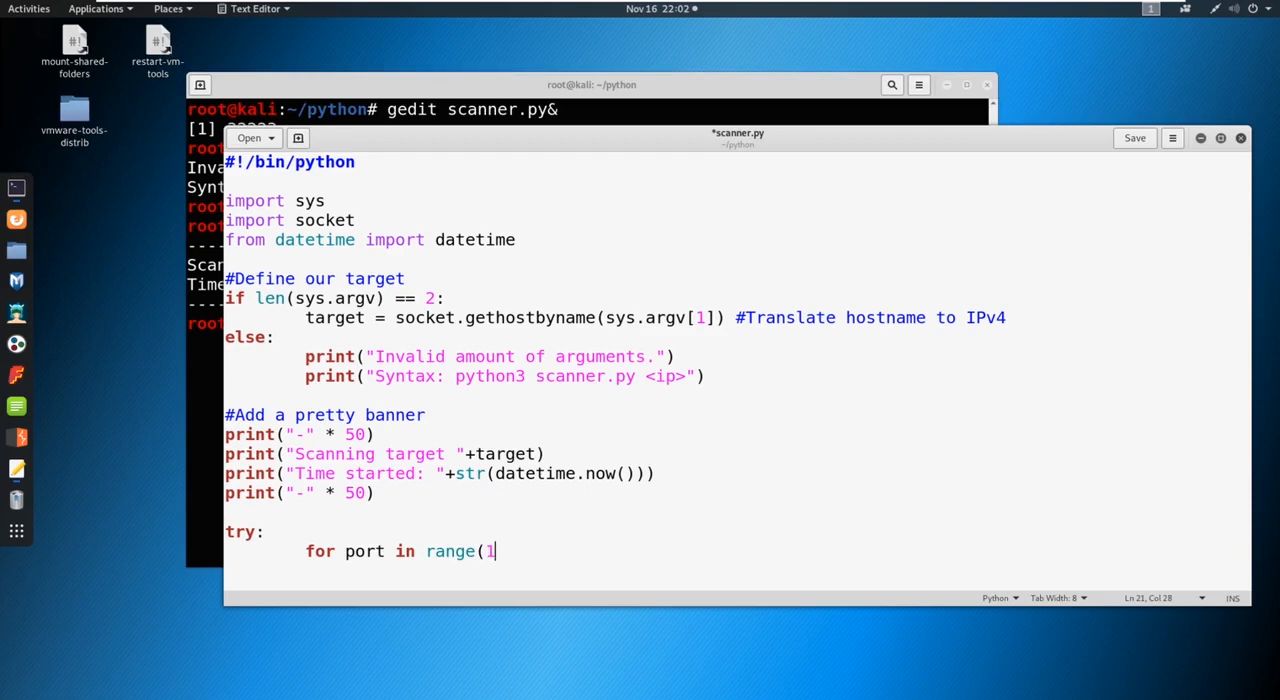
{"action": "type", "text": ",655"}
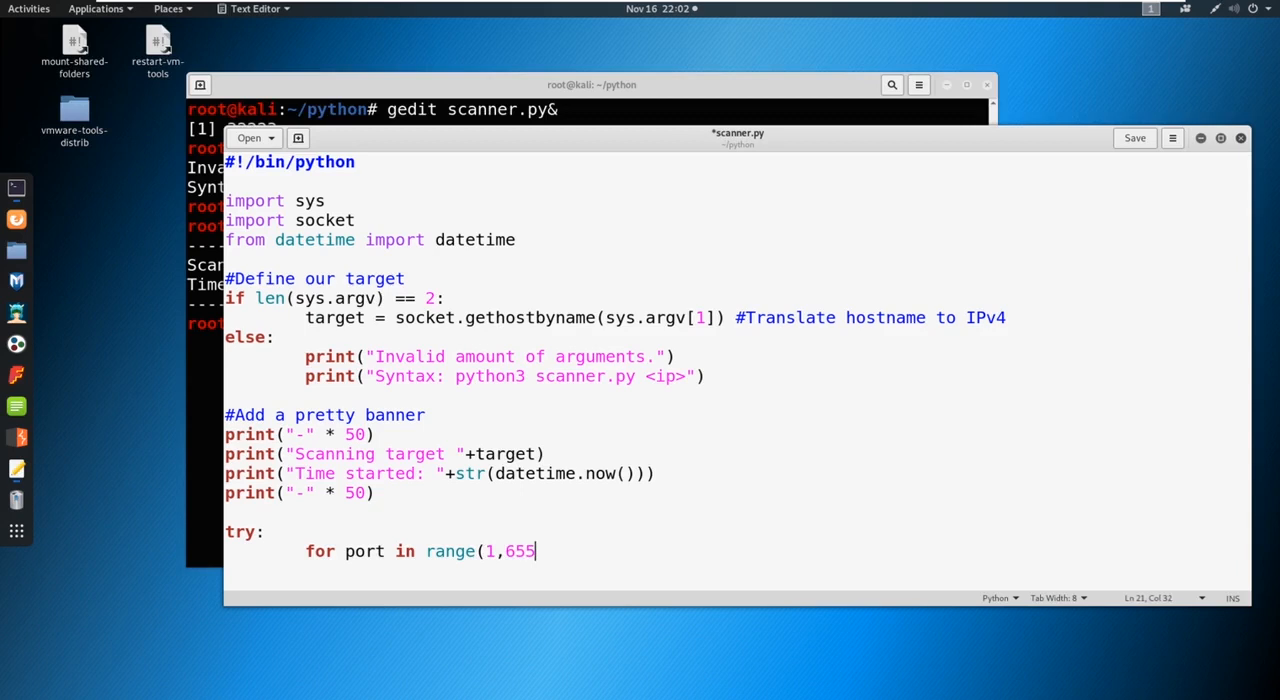
{"action": "type", "text": "35)"}
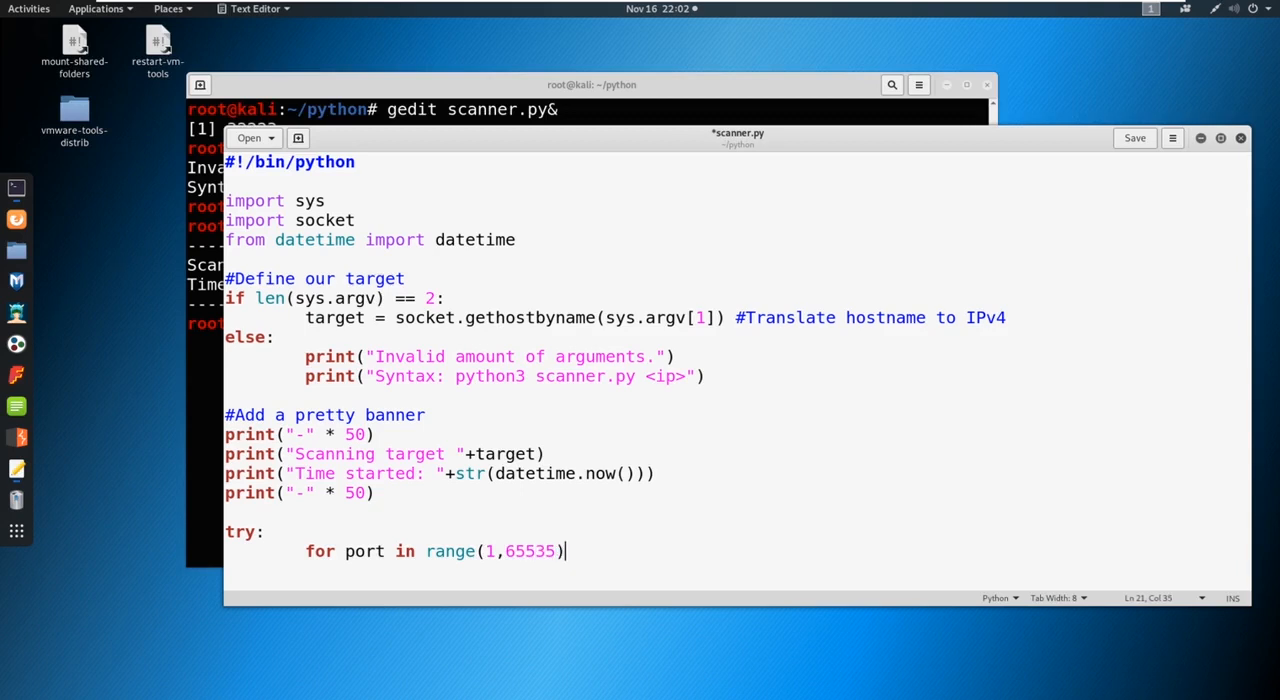
{"action": "type", "text": ":"}
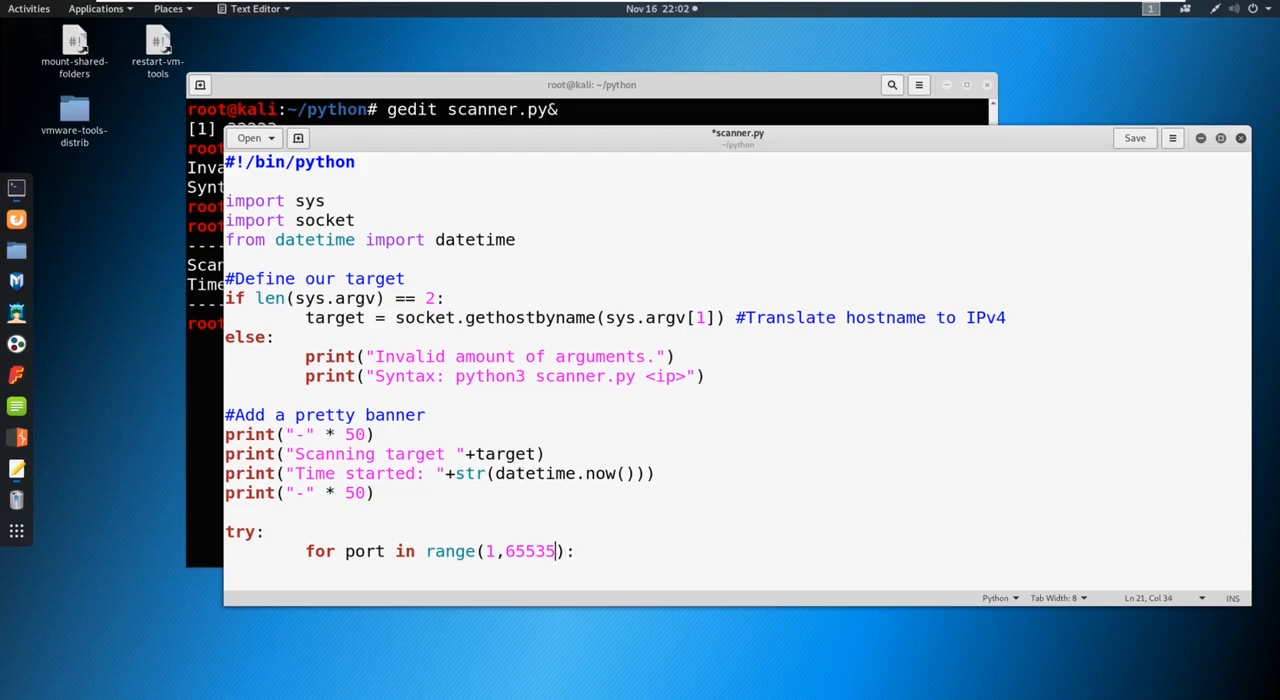
- Narrow the port range to start at 50 and end at 85
{"action": "key", "text": "BackSpace"}
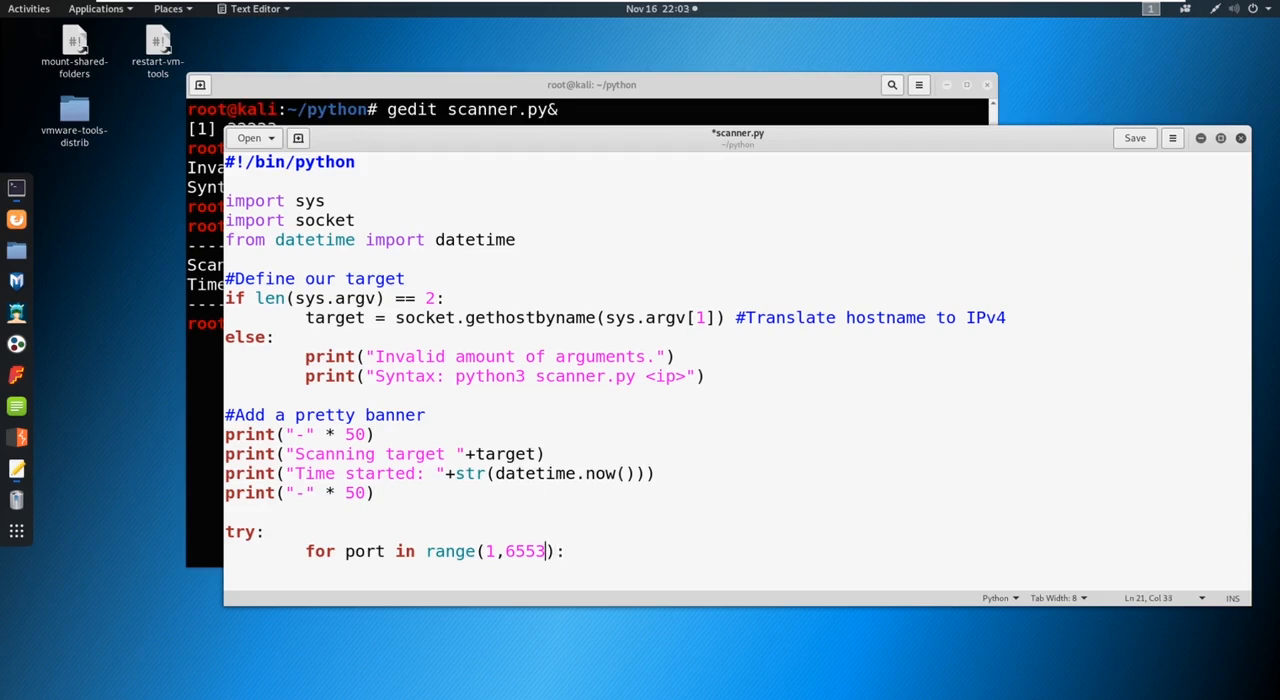
{"action": "key", "text": "BackSpace"}
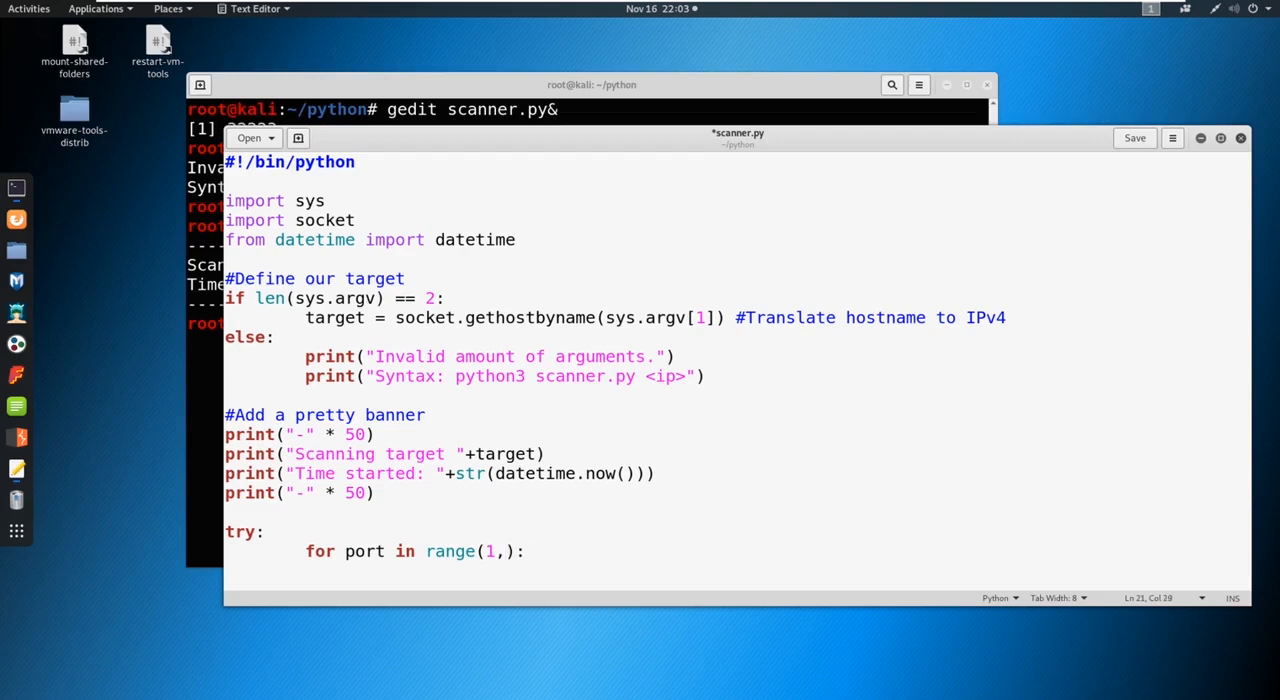
{"action": "type", "text": "50"}
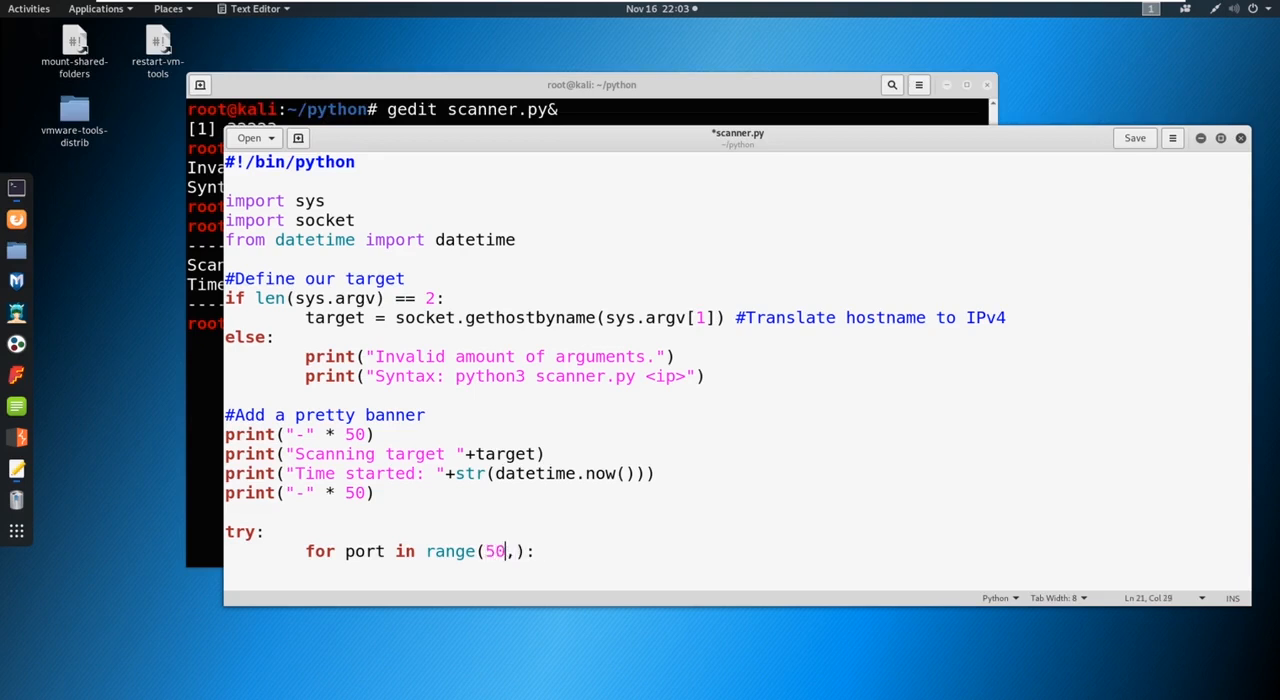
{"action": "type", "text": "85"}
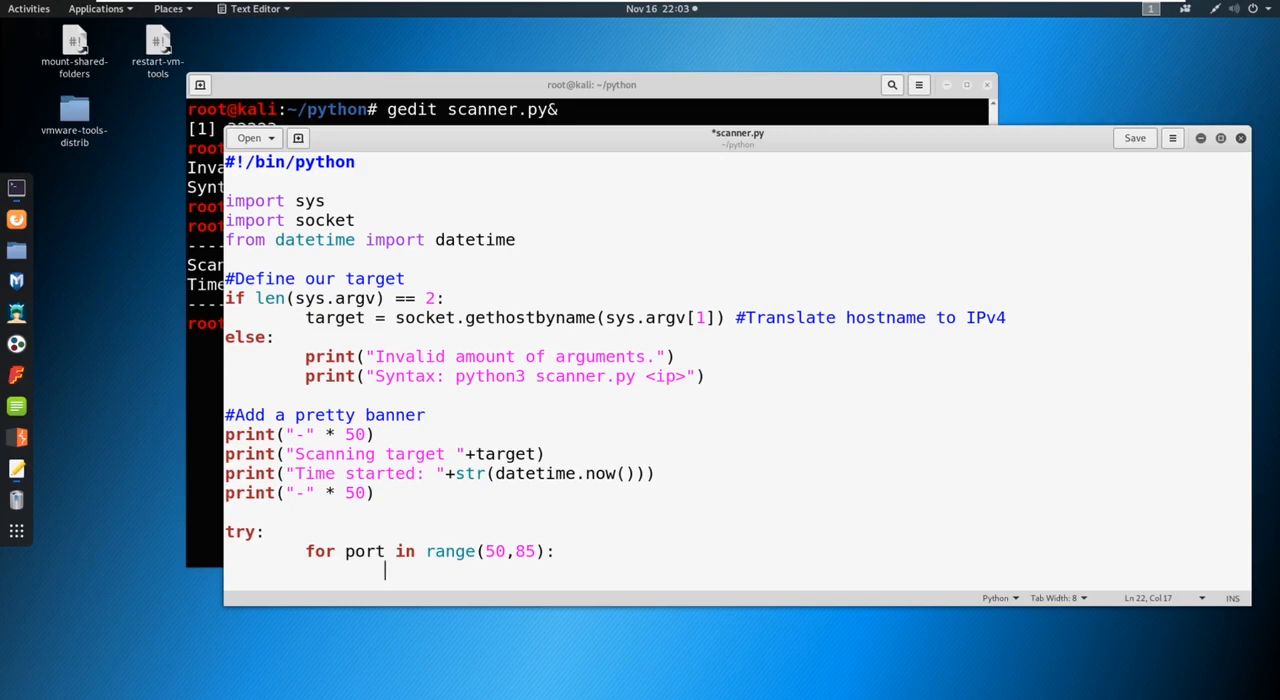
- Create s = socket.socker(socket.AF_INET, socket.SOCK_STREAM) inside the loop
{"action": "type", "text": "s"}
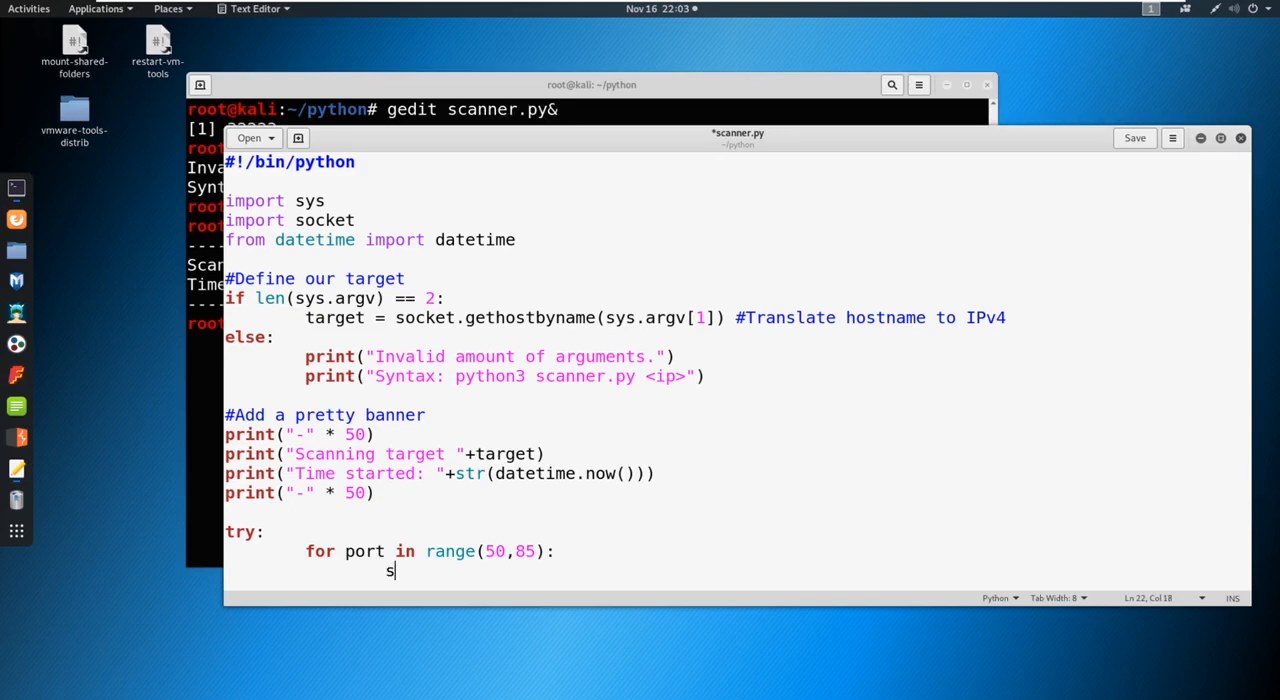
{"action": "type", "text": "= socket.socker("}
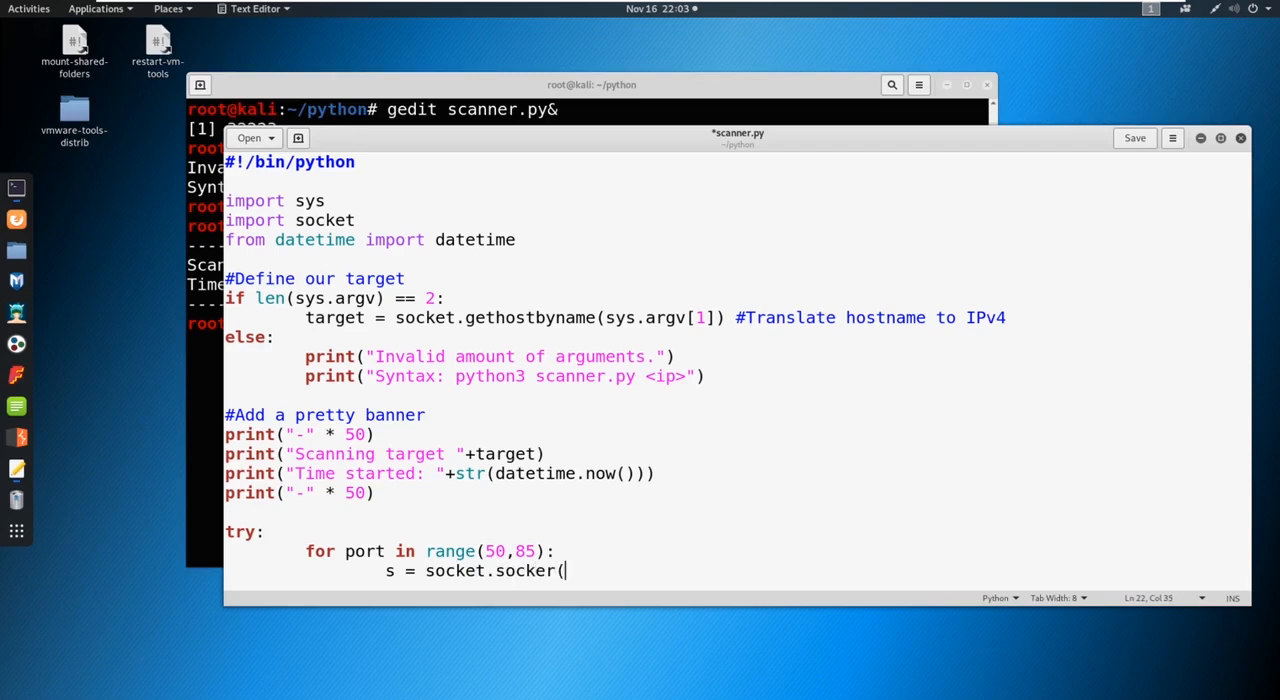
{"action": "type", "text": "socket."}
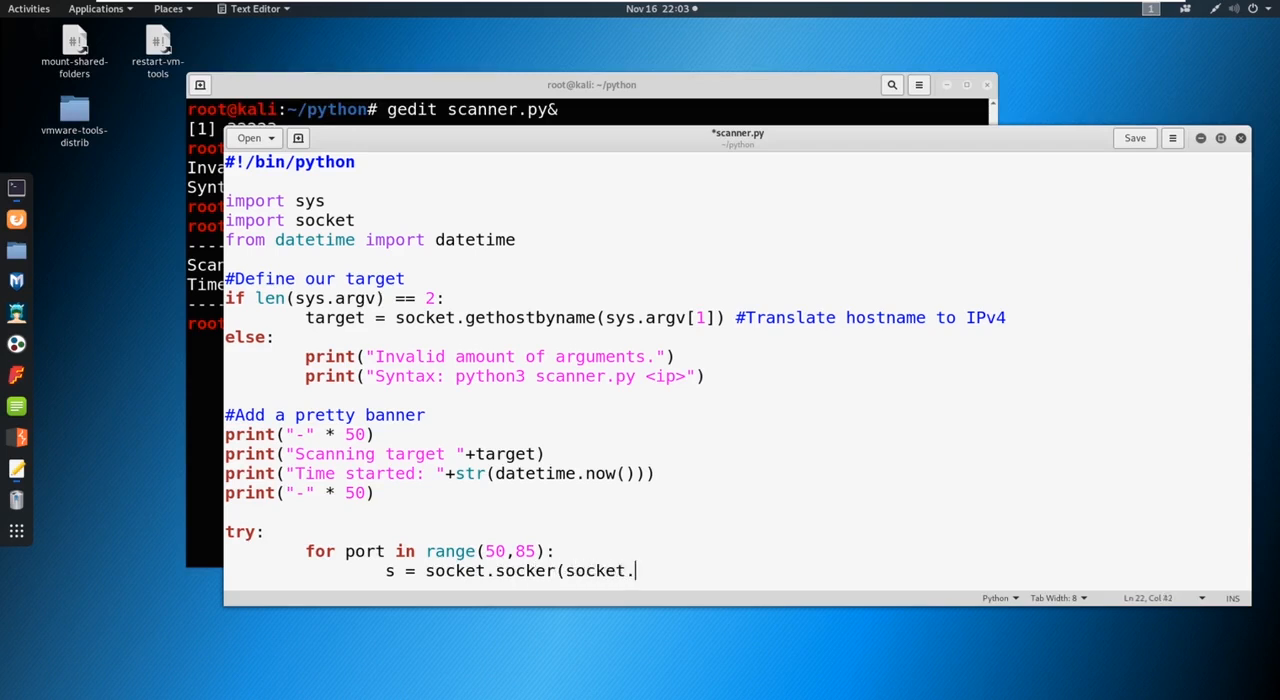
{"action": "type", "text": "AF_INET"}
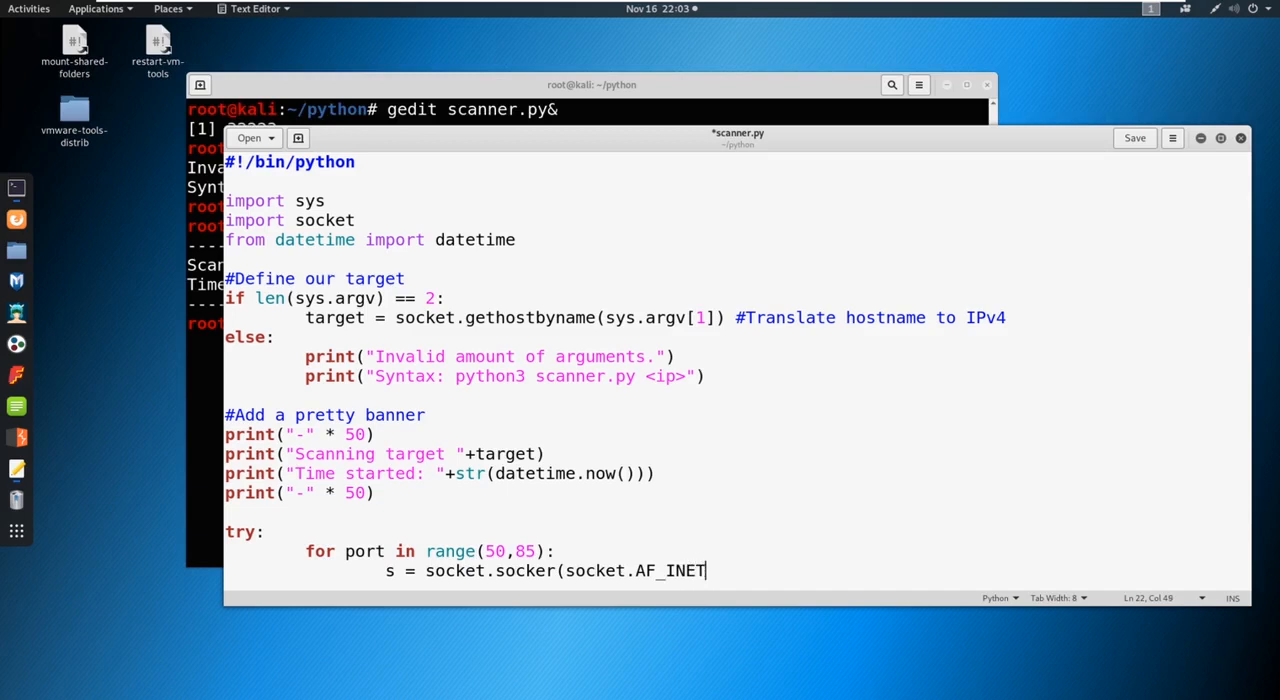
{"action": "type", "text": ", socket.SOCK_STREAM"}
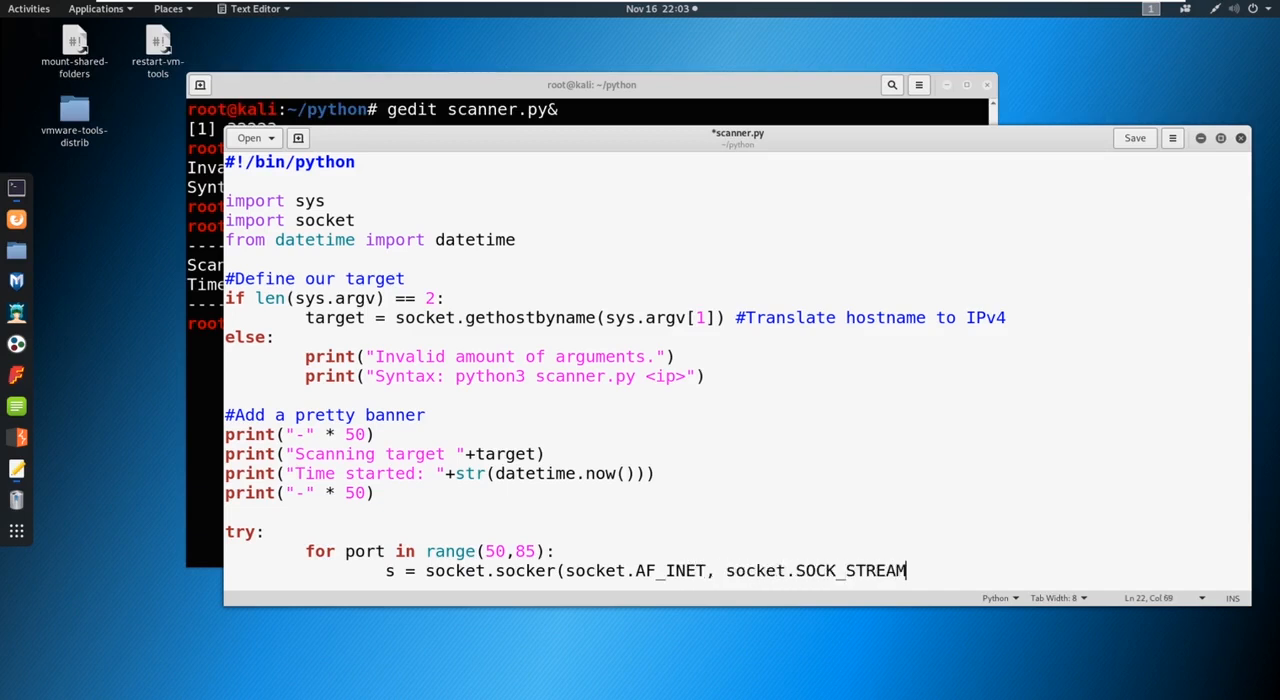
{"action": "type", "text": ")"}
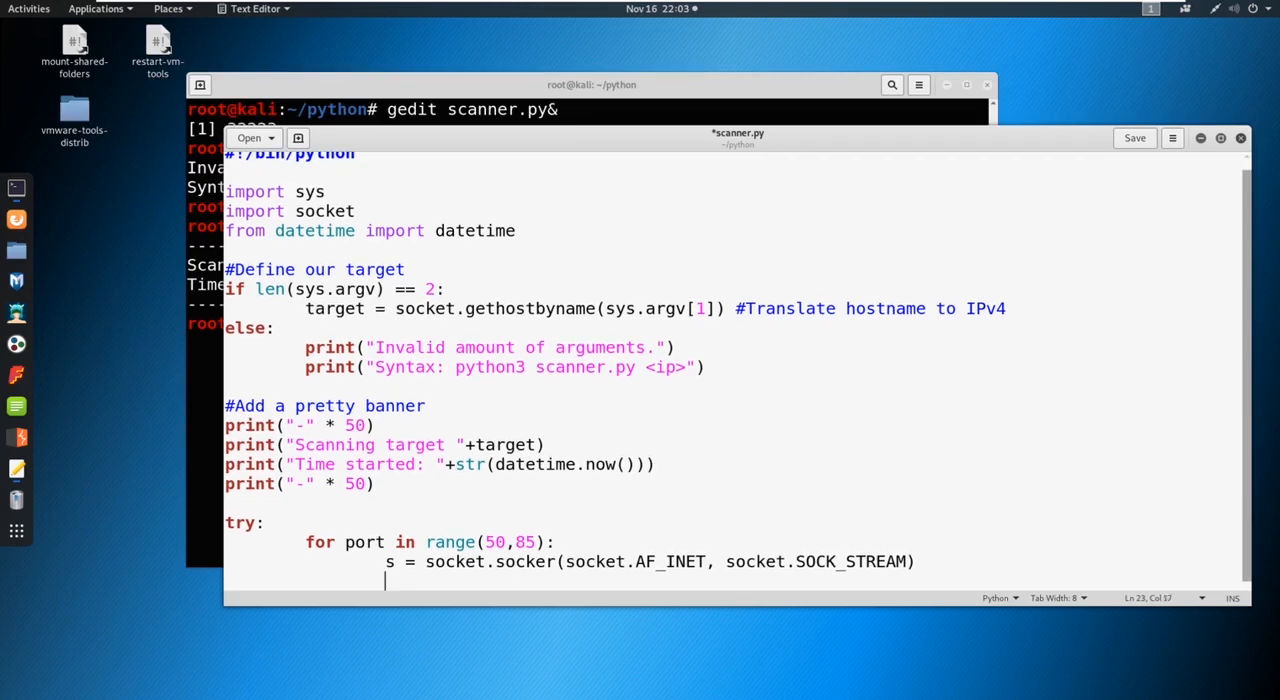
- Set a one-second timeout with socket.setdefaulttimeout(1)
{"action": "type", "text": "socket."}
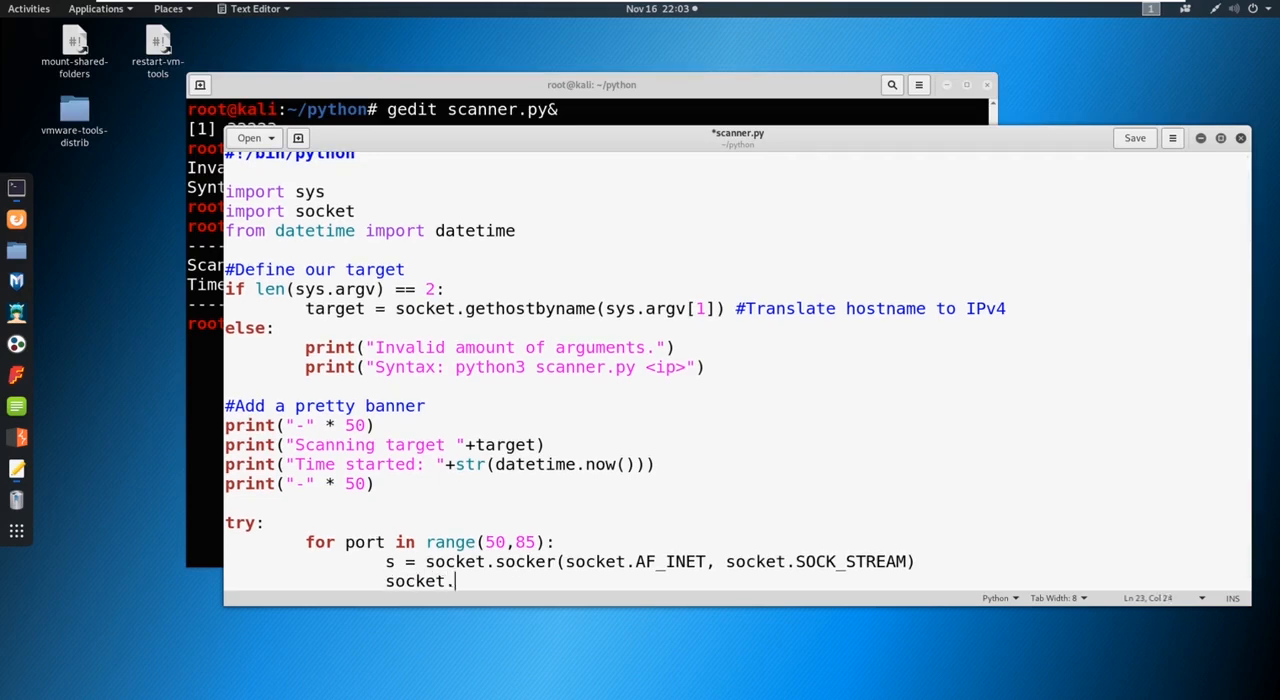
{"action": "type", "text": "setde"}
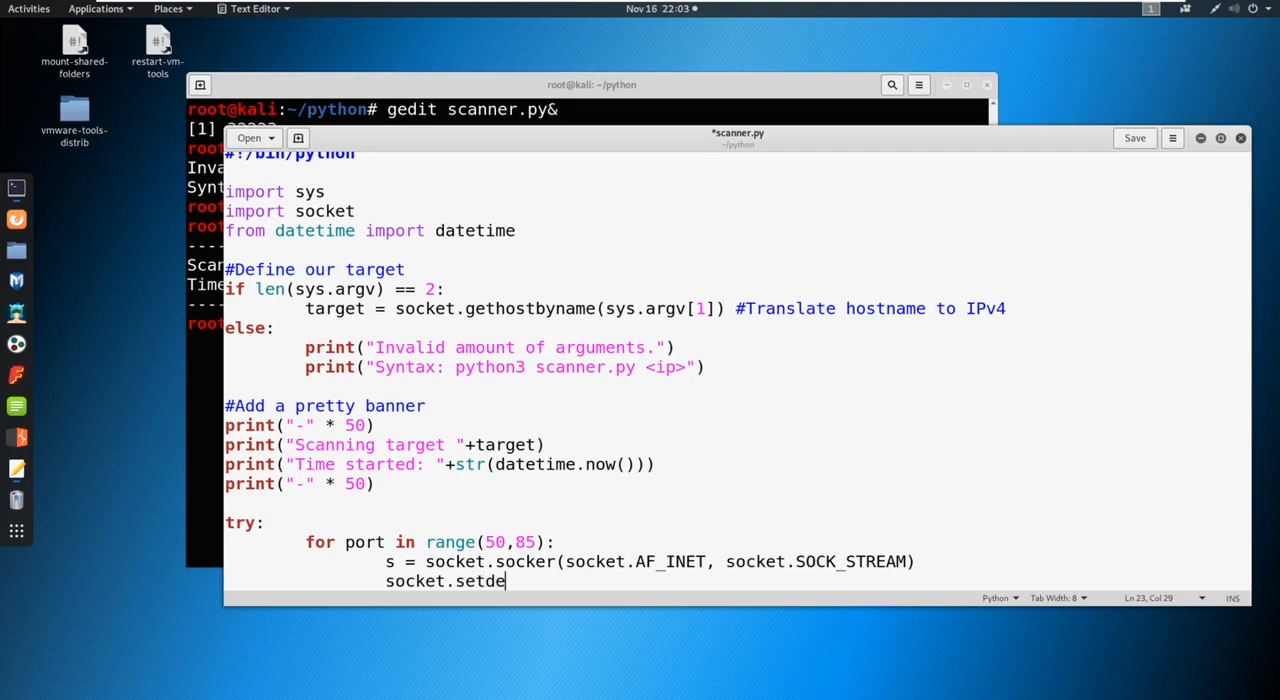
{"action": "type", "text": "faulttimeo"}
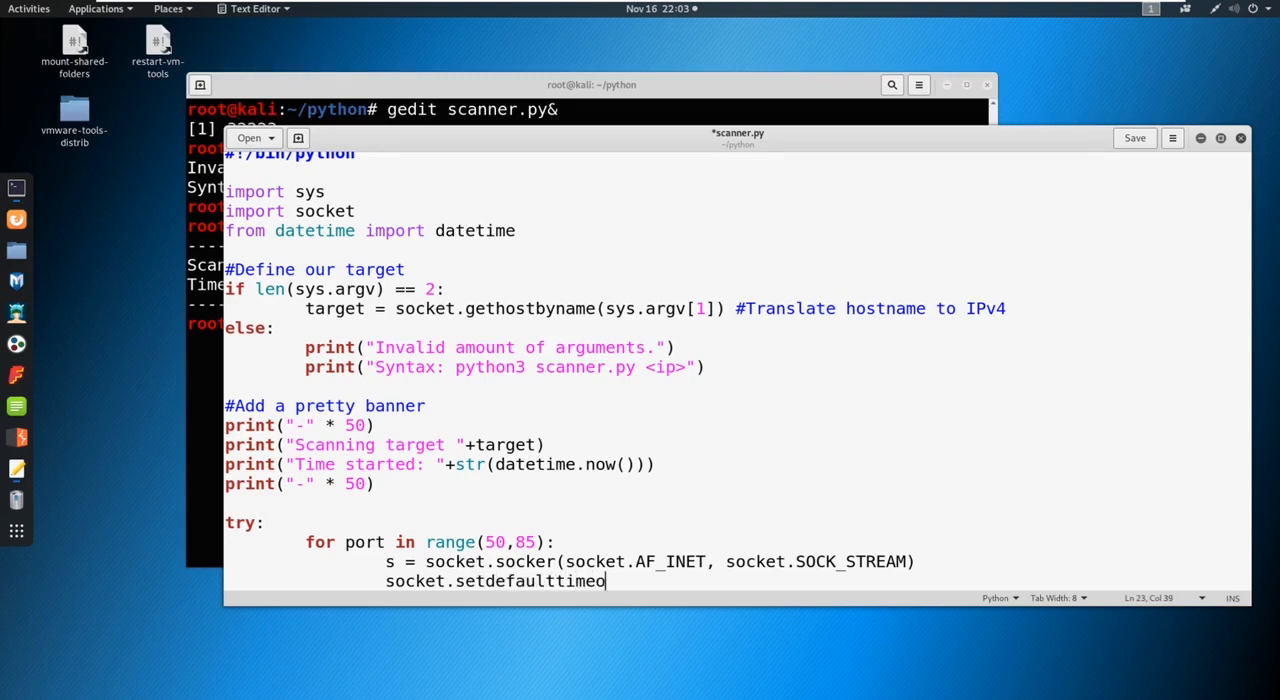
{"action": "type", "text": "ut(1)"}
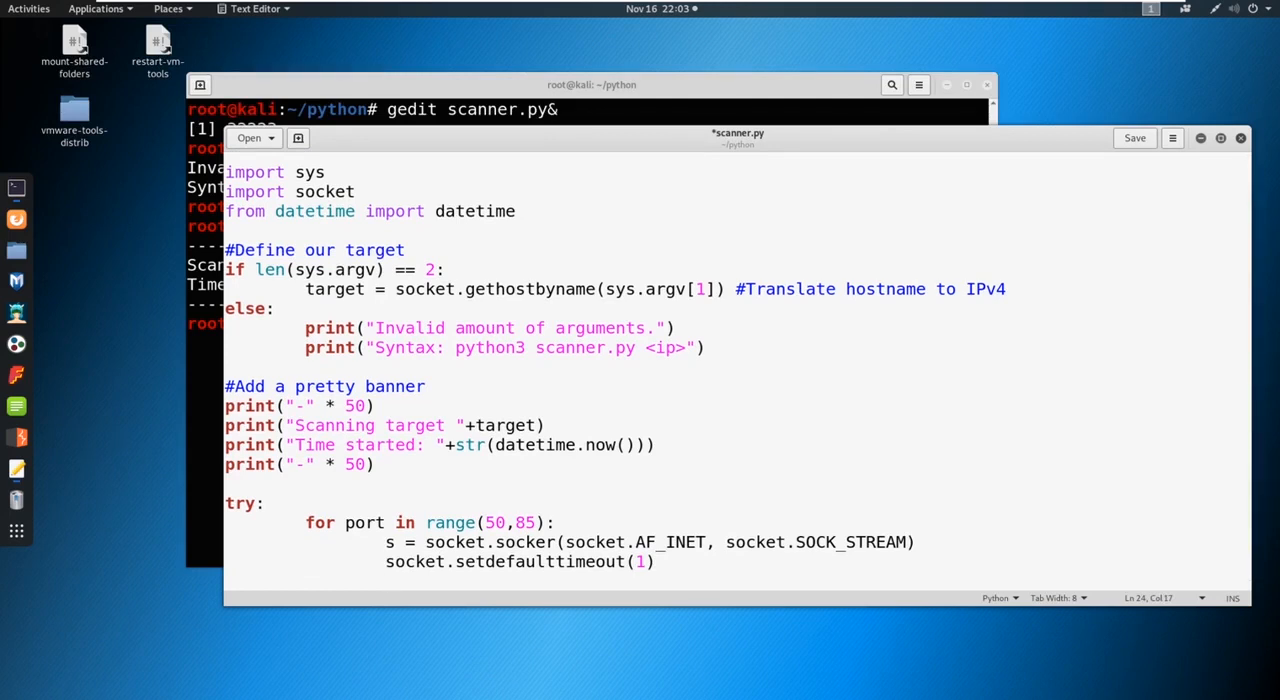
- Store result = s.connect_ex((target,port)) with the comment #returns an error indicator
{"action": "type", "text": "result ="}
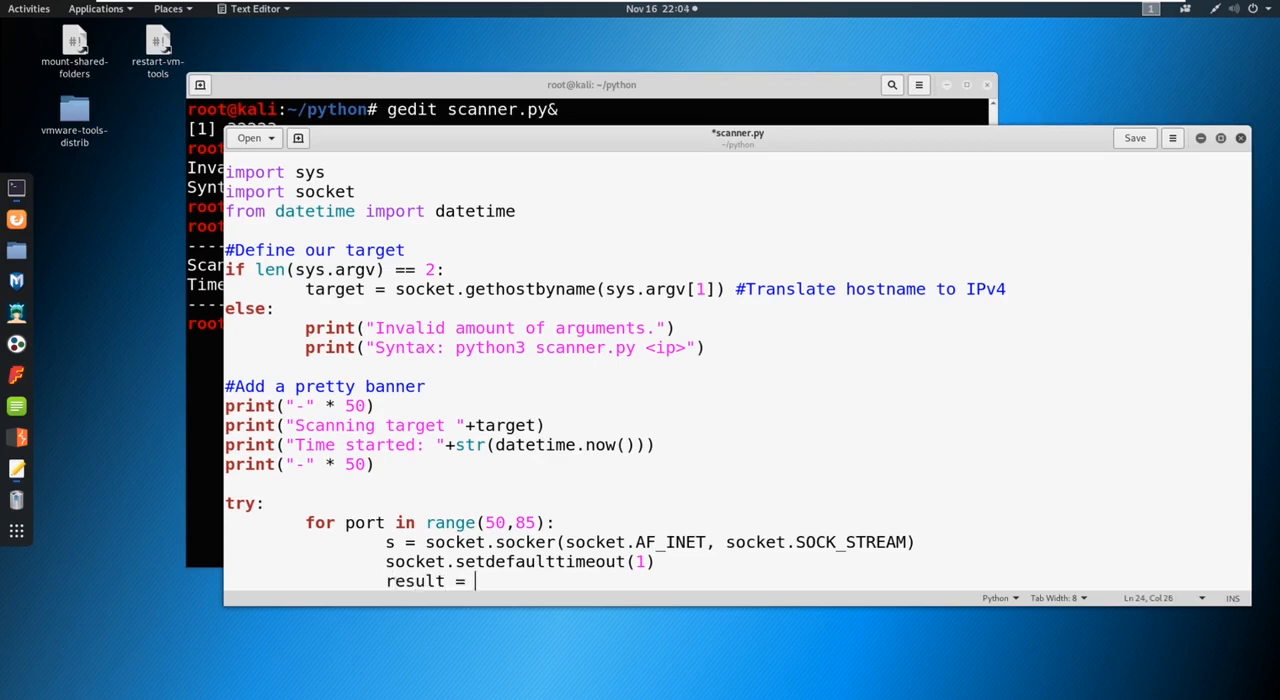
{"action": "type", "text": "s.connect_e"}
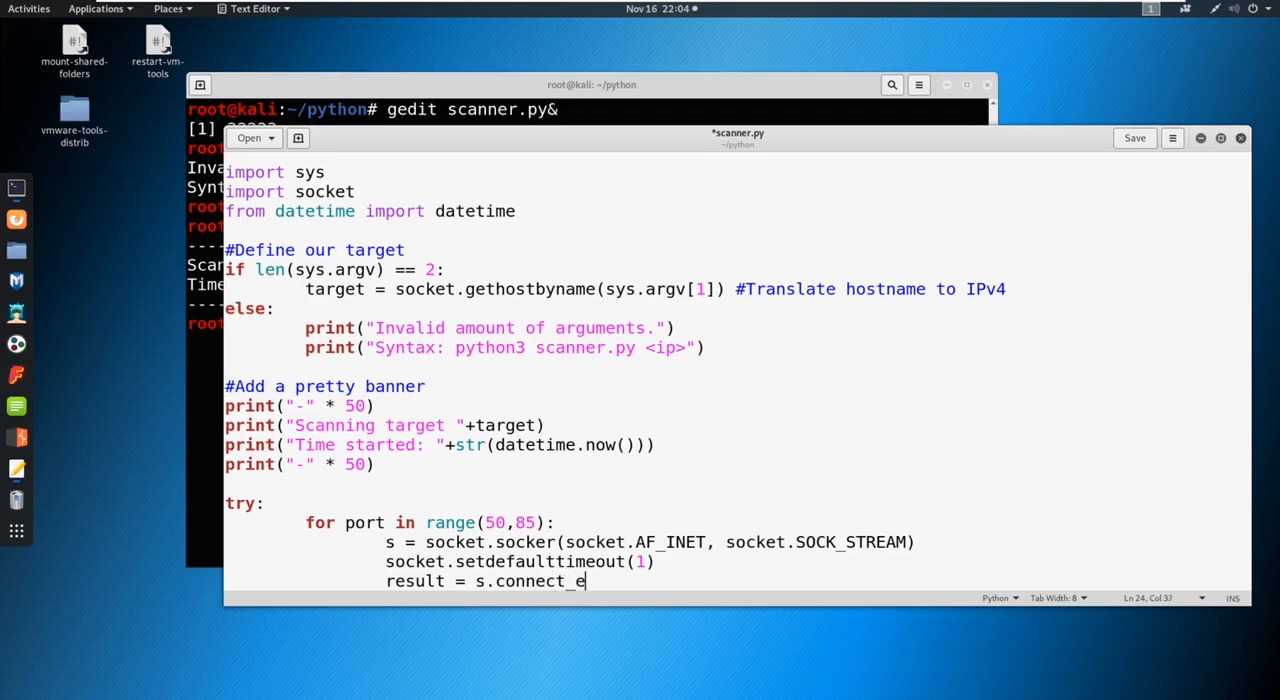
{"action": "type", "text": "x((tar"}
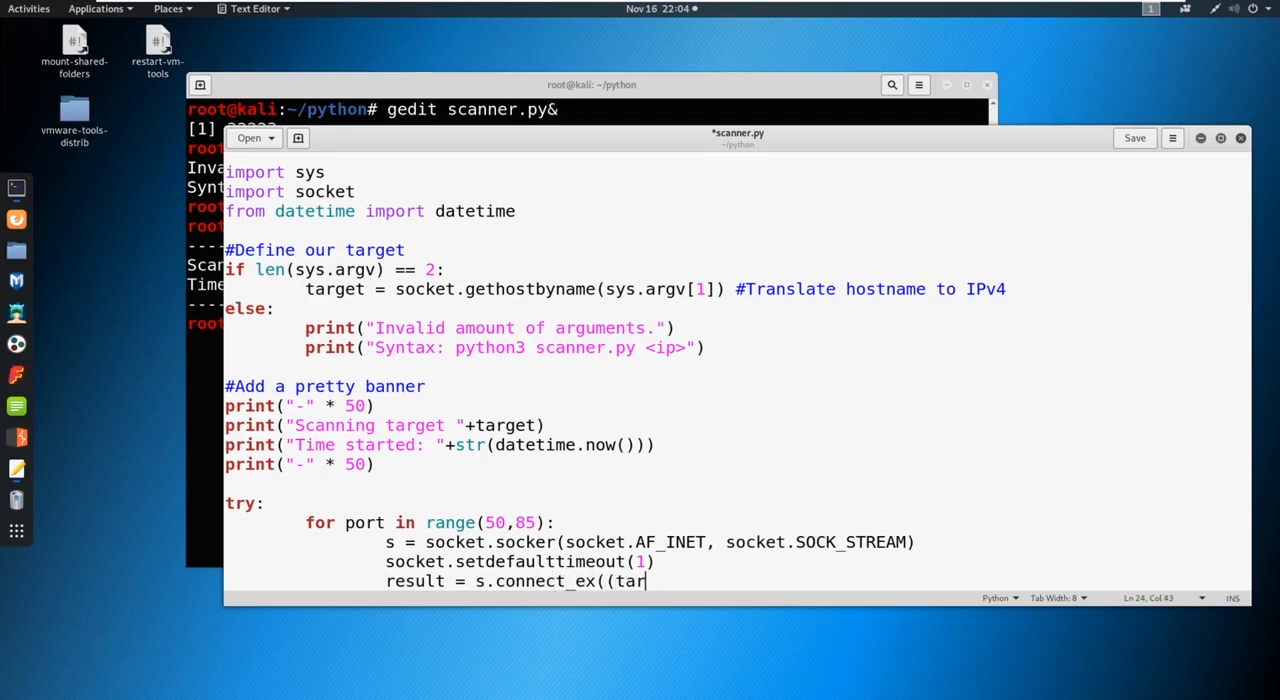
{"action": "type", "text": "get,port))"}
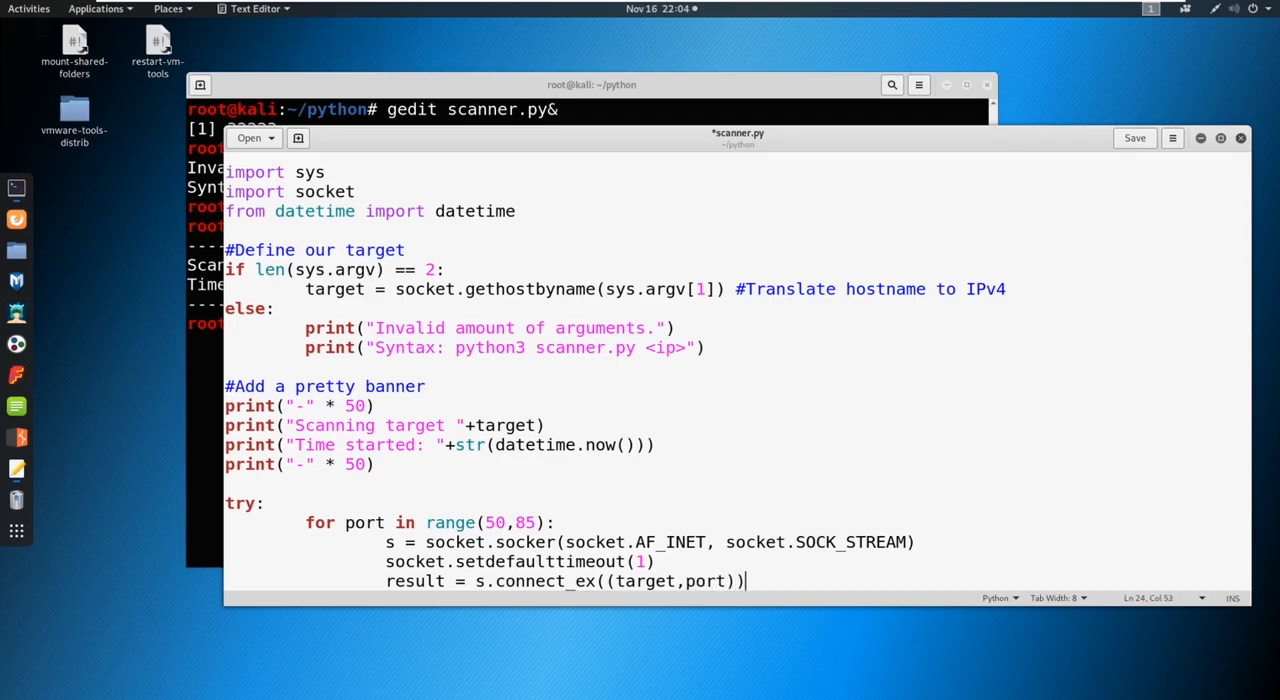
{"action": "type", "text": "\" \""}
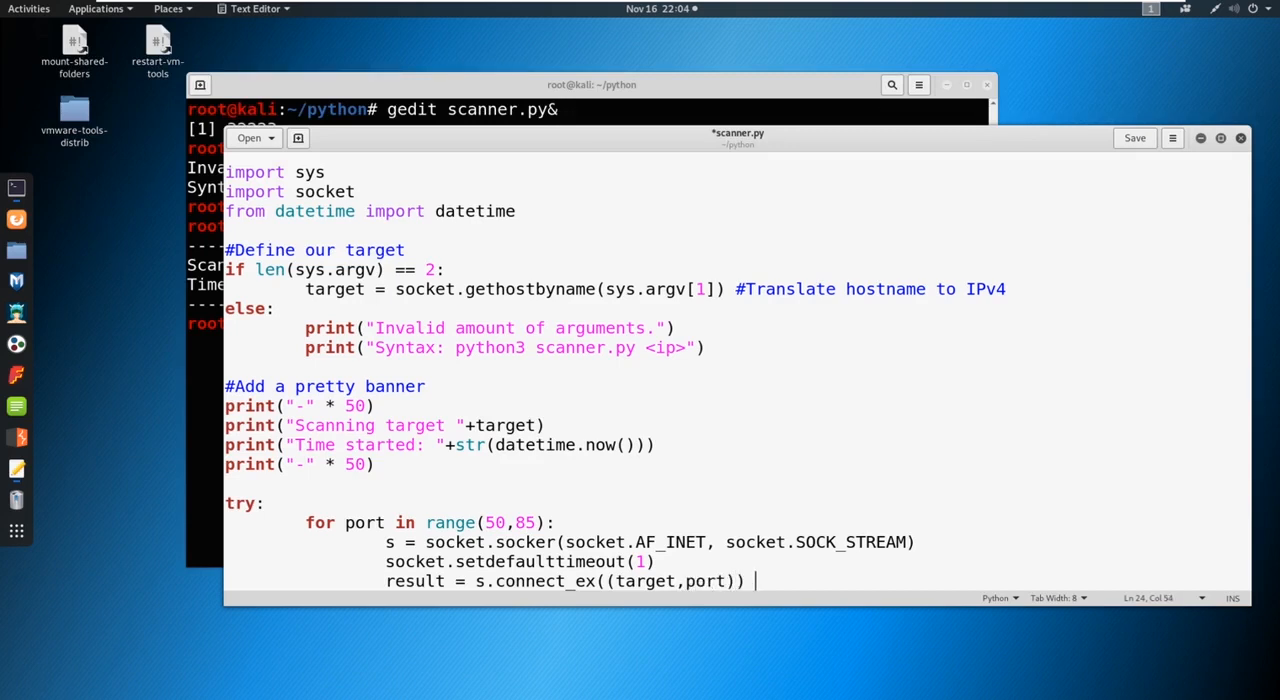
{"action": "type", "text": "#return"}
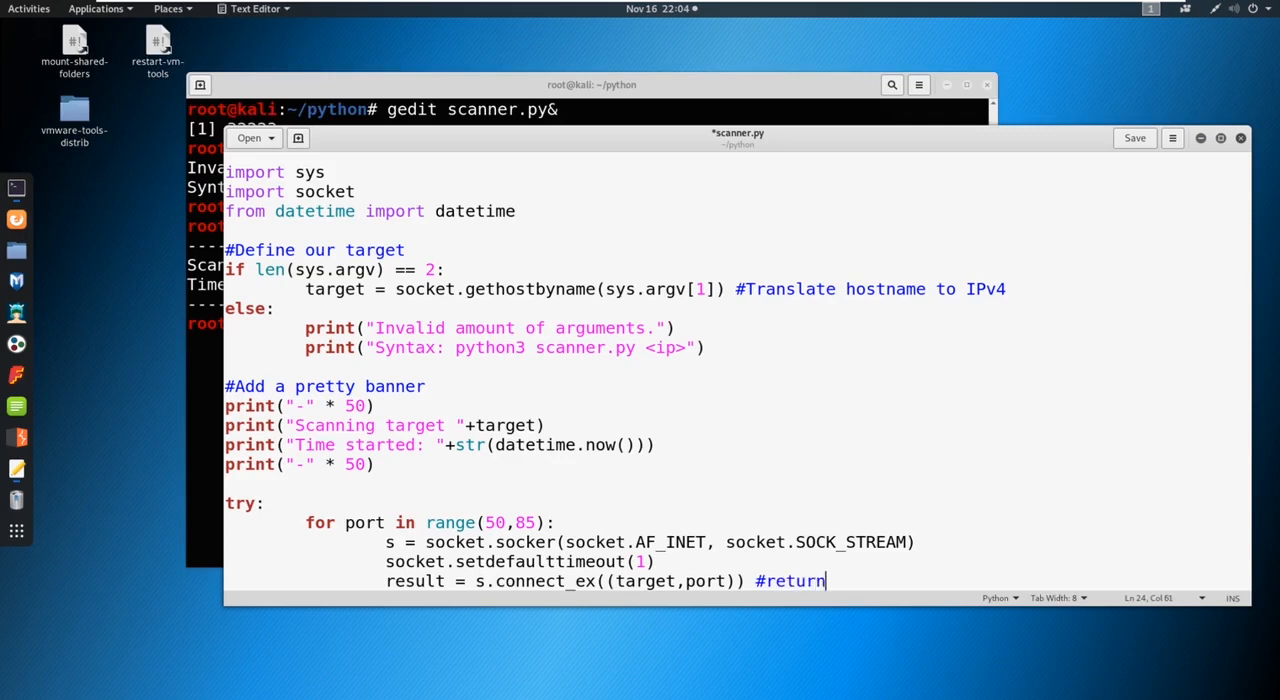
{"action": "type", "text": "s"}
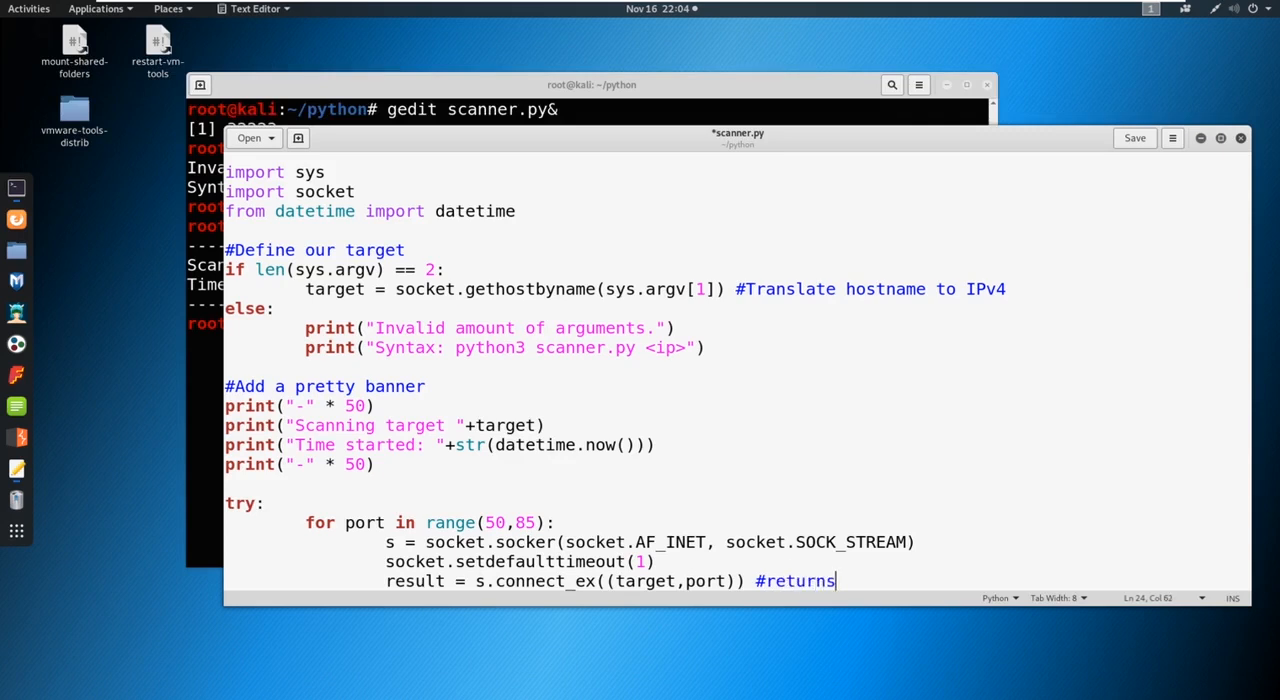
{"action": "type", "text": "\" \""}
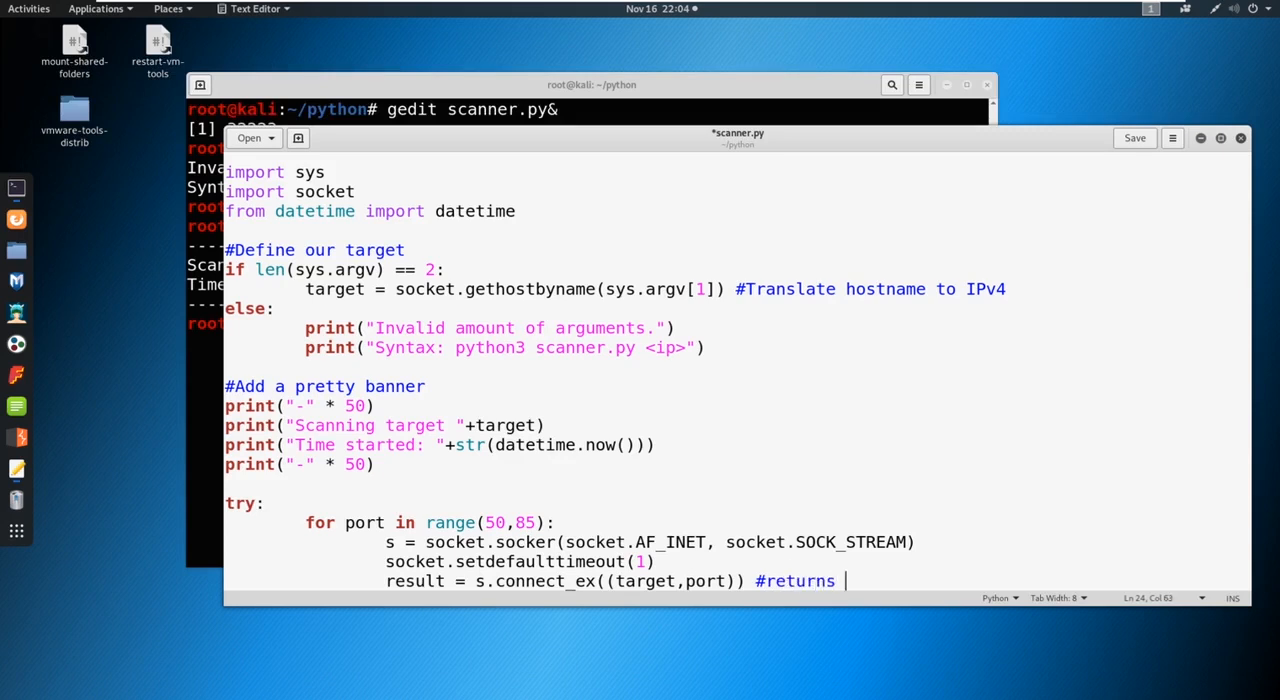
{"action": "type", "text": "an error indicator"}
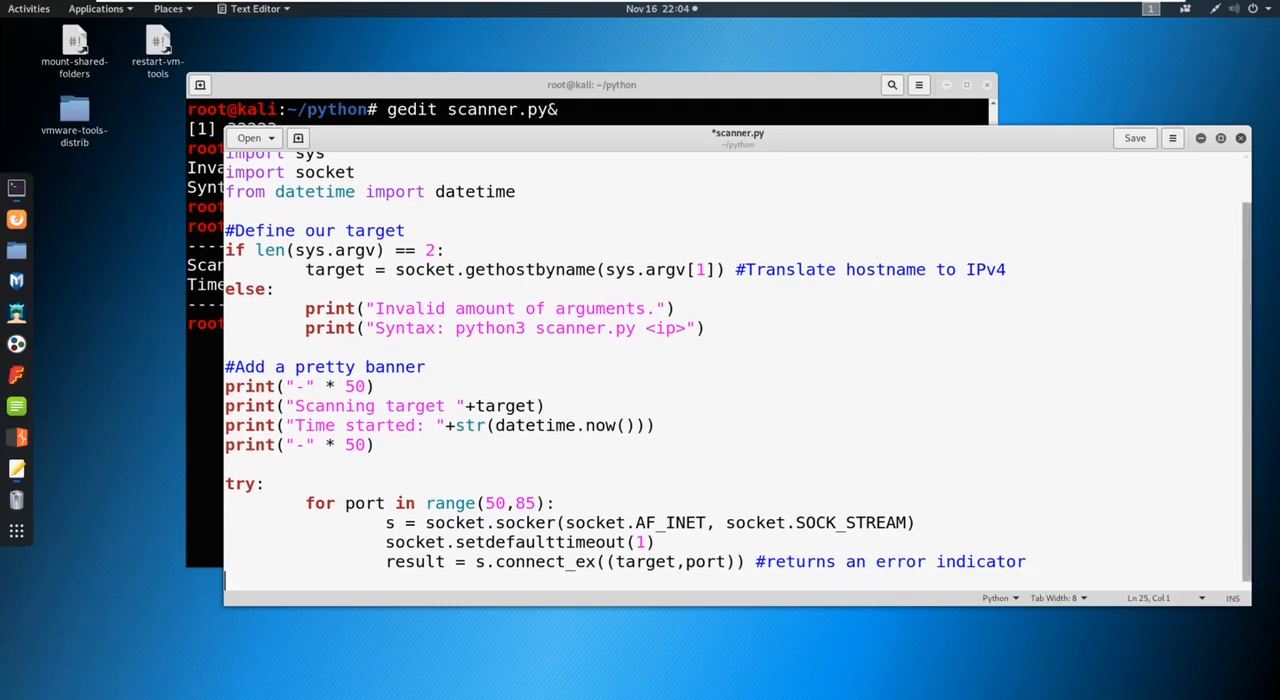
- If result == 0 print "Port {} is open".format(port), then call s.close()
{"action": "type", "text": "if"}
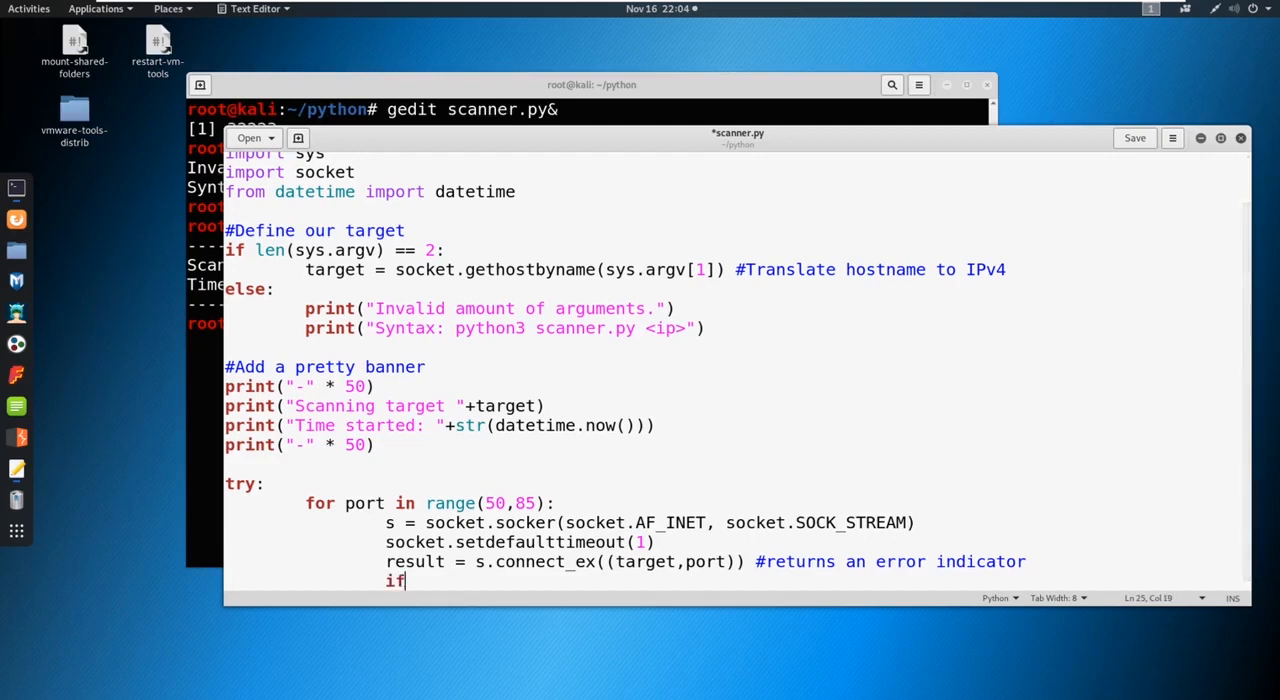
{"action": "type", "text": "result ="}
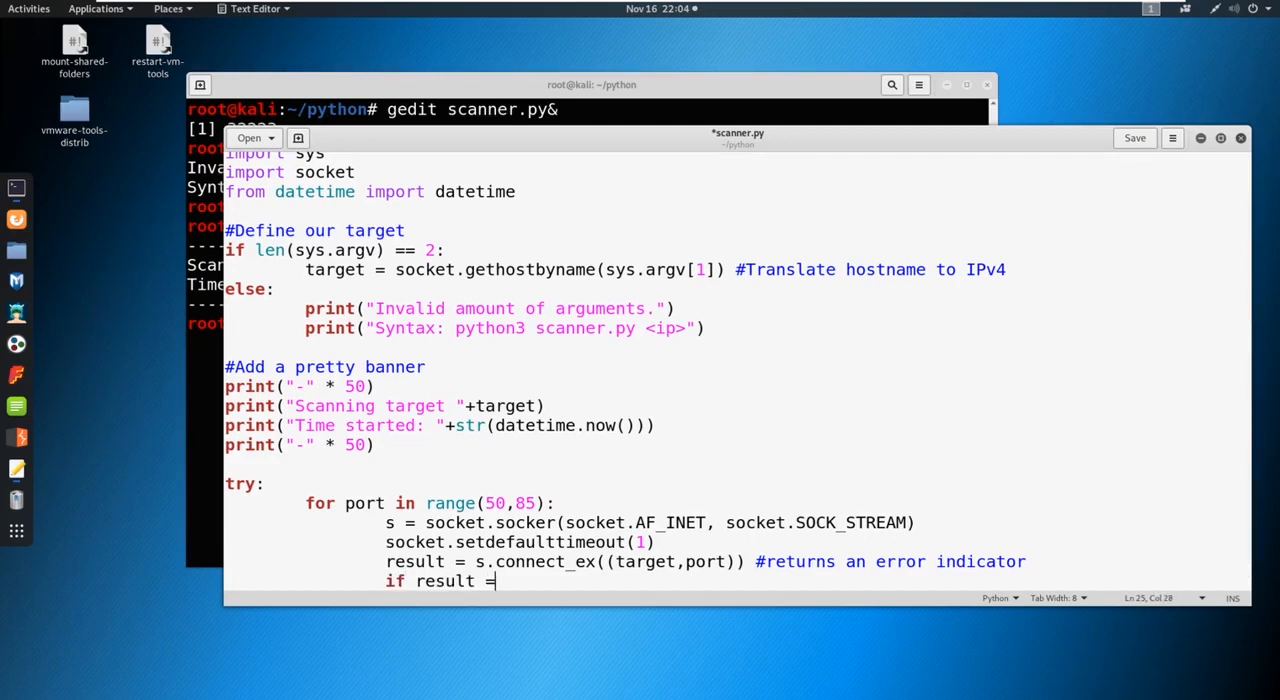
{"action": "type", "text": "= 0:"}
{"action": "type", "text": "pri"}
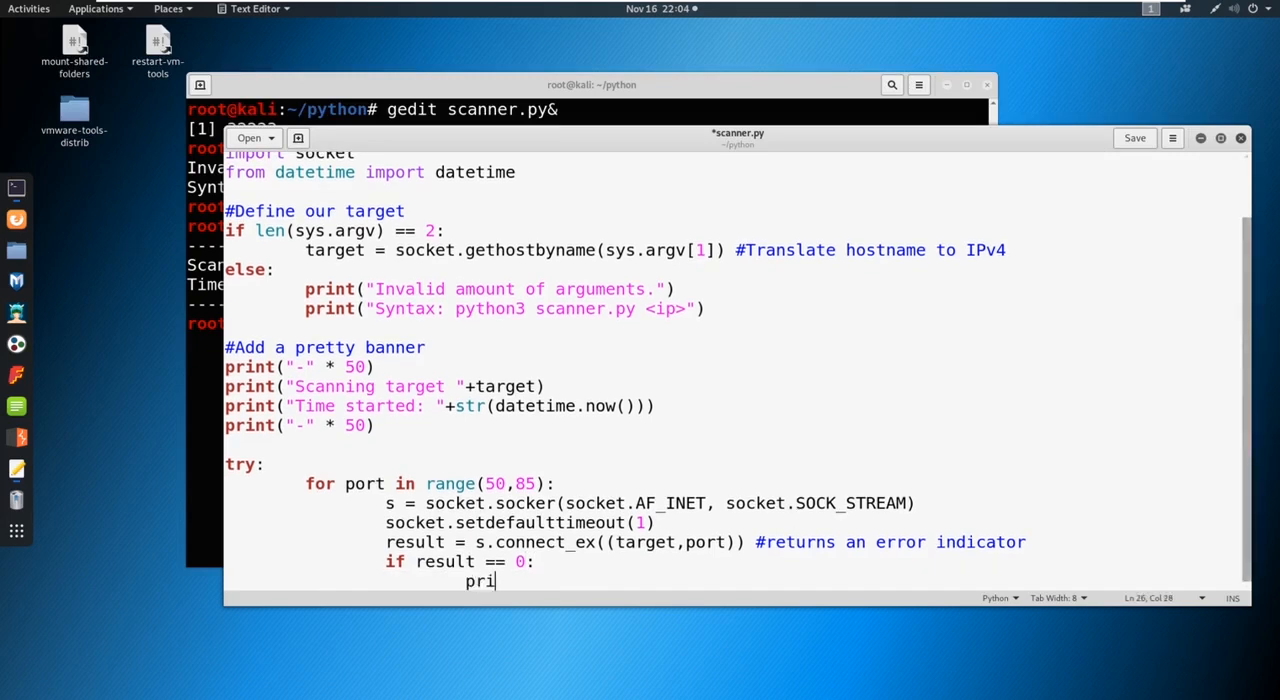
{"action": "type", "text": "nt("}
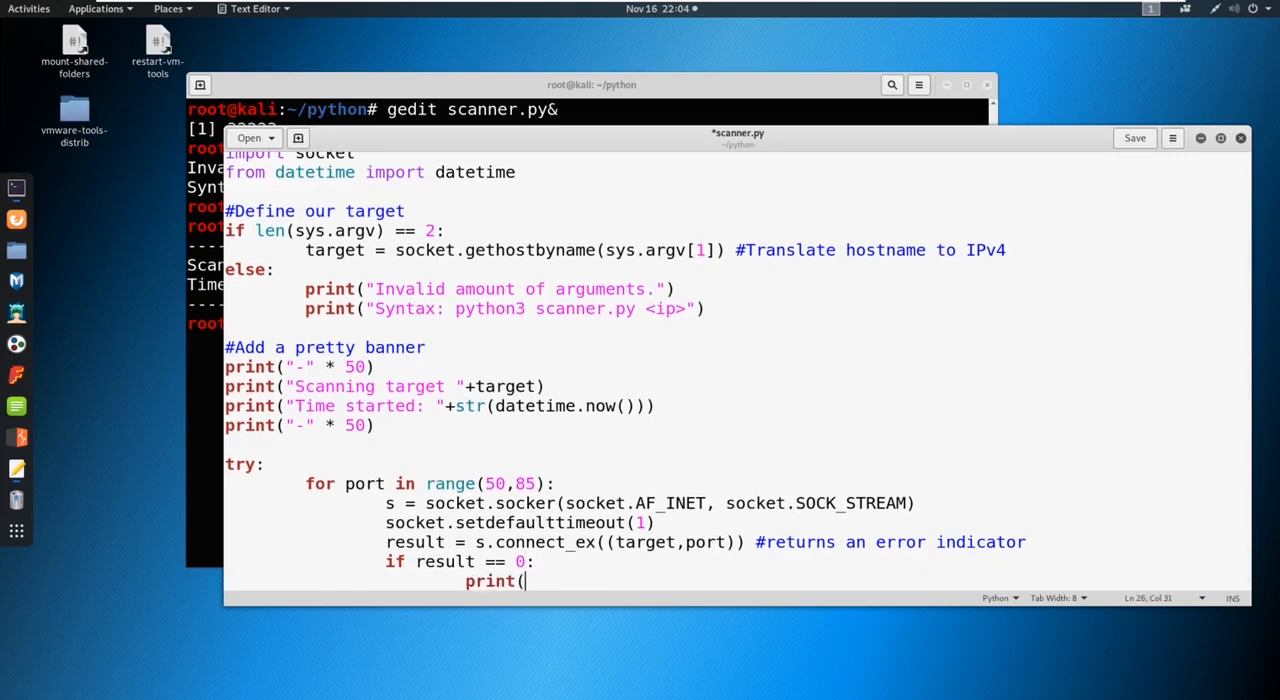
{"action": "type", "text": "\"POr"}
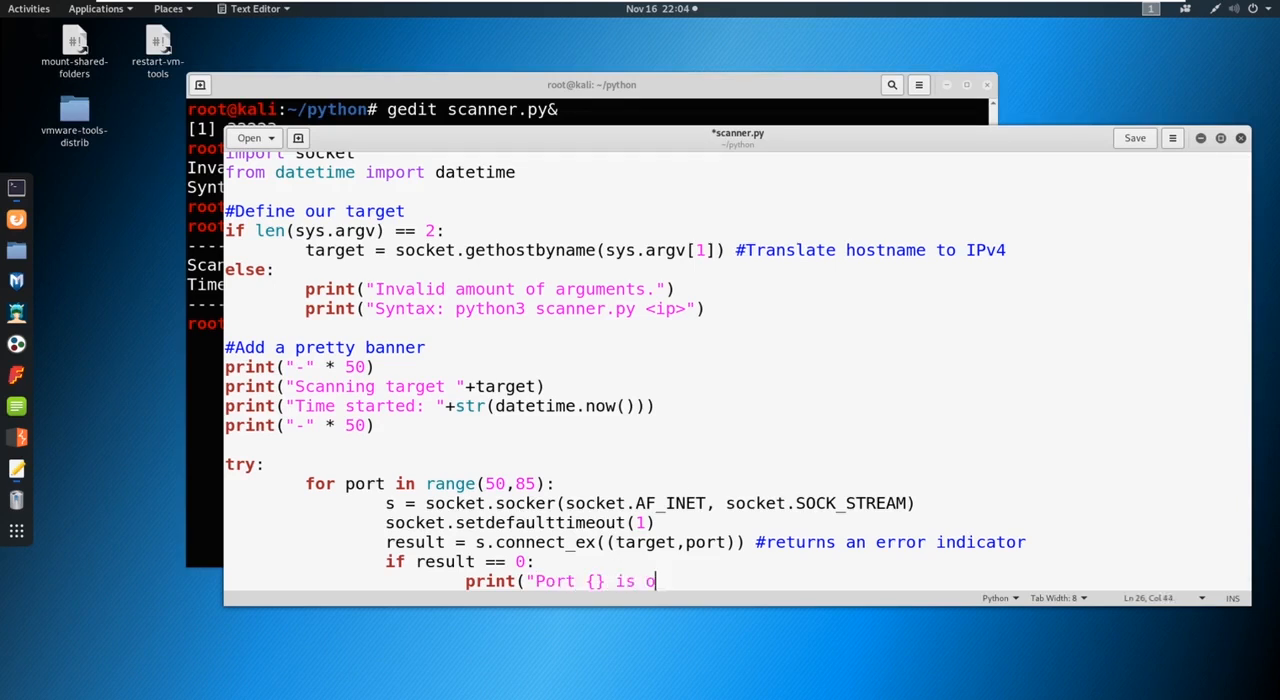
{"action": "type", "text": "pen\""}
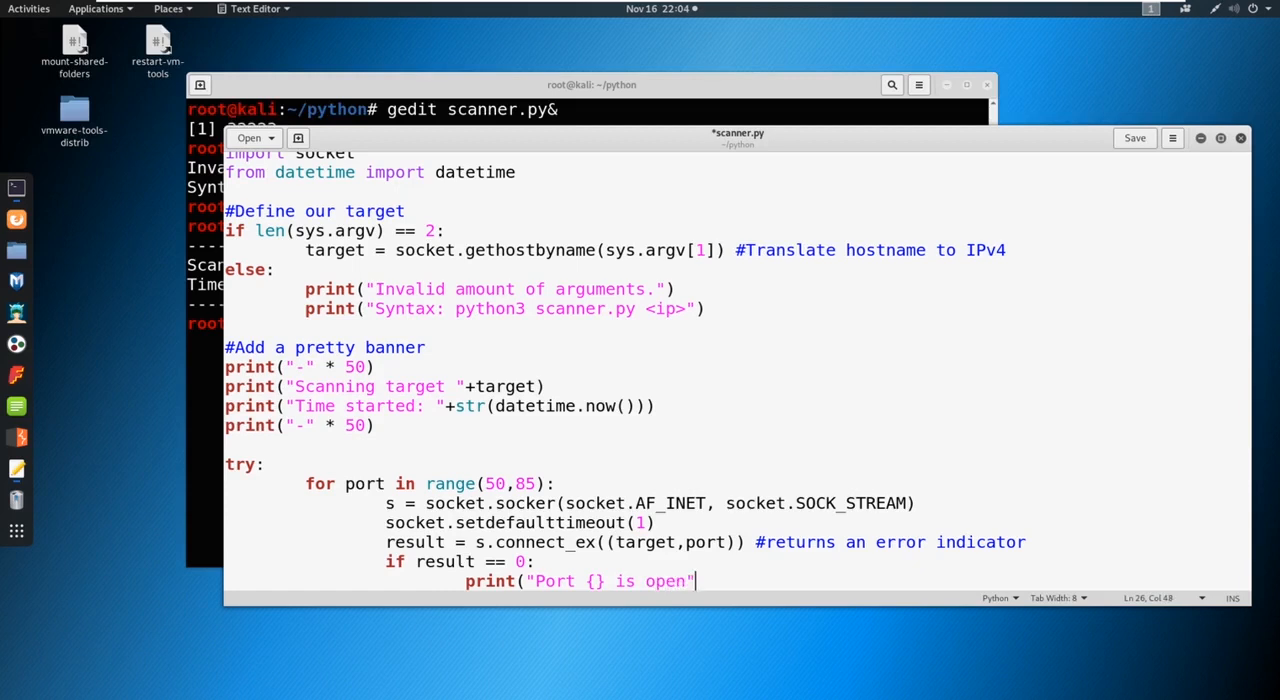
{"action": "type", "text": ".format"}
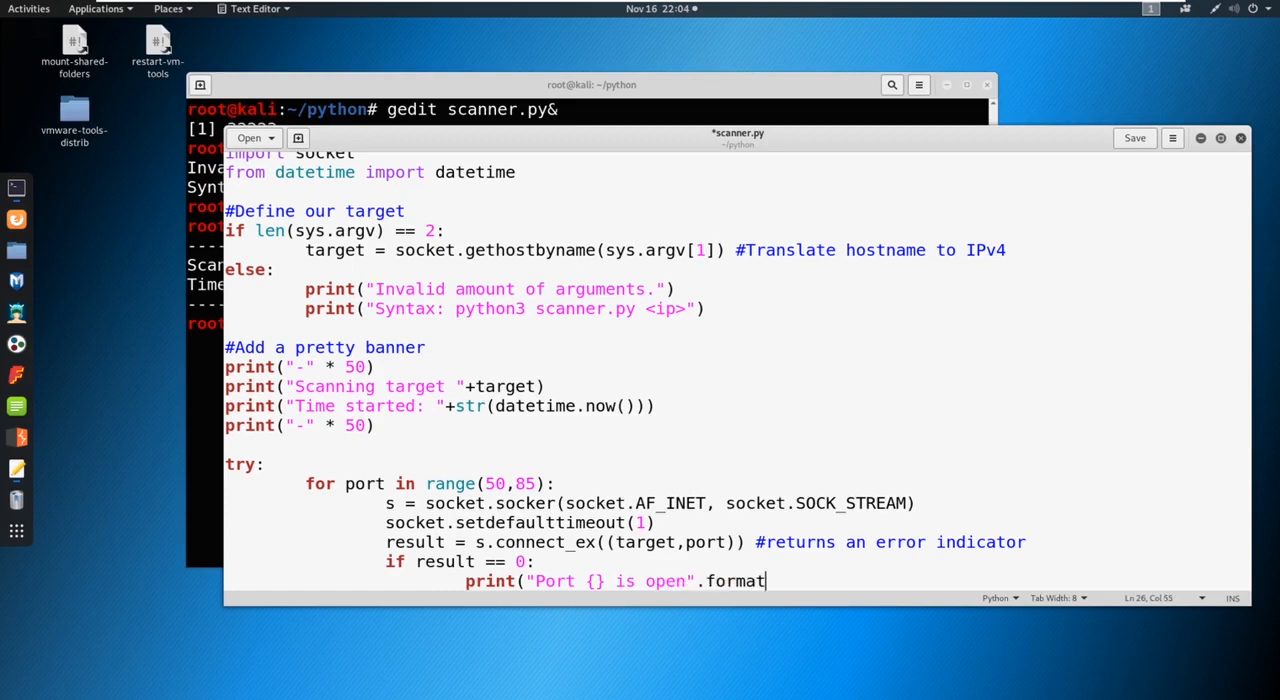
{"action": "type", "text": "(port"}
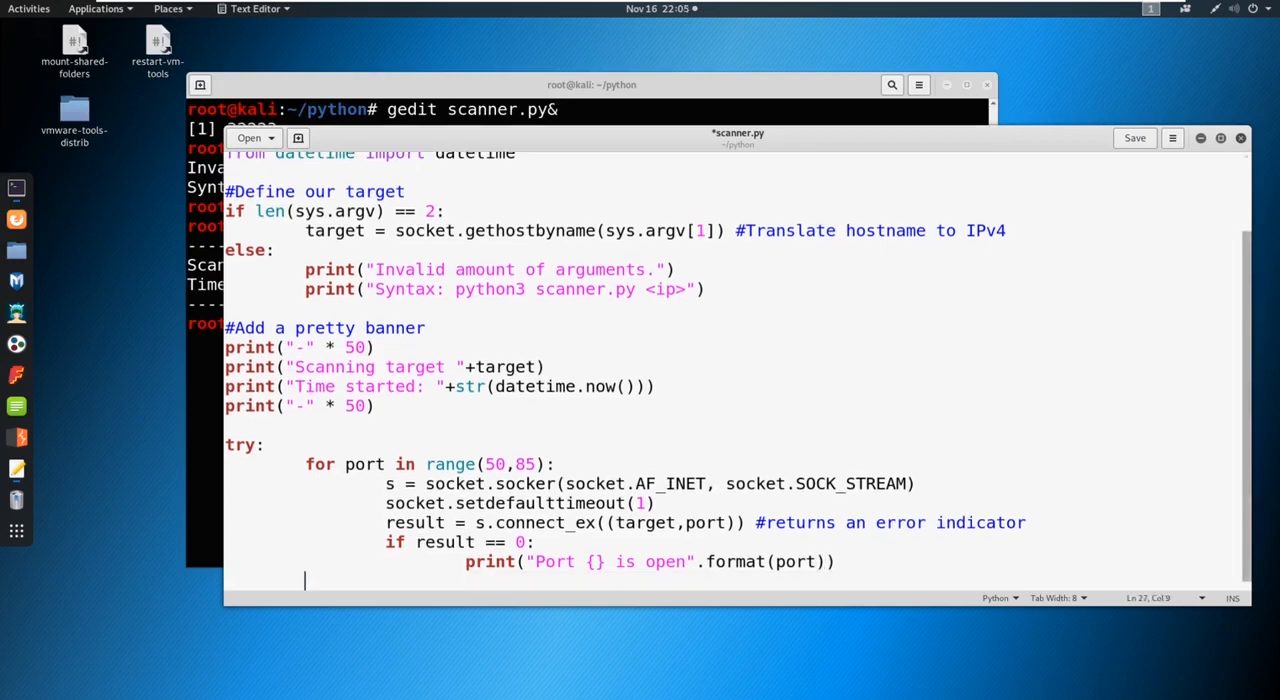
{"action": "type", "text": "s"}
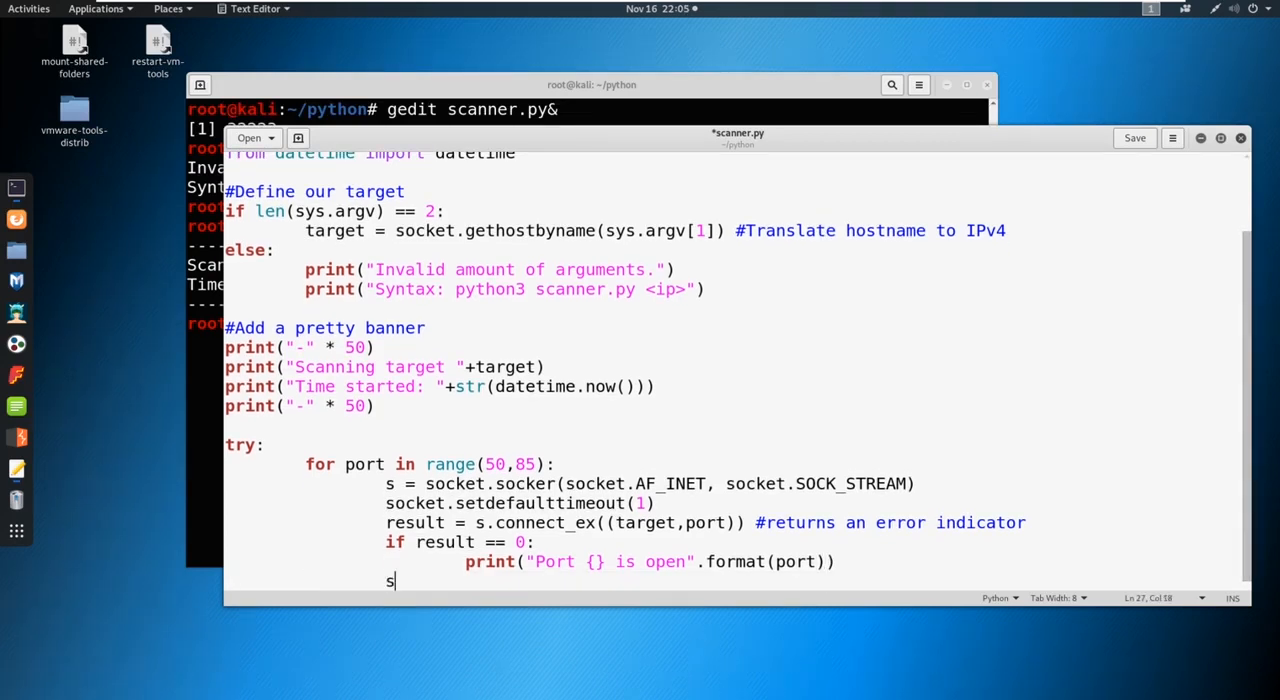
{"action": "type", "text": ".close()"}
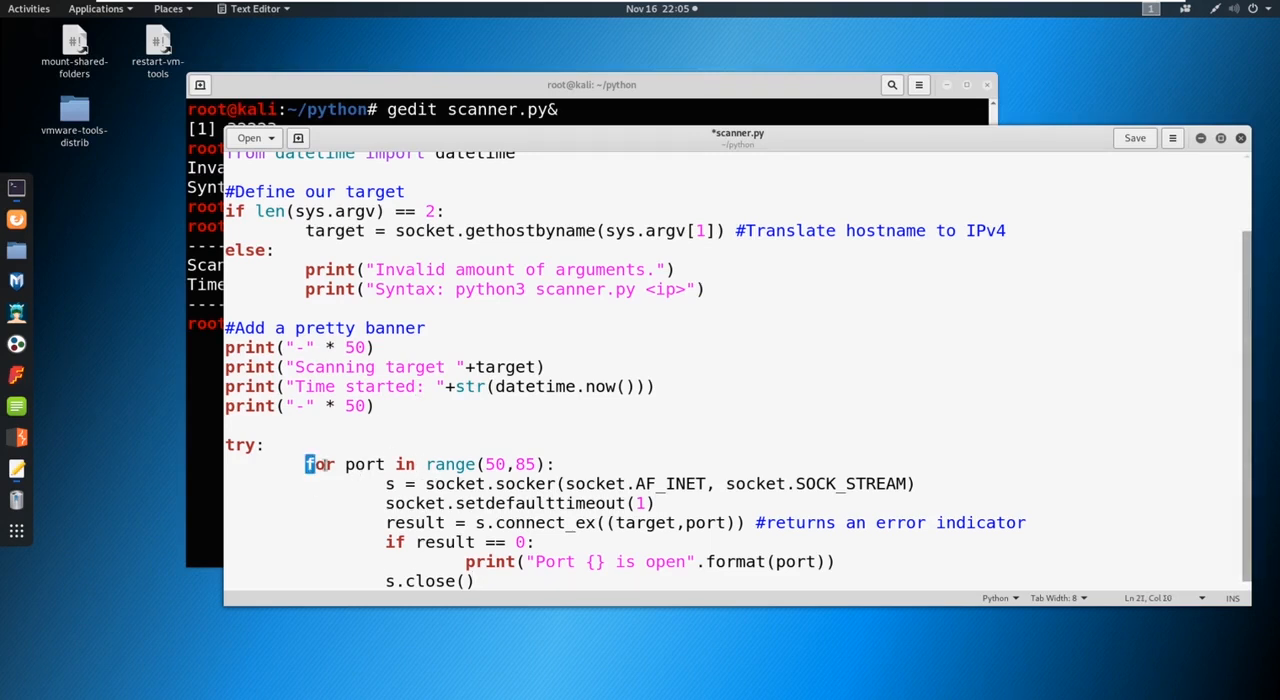
{"action": "left_click_drag", "start_coordinate": [306, 464], "coordinate": [544, 464]}
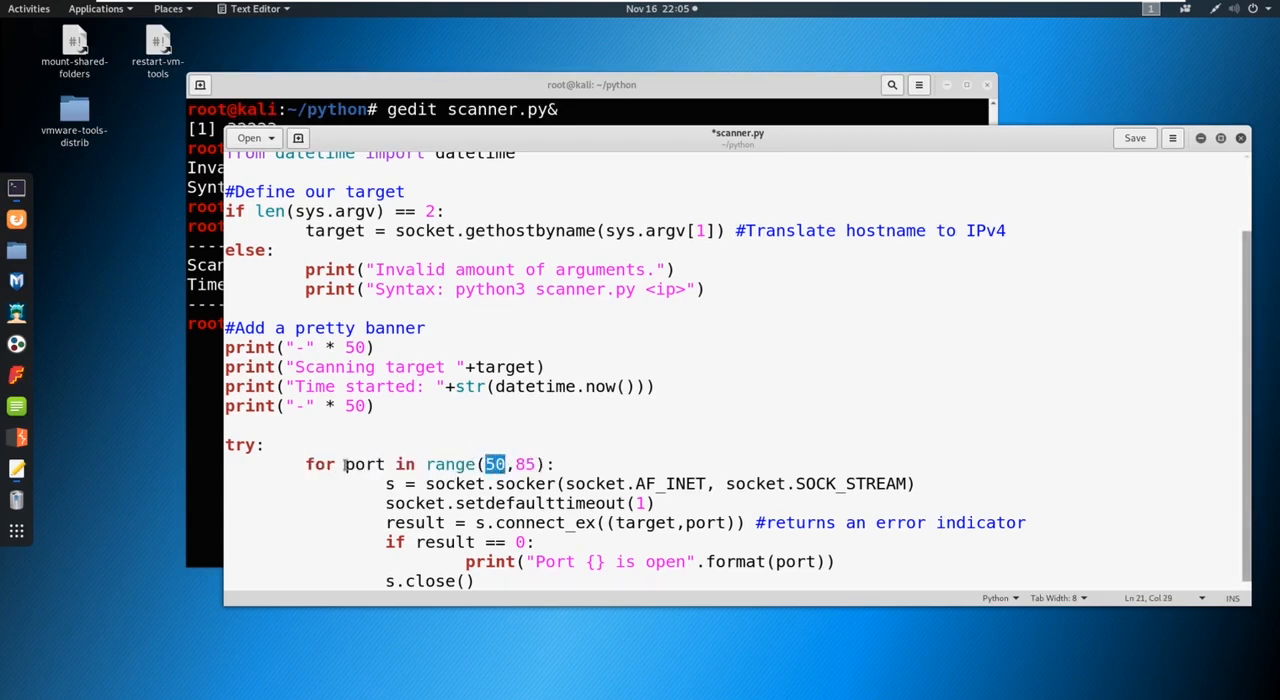
{"action": "double_click", "coordinate": [450, 464]}
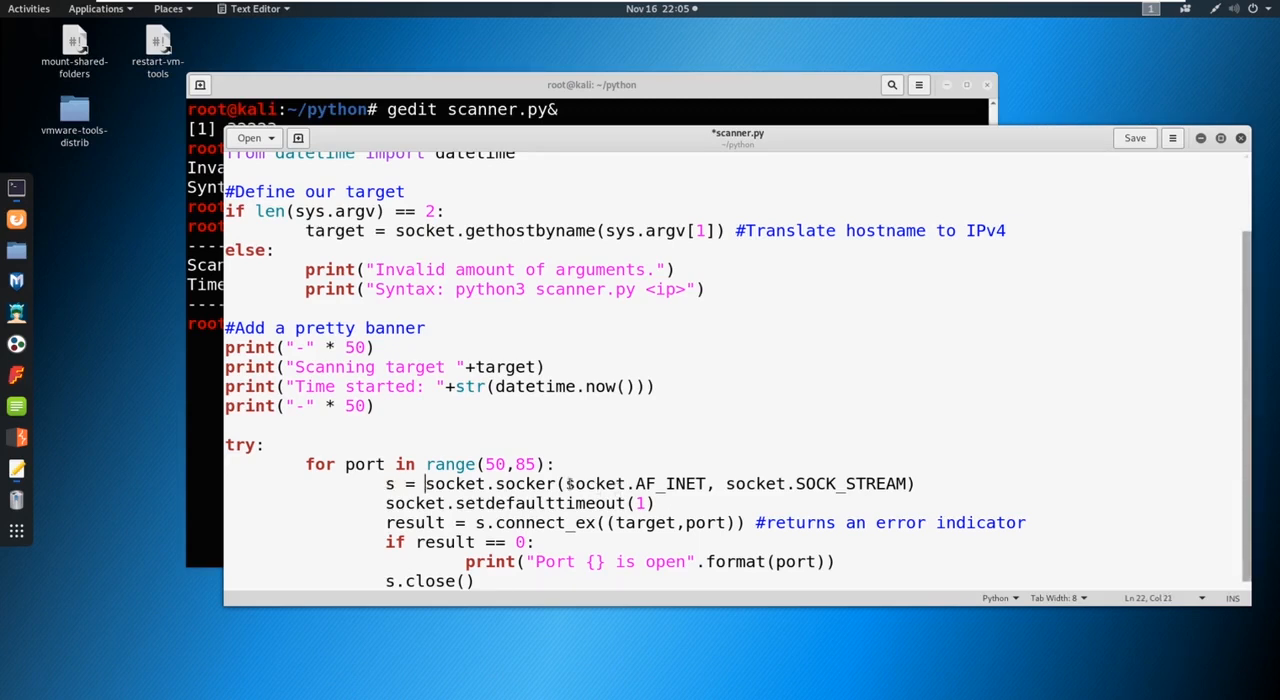
{"action": "double_click", "coordinate": [635, 484]}
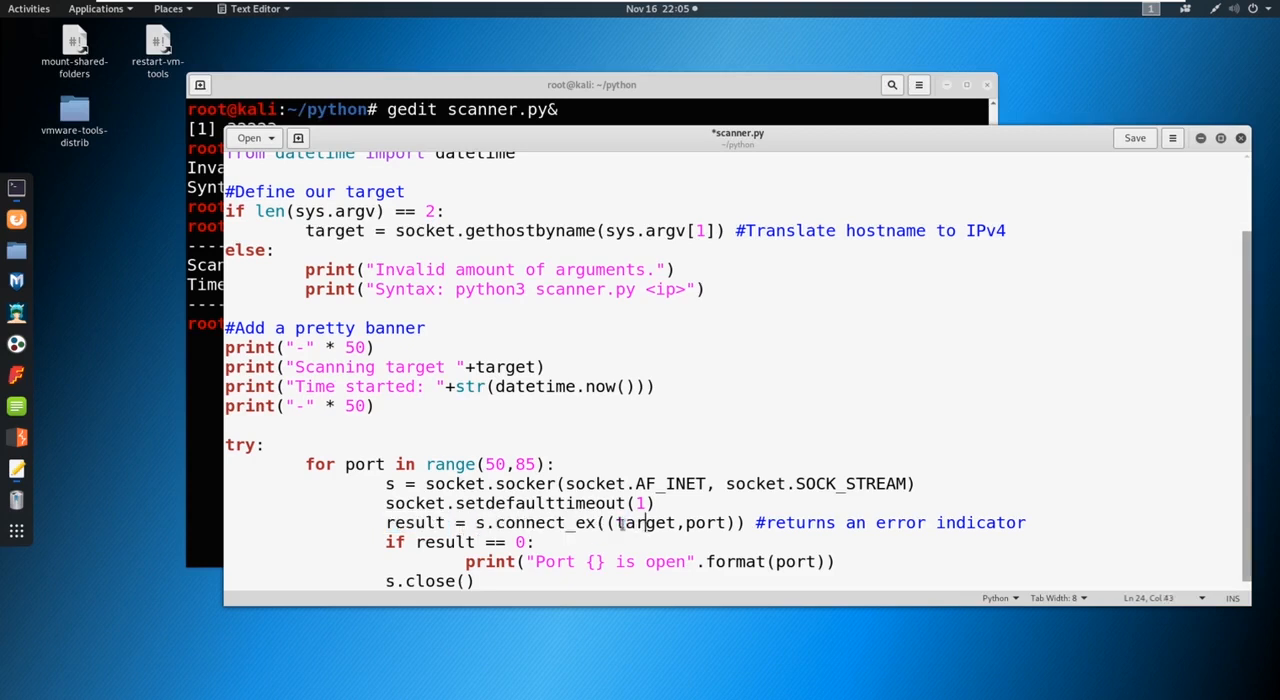
{"action": "double_click", "coordinate": [644, 522]}
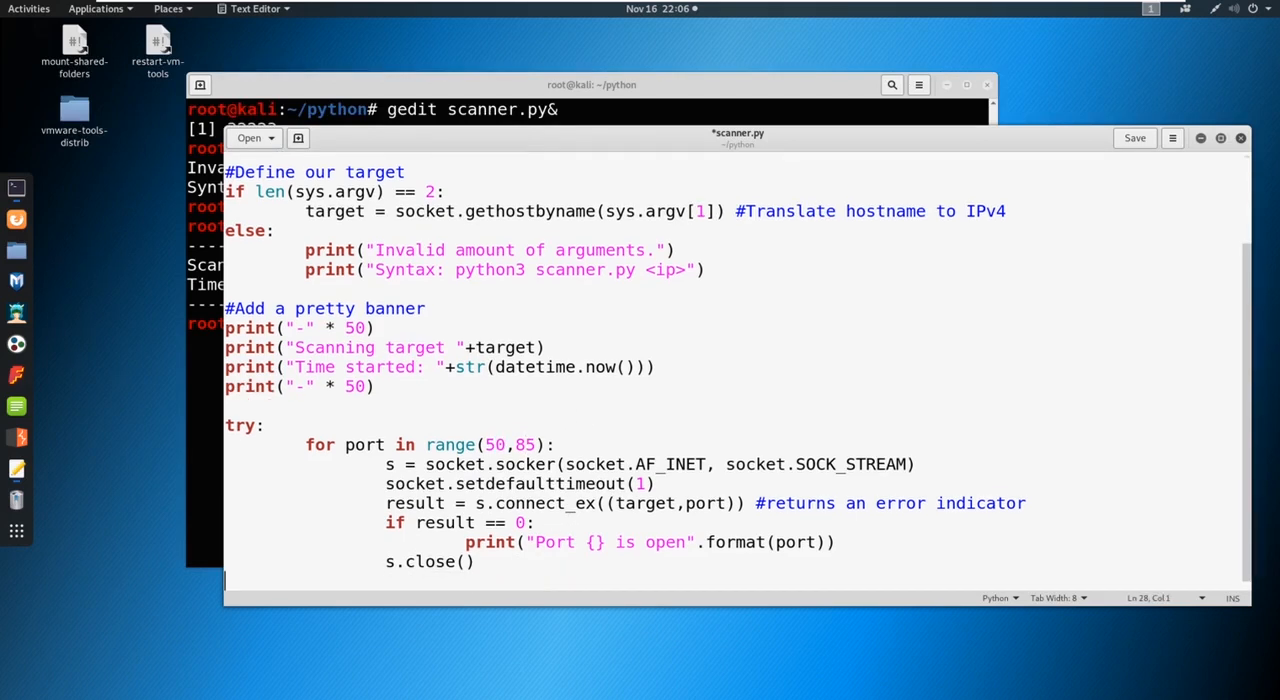
- Add an except KeyboardInterrupt: clause below the try block
{"action": "scroll", "scroll_direction": "down", "scroll_amount": 3}
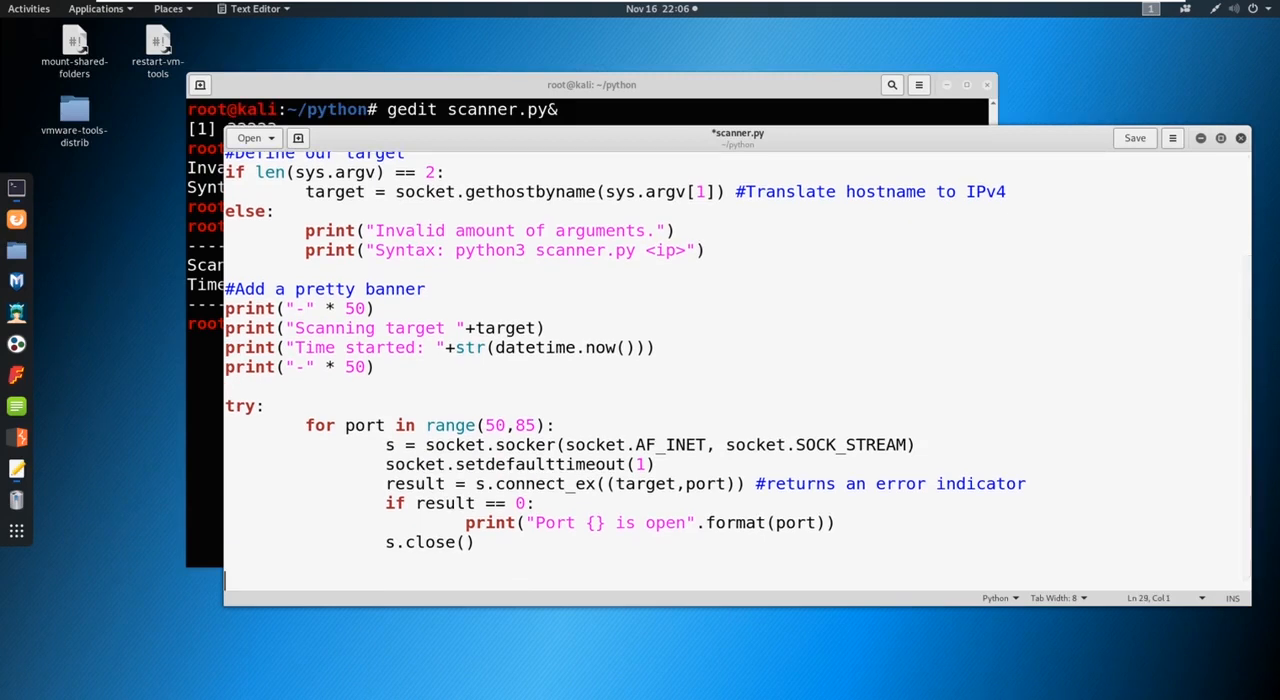
{"action": "type", "text": "except"}
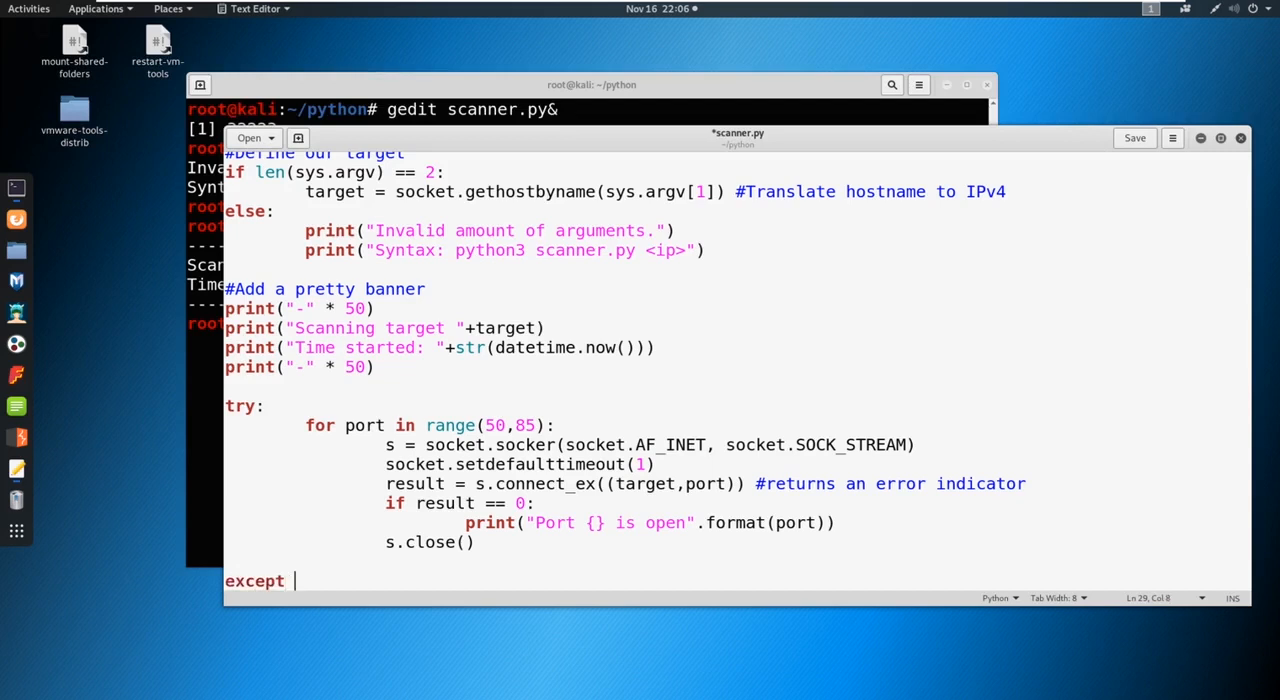
{"action": "type", "text": "Keybo"}
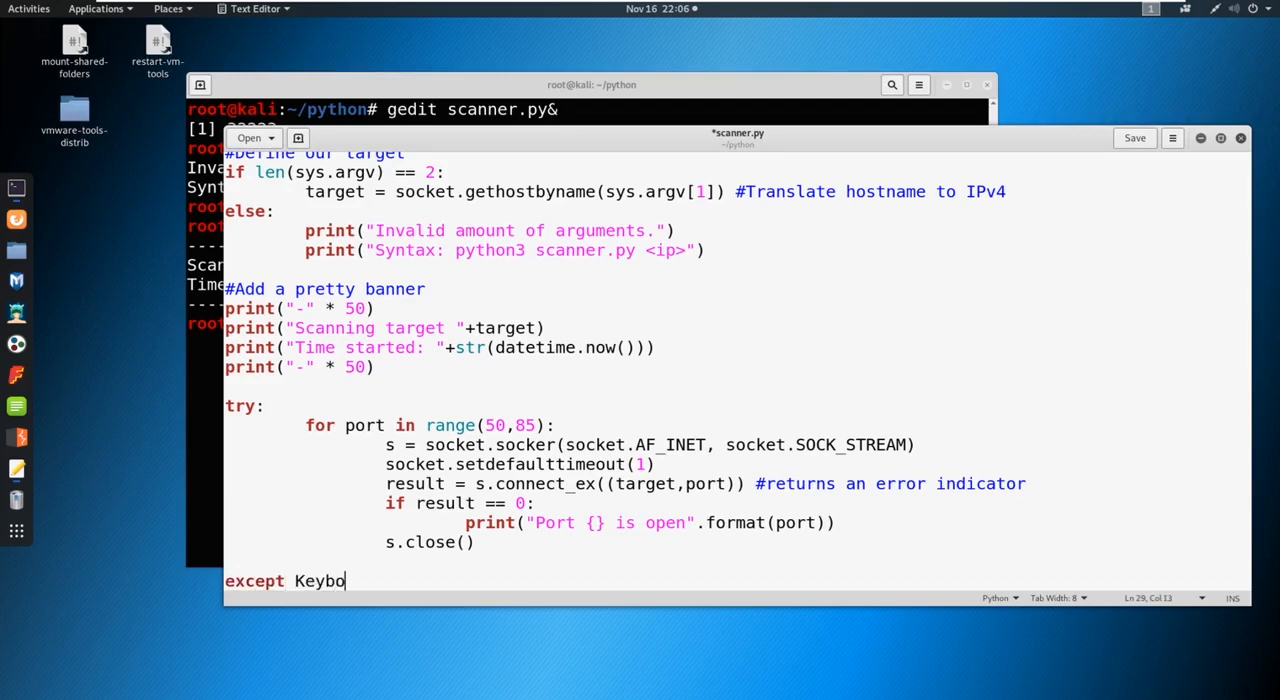
{"action": "type", "text": "ardInterru"}
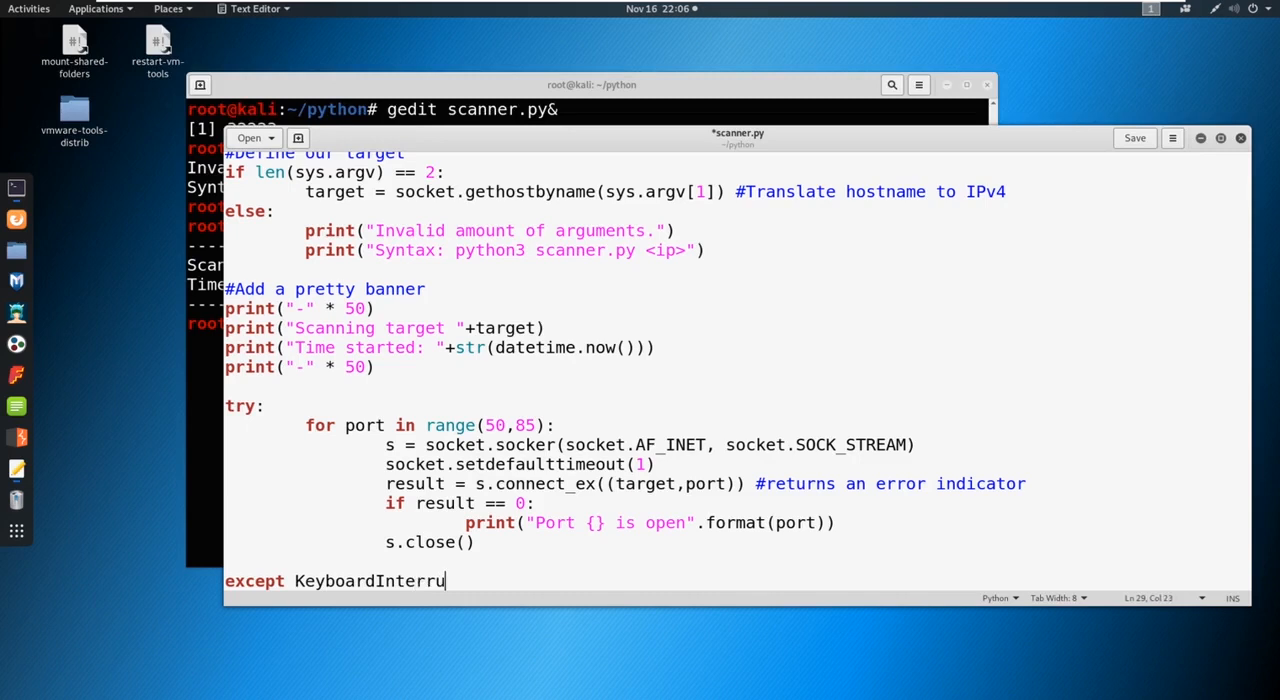
{"action": "type", "text": "pt"}
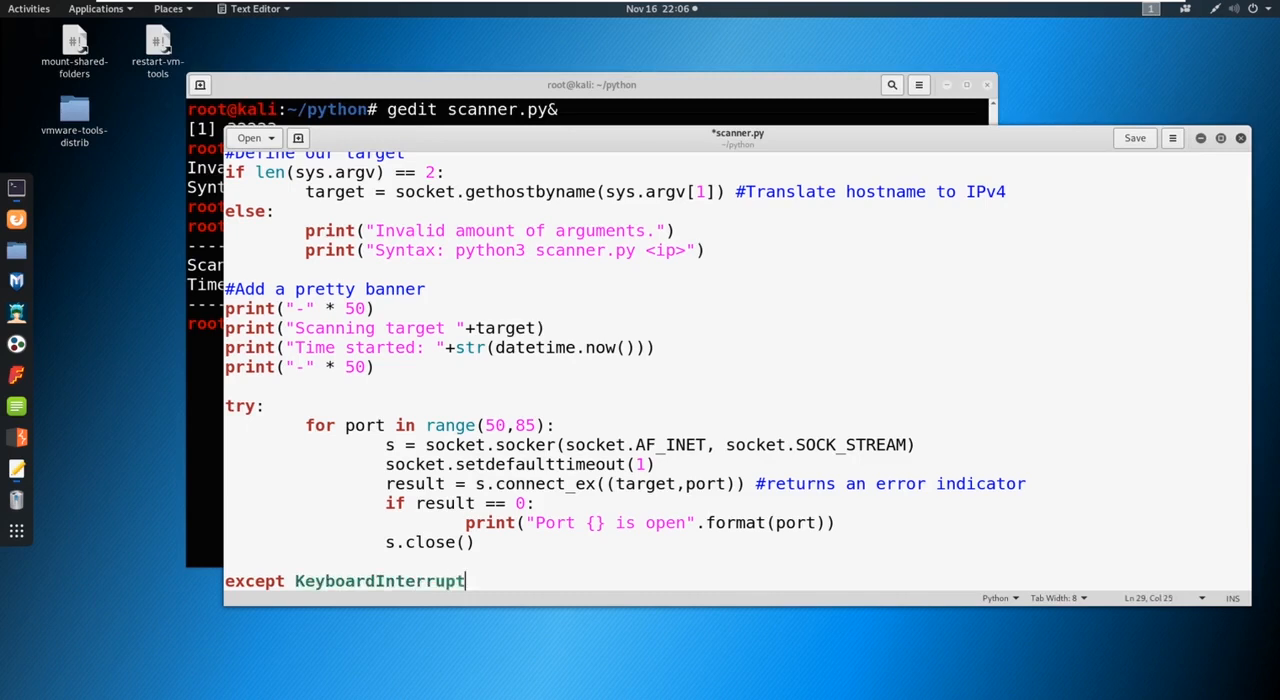
{"action": "key", "text": "Return"}
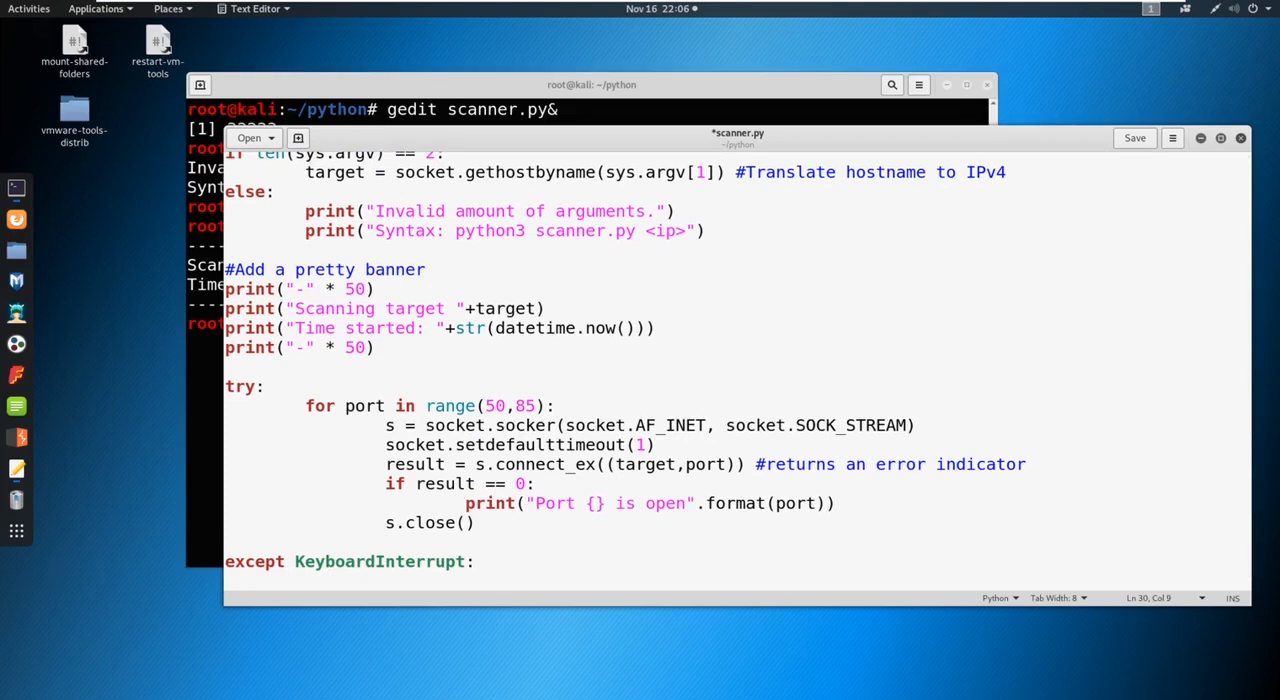
- Have the handler print "\nExiting program." and call sys.exit()
{"action": "type", "text": "print"}
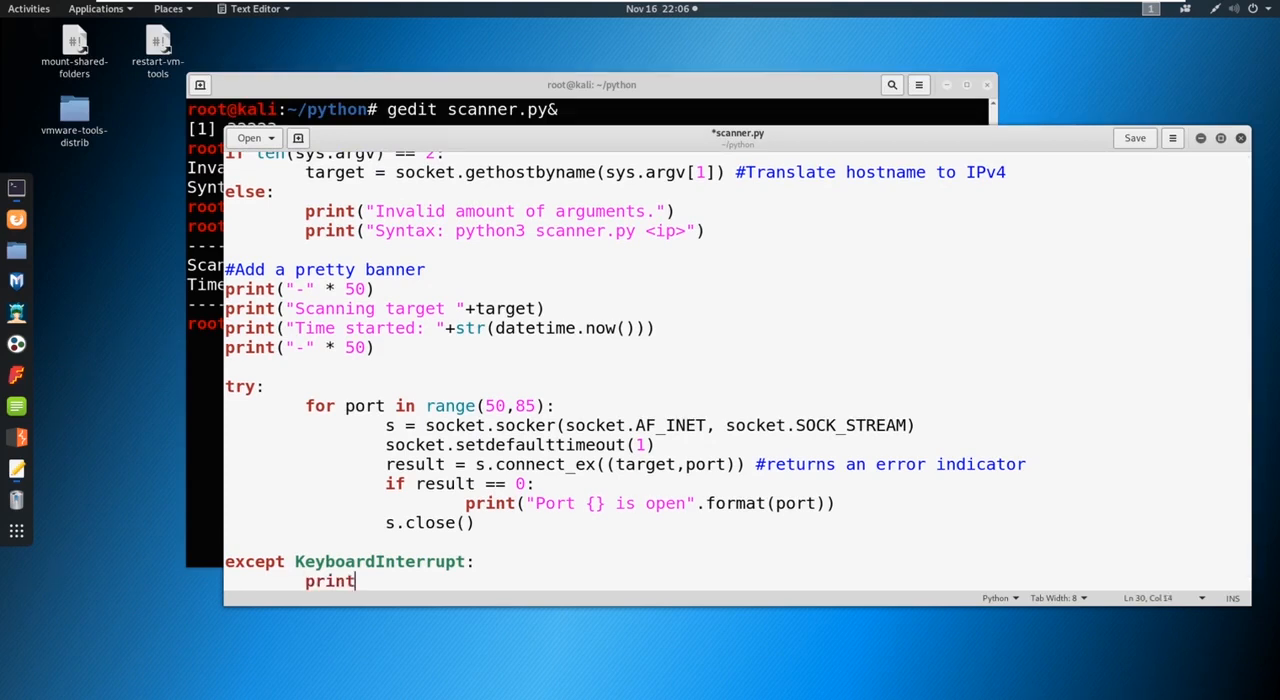
{"action": "type", "text": "("}
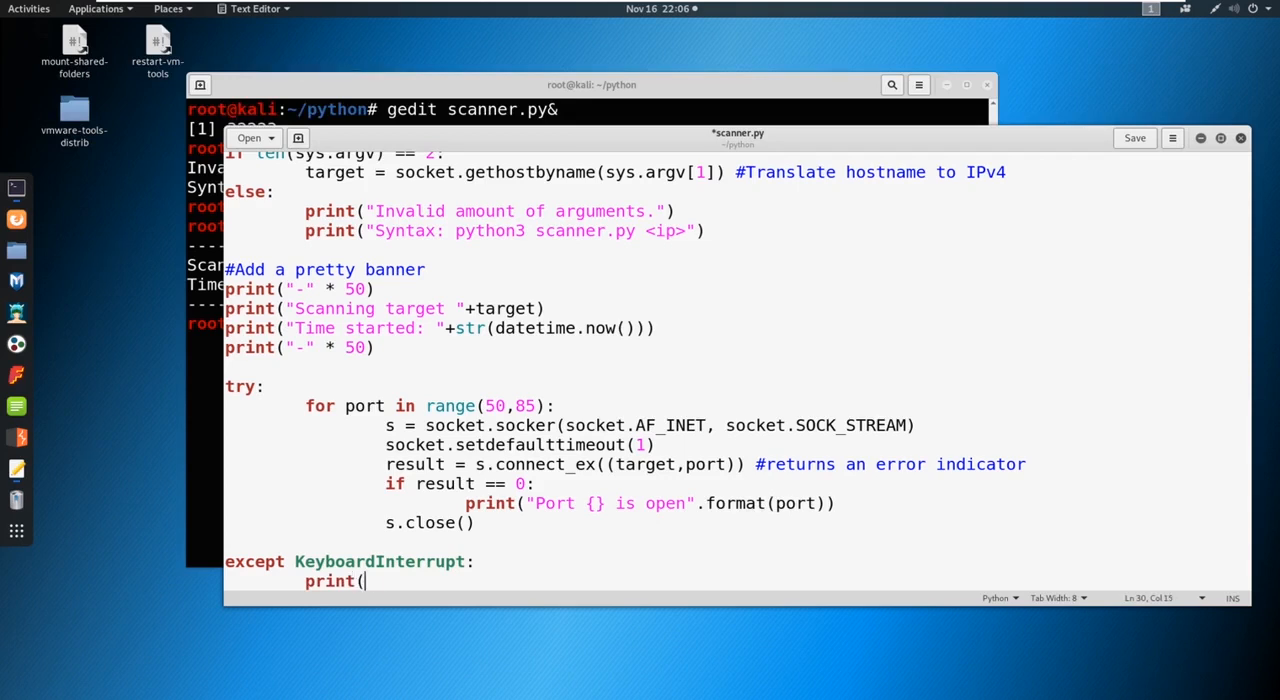
{"action": "type", "text": "\"\\nE"}
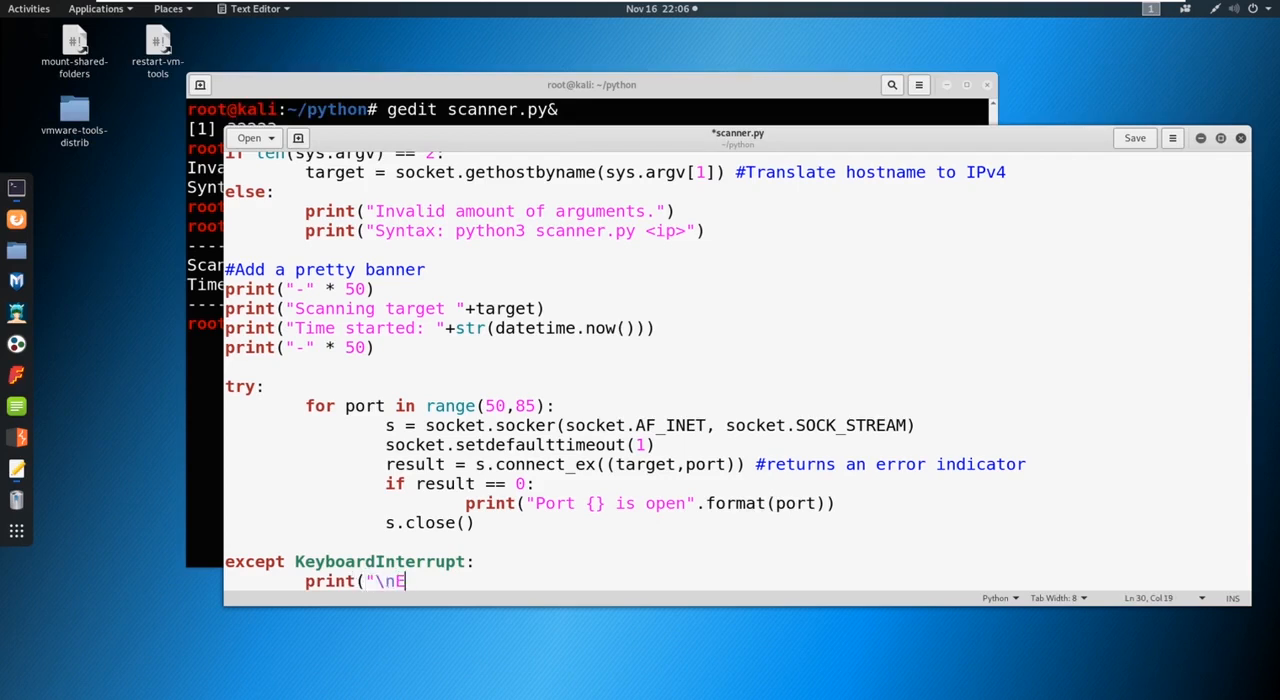
{"action": "type", "text": "xiting program."}
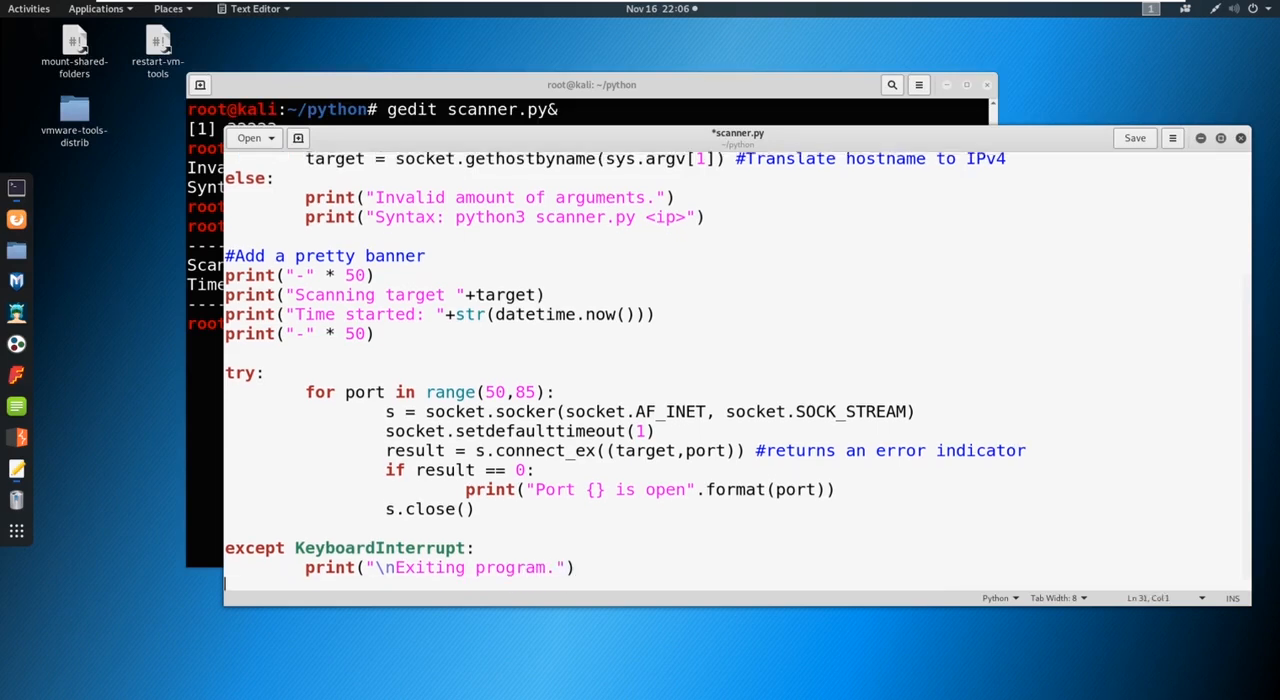
{"action": "type", "text": "sys"}
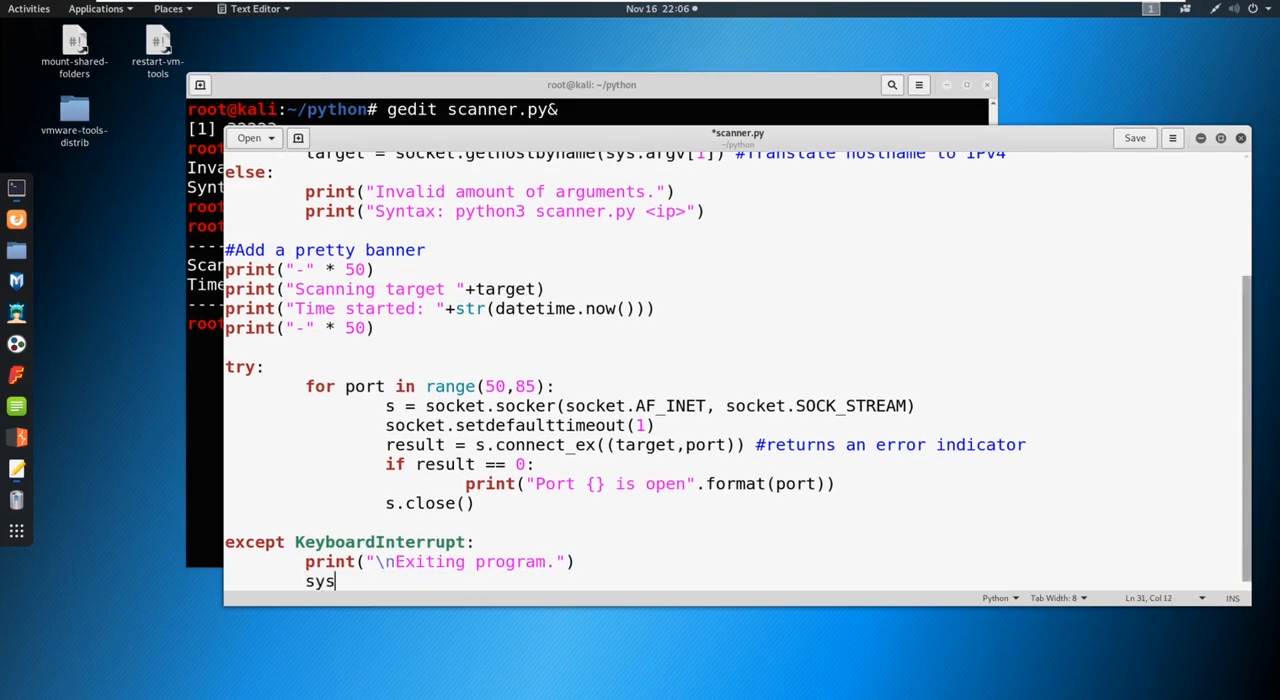
{"action": "type", "text": ".exit"}
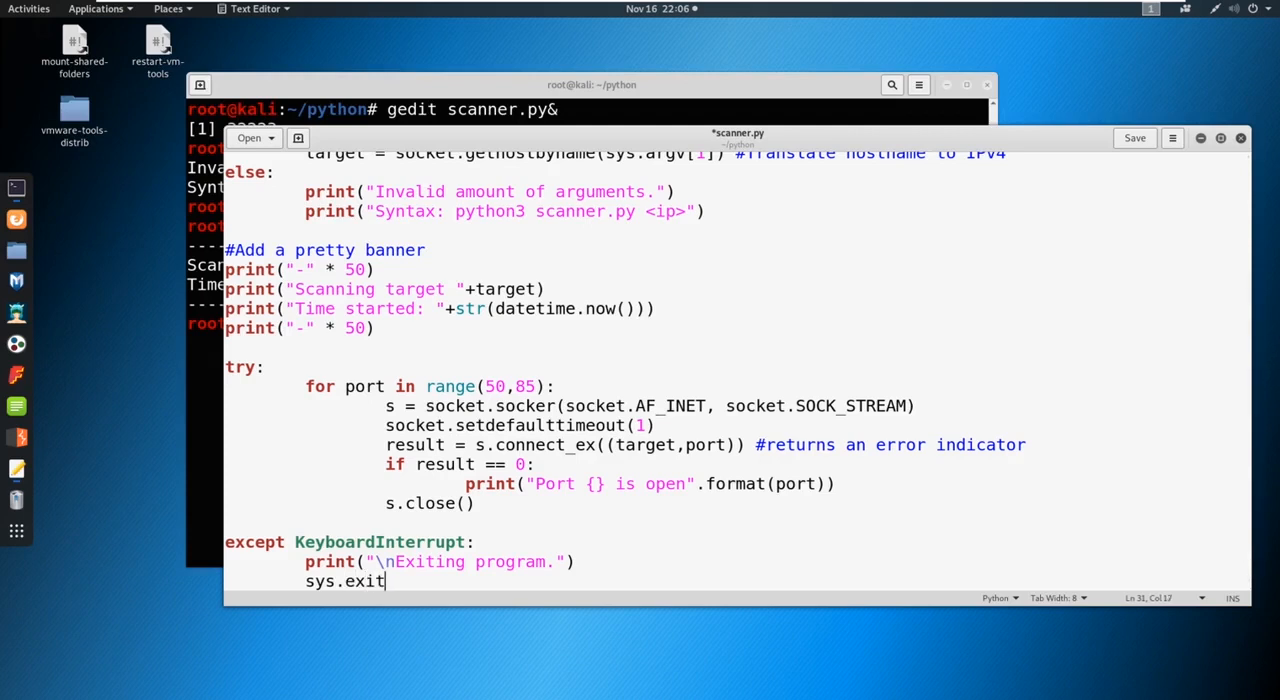
{"action": "type", "text": "()"}
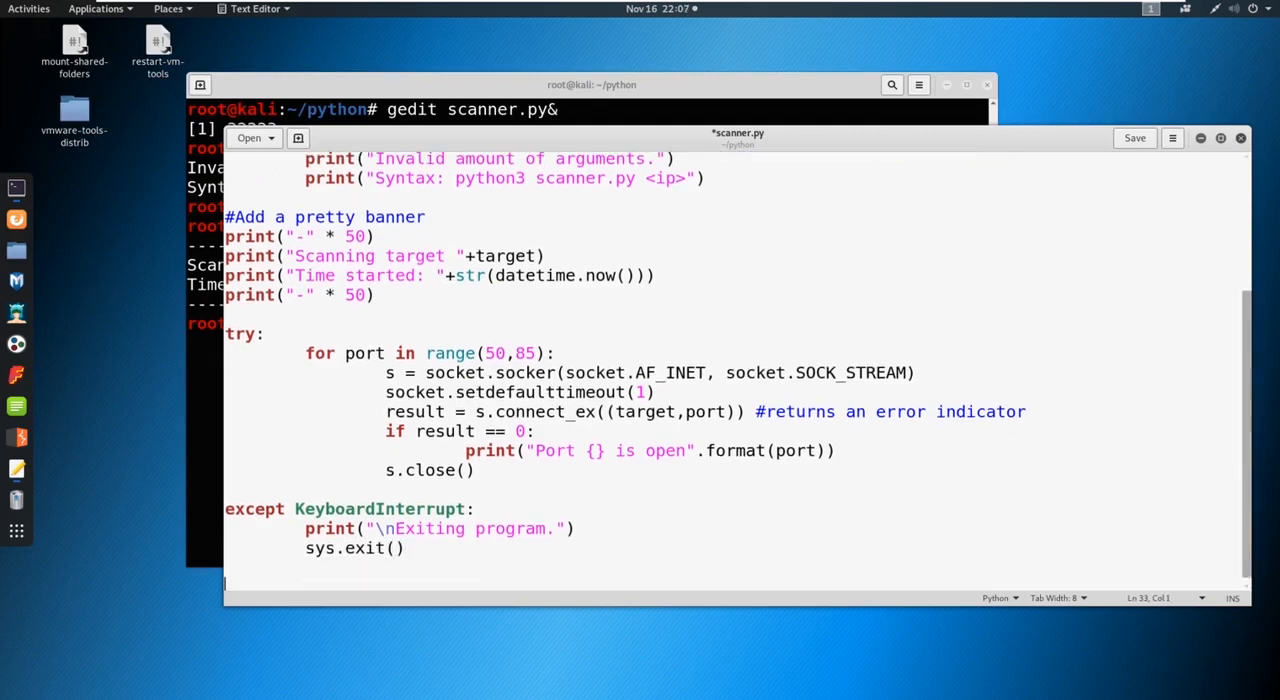
- Add except socket.gaierror printing "Hostname could not be resolved." with sys.exit(), then begin the next except
{"action": "type", "text": "except"}
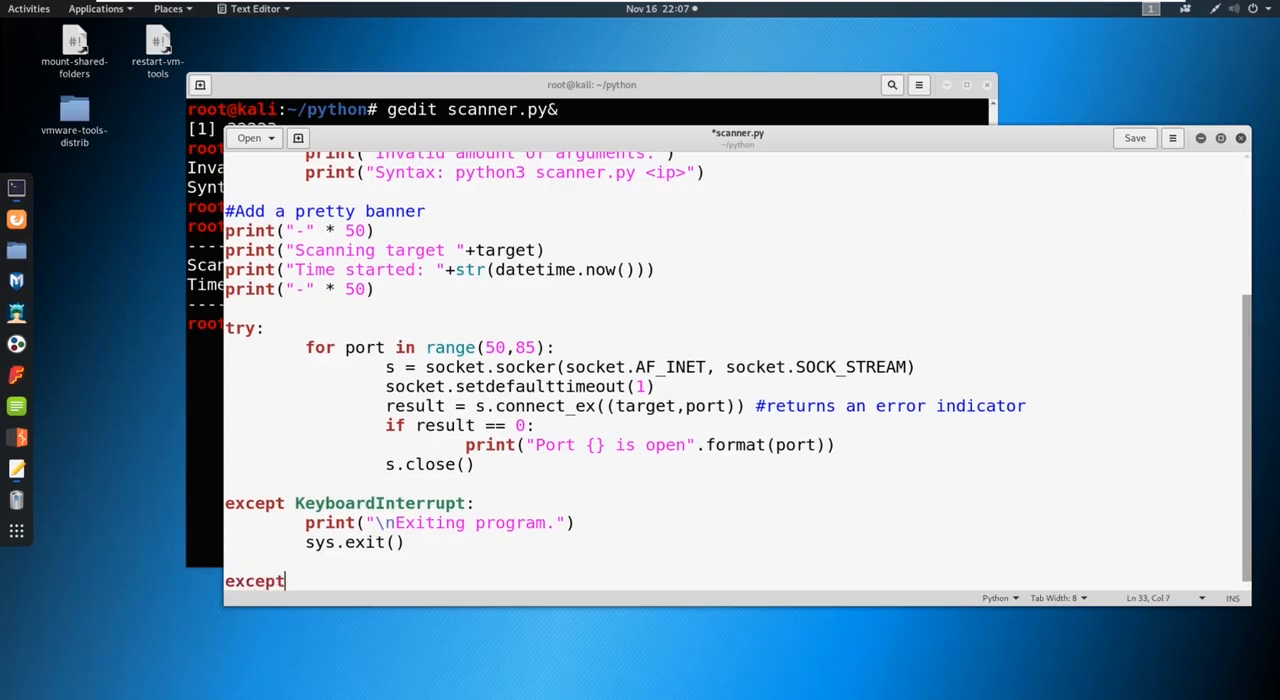
{"action": "type", "text": "socket.g"}
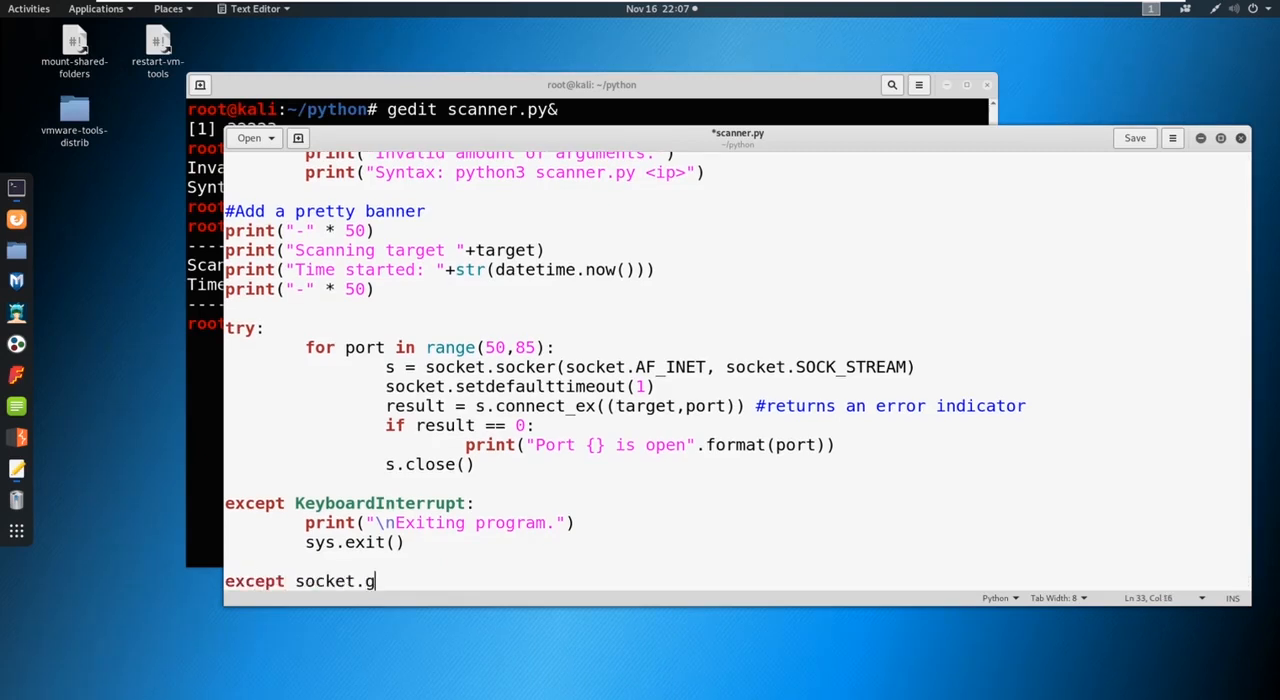
{"action": "type", "text": "aierror:"}
{"action": "type", "text": "prin"}
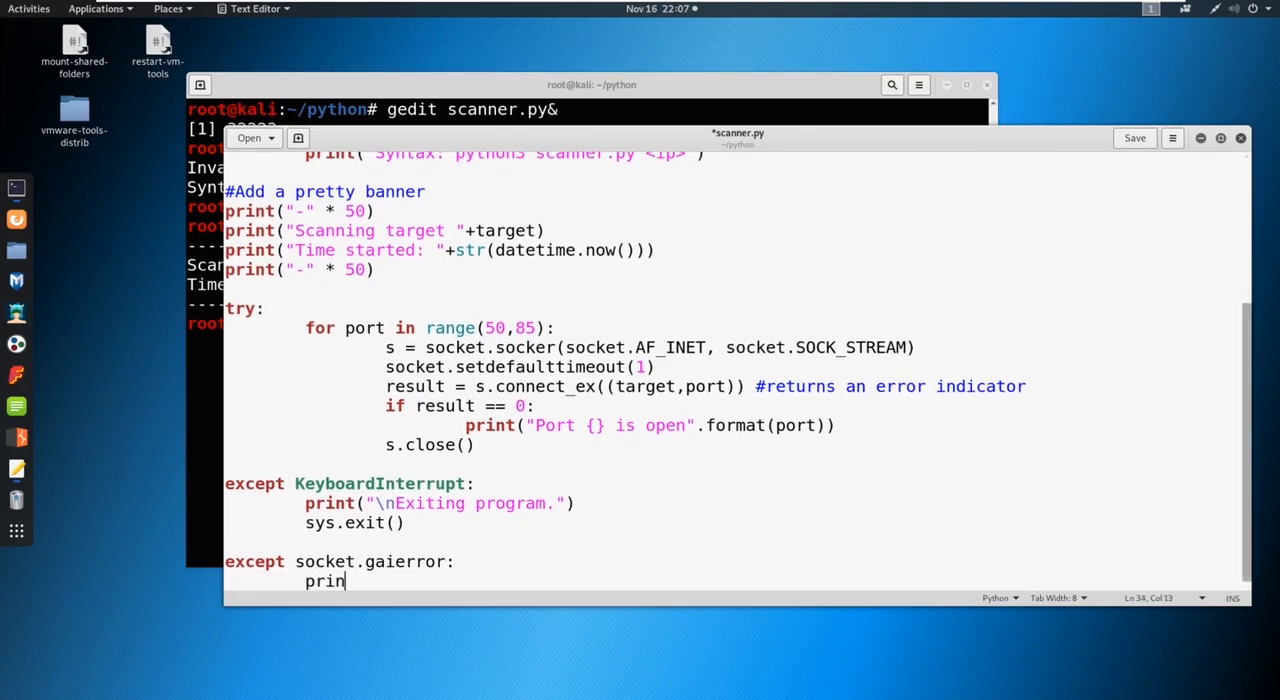
{"action": "type", "text": "t(\"Hos"}
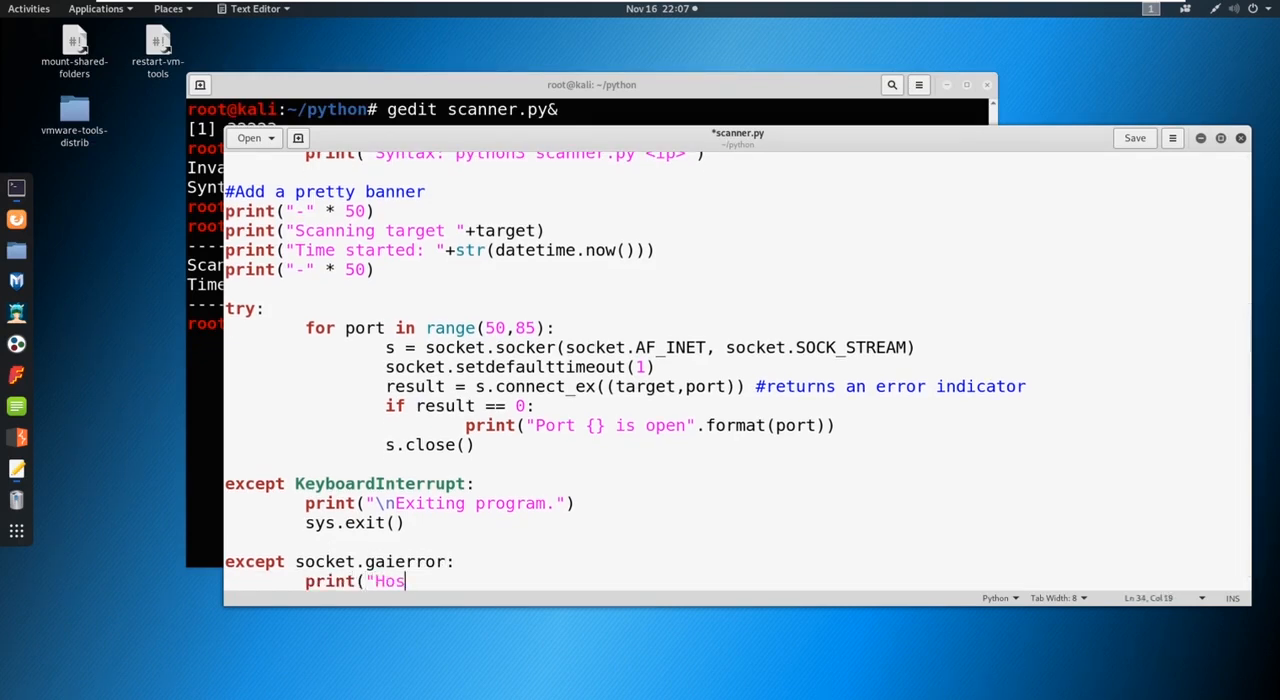
{"action": "type", "text": "tname could not b"}
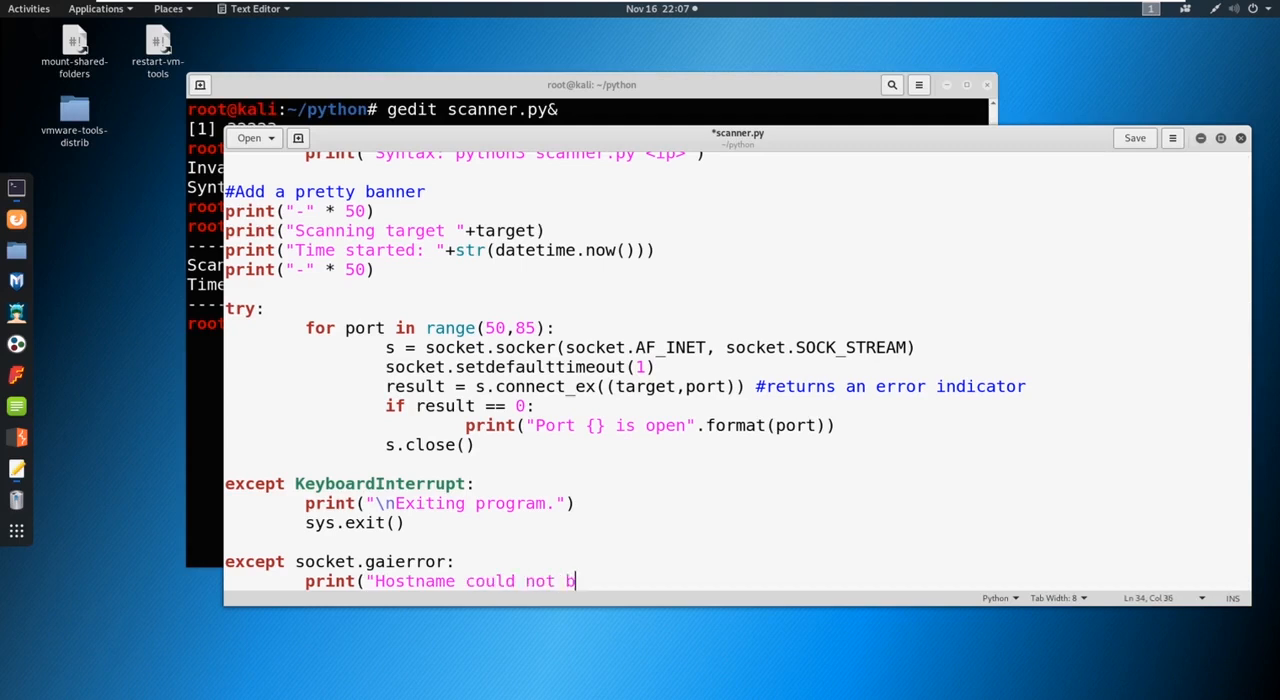
{"action": "type", "text": "e resolved.\""}
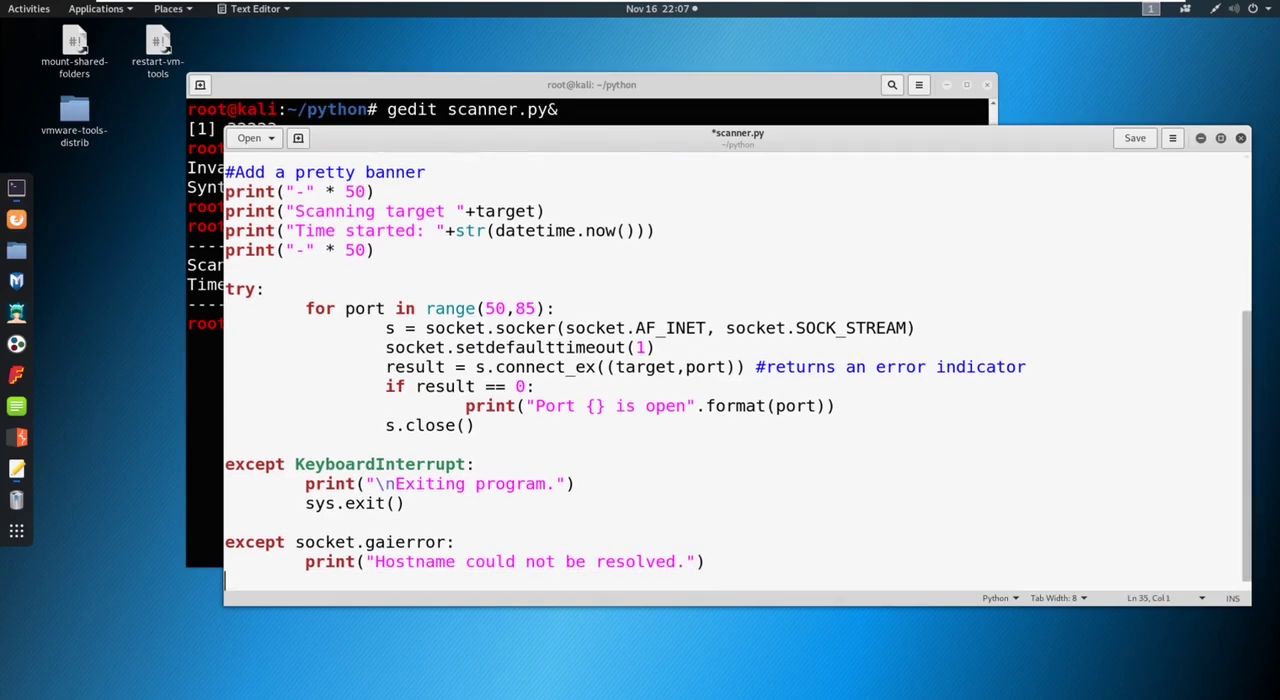
{"action": "type", "text": "sys.exi"}
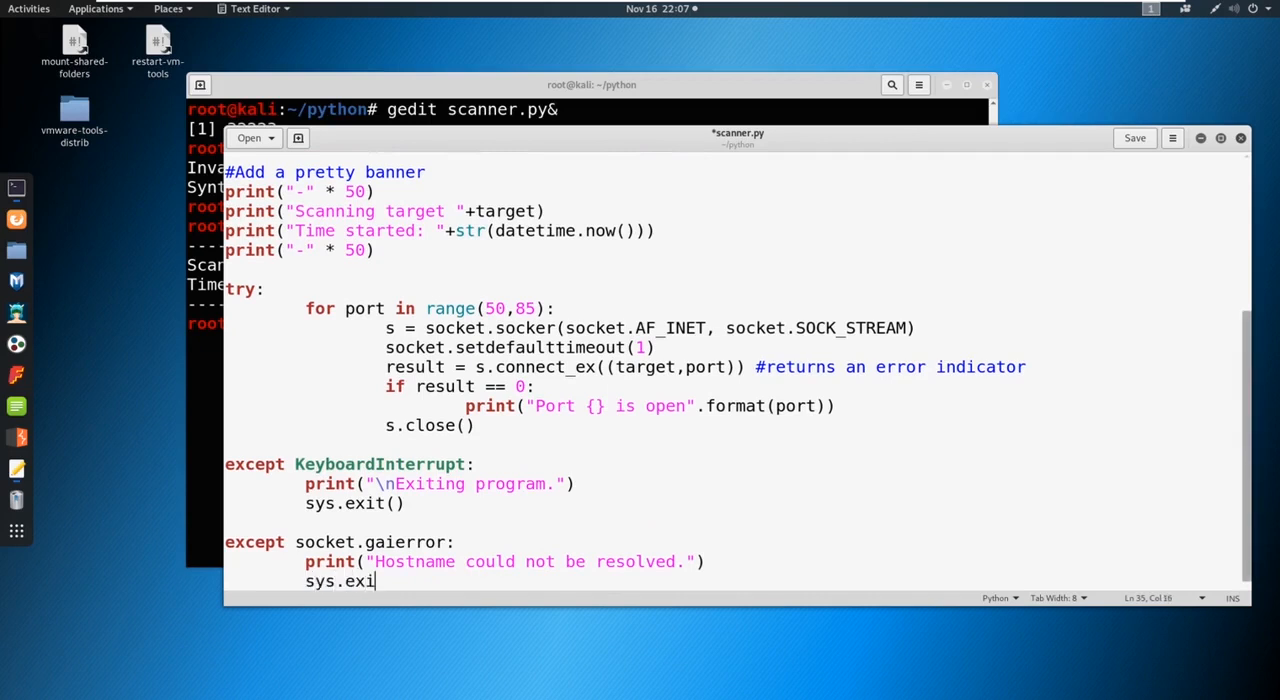
{"action": "key", "text": "Return"}
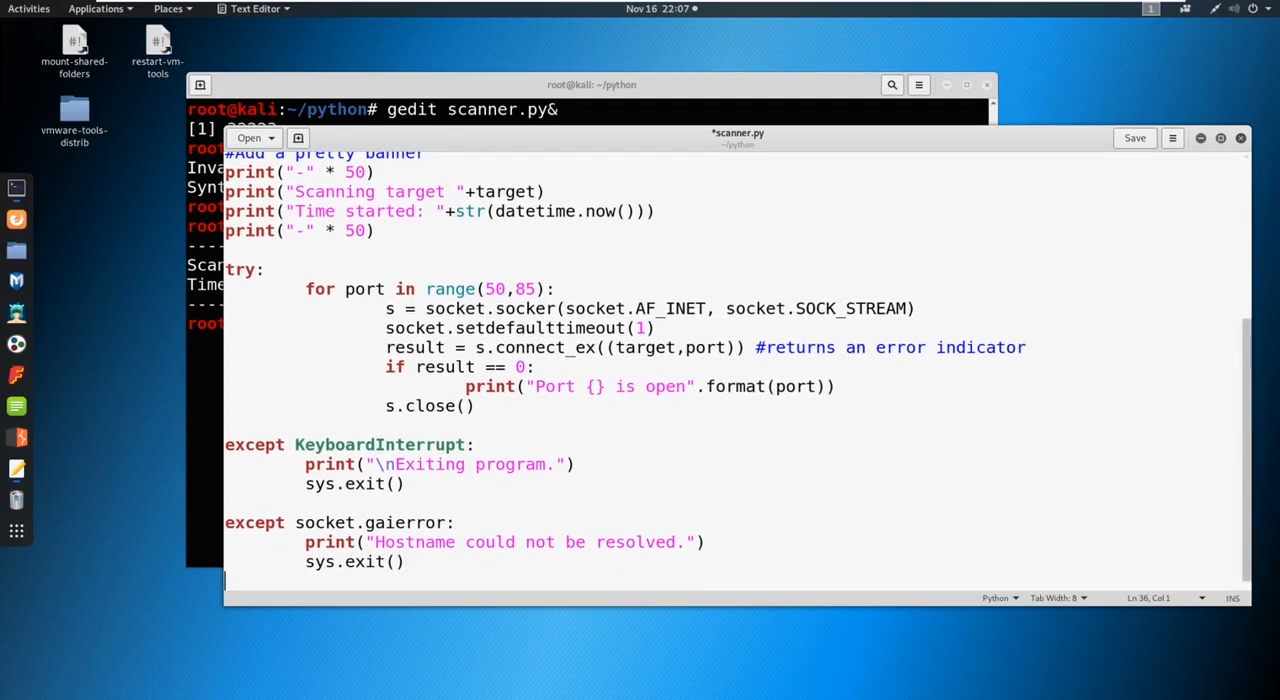
{"action": "type", "text": "except socket.error"}
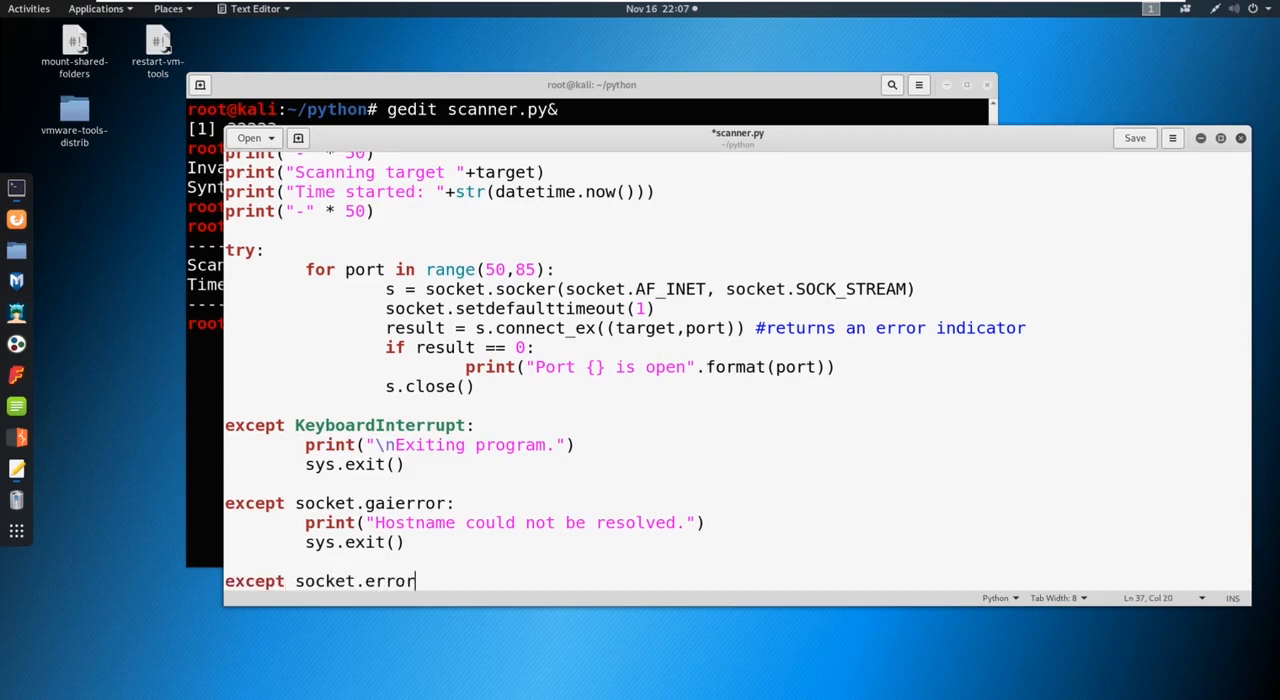
- Complete except socket.error: with print("Couldn't connect to server.") and sys.exit()
{"action": "type", "text": ":"}
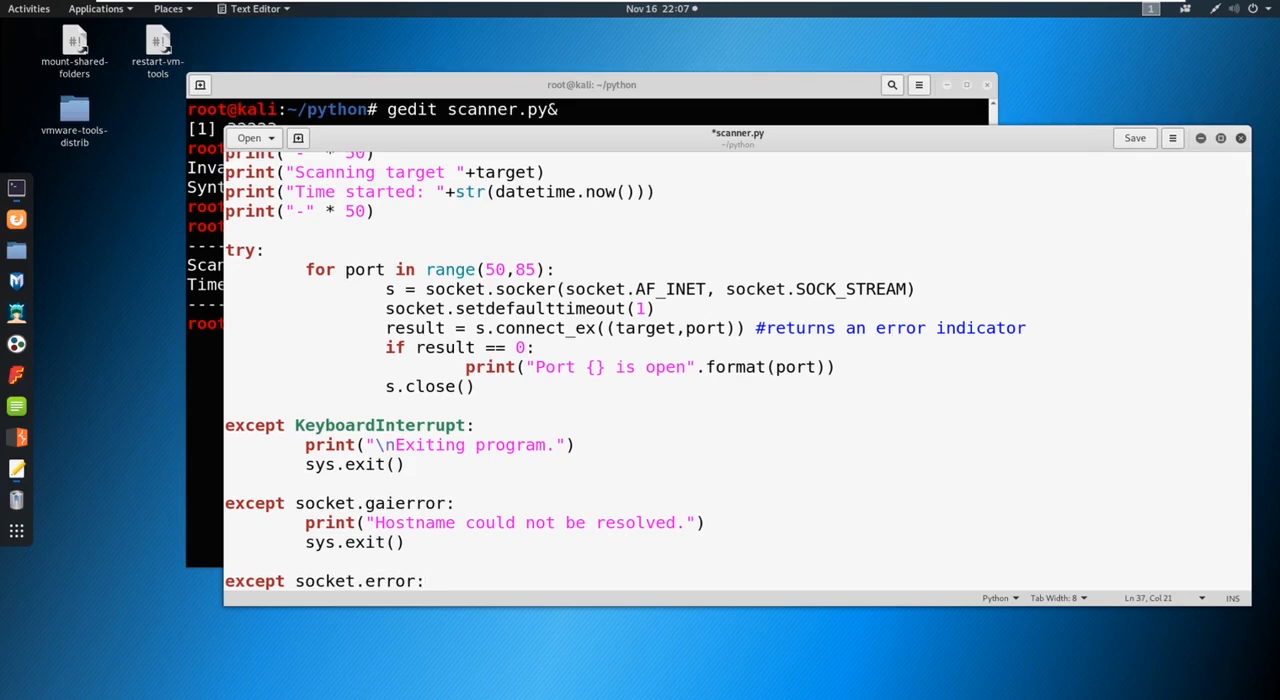
{"action": "type", "text": "pri"}
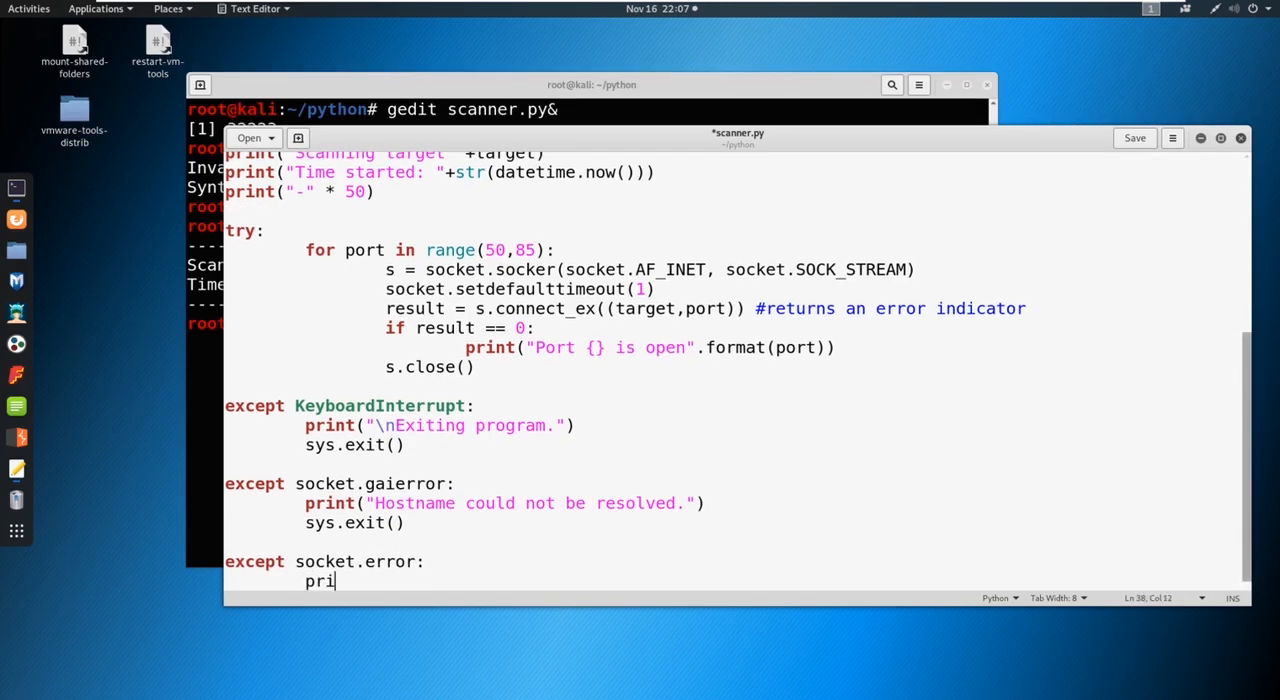
{"action": "type", "text": "nt(\""}
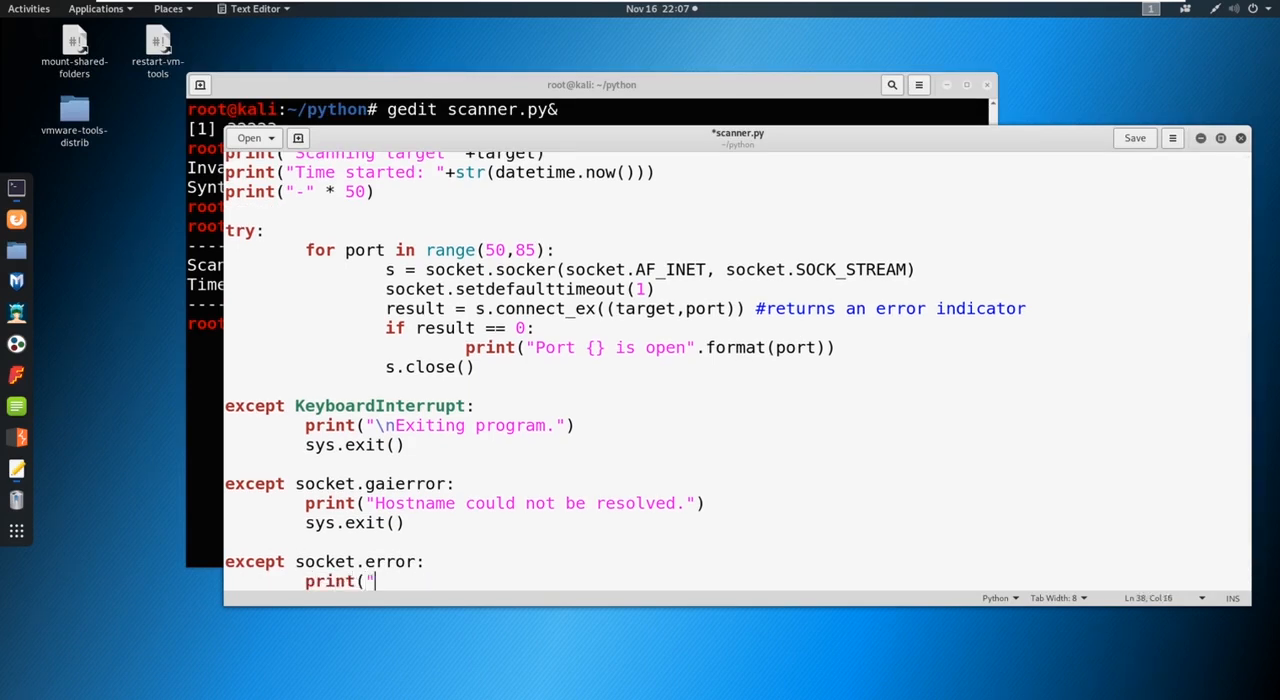
{"action": "type", "text": "Coul"}
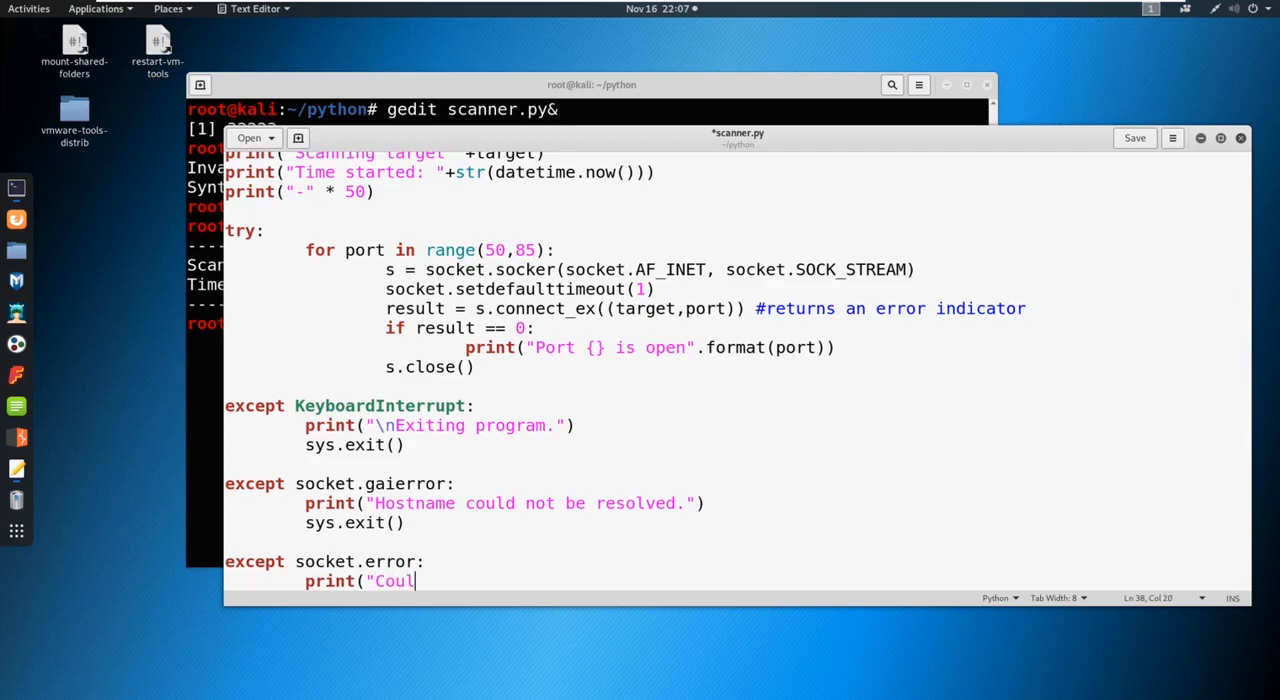
{"action": "type", "text": "dn't connect to"}
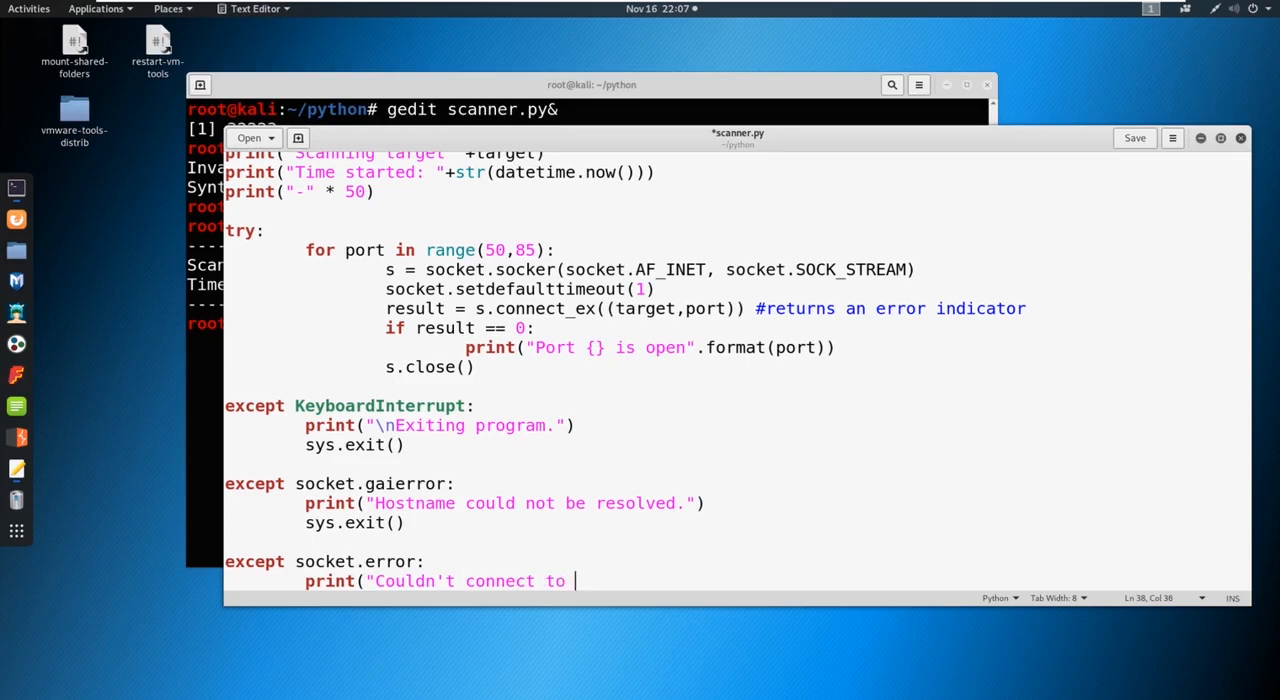
{"action": "type", "text": "server.\""}
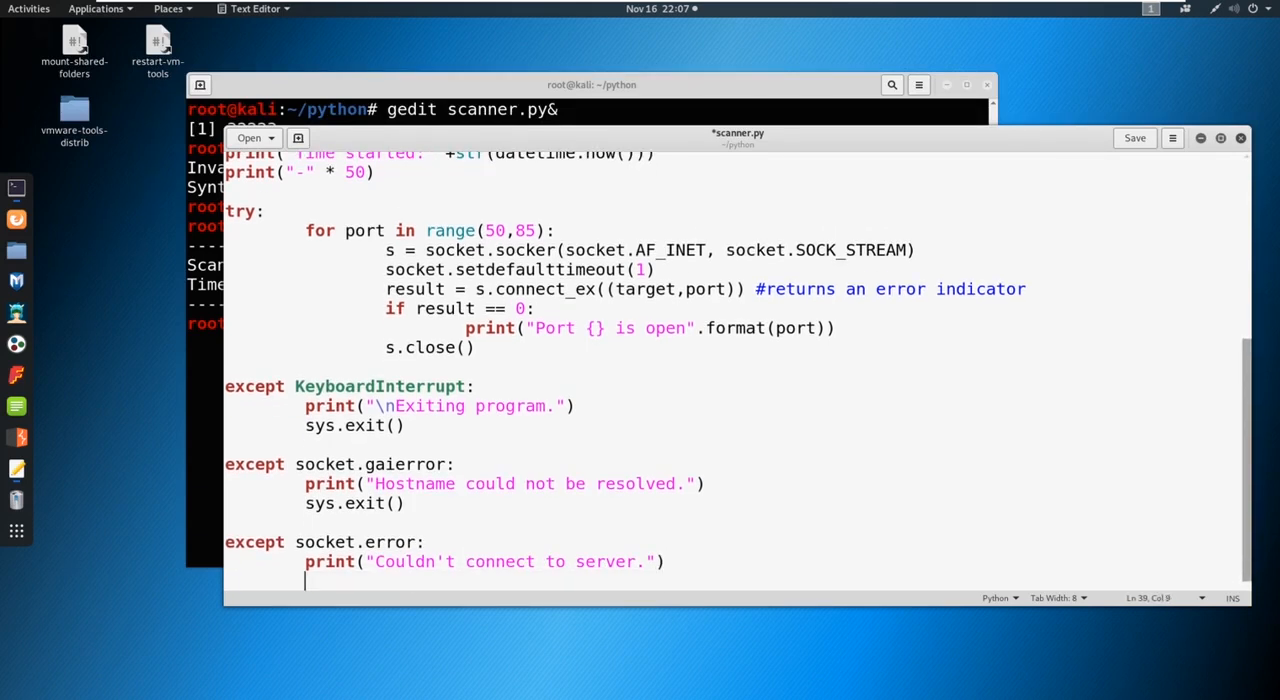
{"action": "type", "text": "sys.exit("}
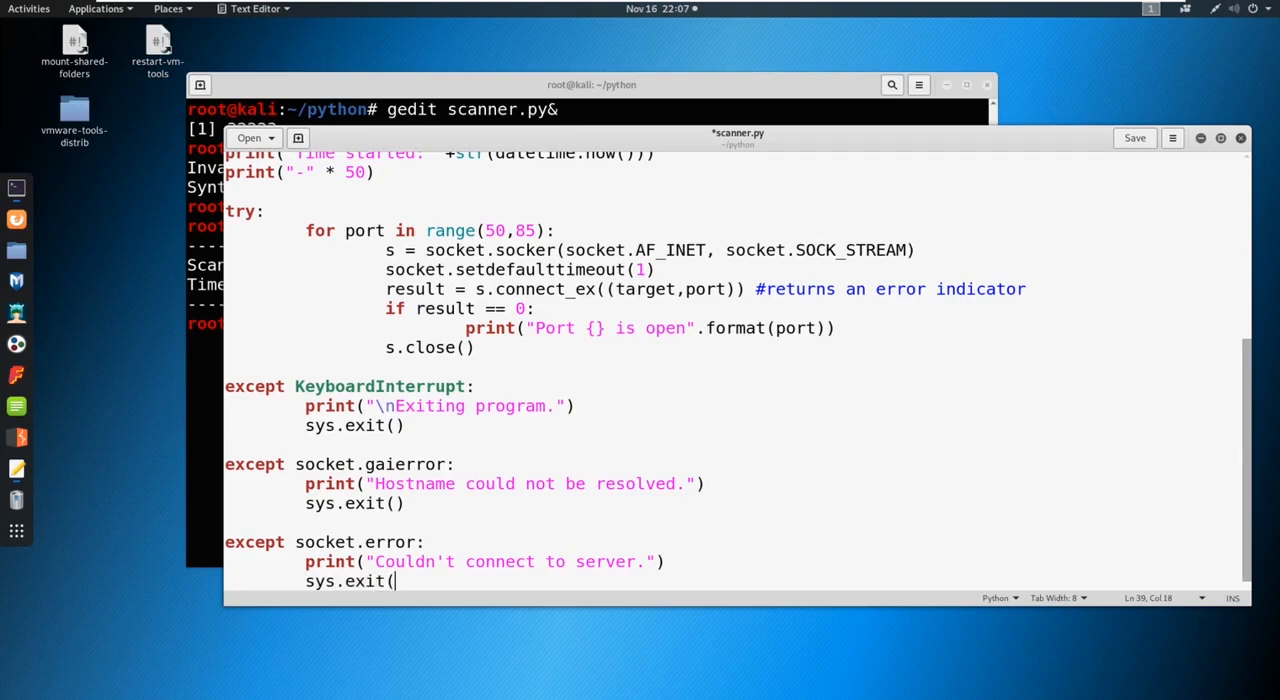
{"action": "type", "text": ")"}
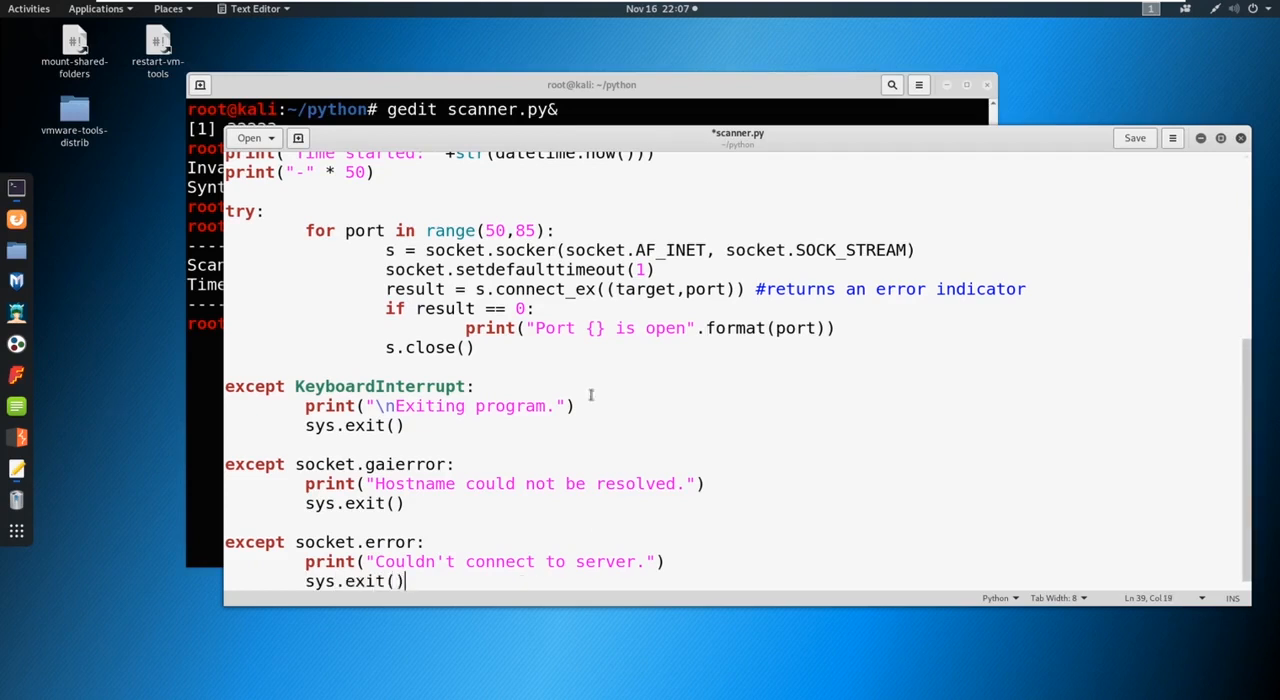
{"action": "mouse_move", "coordinate": [731, 362]}
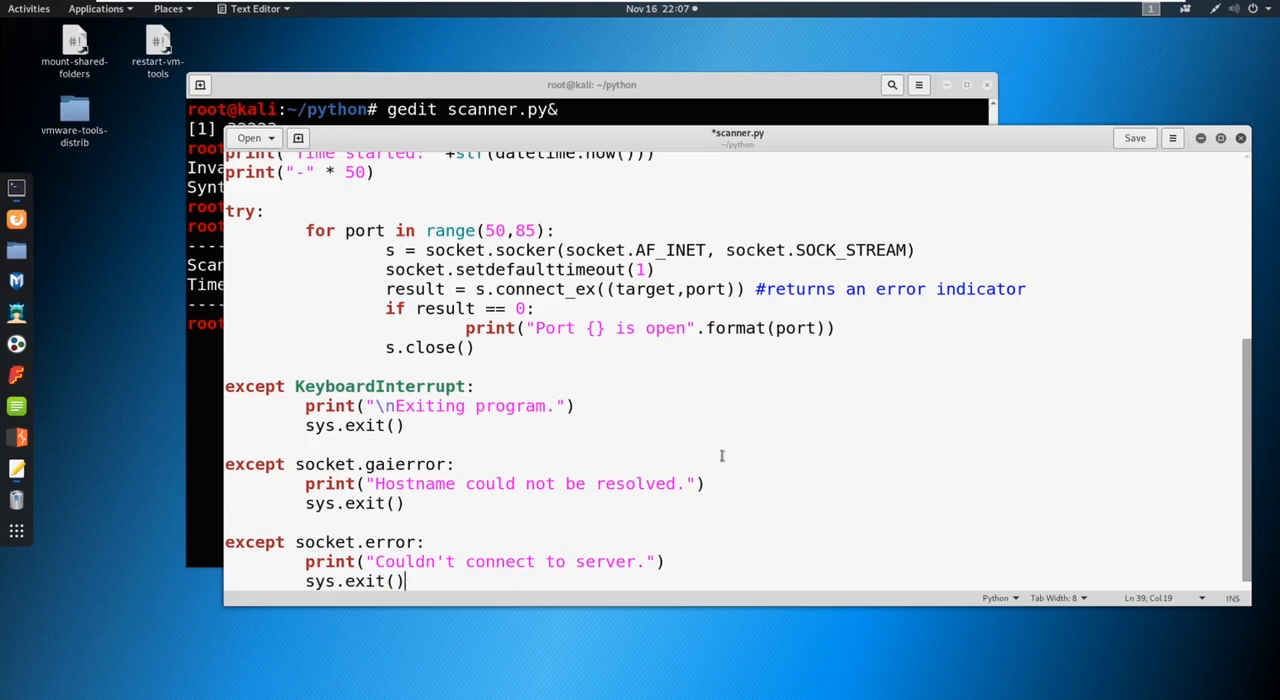
{"action": "mouse_move", "coordinate": [642, 441]}
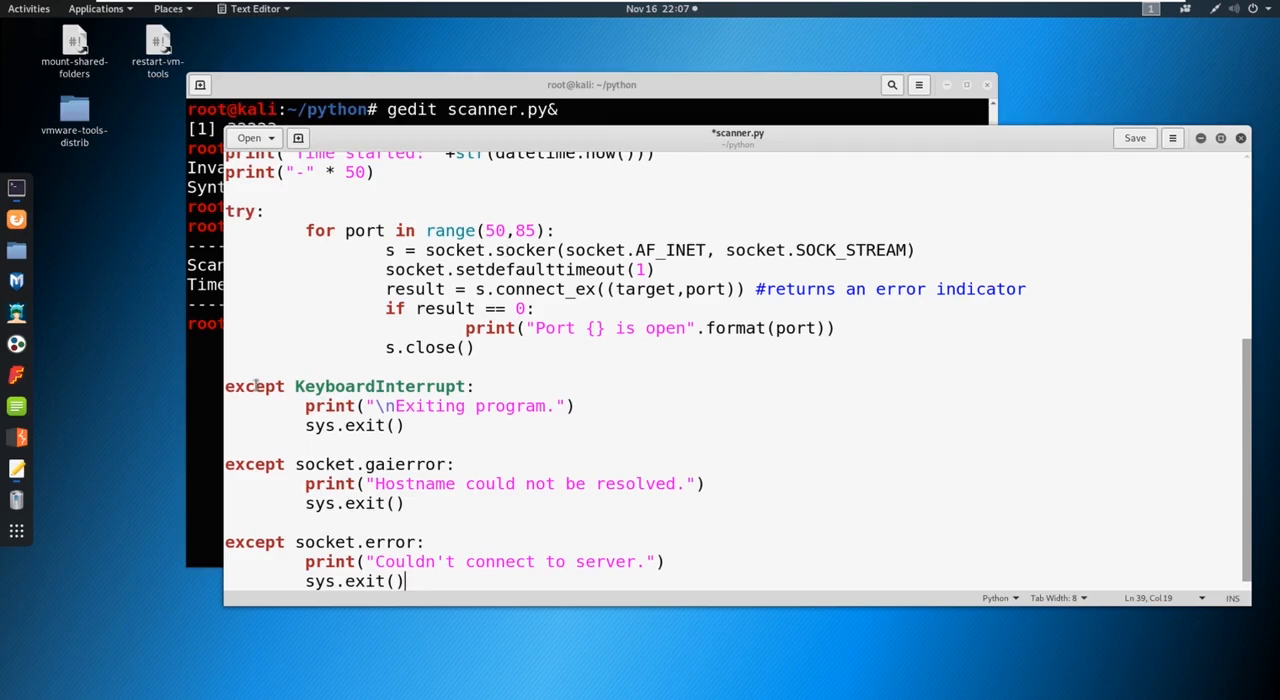
{"action": "left_click_drag", "start_coordinate": [224, 211], "coordinate": [535, 328]}
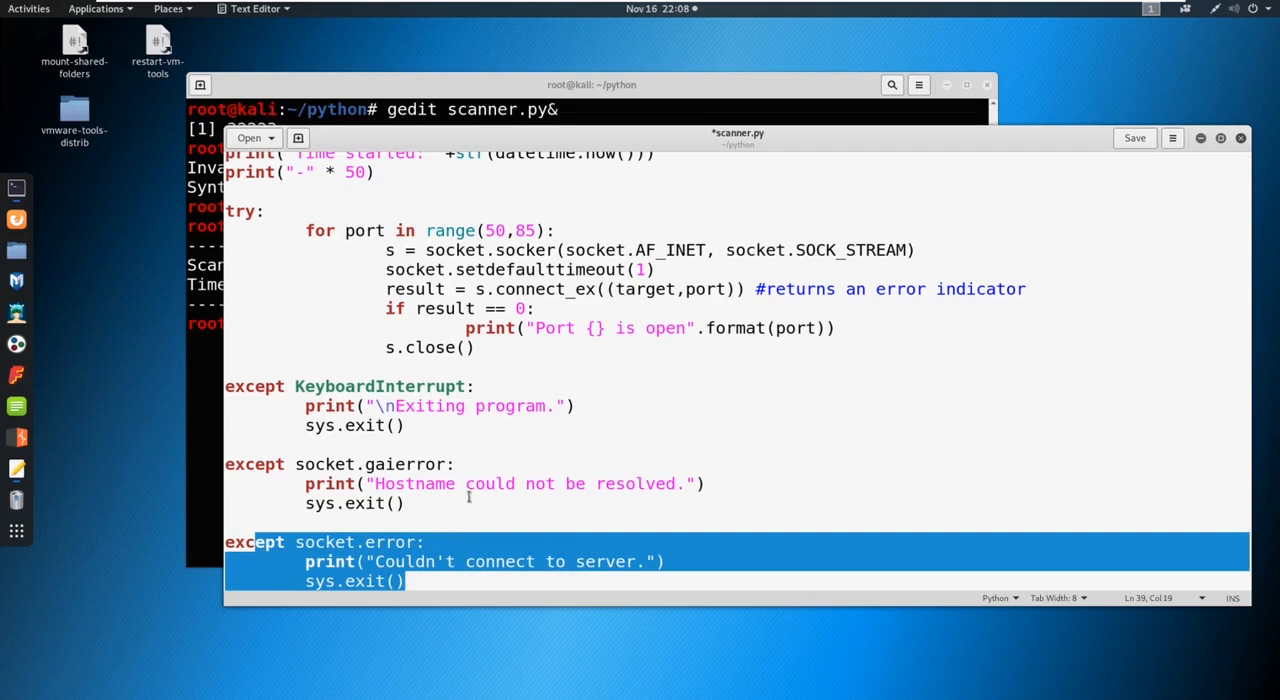
{"action": "left_click", "coordinate": [484, 483]}
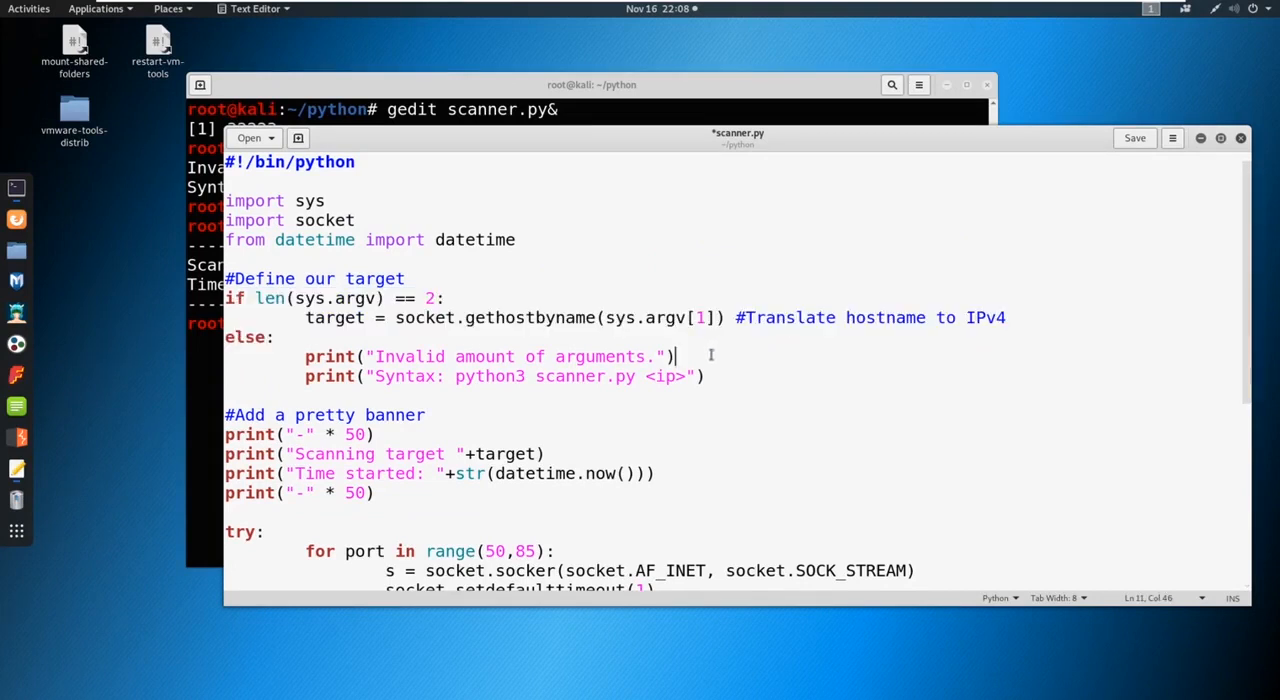
{"action": "double_click", "coordinate": [429, 298]}
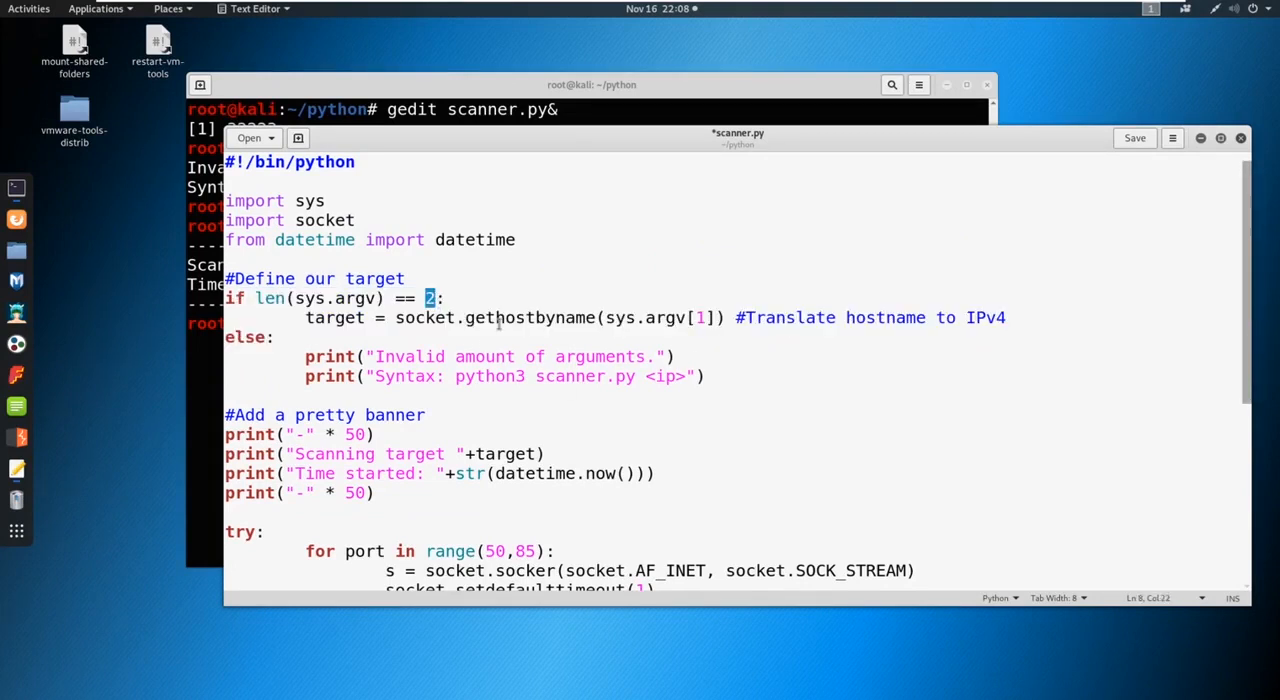
{"action": "scroll", "scroll_direction": "down", "scroll_amount": 3}
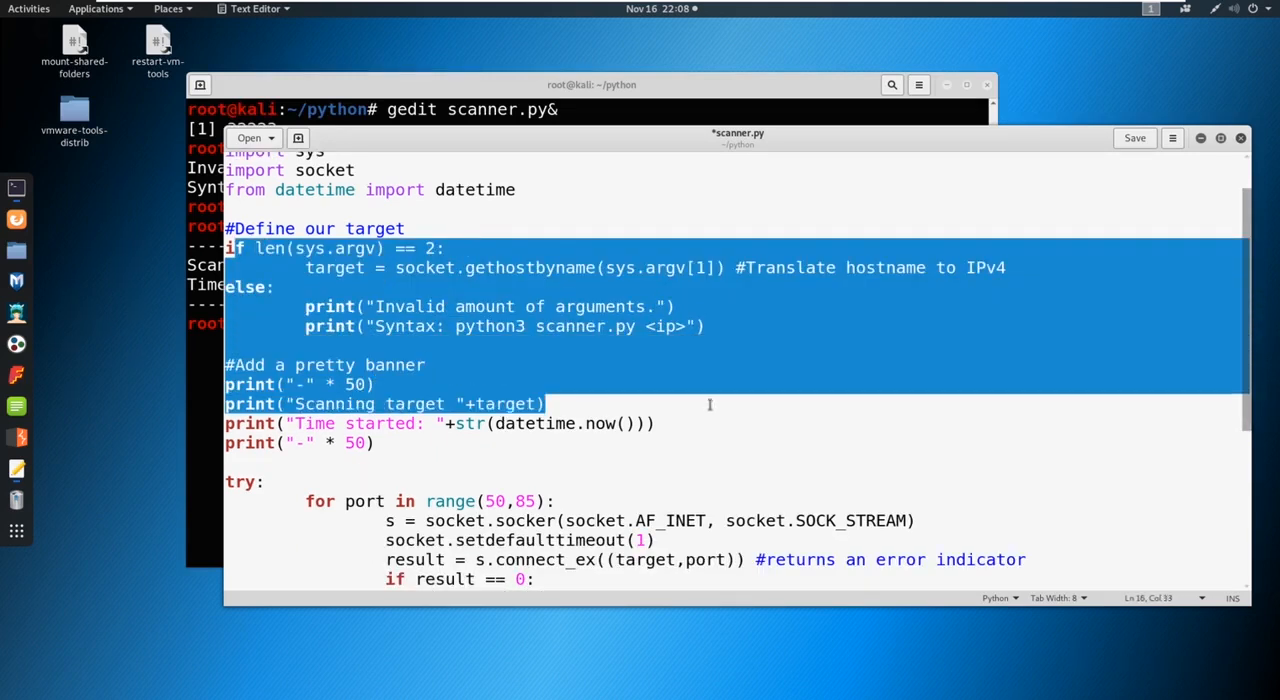
{"action": "left_click", "coordinate": [605, 423]}
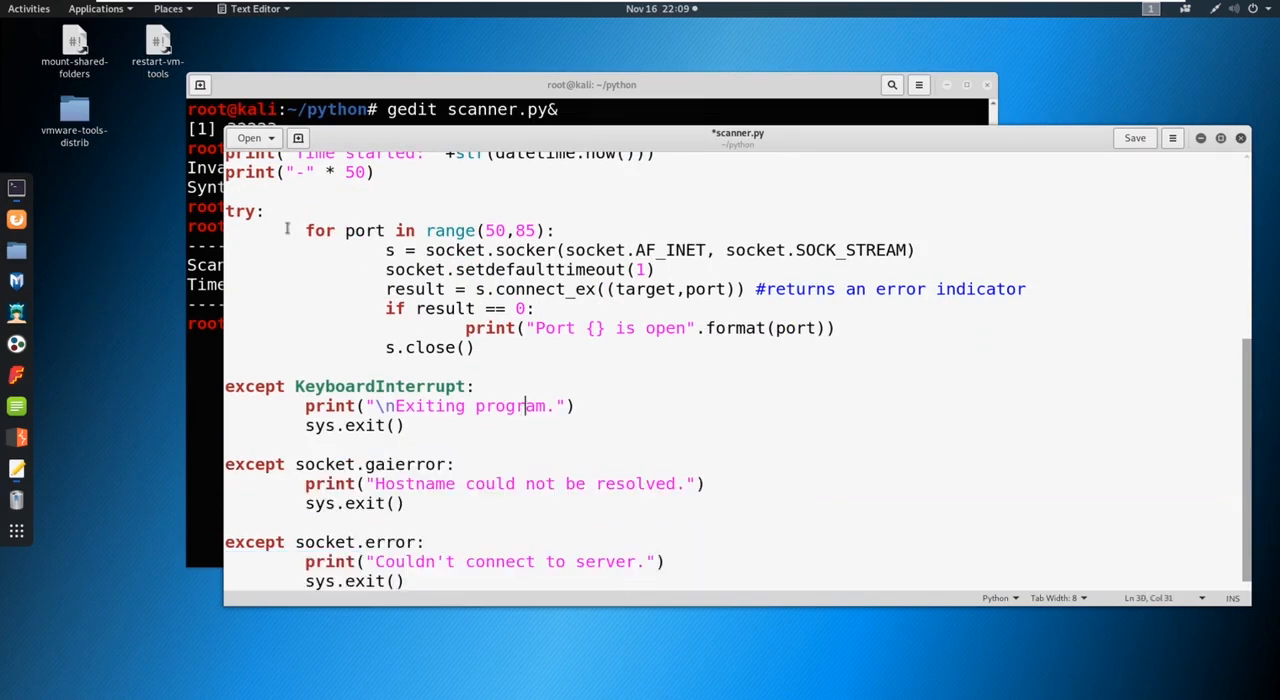
{"action": "left_click_drag", "start_coordinate": [306, 230], "coordinate": [478, 347]}
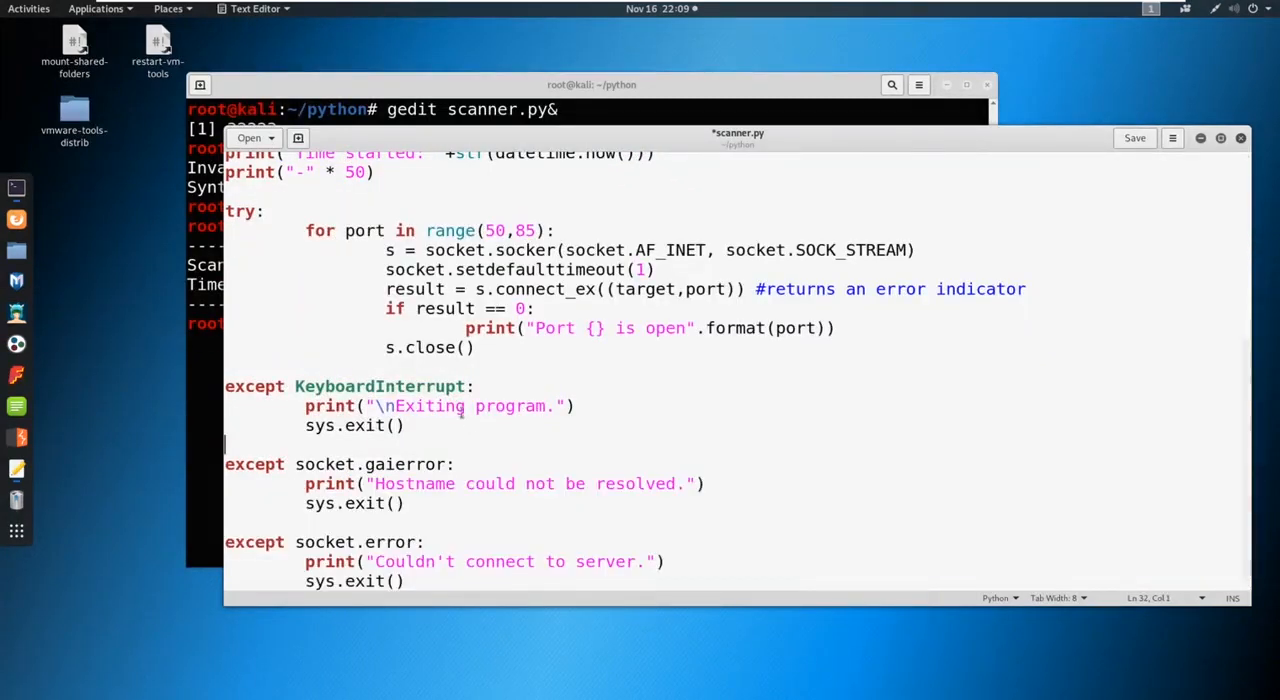
{"action": "scroll", "scroll_direction": "up", "scroll_amount": 3}
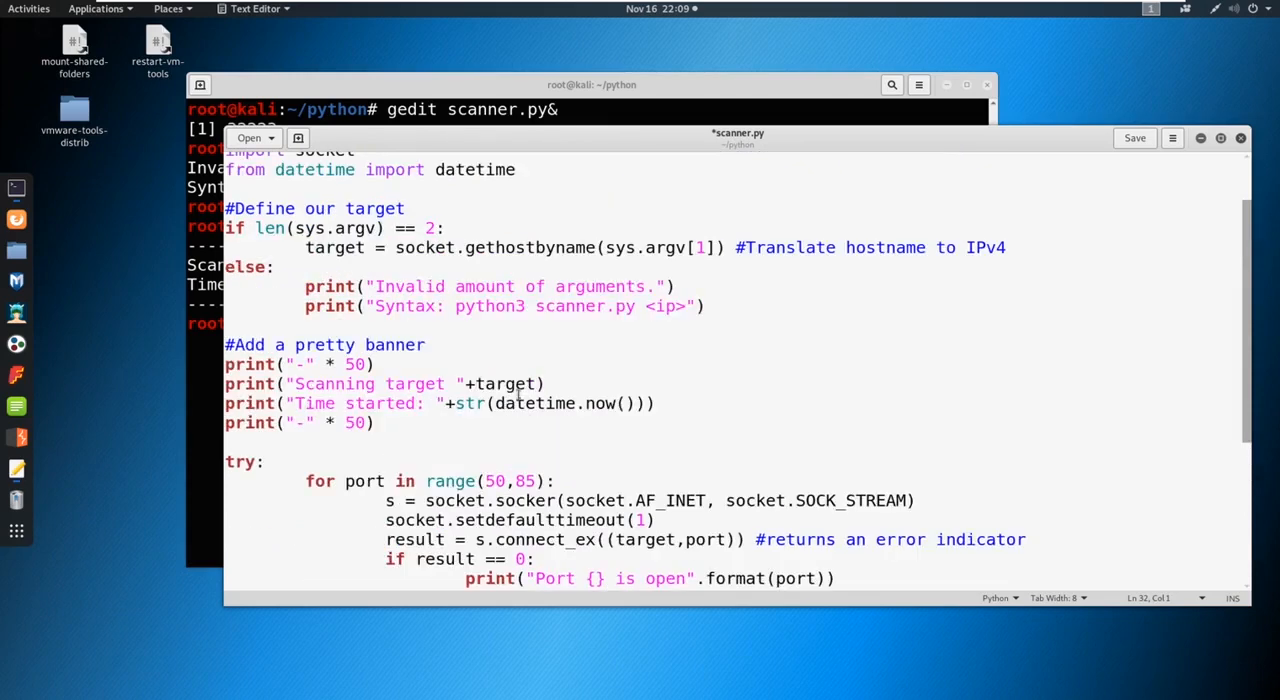
{"action": "mouse_move", "coordinate": [870, 262]}
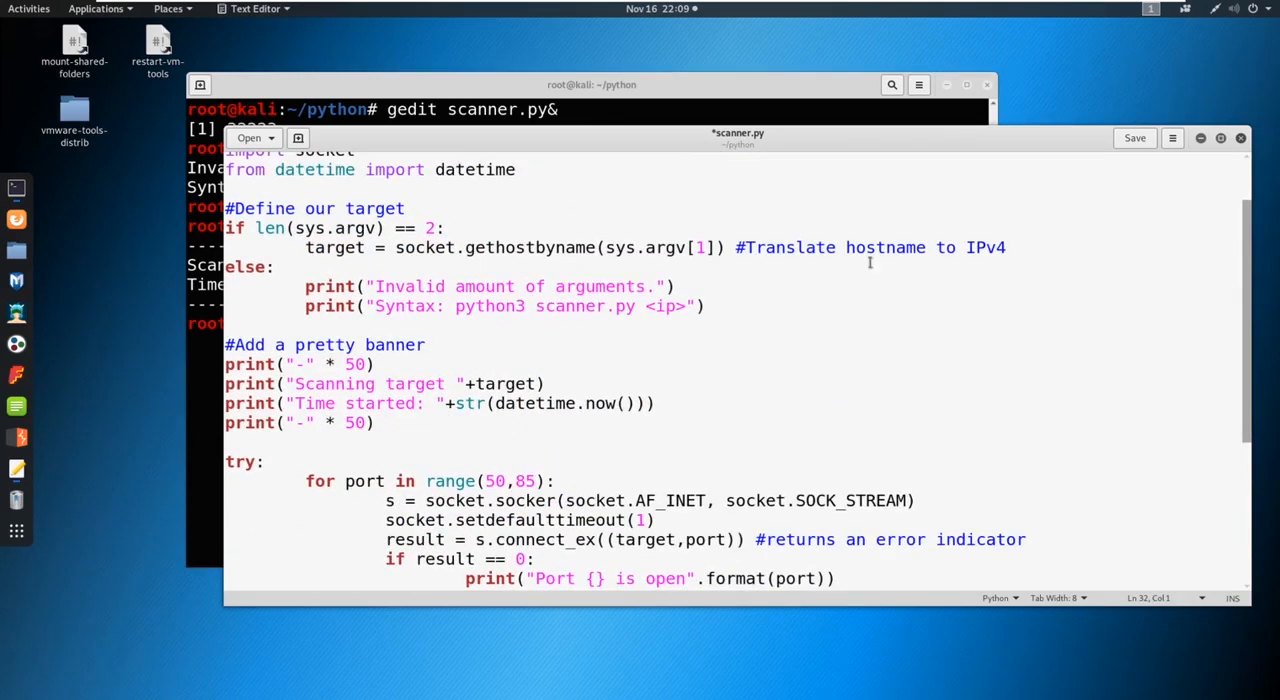
{"action": "left_click_drag", "start_coordinate": [228, 227], "coordinate": [705, 306]}
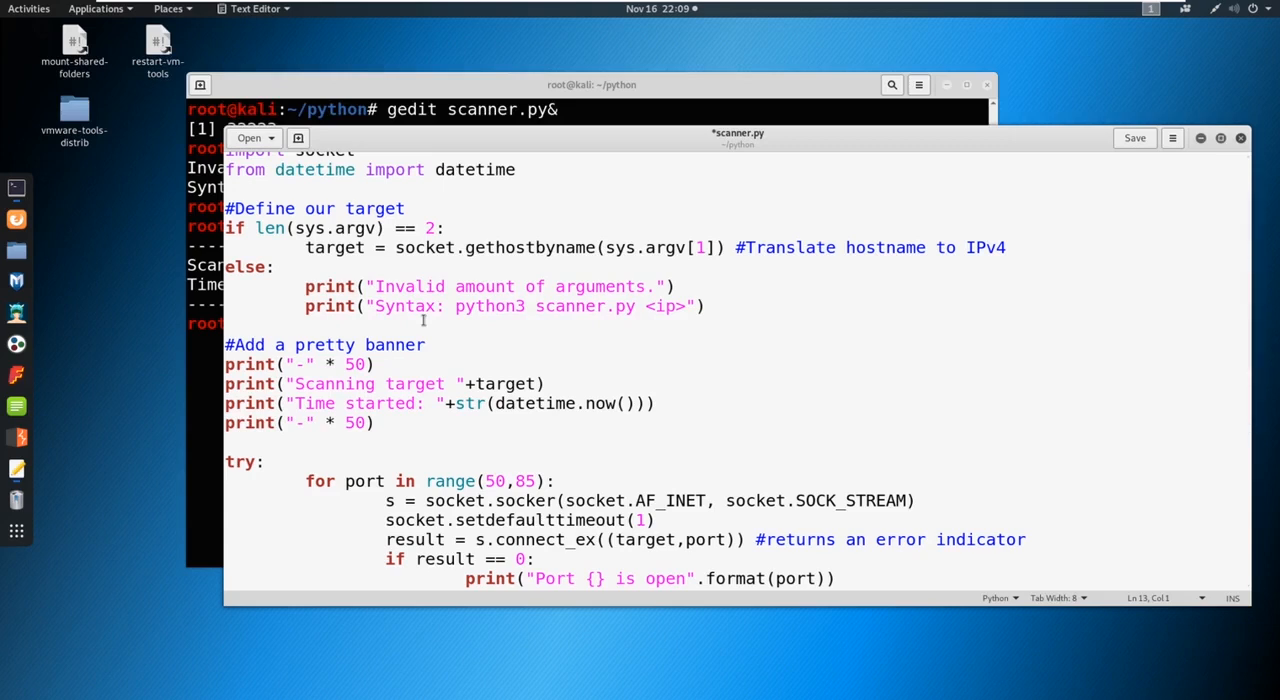
{"action": "scroll", "scroll_direction": "down", "scroll_amount": 3}
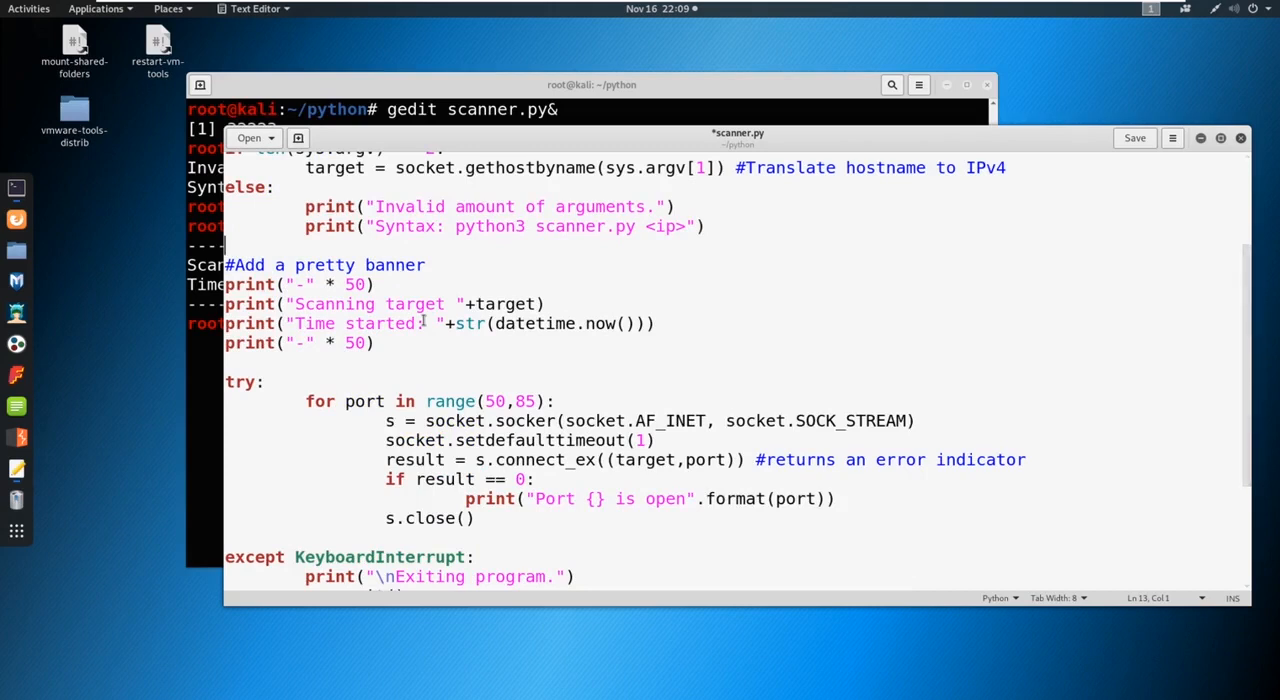
{"action": "scroll", "scroll_direction": "down", "scroll_amount": 3}
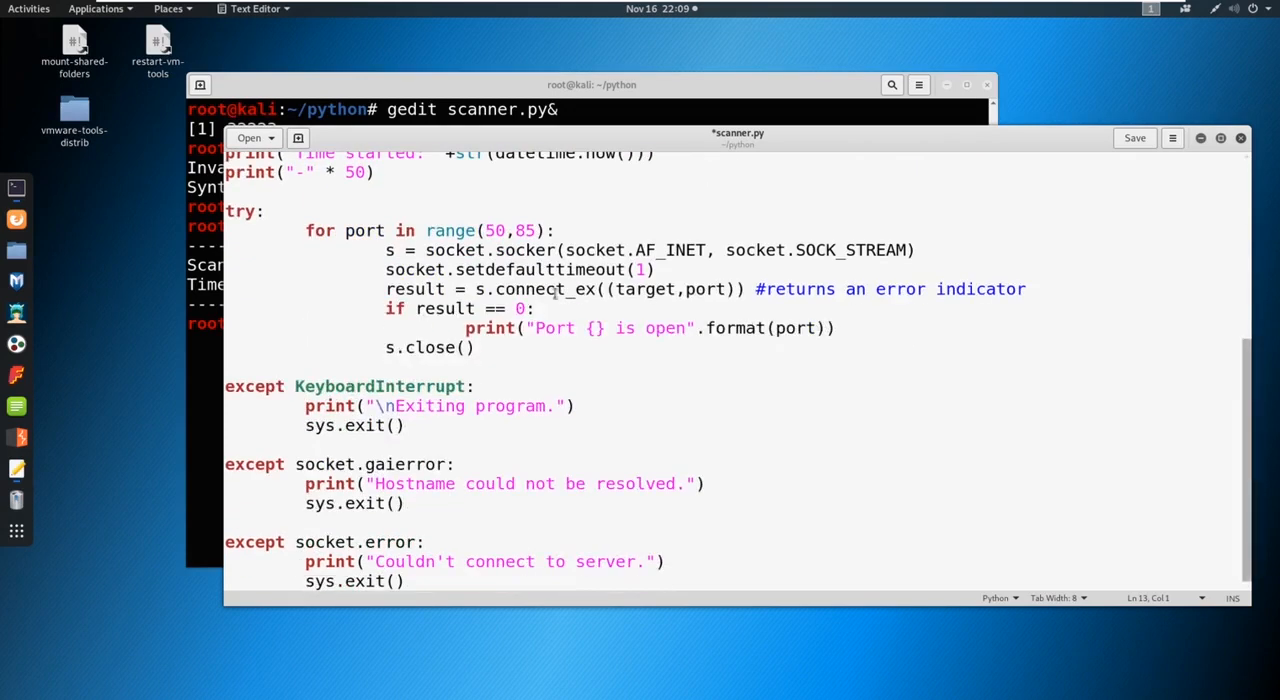
{"action": "double_click", "coordinate": [491, 230]}
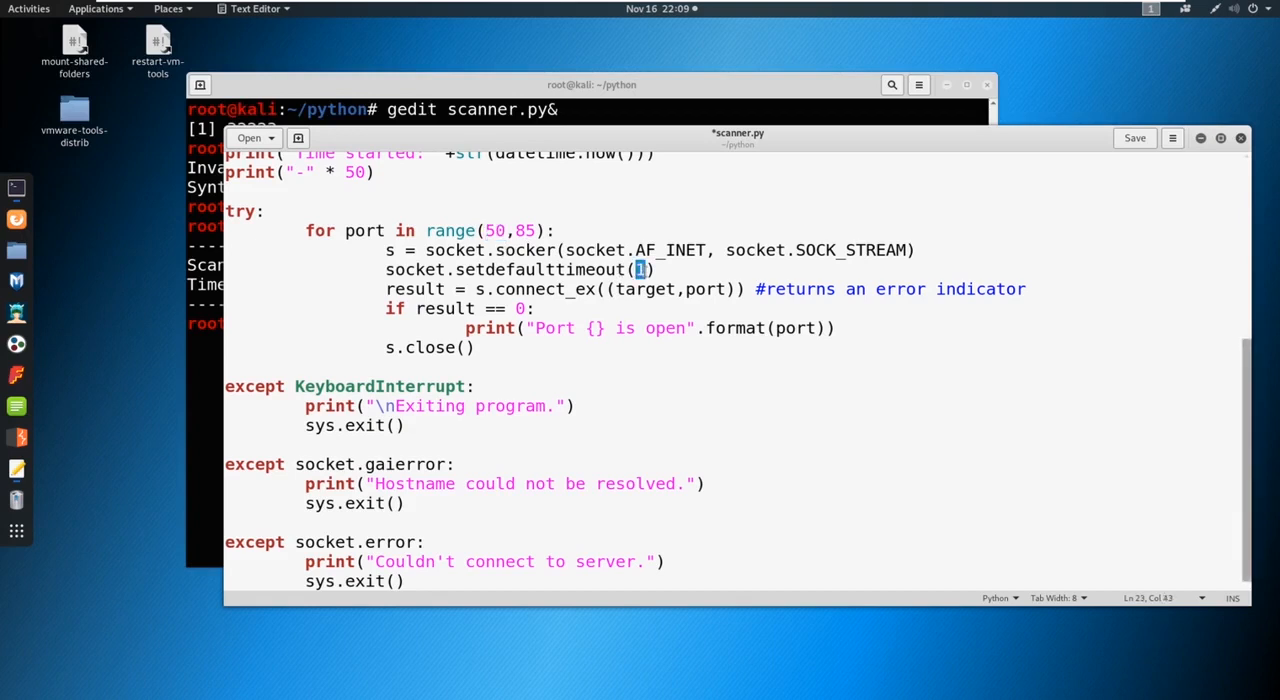
{"action": "mouse_move", "coordinate": [449, 230]}
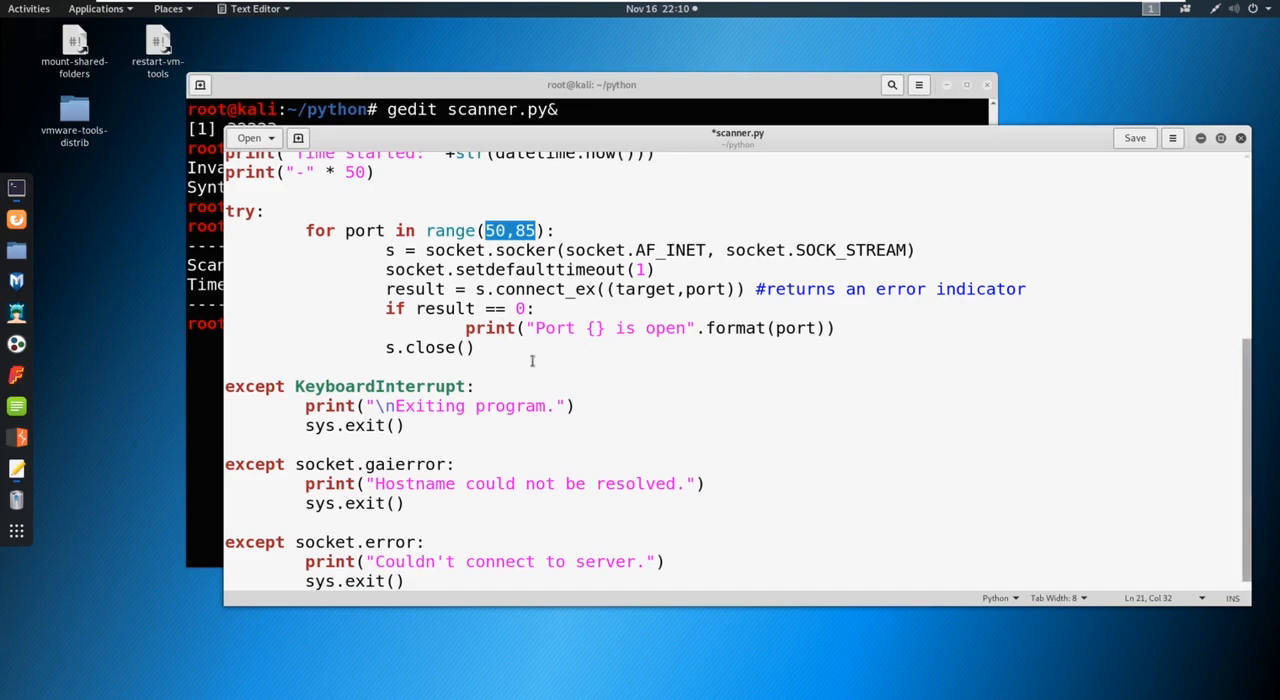
{"action": "scroll", "scroll_direction": "up", "scroll_amount": 3}
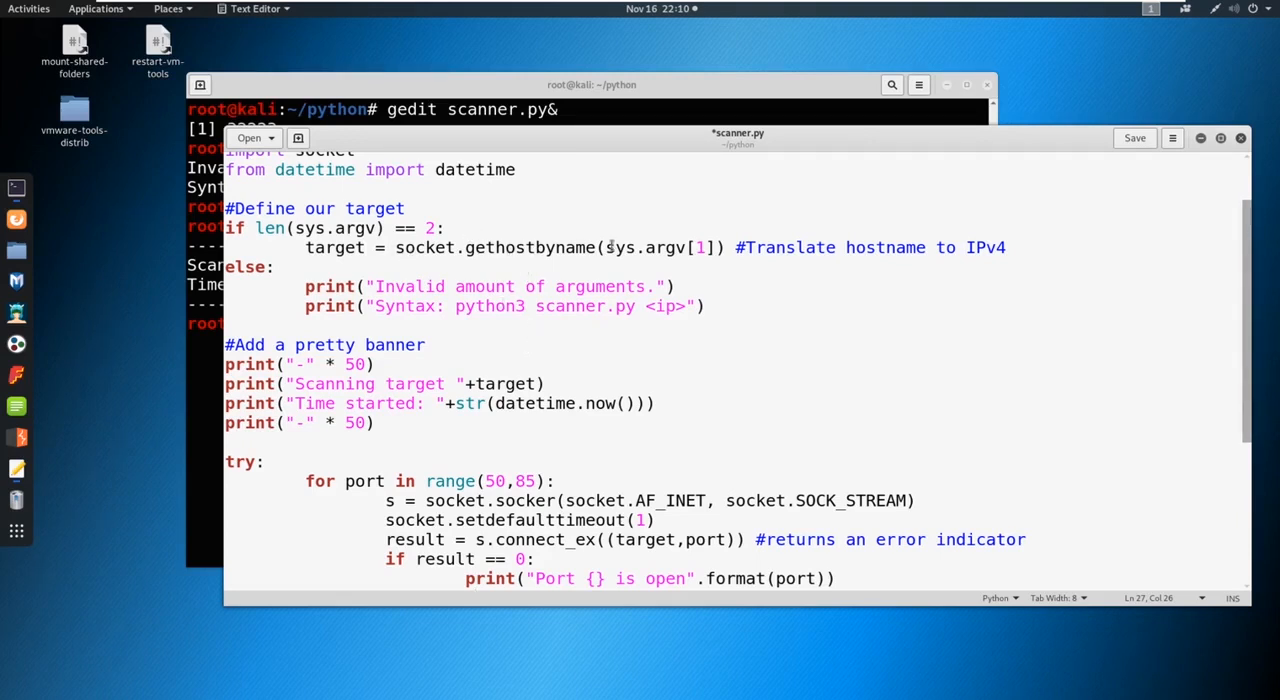
{"action": "mouse_move", "coordinate": [660, 247]}
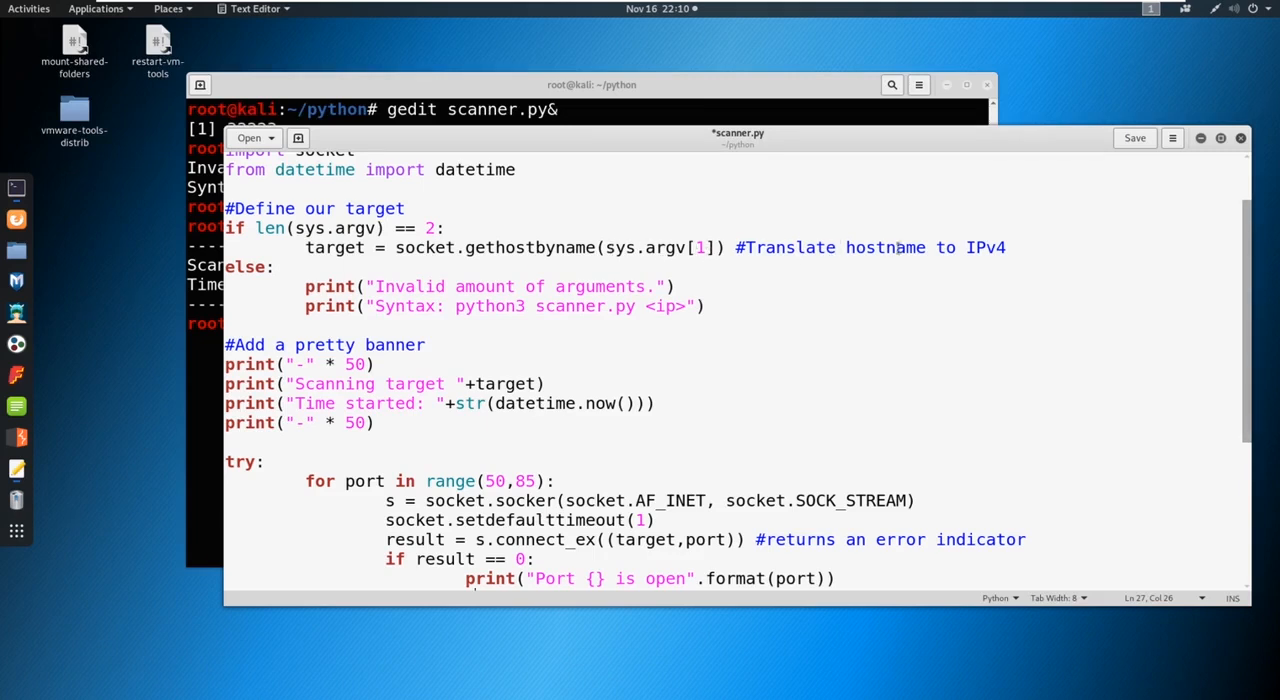
{"action": "mouse_move", "coordinate": [758, 291]}
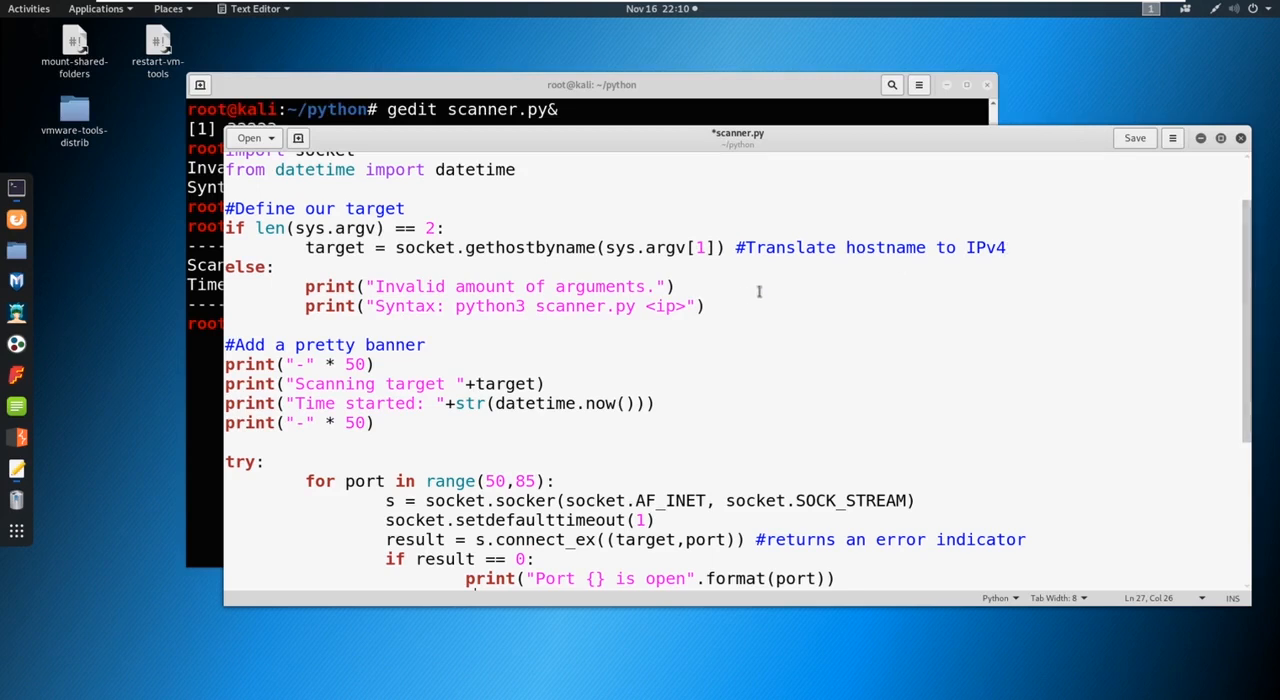
{"action": "mouse_move", "coordinate": [668, 247]}
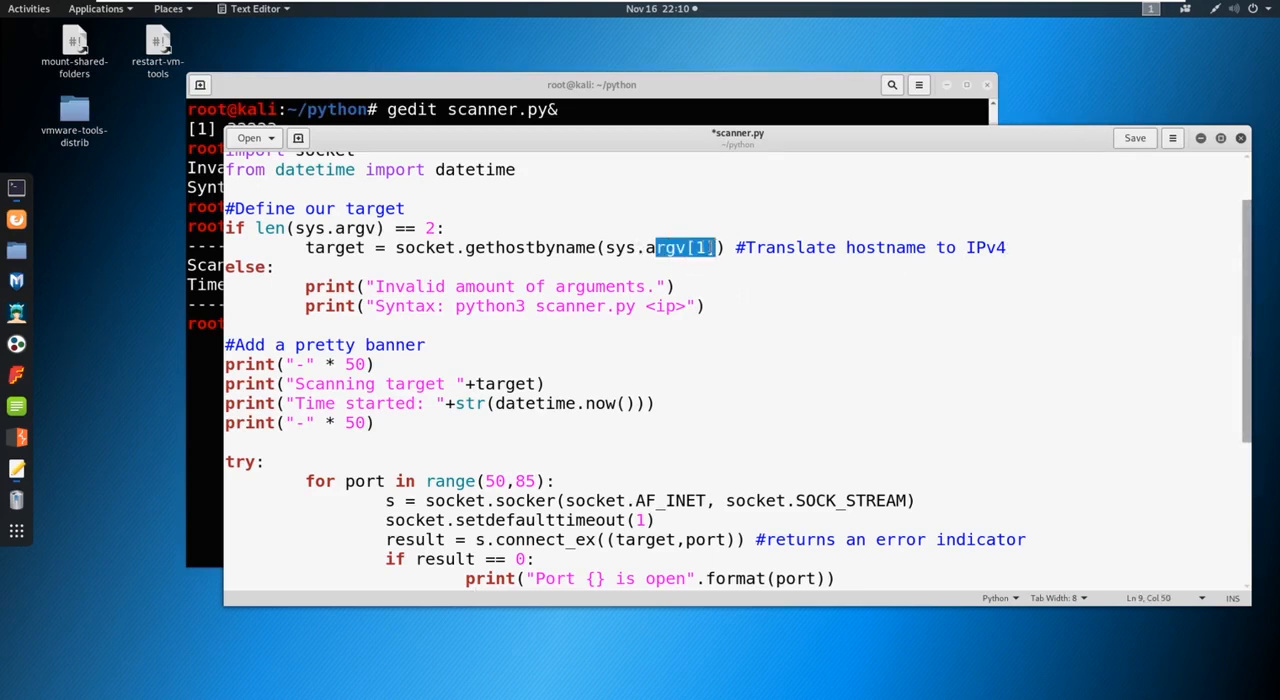
- Try a sample IP address line under gethostbyname, then delete it again
{"action": "left_click", "coordinate": [747, 247]}
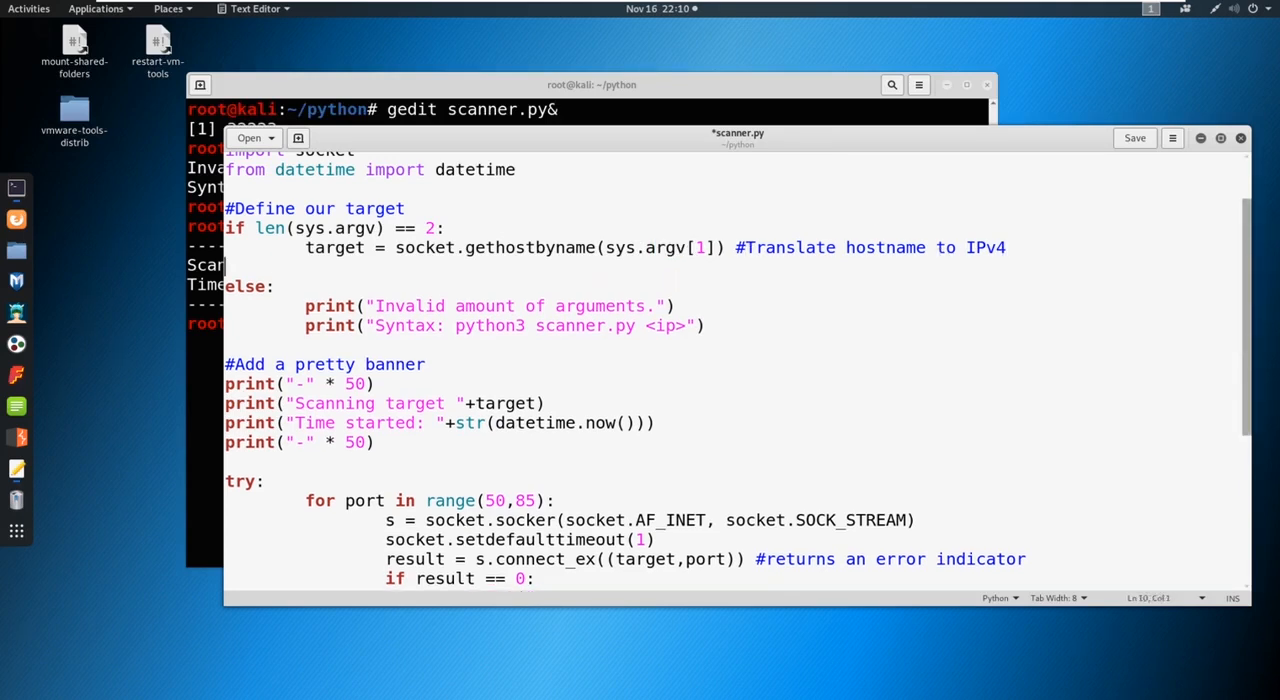
{"action": "type", "text": "152."}
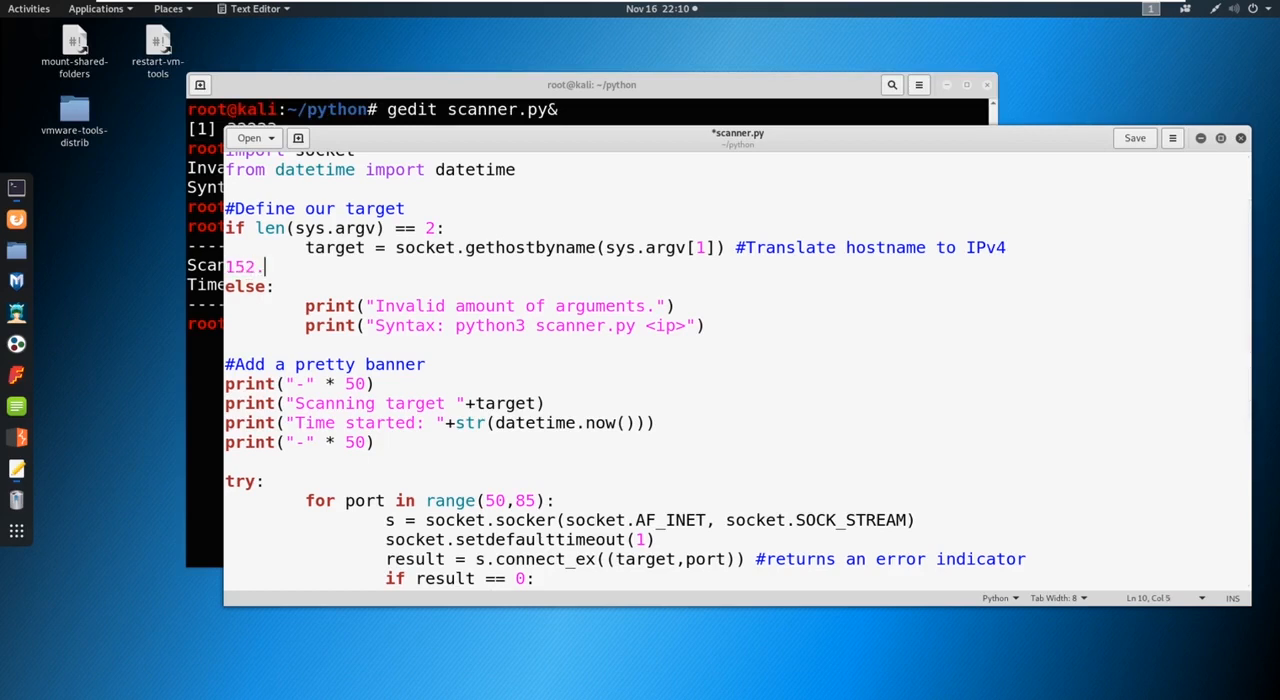
{"action": "type", "text": "dsd.ddd"}
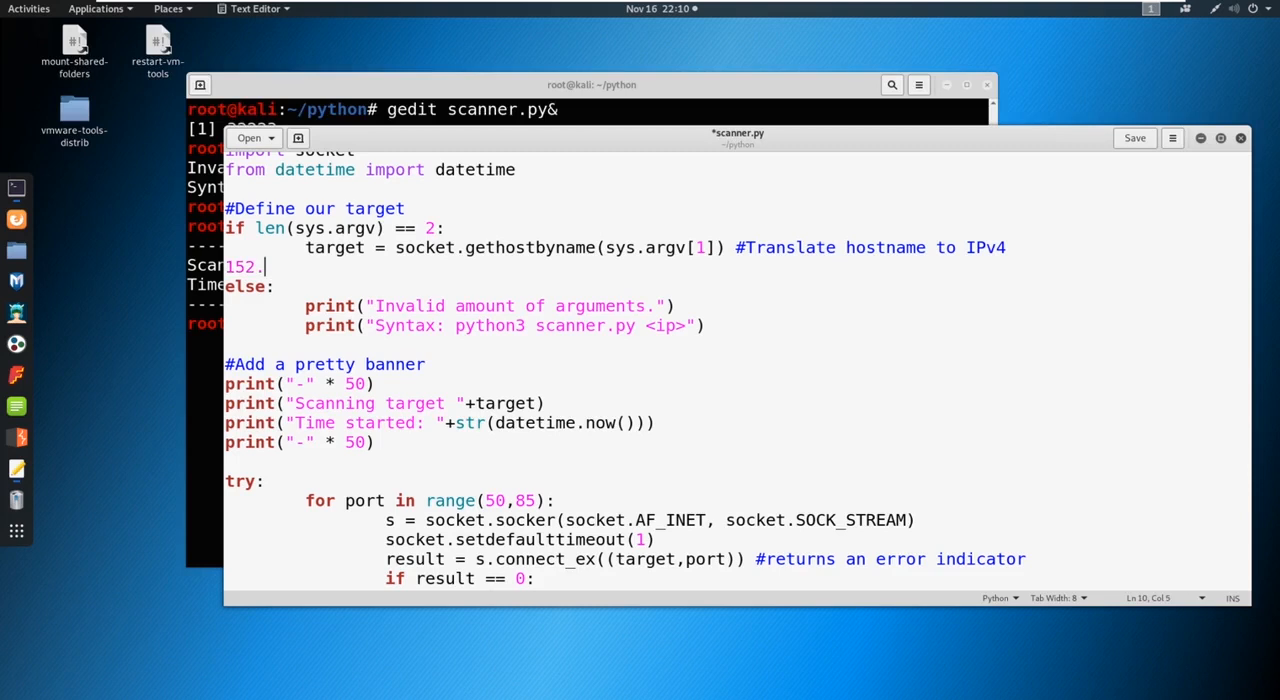
{"action": "type", "text": "185.5"}
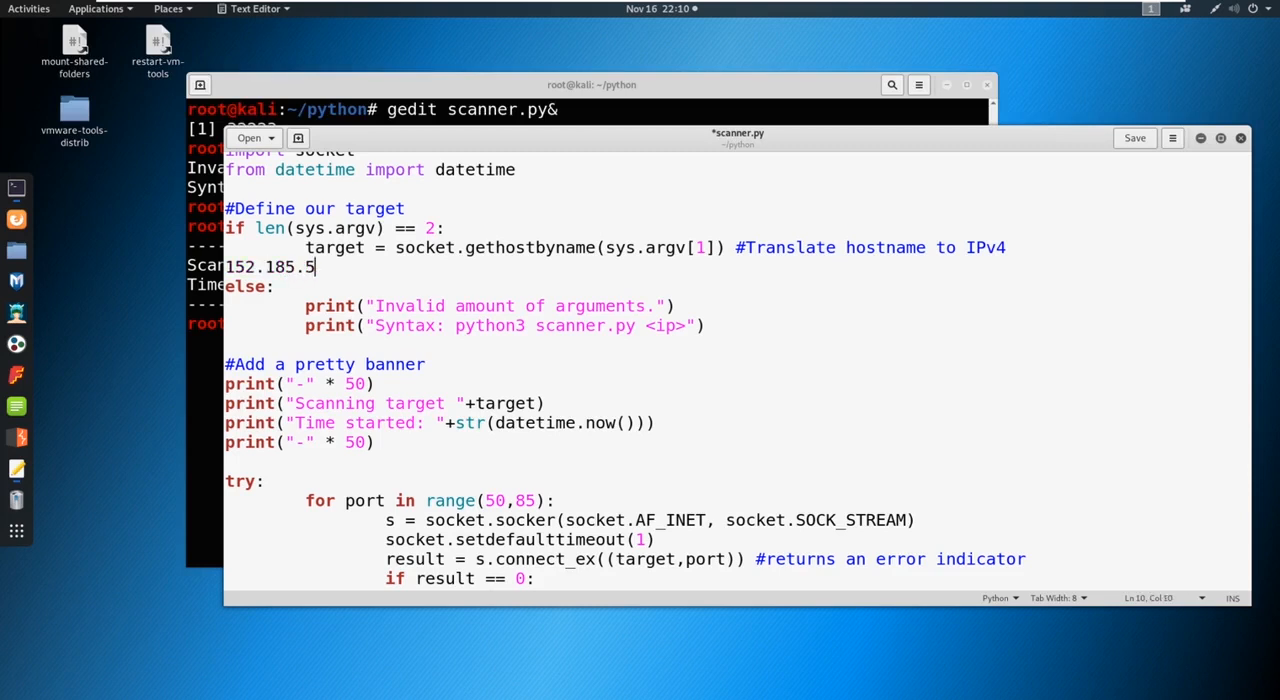
{"action": "type", "text": "85.5855"}
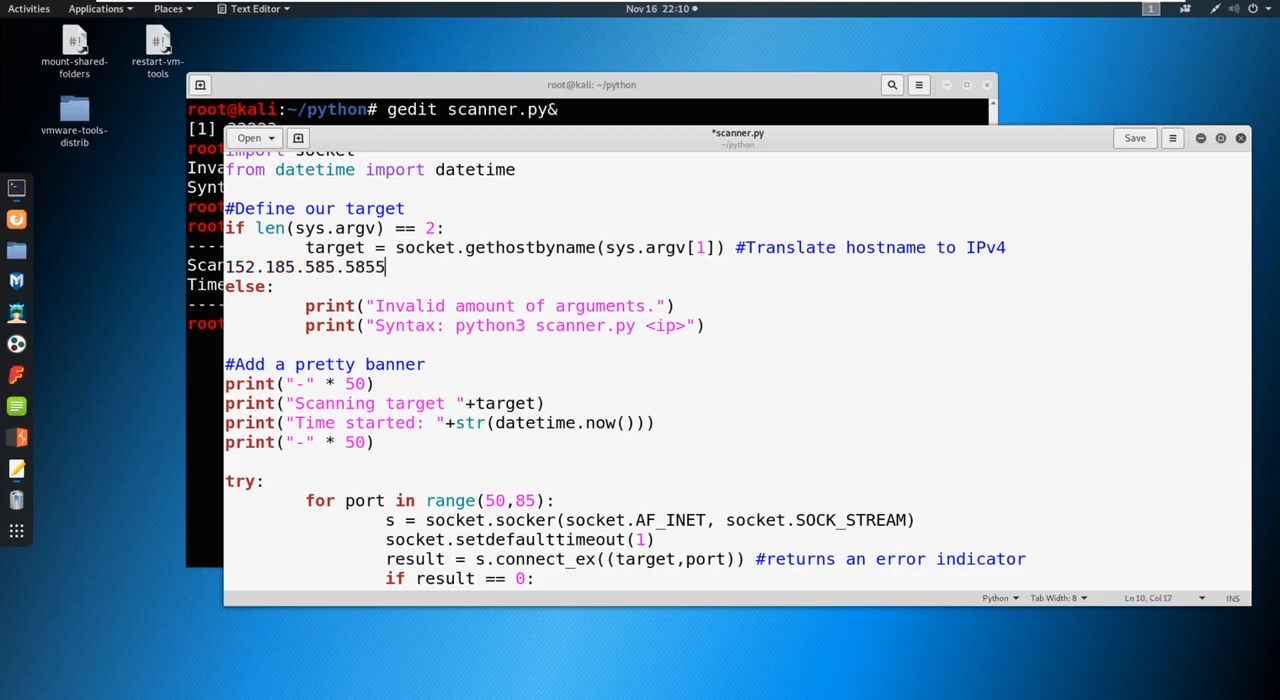
{"action": "key", "text": "BackSpace"}
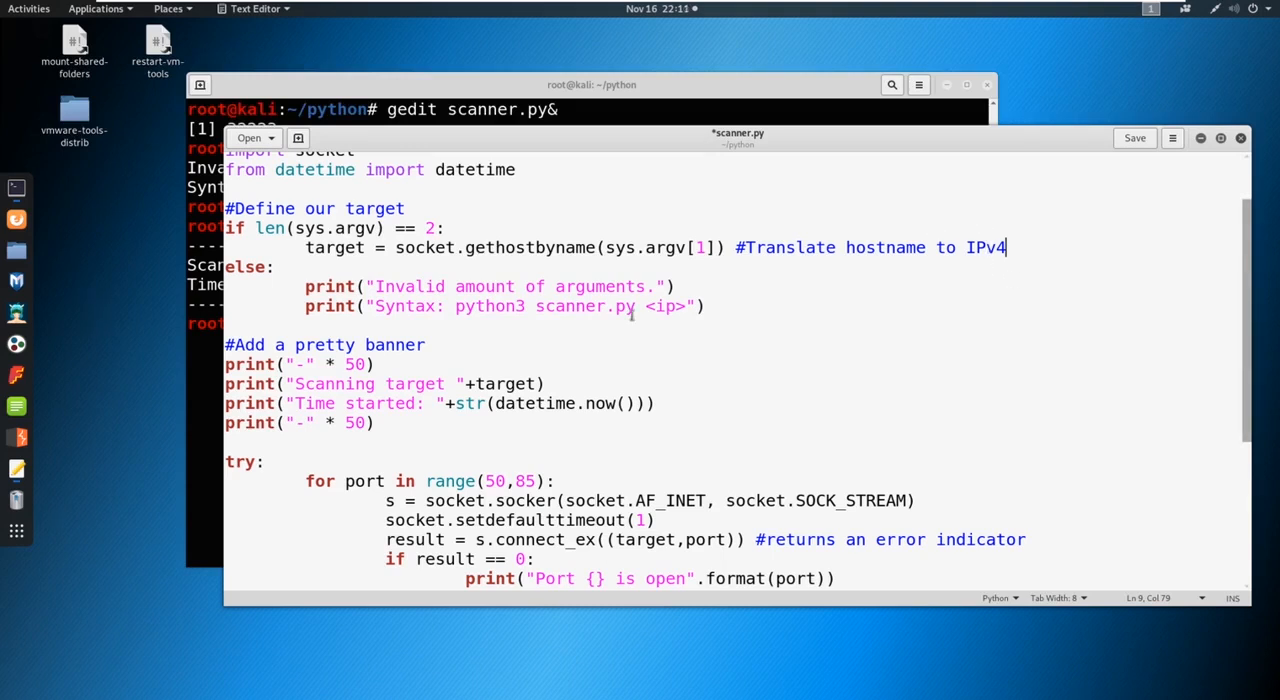
{"action": "mouse_move", "coordinate": [592, 386]}
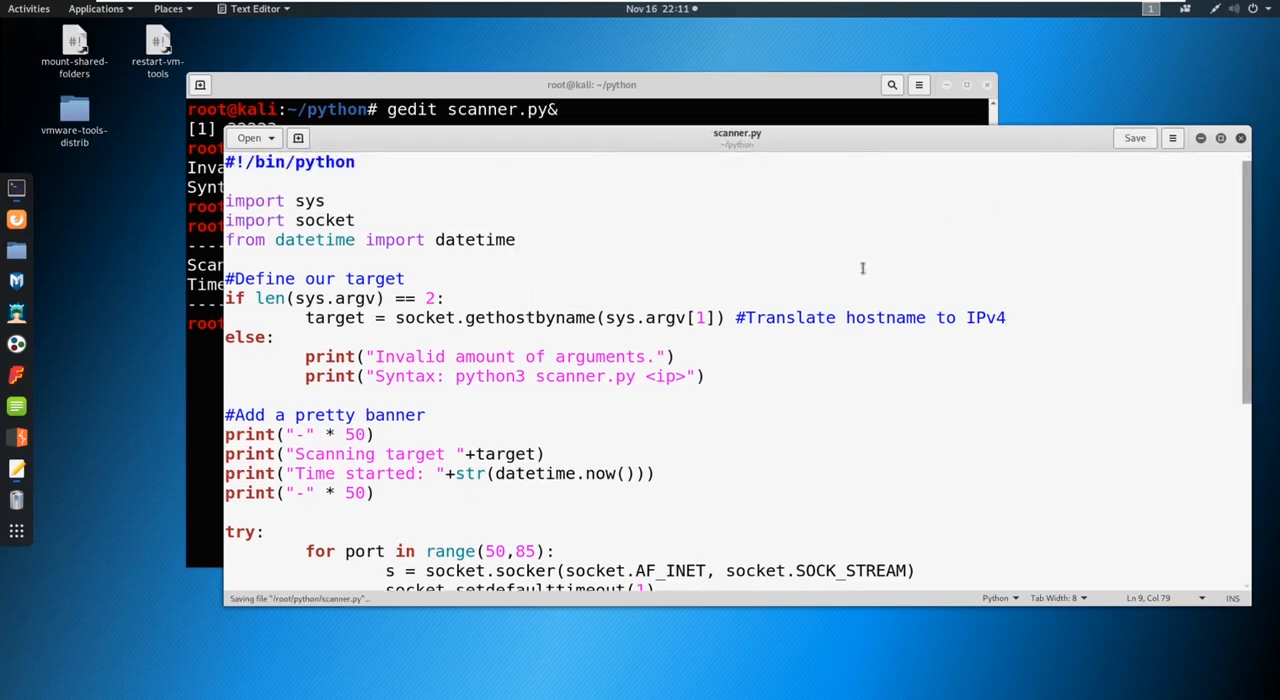
- Enter python3 scanner.py 192.168.1.254 in the terminal to scan the router
{"action": "scroll", "scroll_direction": "down", "scroll_amount": 3}
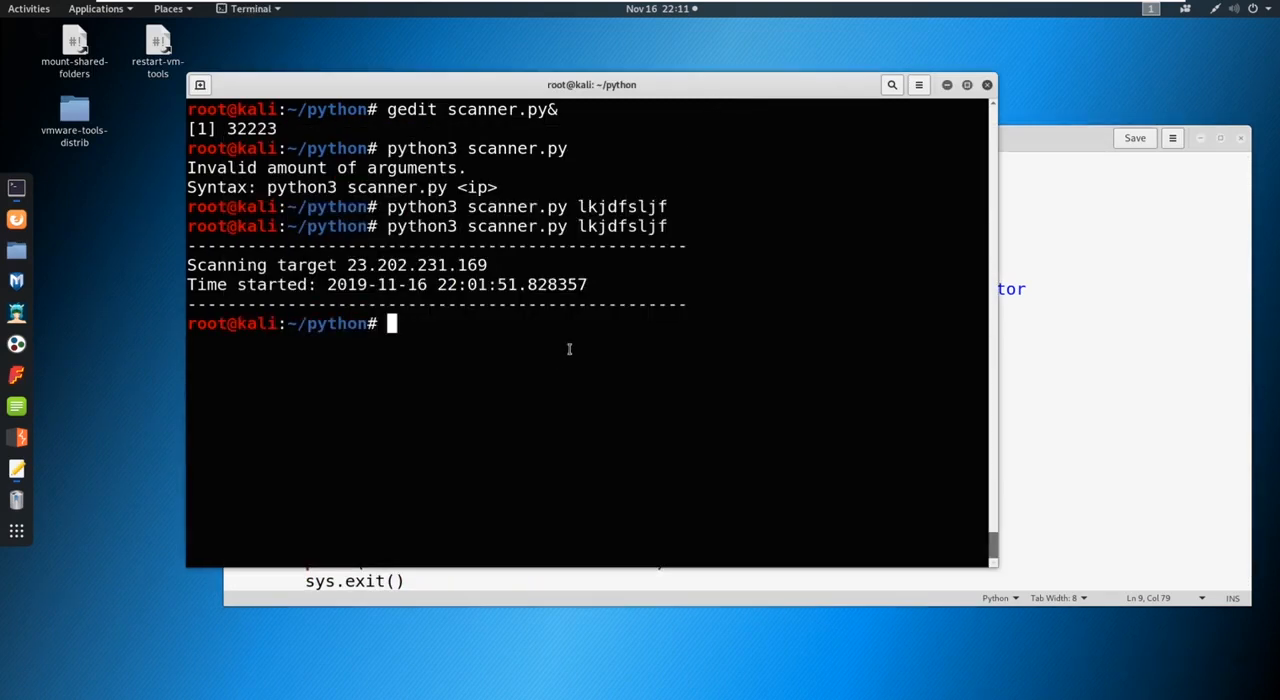
{"action": "type", "text": "python3 scanner.py lk"}
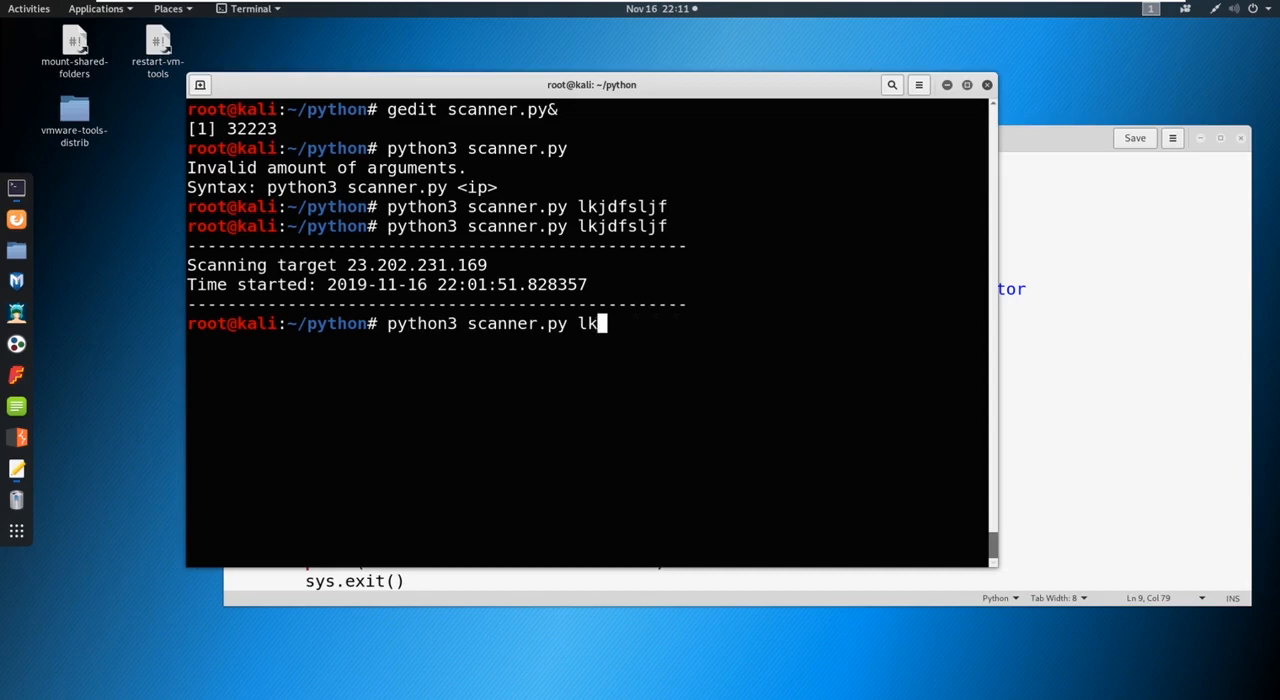
{"action": "type", "text": "192"}
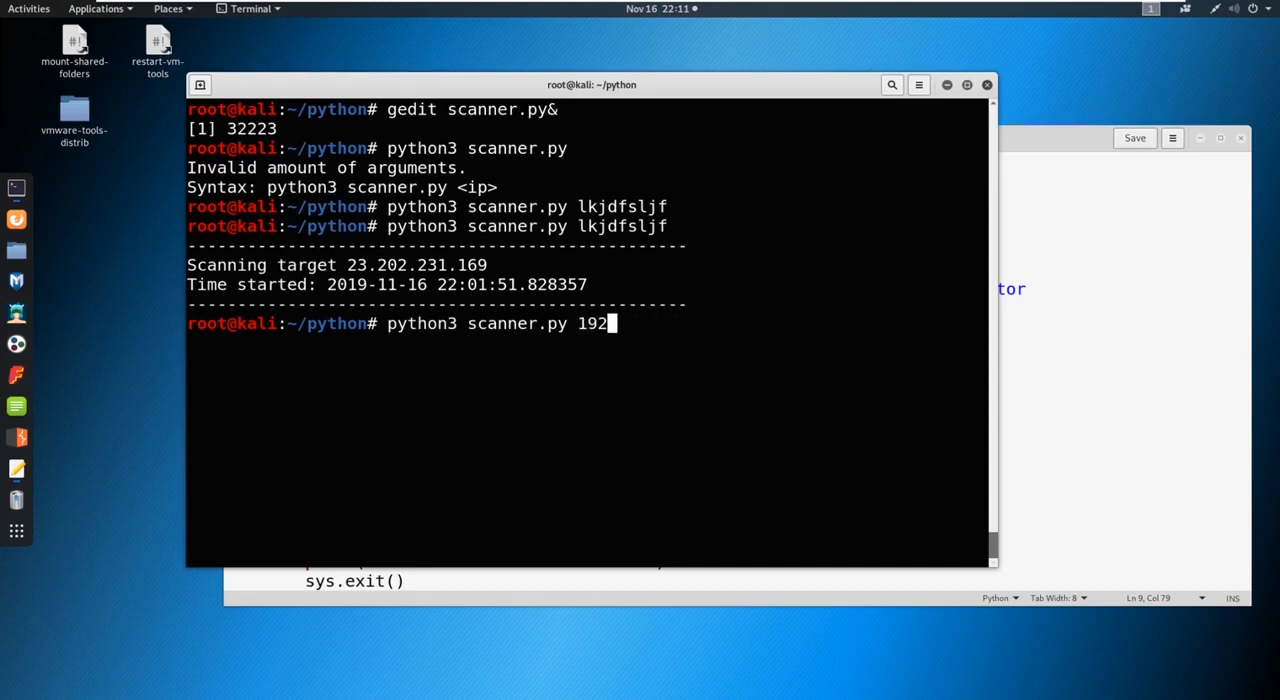
{"action": "type", "text": ".168"}
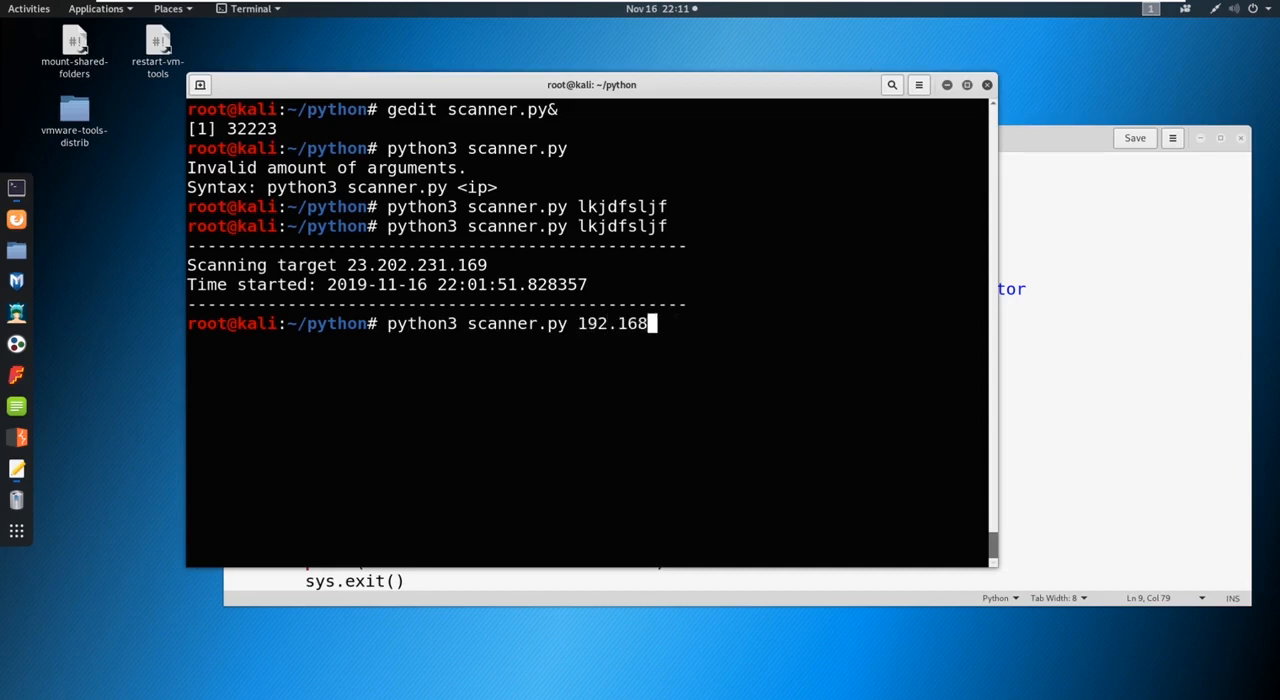
{"action": "type", "text": ".1."}
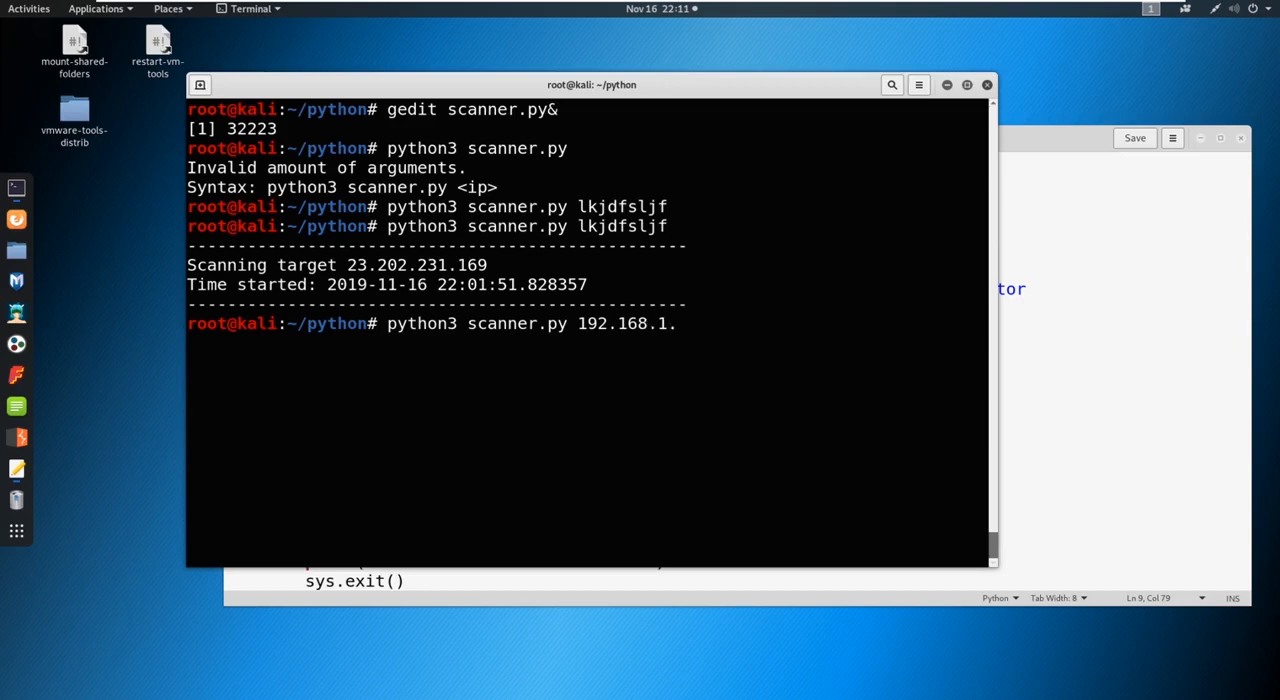
{"action": "type", "text": "254"}
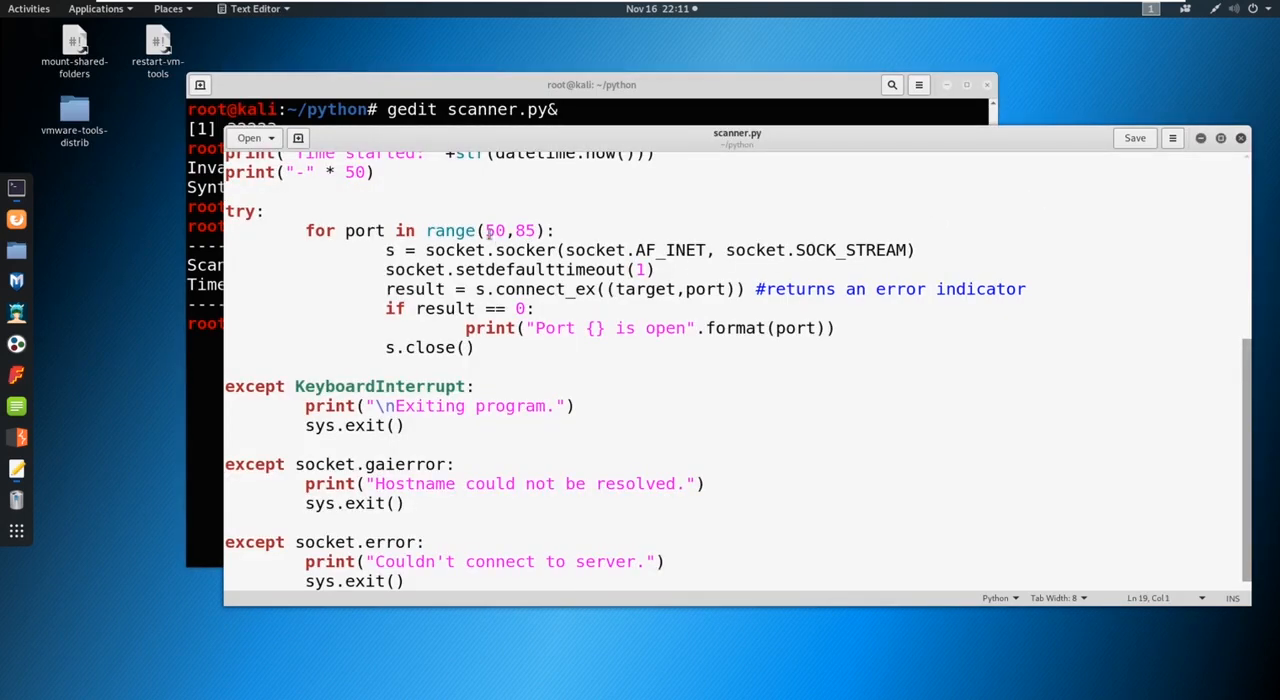
- Review the port range 50–85 and correct socket.socker to socket.socket on line 22
{"action": "double_click", "coordinate": [495, 230]}
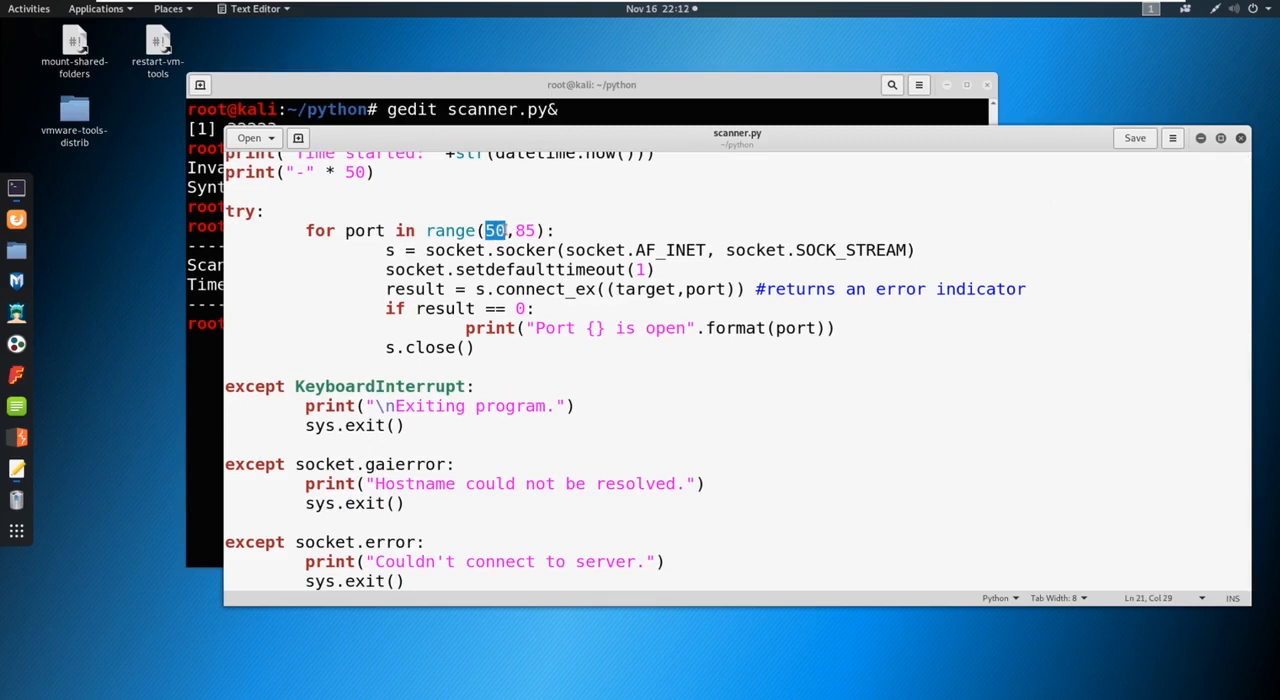
{"action": "double_click", "coordinate": [524, 230]}
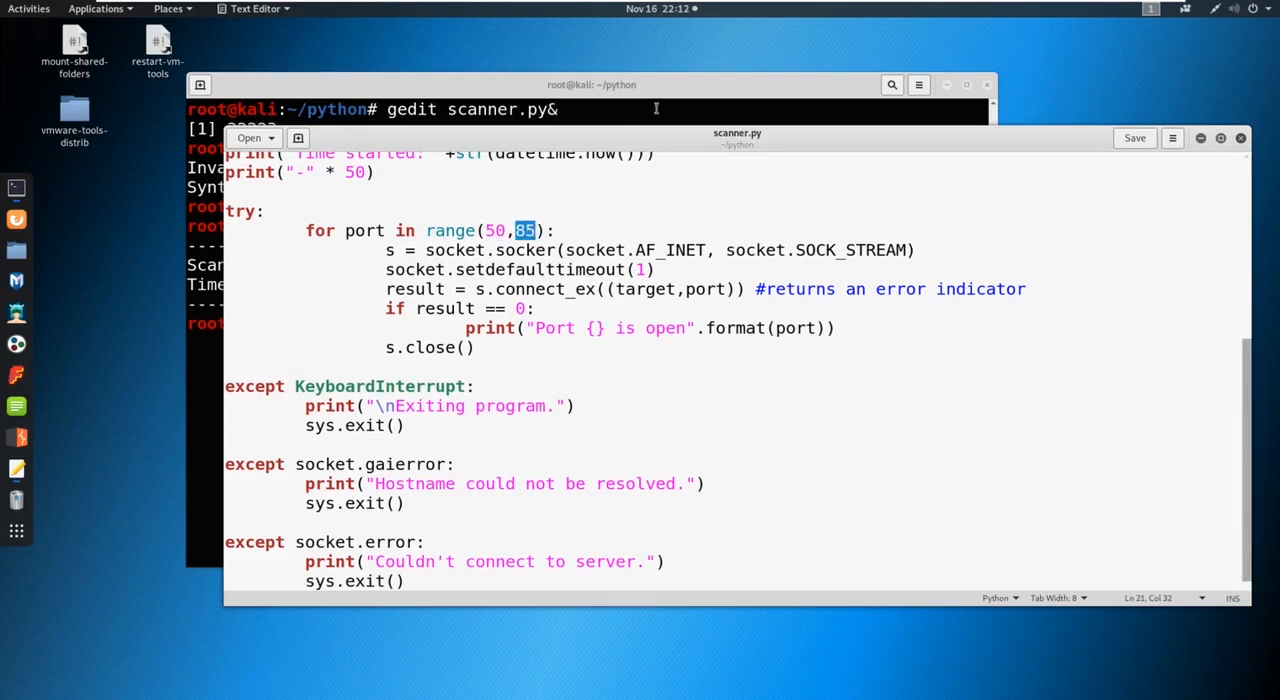
{"action": "left_click", "coordinate": [630, 84]}
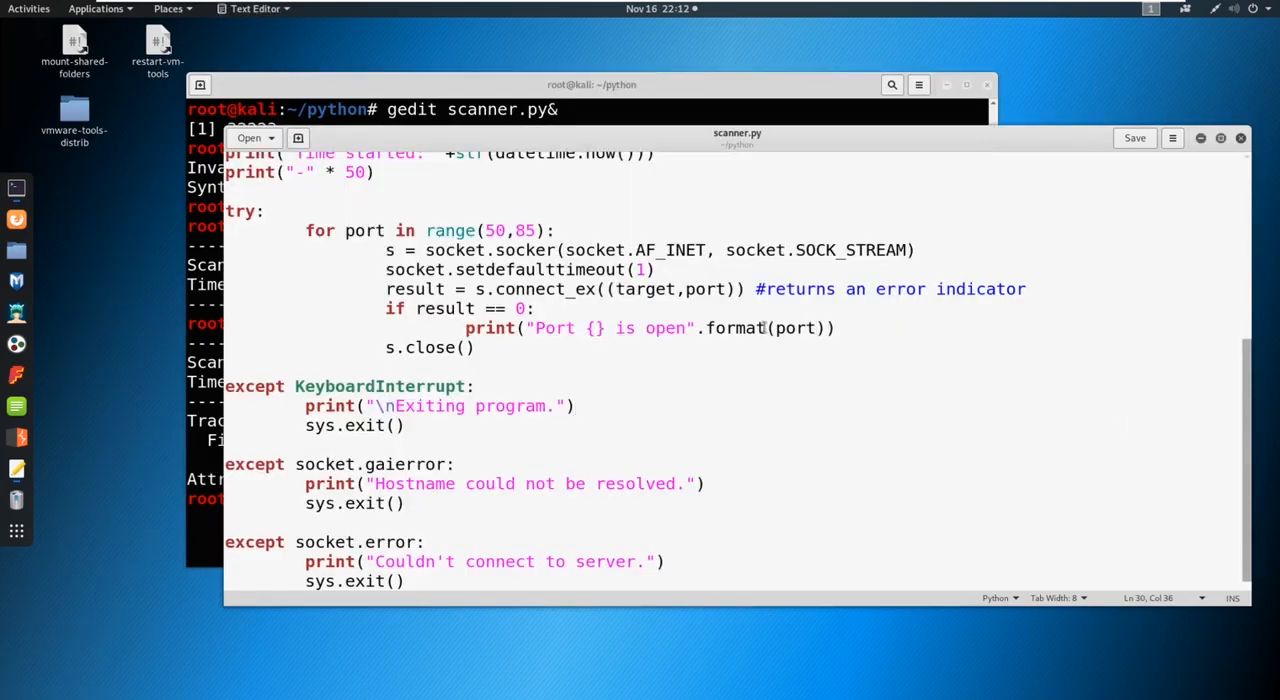
{"action": "left_click", "coordinate": [561, 250]}
{"action": "type", "text": "t"}
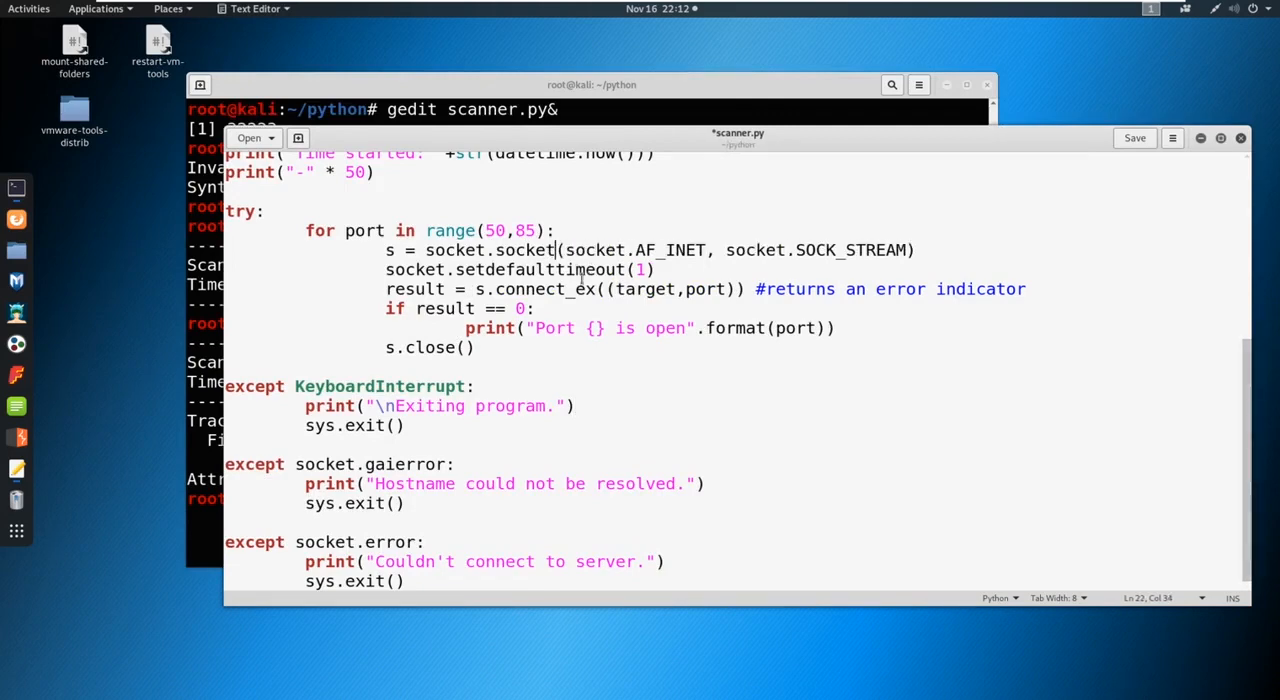
{"action": "mouse_move", "coordinate": [998, 167]}
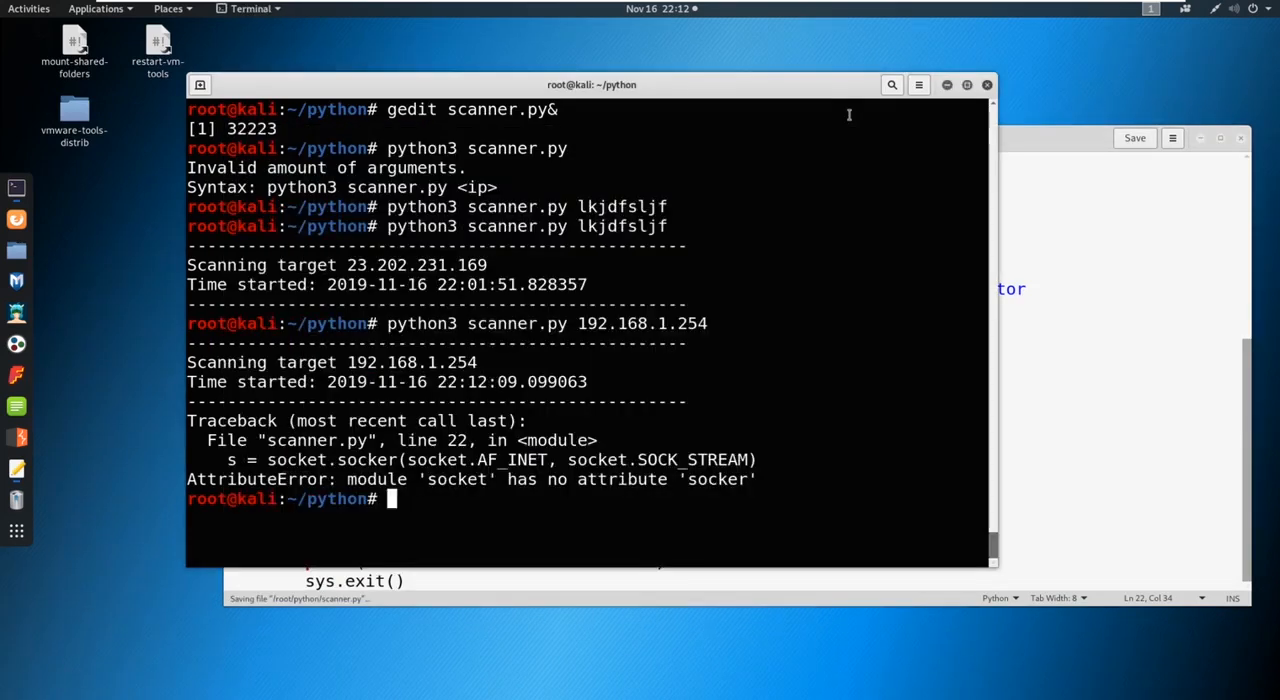
- Rerun the scan against 192.168.1.254, reporting ports 53 and 80 open
{"action": "key", "text": "Return"}
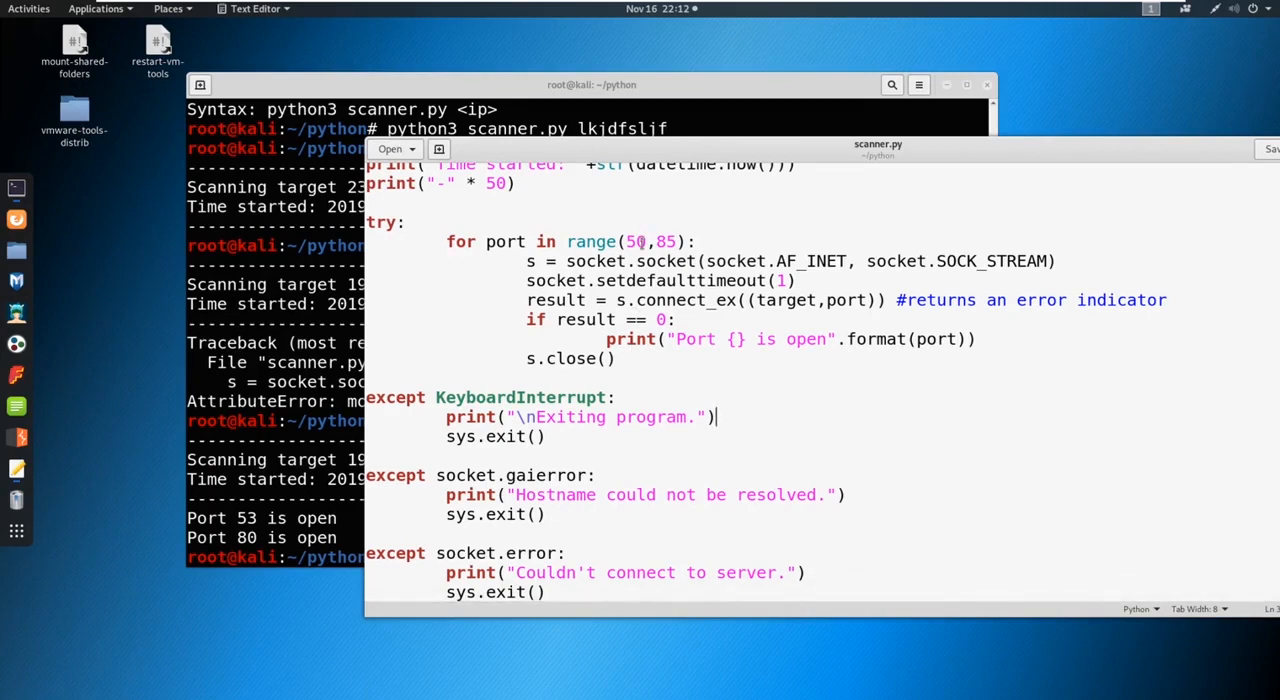
- Change the scanned port range from 50–85 to 1–65535
{"action": "double_click", "coordinate": [634, 241]}
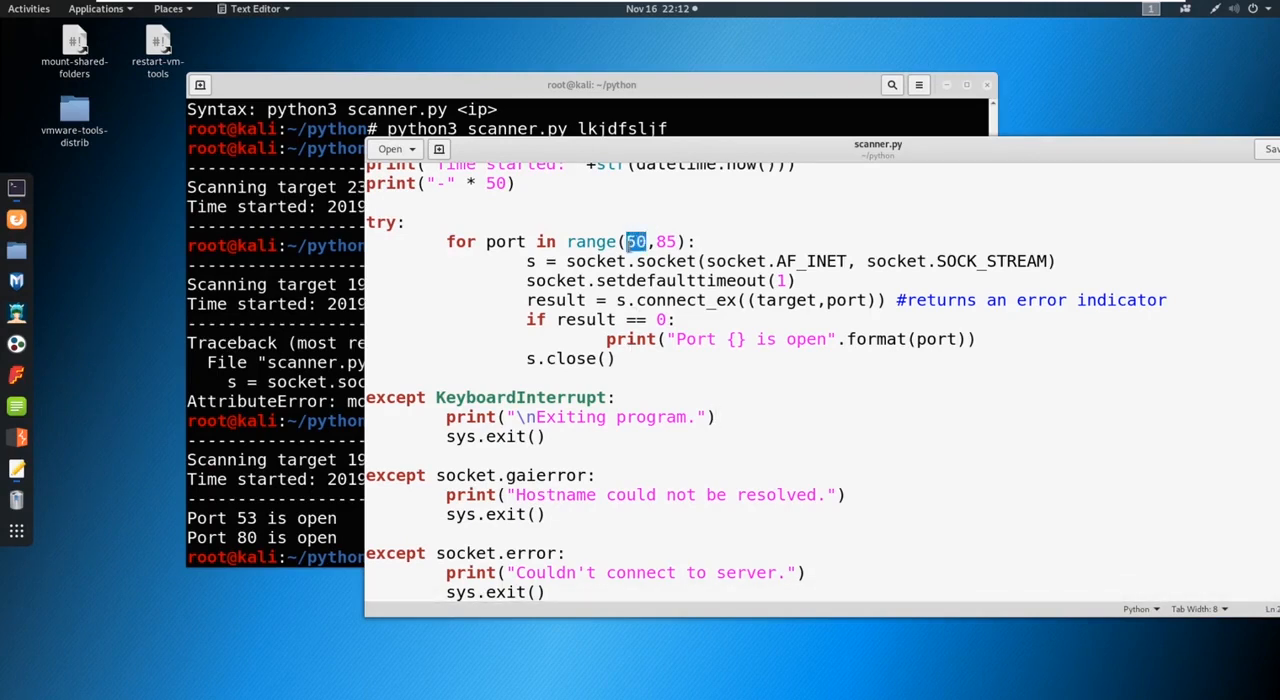
{"action": "type", "text": "1"}
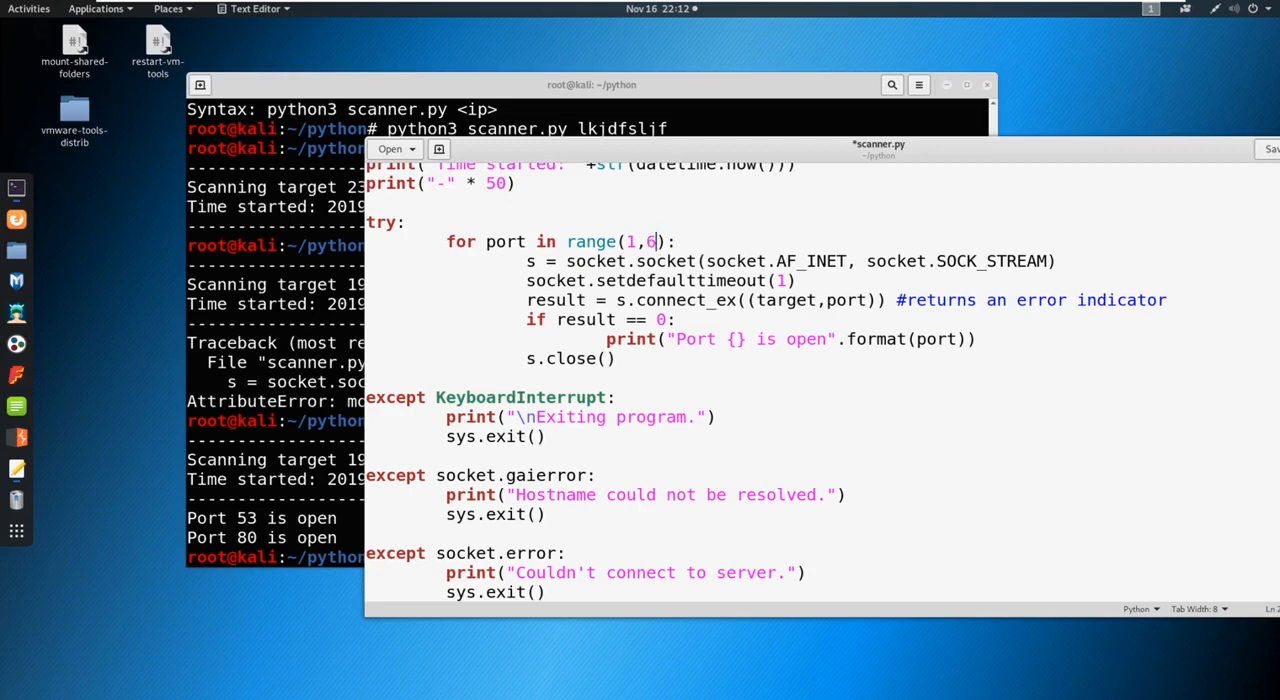
{"action": "type", "text": "5535"}
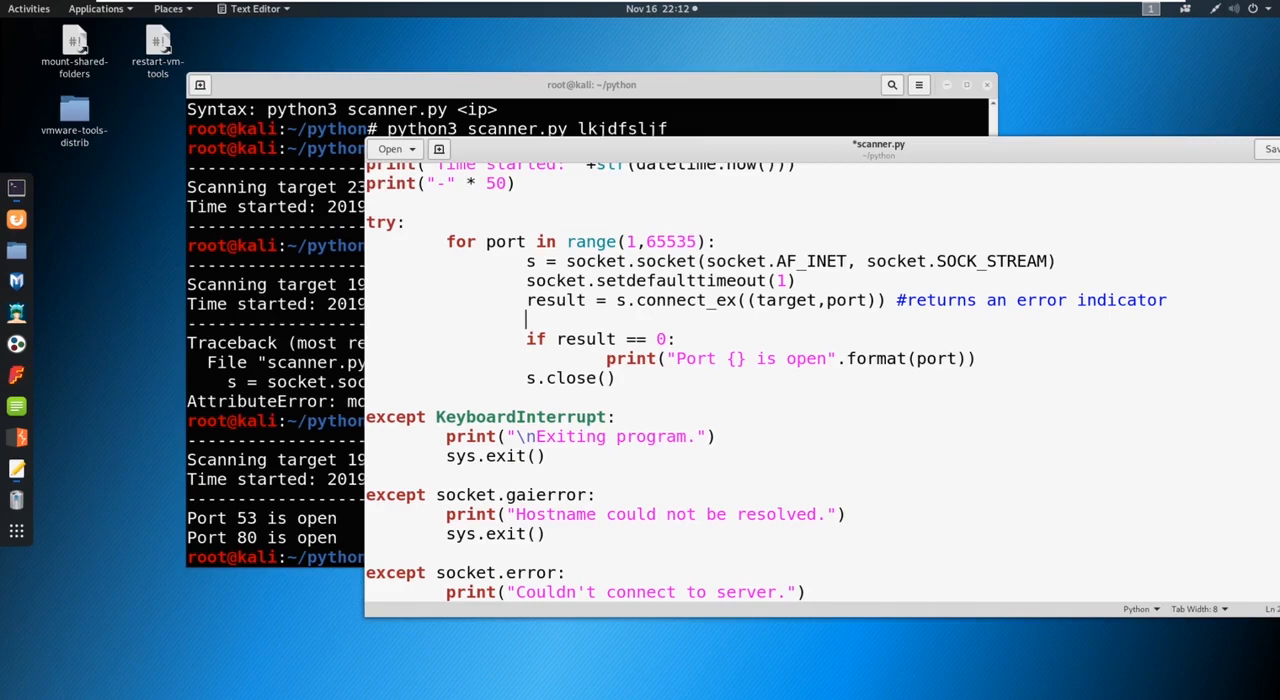
- Add print("Checking port {}".format(port)) inside the scan loop
{"action": "type", "text": "pr"}
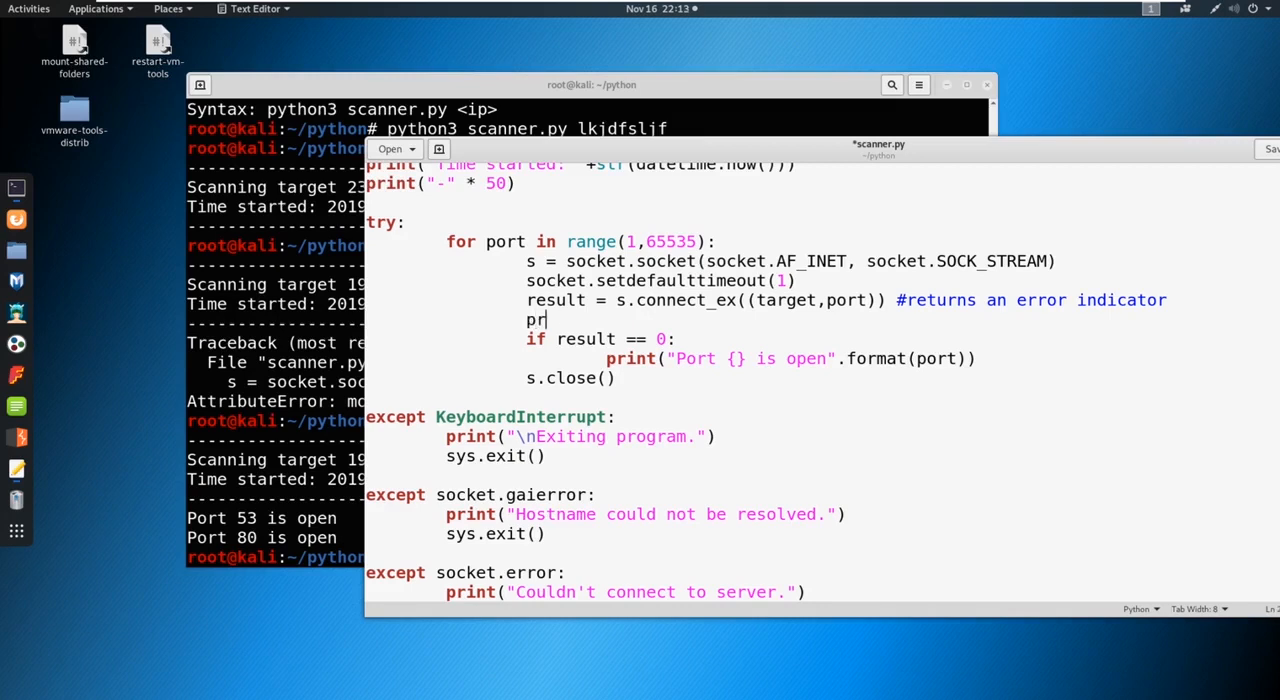
{"action": "type", "text": "int("}
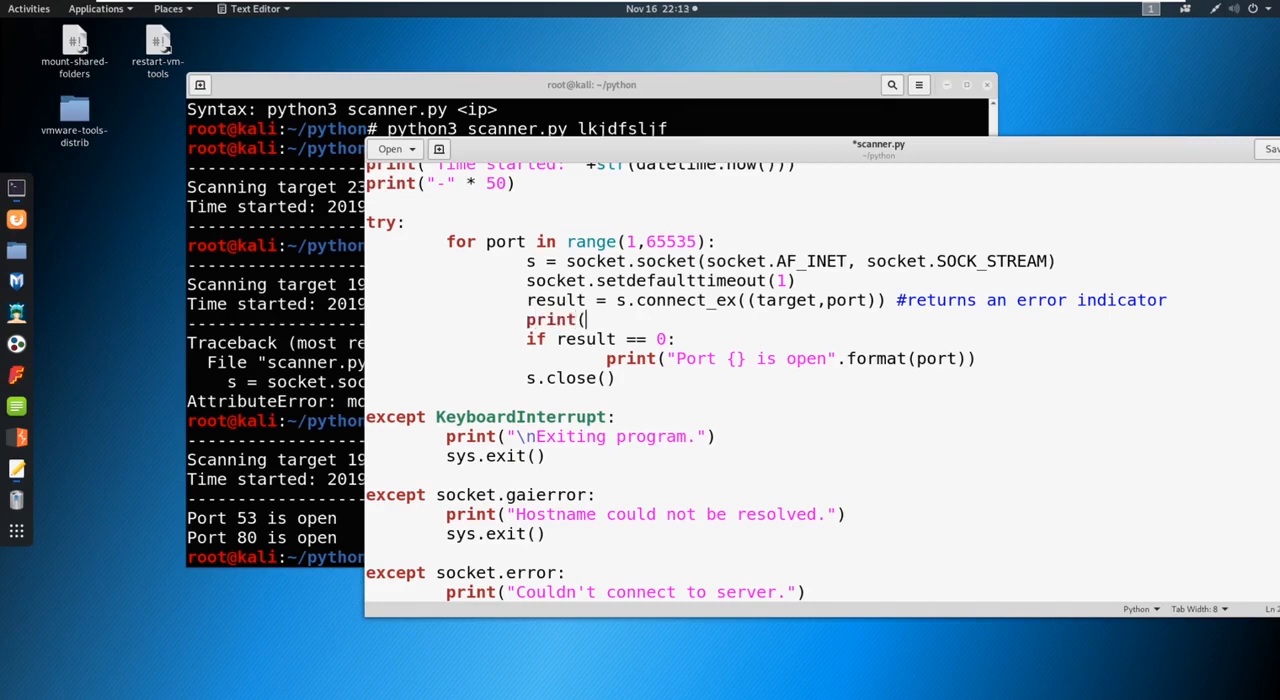
{"action": "type", "text": "\"Checking \""}
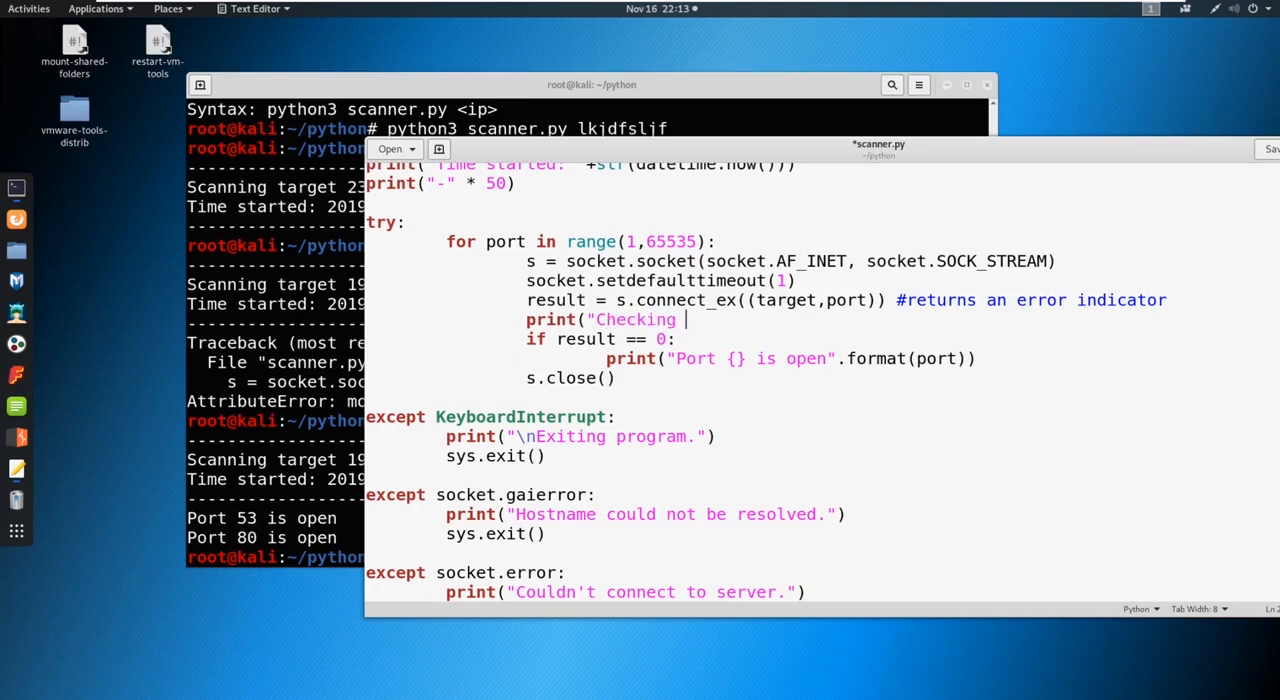
{"action": "type", "text": "port"}
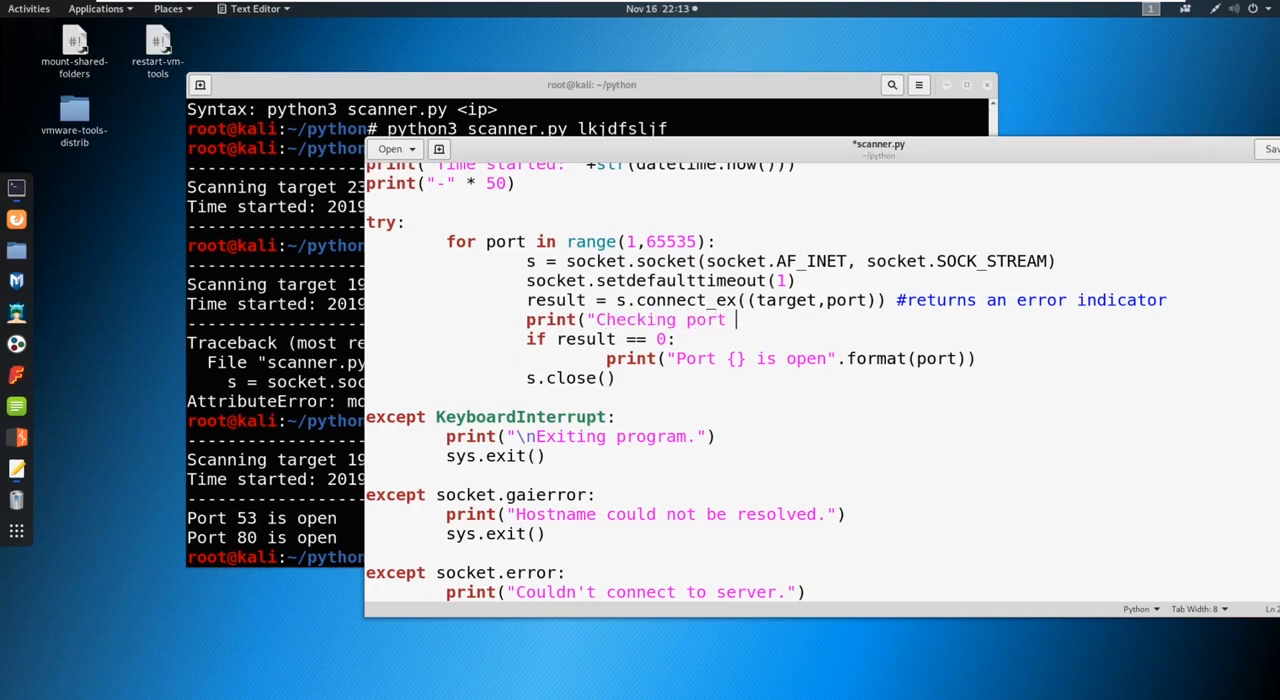
{"action": "type", "text": "{}\""}
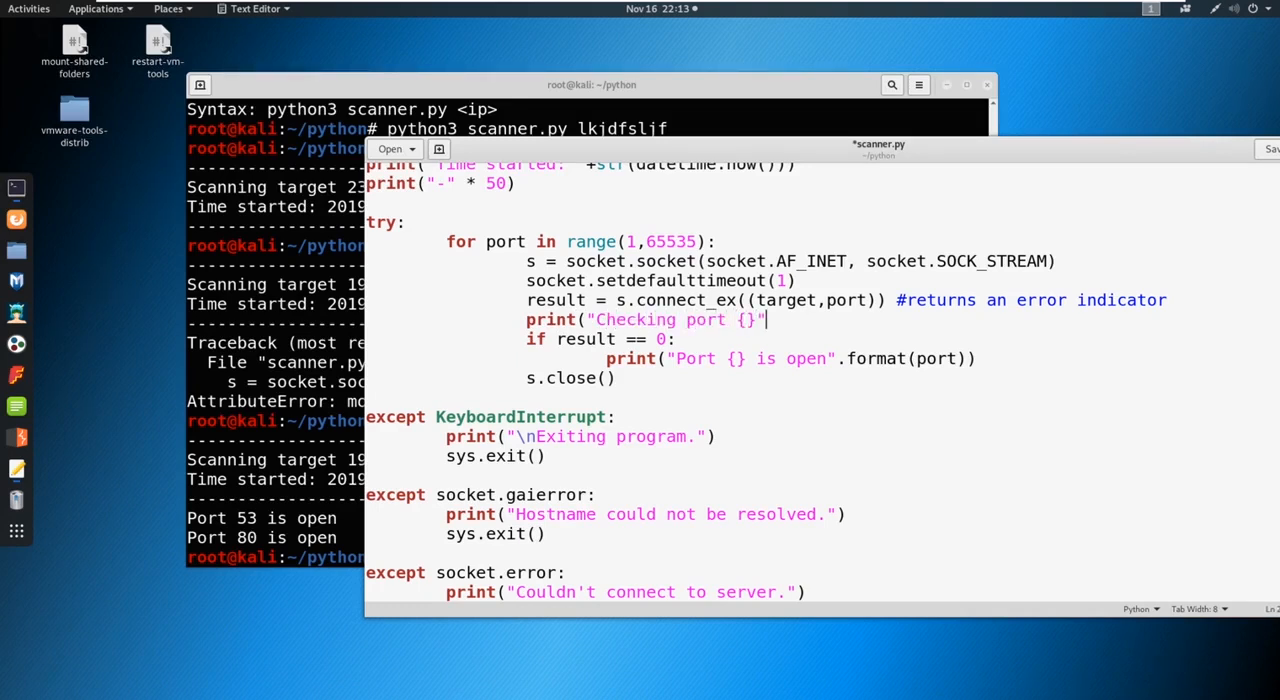
{"action": "type", "text": ".format"}
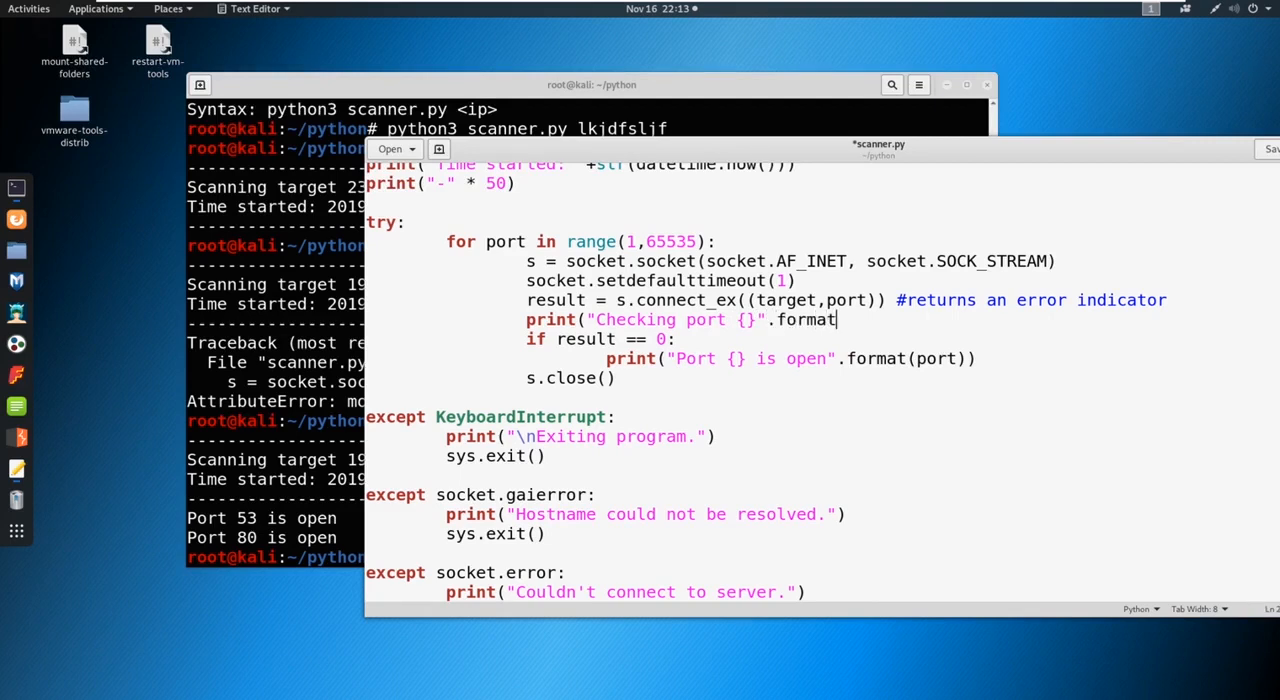
{"action": "type", "text": "(port)"}
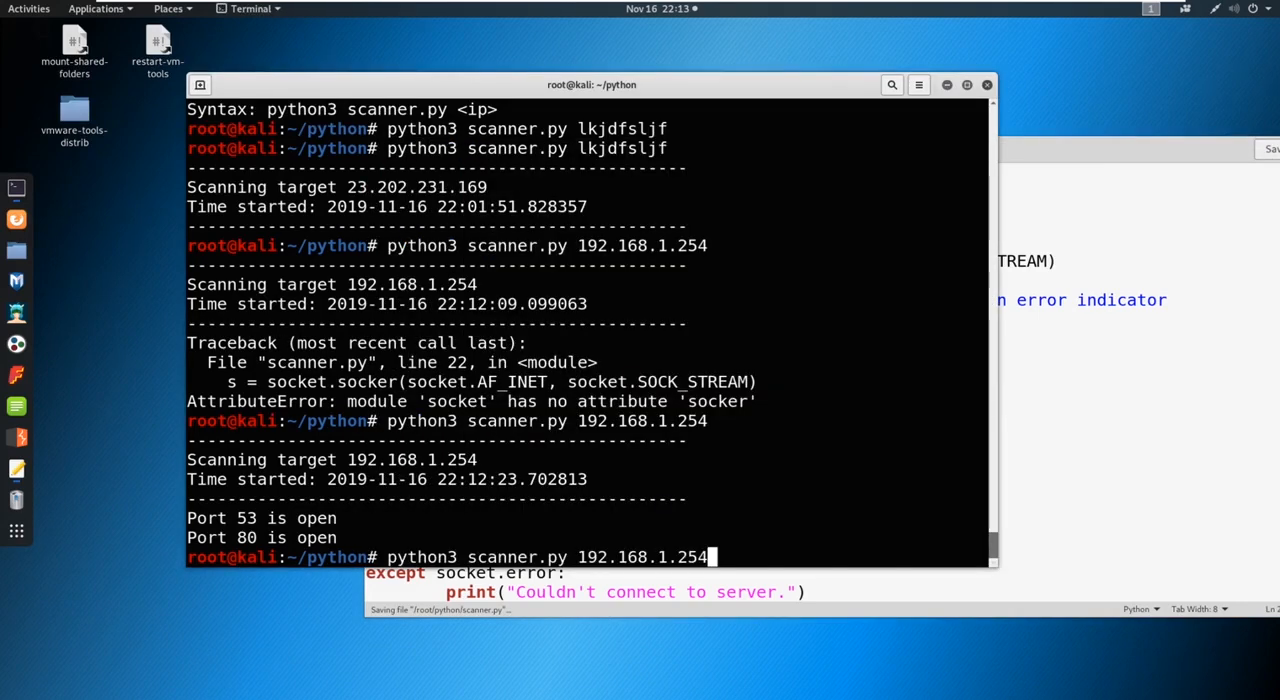
- Run the full-range scan against the router and interrupt it with Ctrl+C partway
{"action": "key", "text": "Return"}
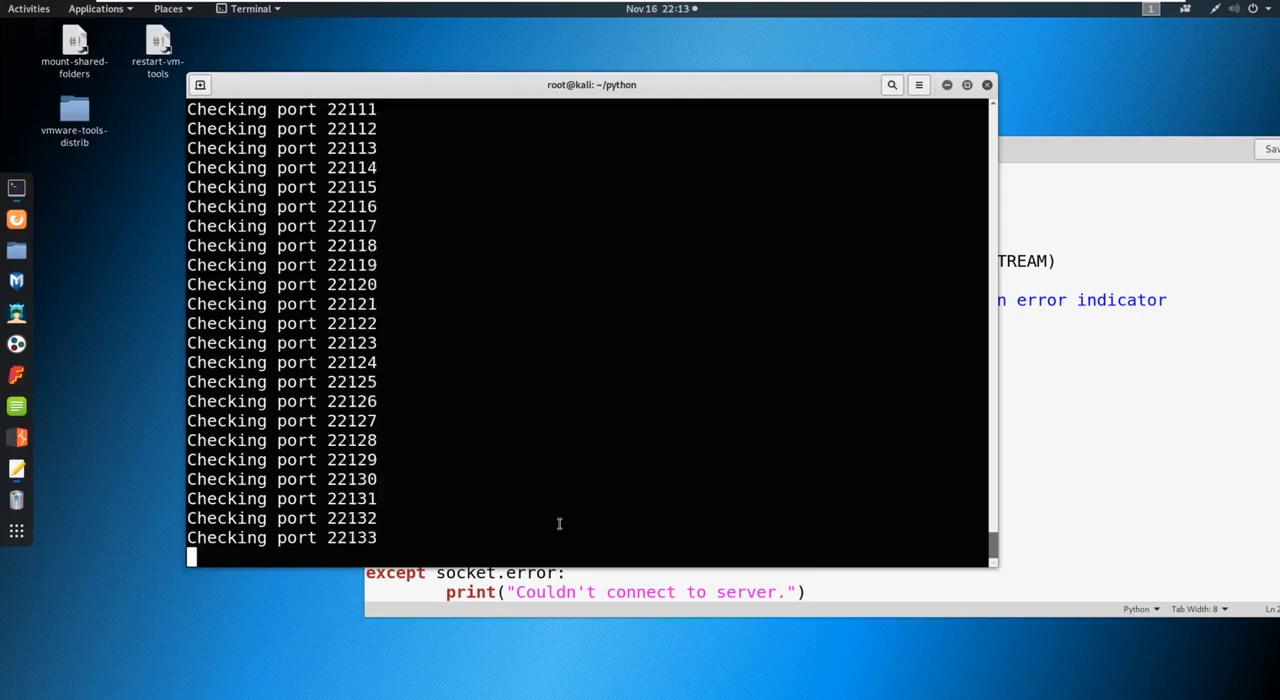
{"action": "key", "text": "ctrl+c"}
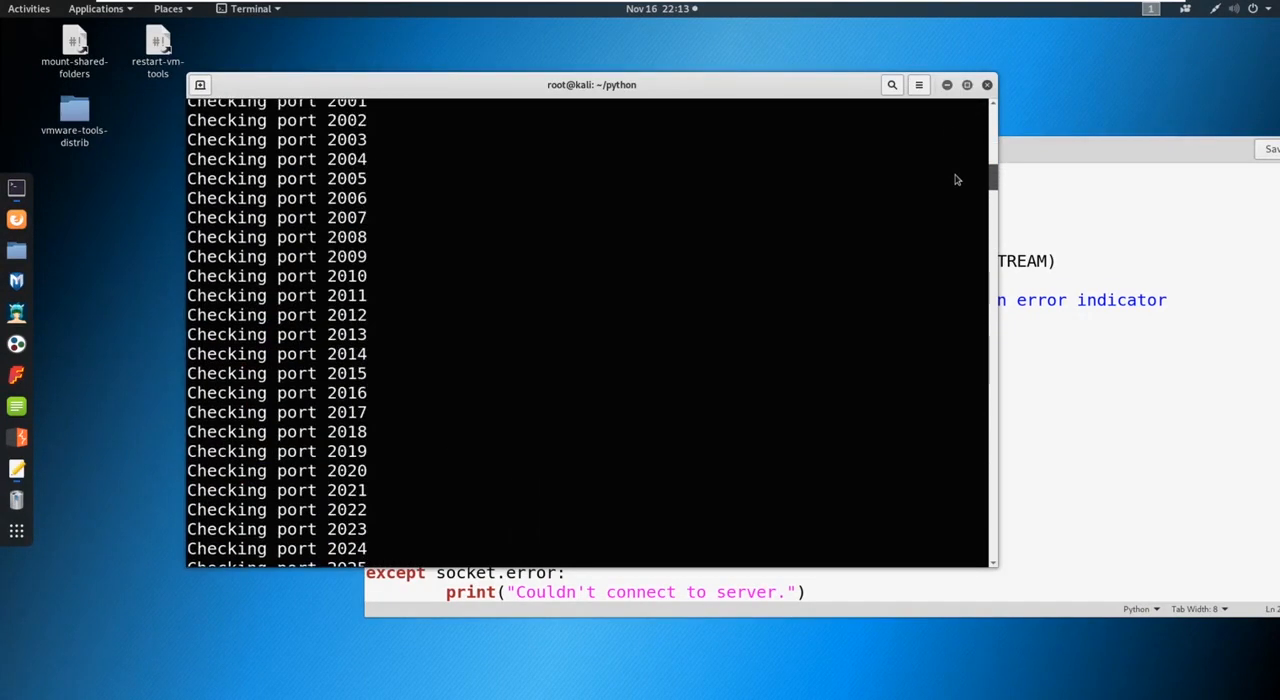
{"action": "key", "text": "ctrl+c"}
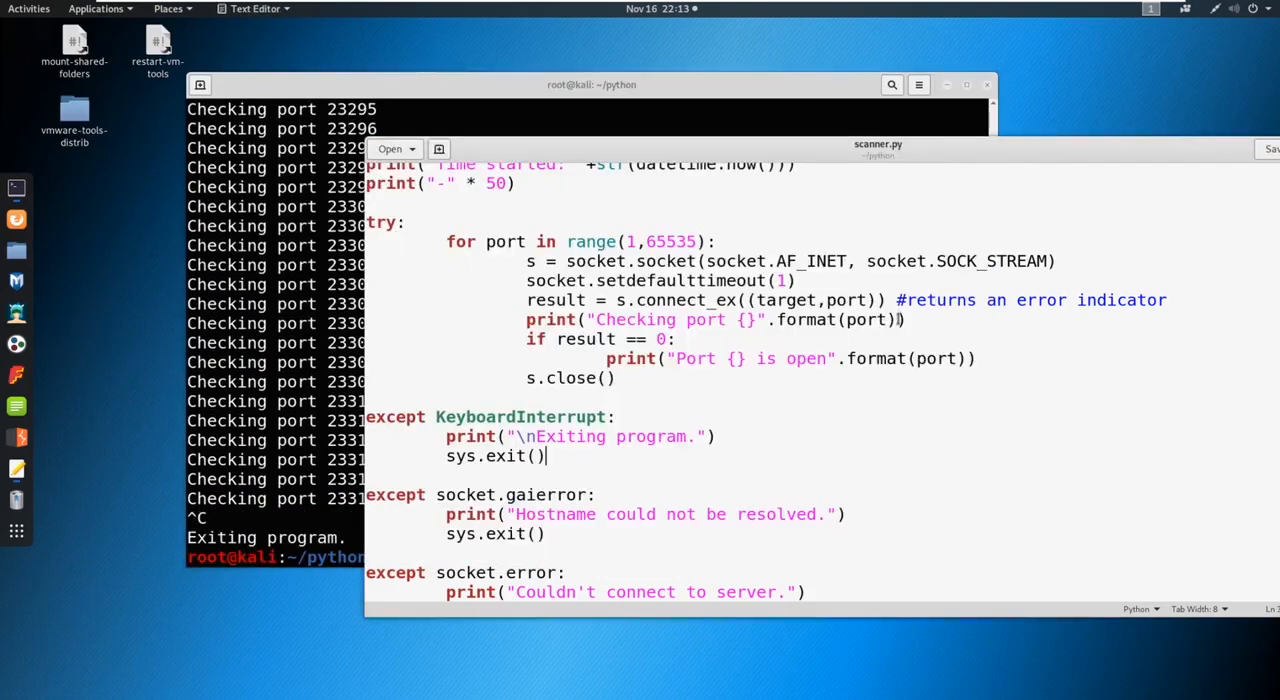
- Narrow the range to ports 50–81 and test-run python3 scanner.py 192.168.1.254
{"action": "triple_click", "coordinate": [710, 319]}
{"action": "type", "text": "50"}
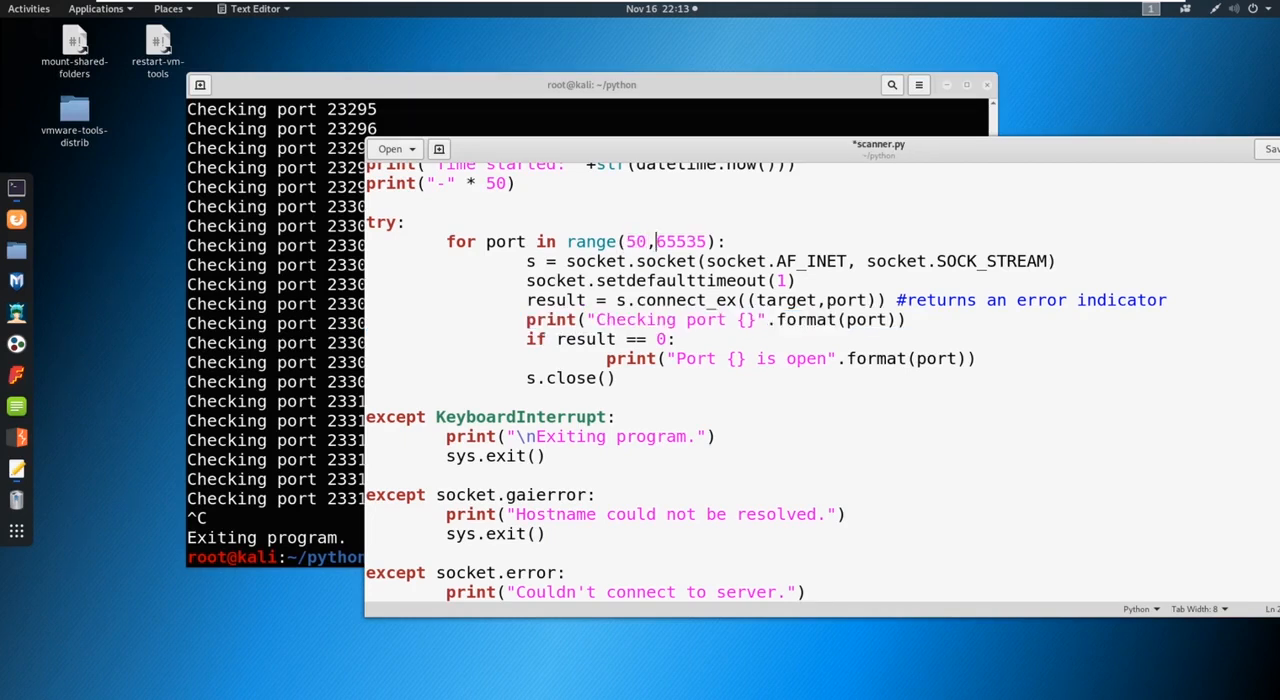
{"action": "key", "text": "BackSpace"}
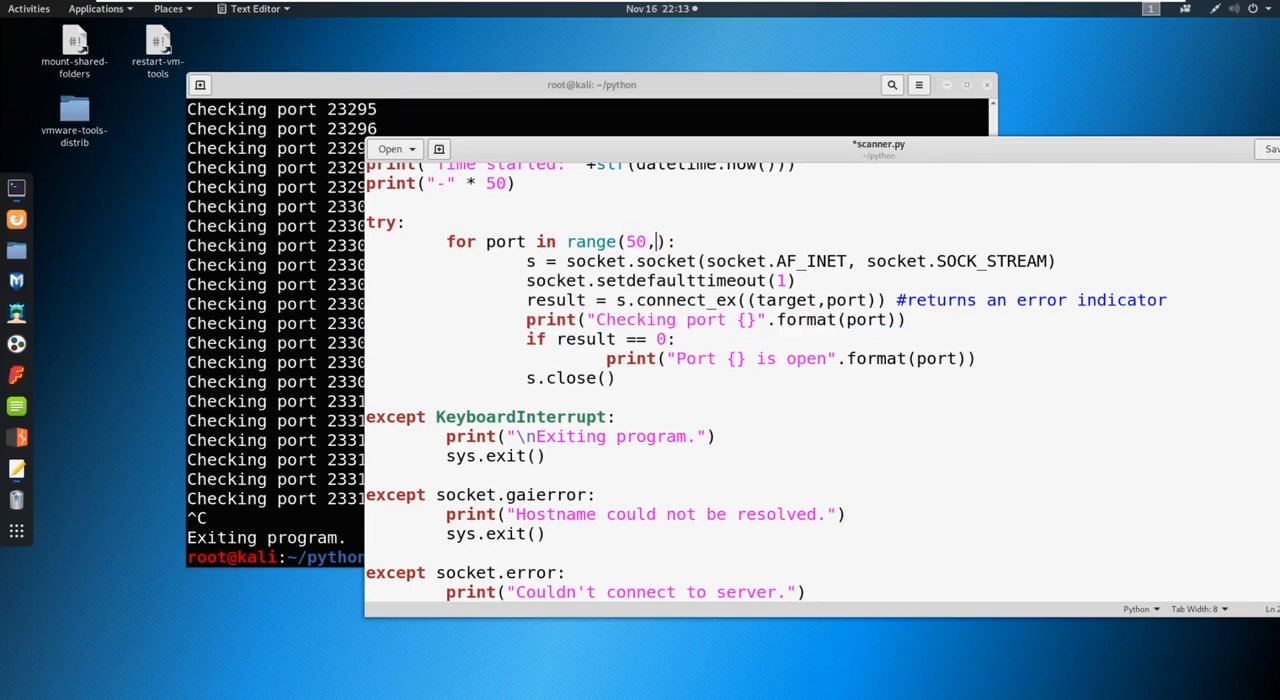
{"action": "type", "text": "81"}
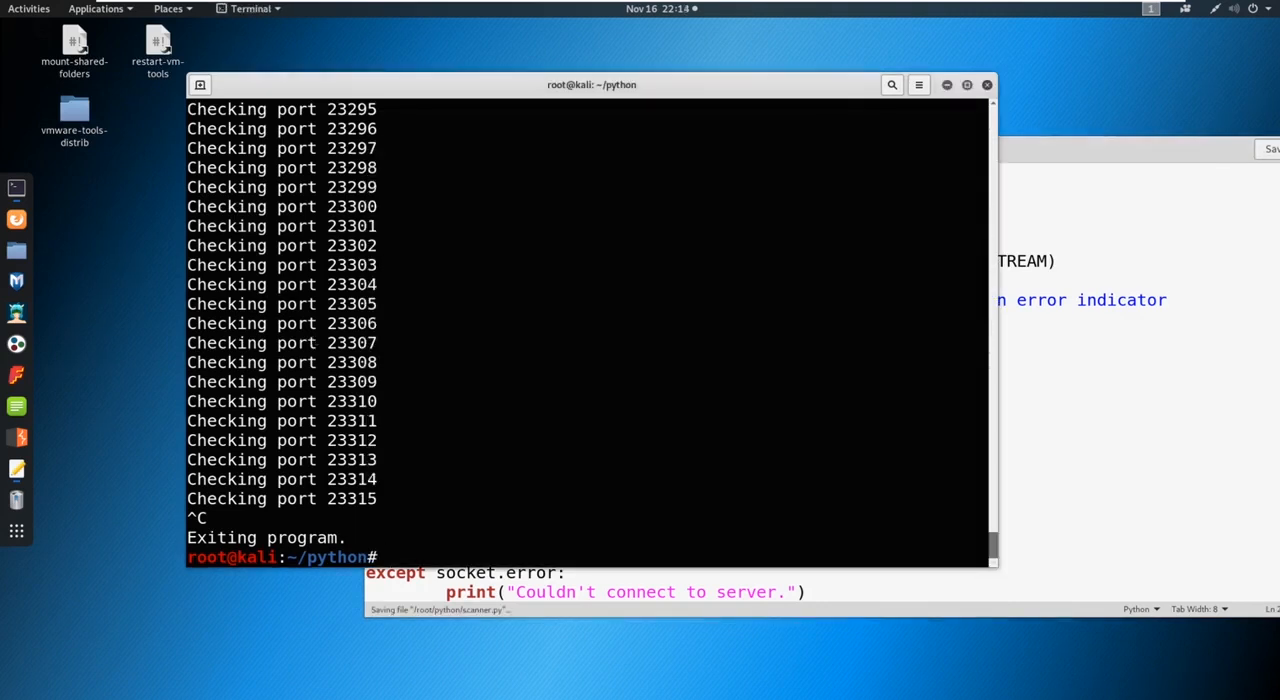
{"action": "type", "text": "python3 scanner.py 192.168.1.254"}
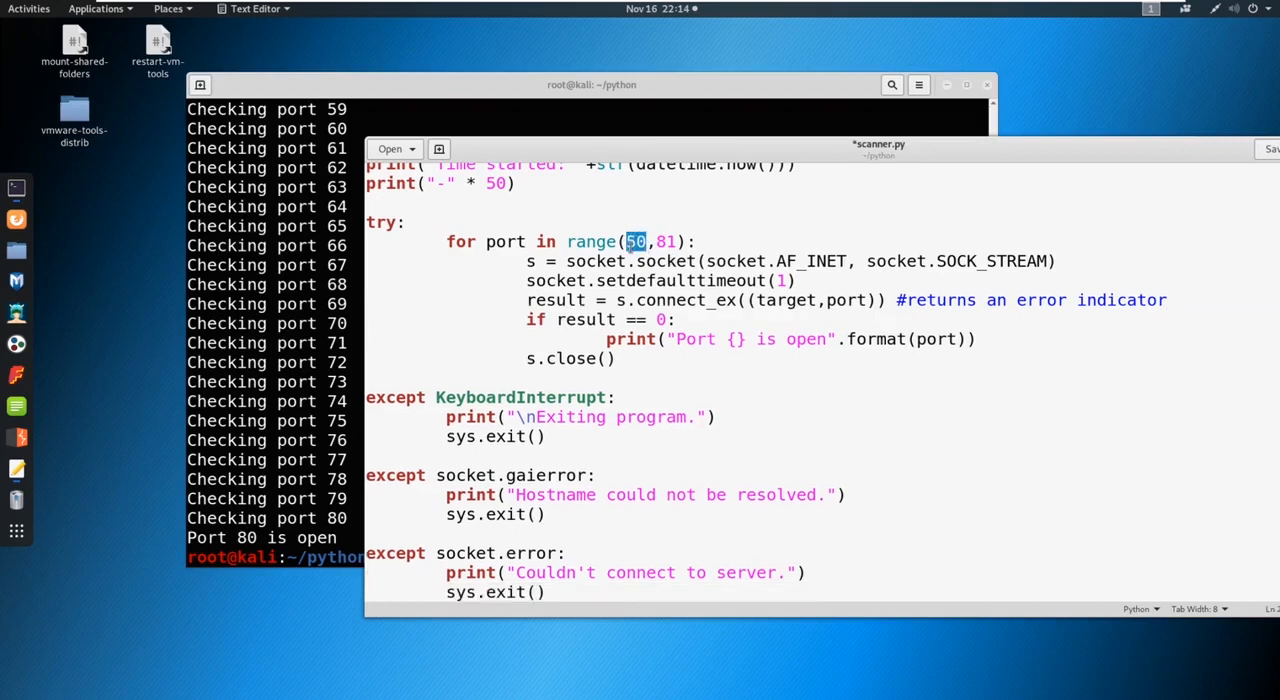
- Restore range(1,65535) without the Checking print and return to the terminal
{"action": "type", "text": "1,8"}
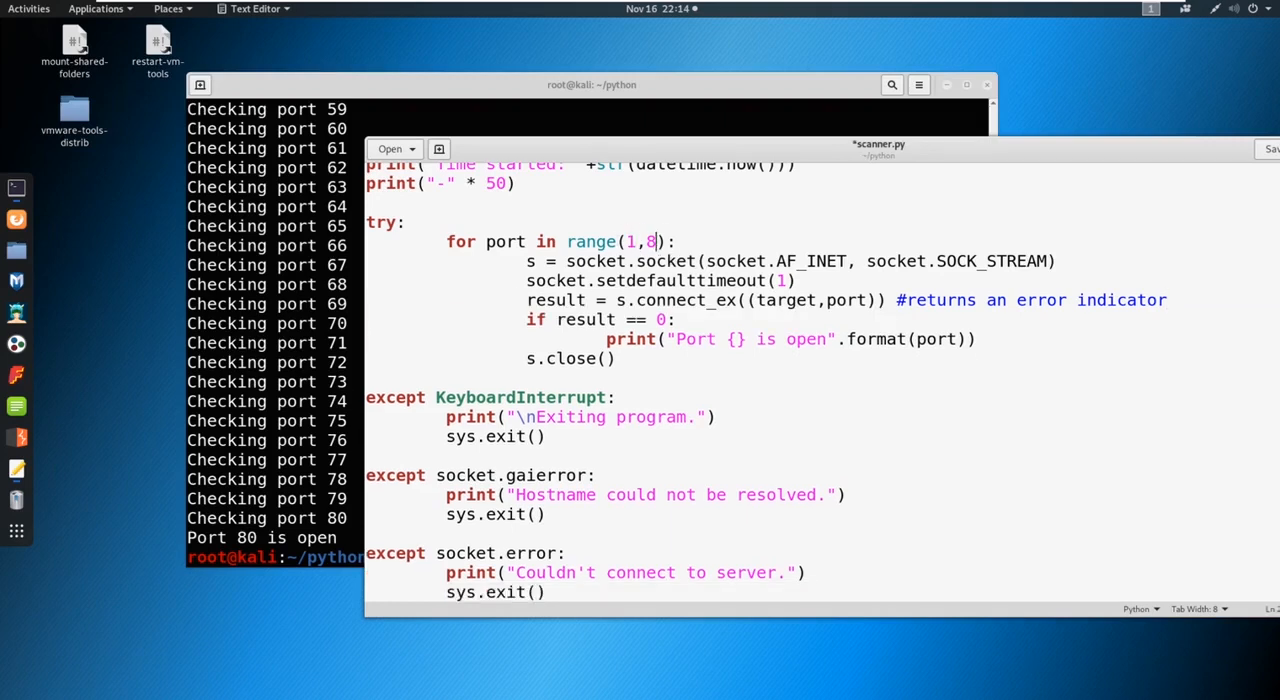
{"action": "type", "text": "65535"}
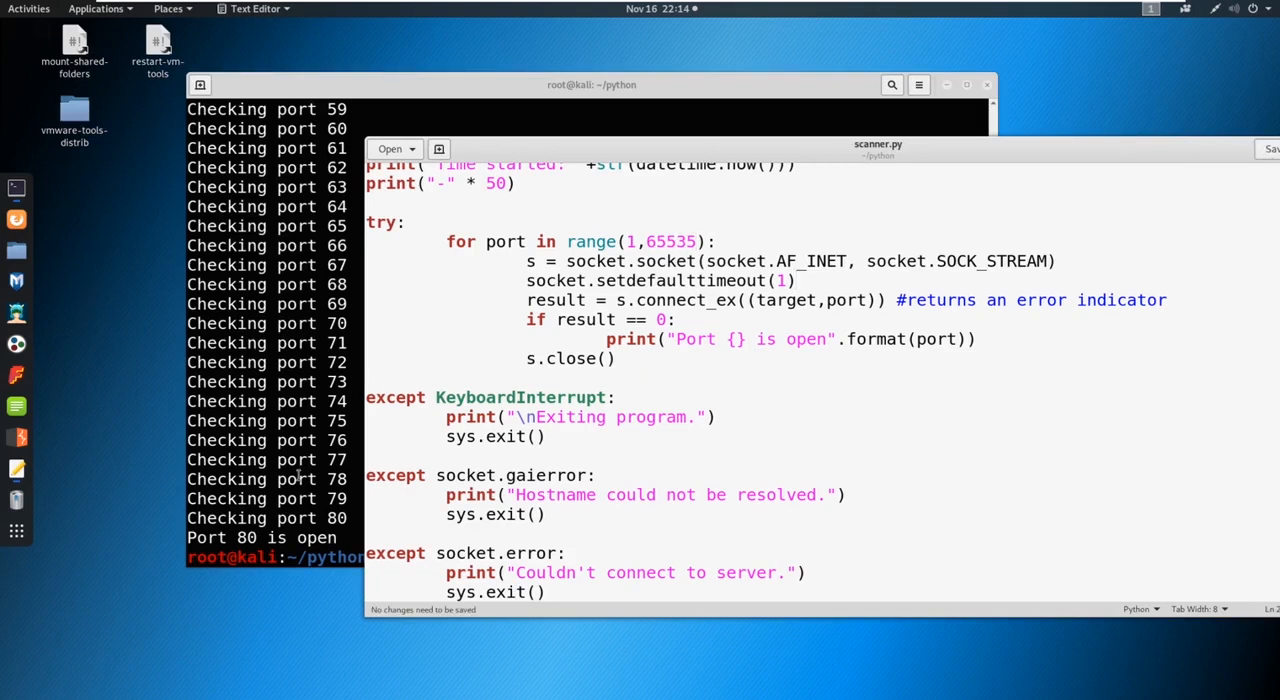
{"action": "left_click", "coordinate": [590, 84]}
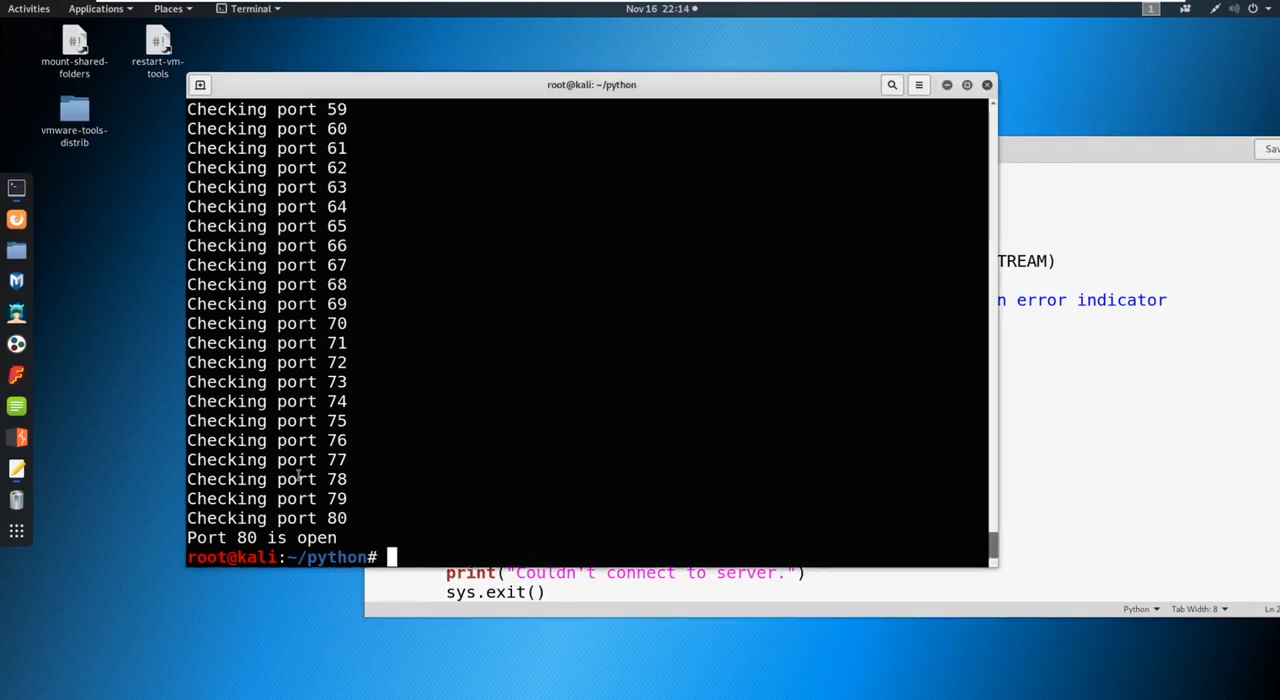
- Run python3 scanner.py 192.168.1.254 until ports 53, 80, 443 and 10999 show open, then interrupt it
{"action": "type", "text": "python3 scanner.py 192.168.1.254"}
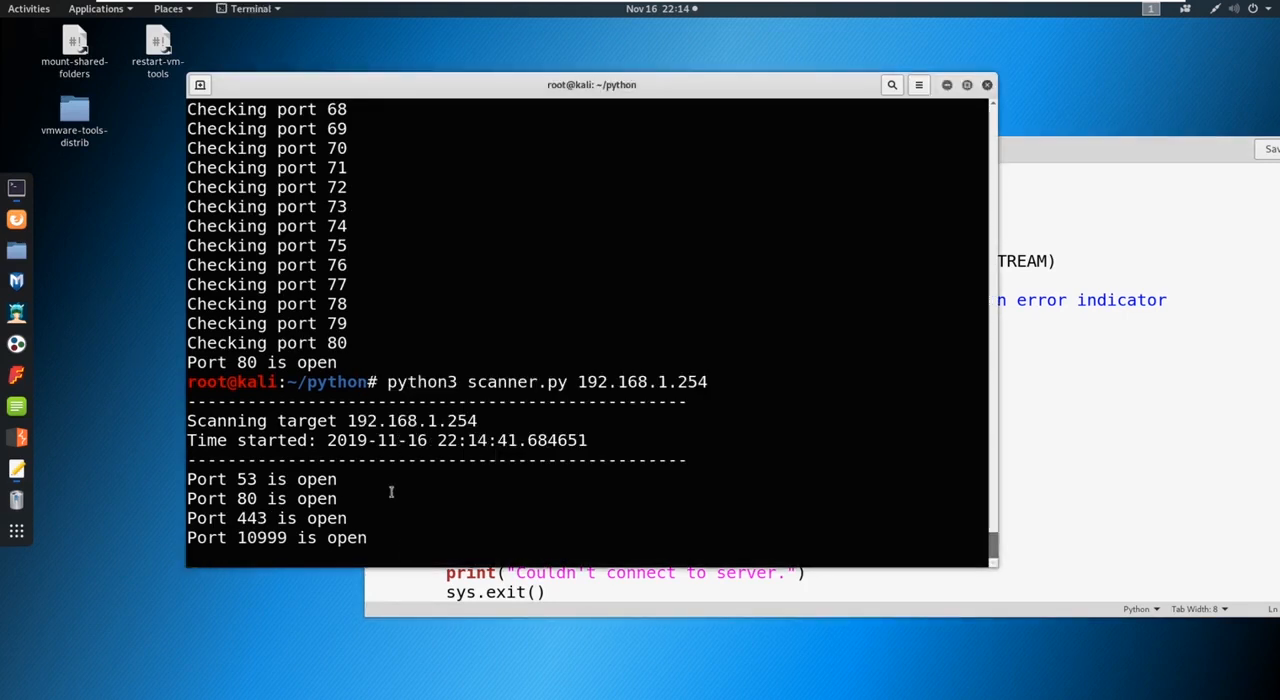
{"action": "key", "text": "ctrl+c"}
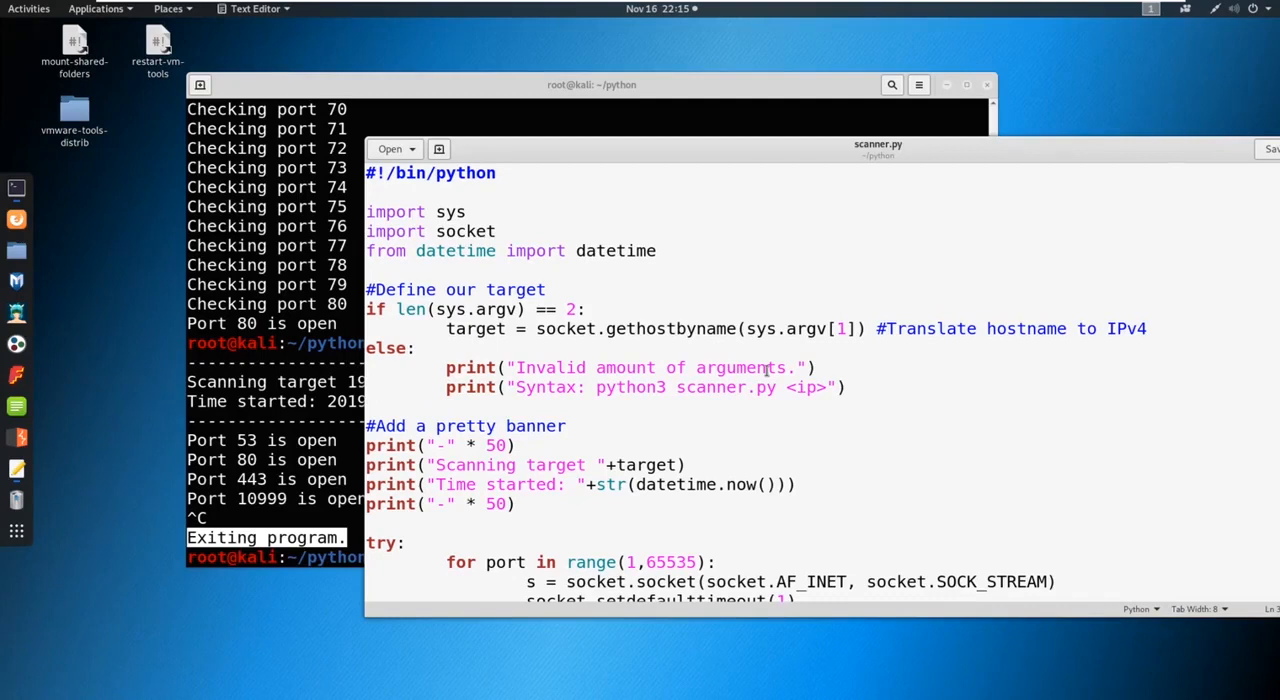
{"action": "mouse_move", "coordinate": [773, 358]}
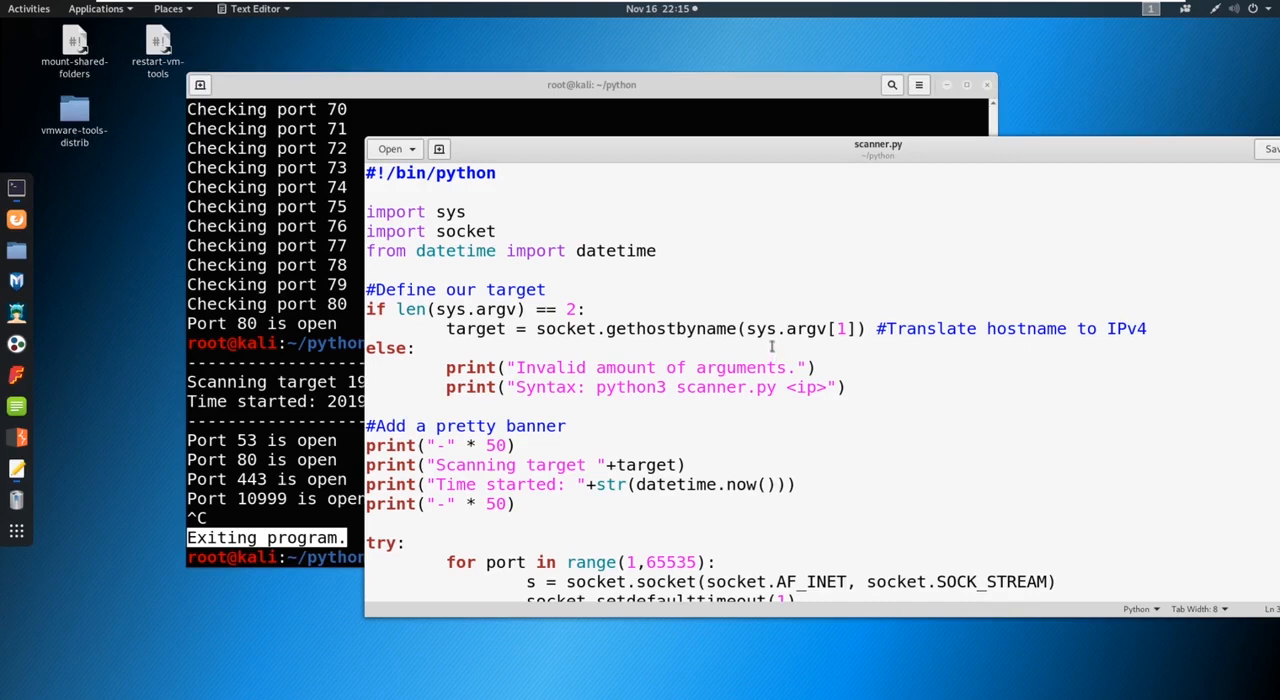
{"action": "mouse_move", "coordinate": [801, 297]}
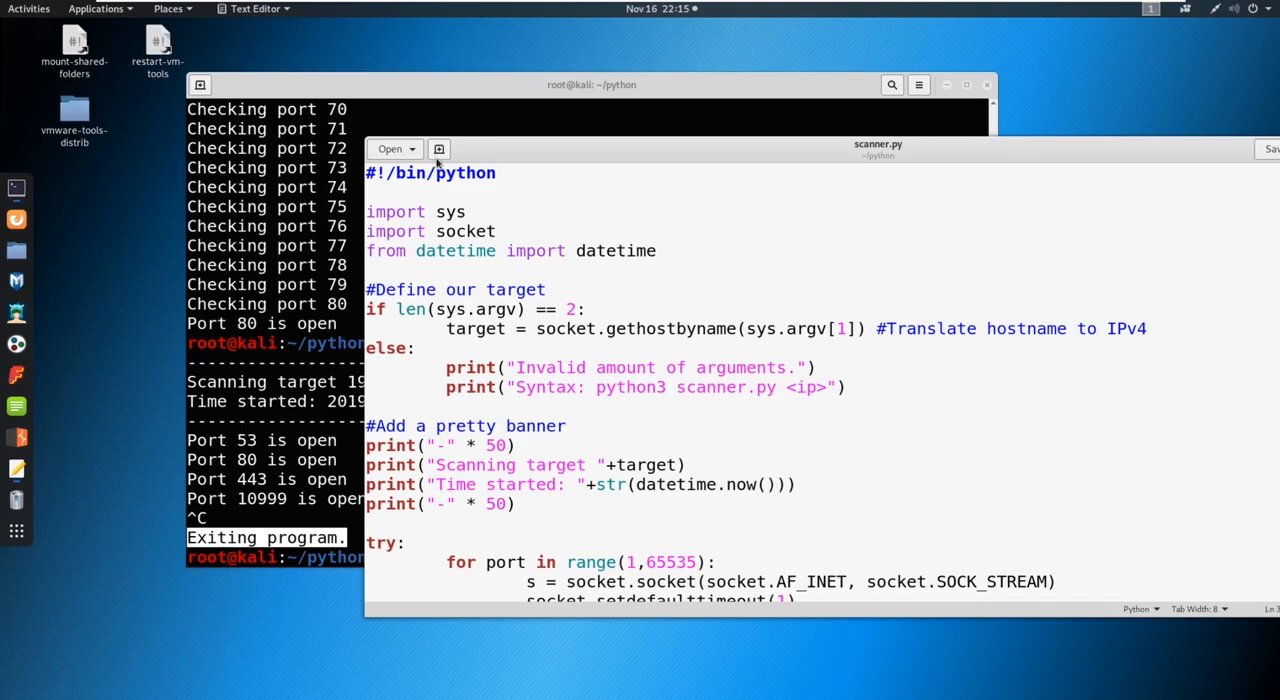
{"action": "mouse_move", "coordinate": [651, 266]}
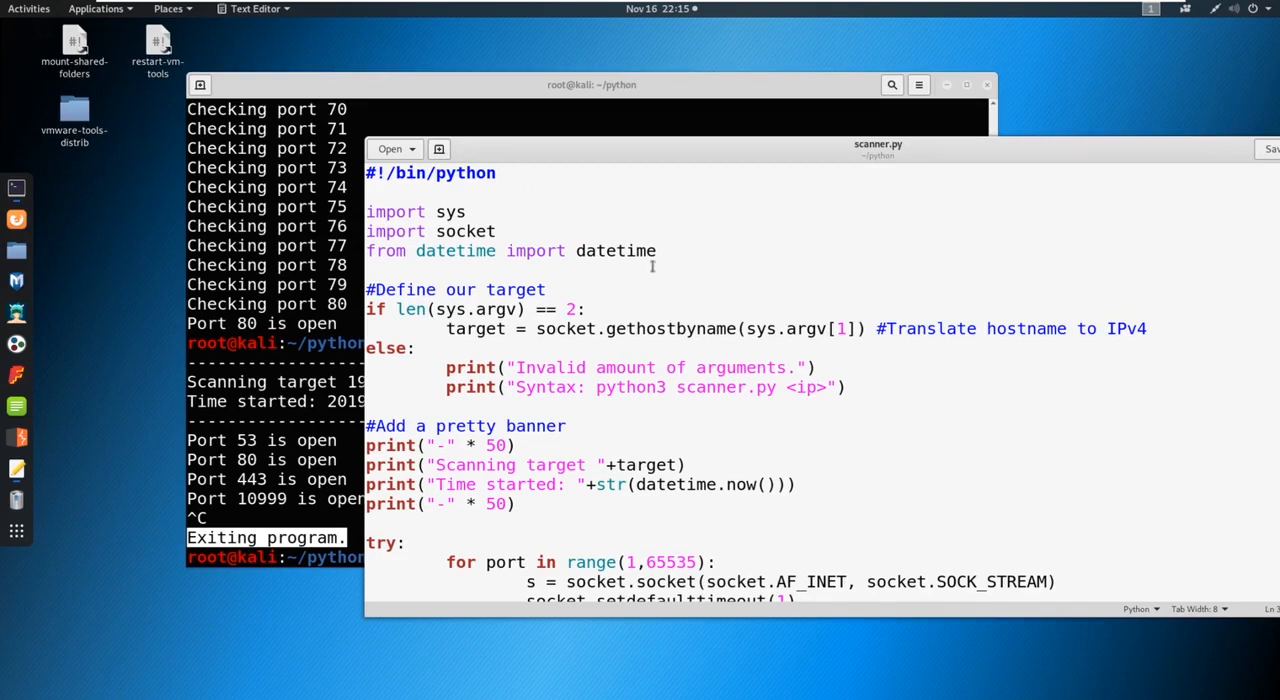
{"action": "mouse_move", "coordinate": [677, 265]}
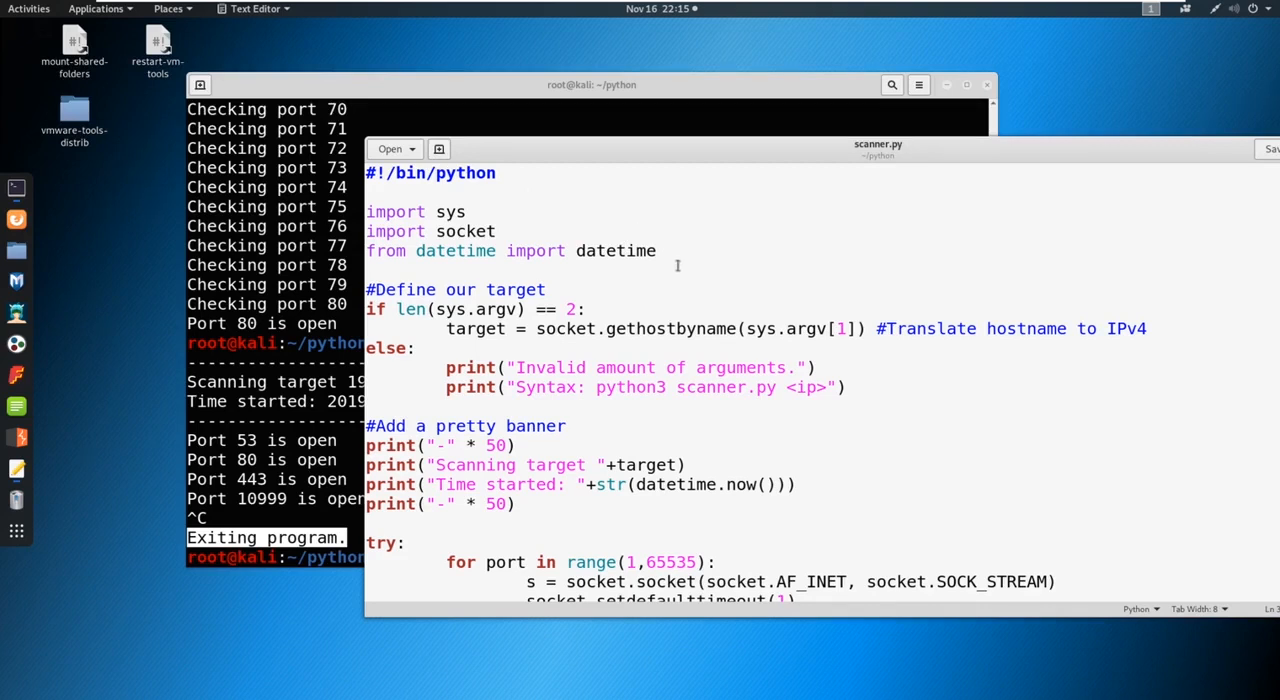